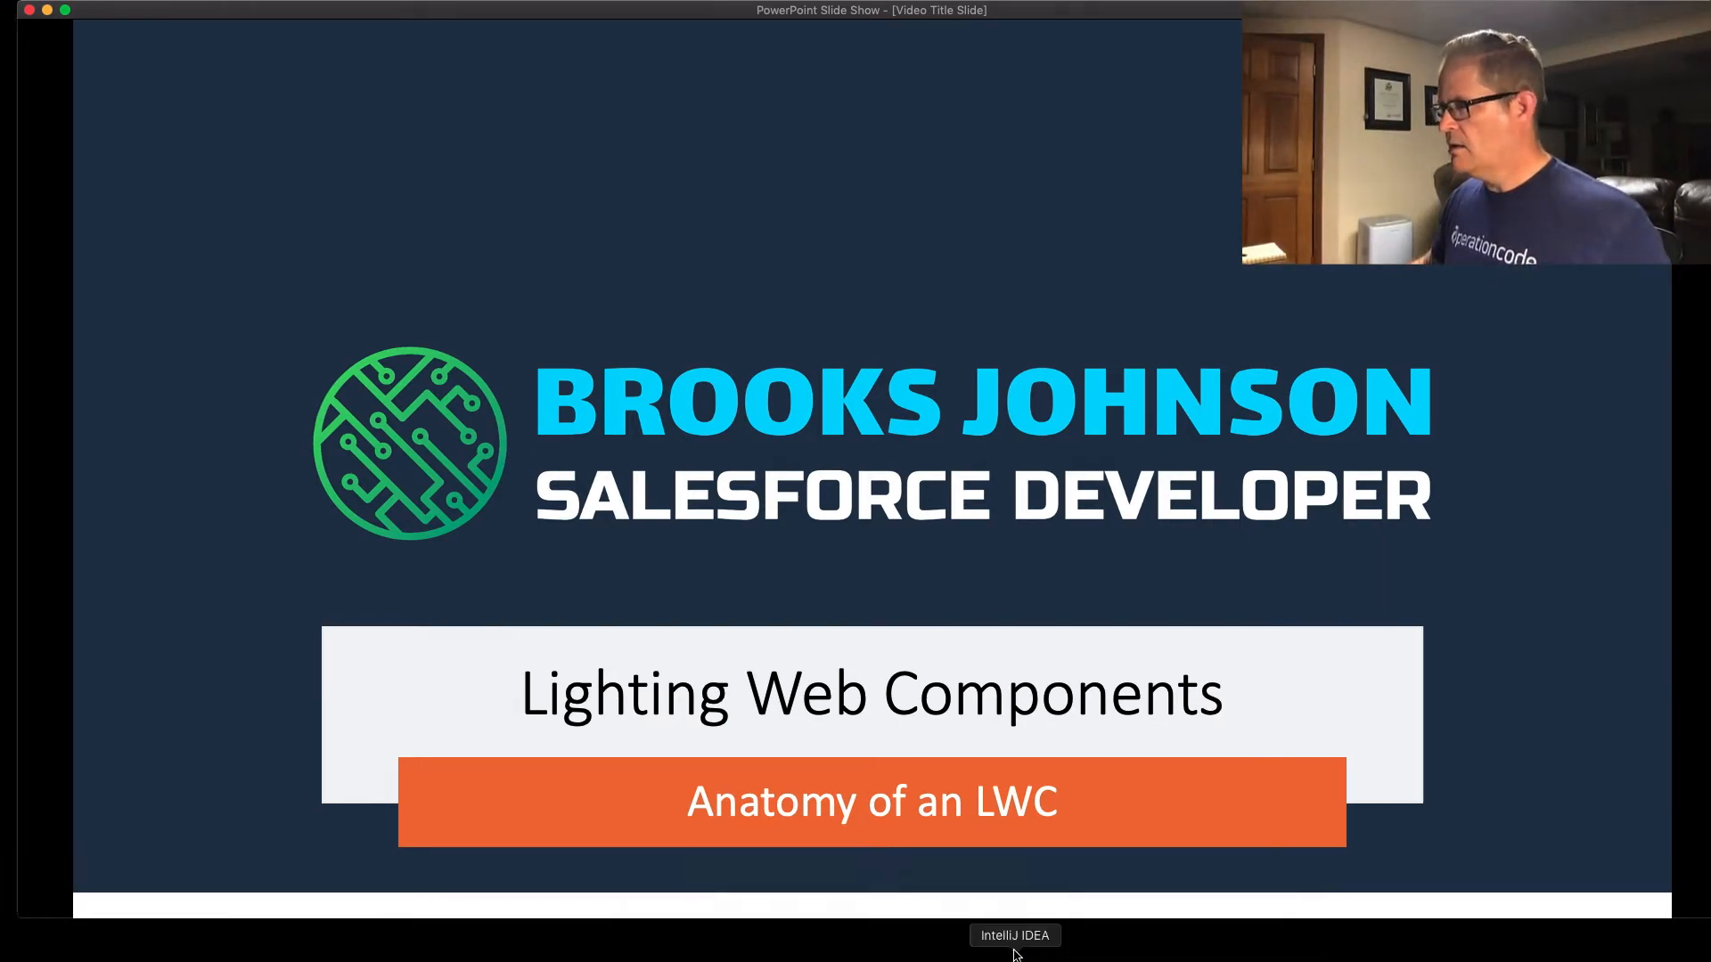
Step: Switch from the slideshow to IntelliJ IDEA with the blog-demos project
{"action": "left_click", "coordinate": [1014, 935]}
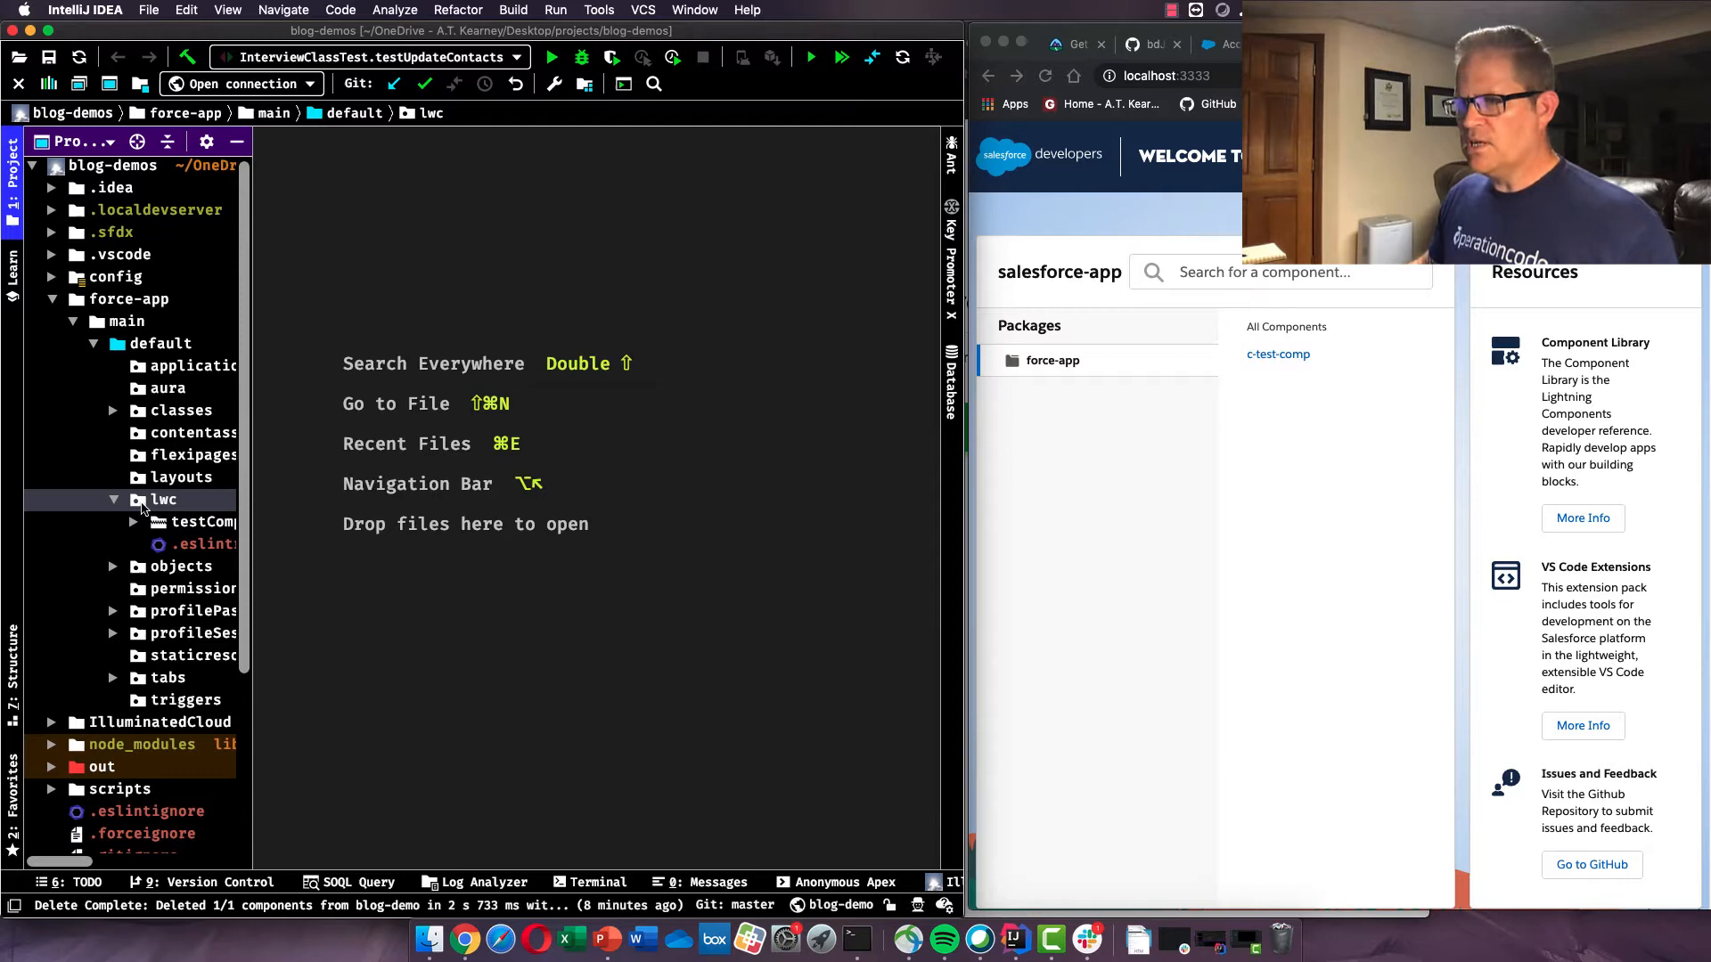
Step: Create a new Lightning Web Component helloWorld under lwc, marked Exposed with a CSS file
{"action": "right_click", "coordinate": [164, 498]}
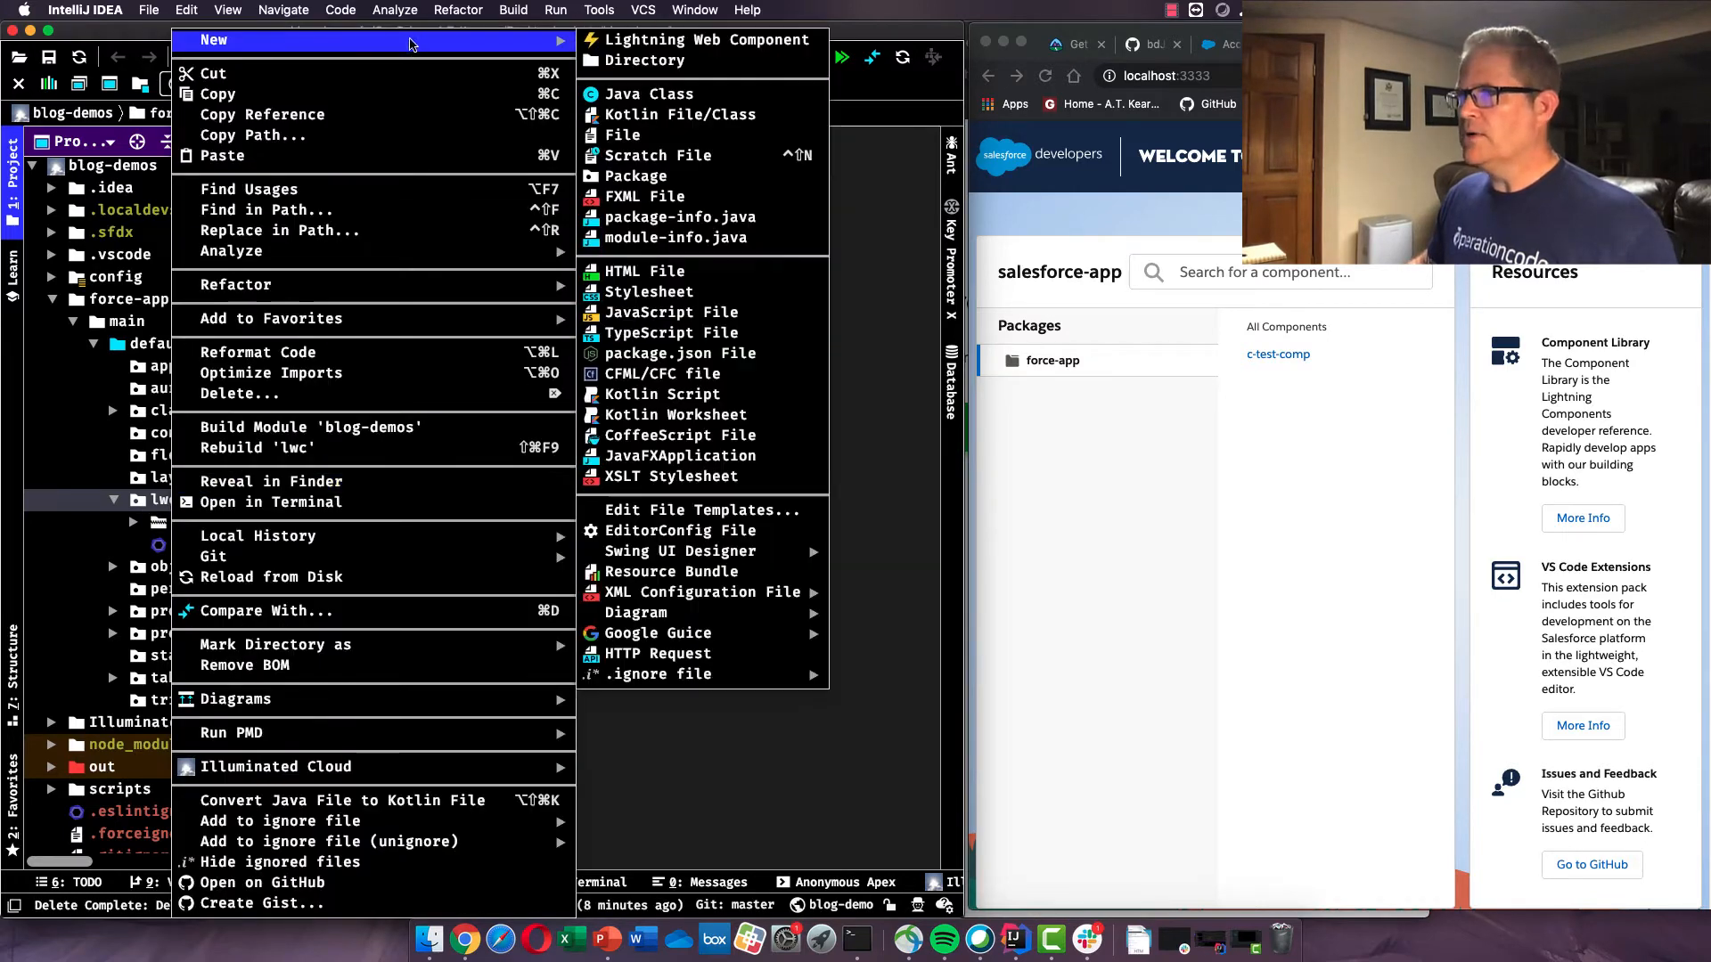
{"action": "mouse_move", "coordinate": [704, 41]}
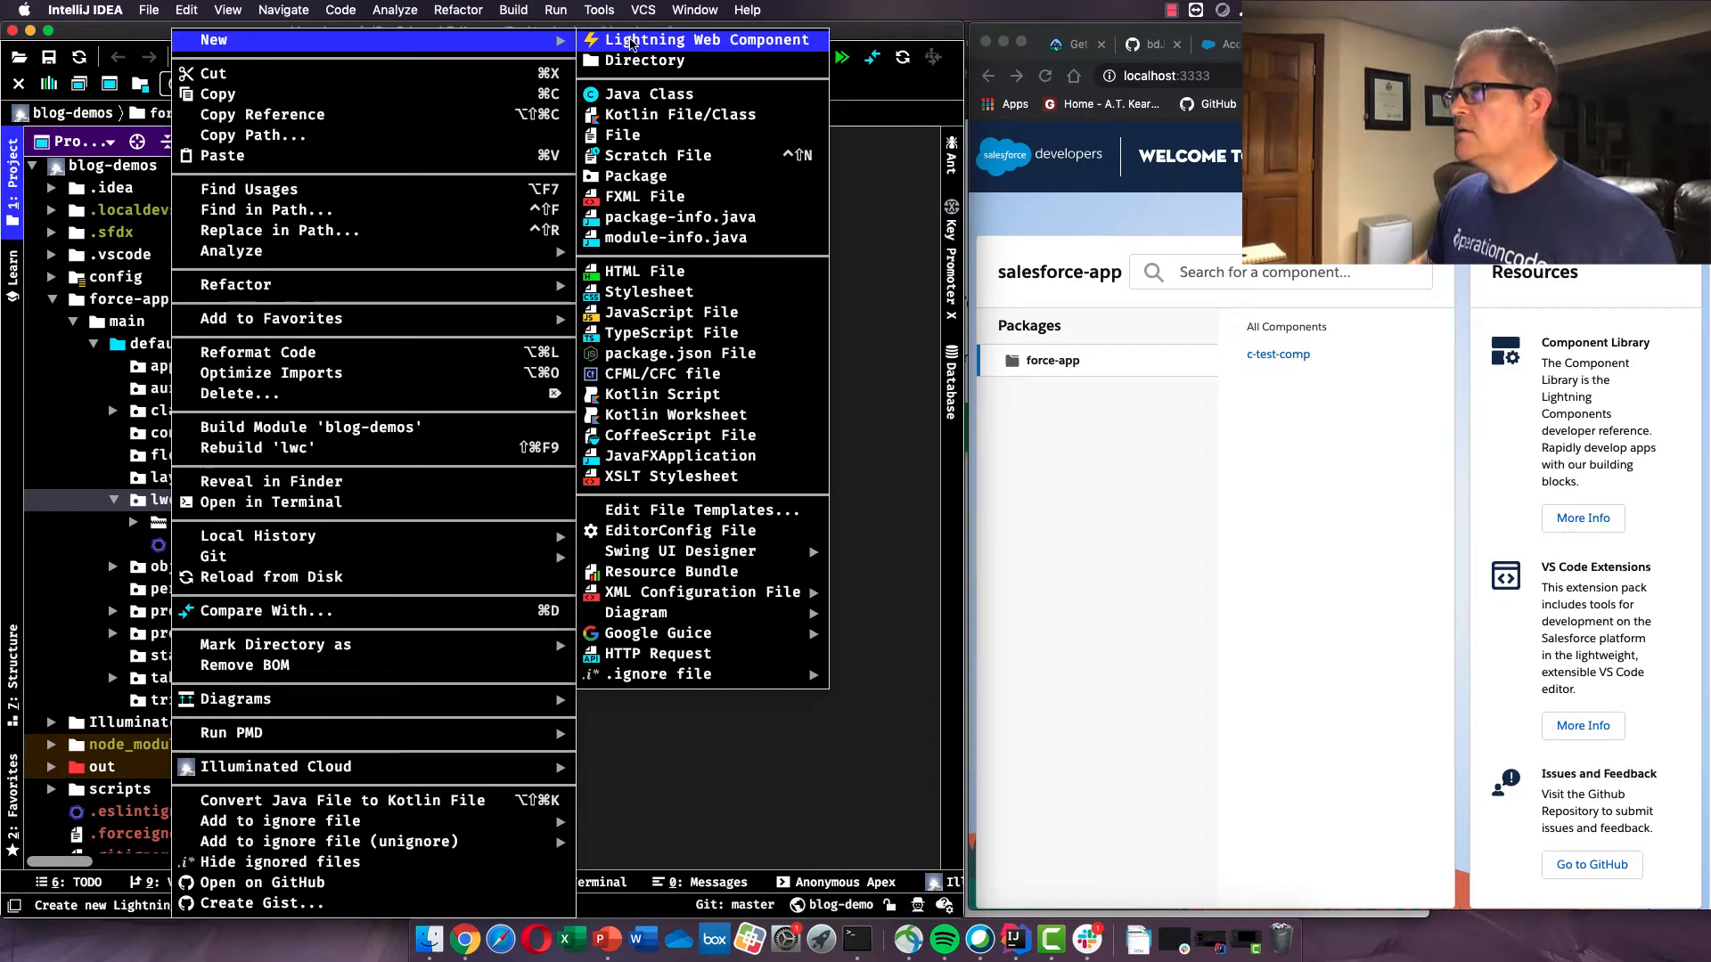
{"action": "left_click", "coordinate": [707, 40]}
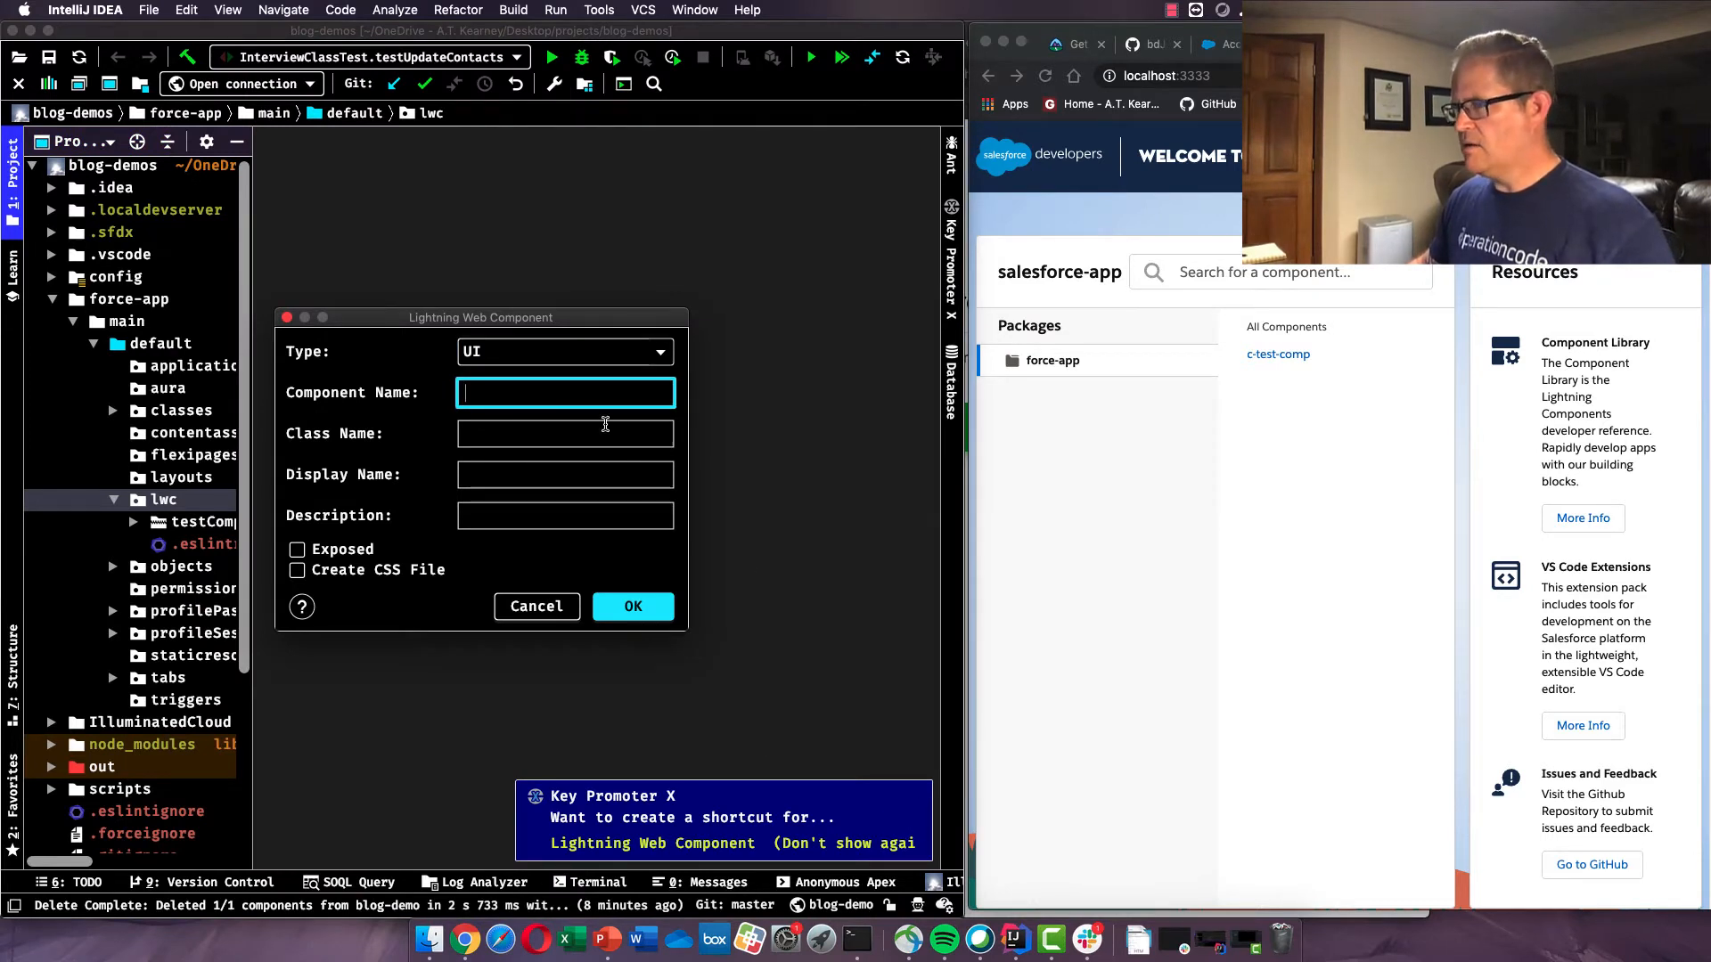
{"action": "type", "text": "helloWorld"}
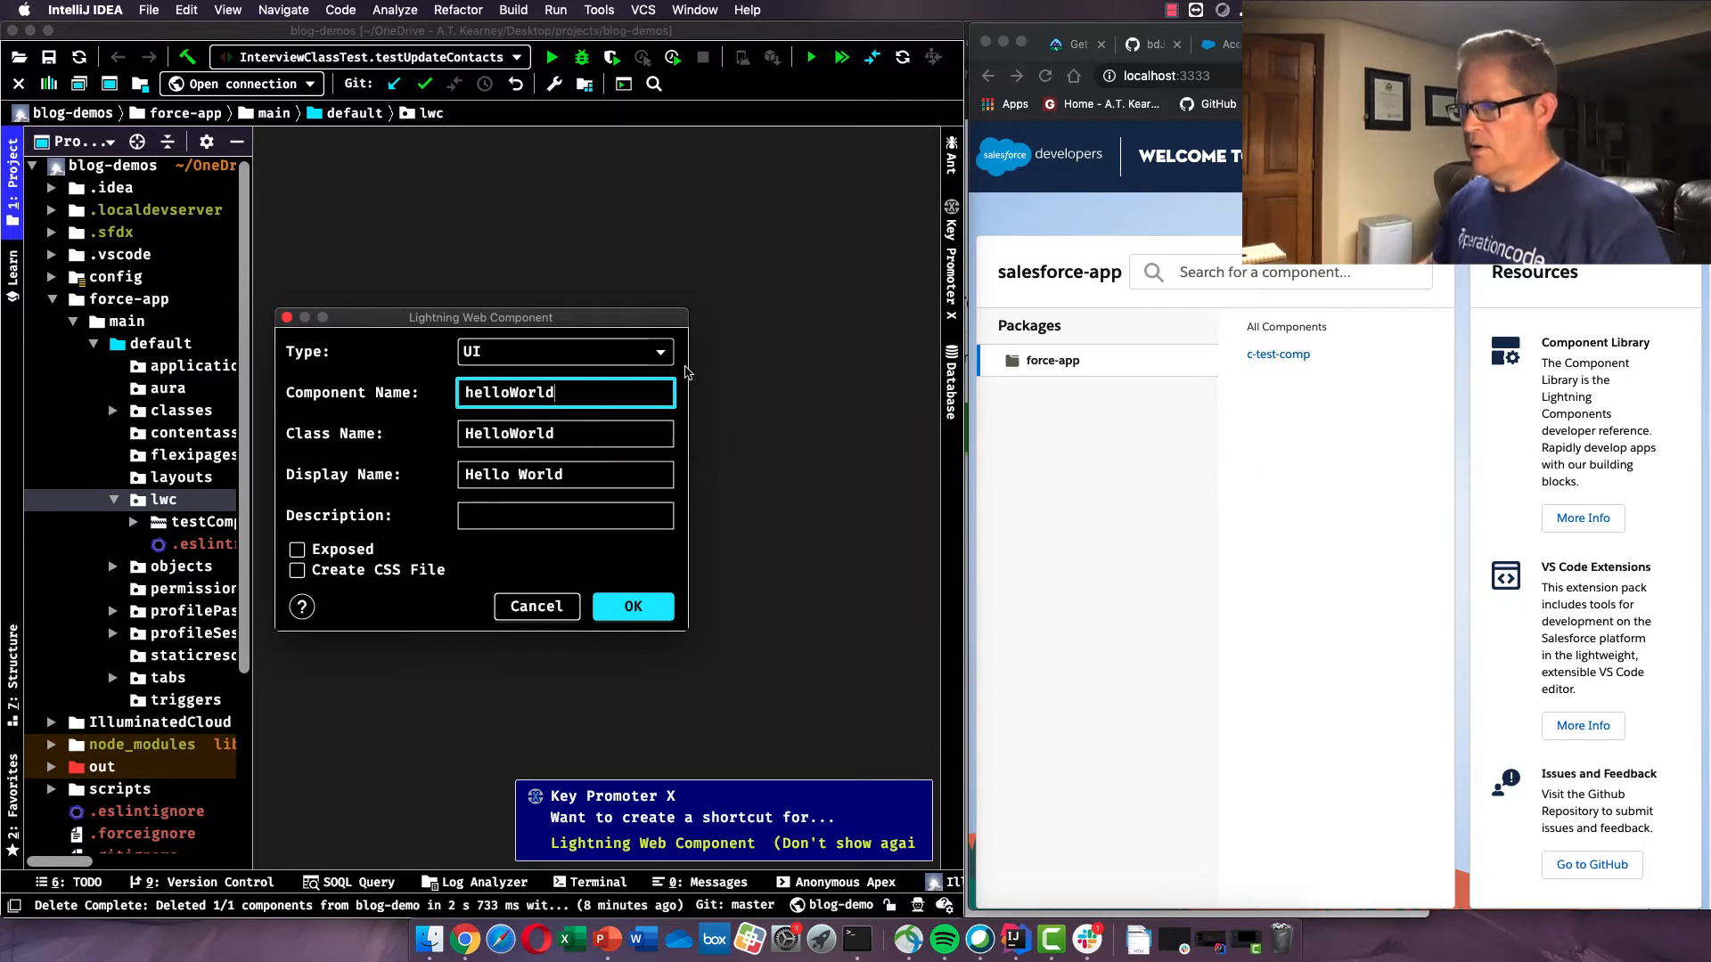
{"action": "left_click", "coordinate": [295, 548]}
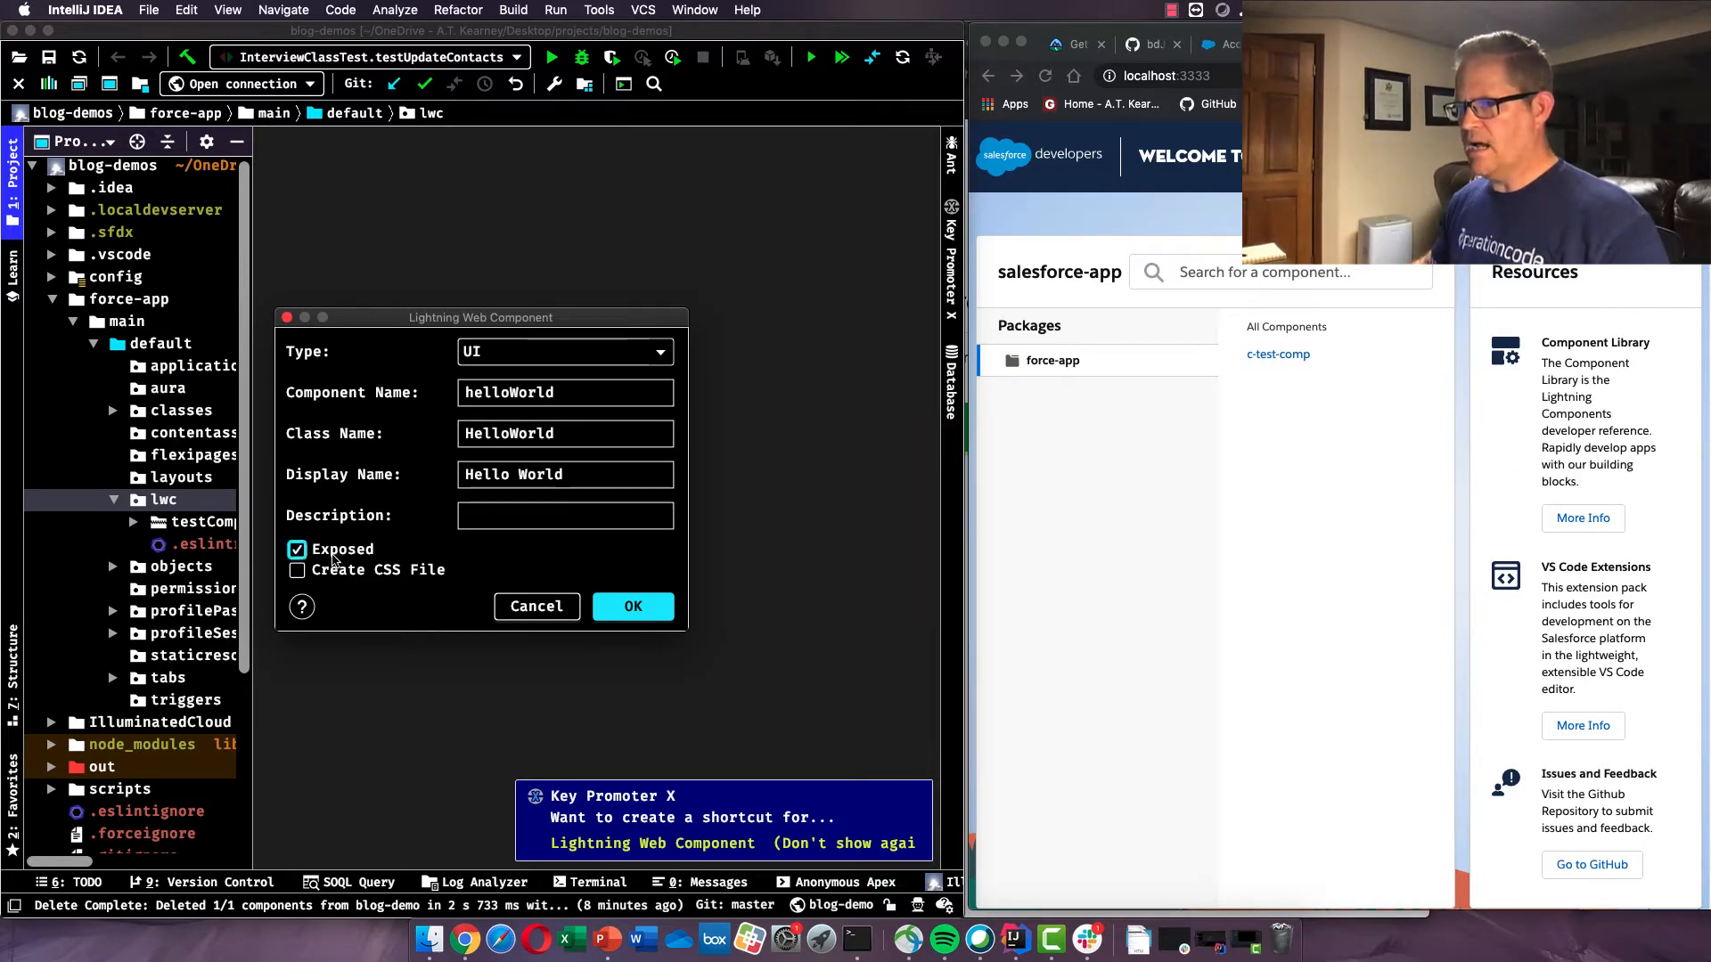
{"action": "left_click", "coordinate": [296, 571]}
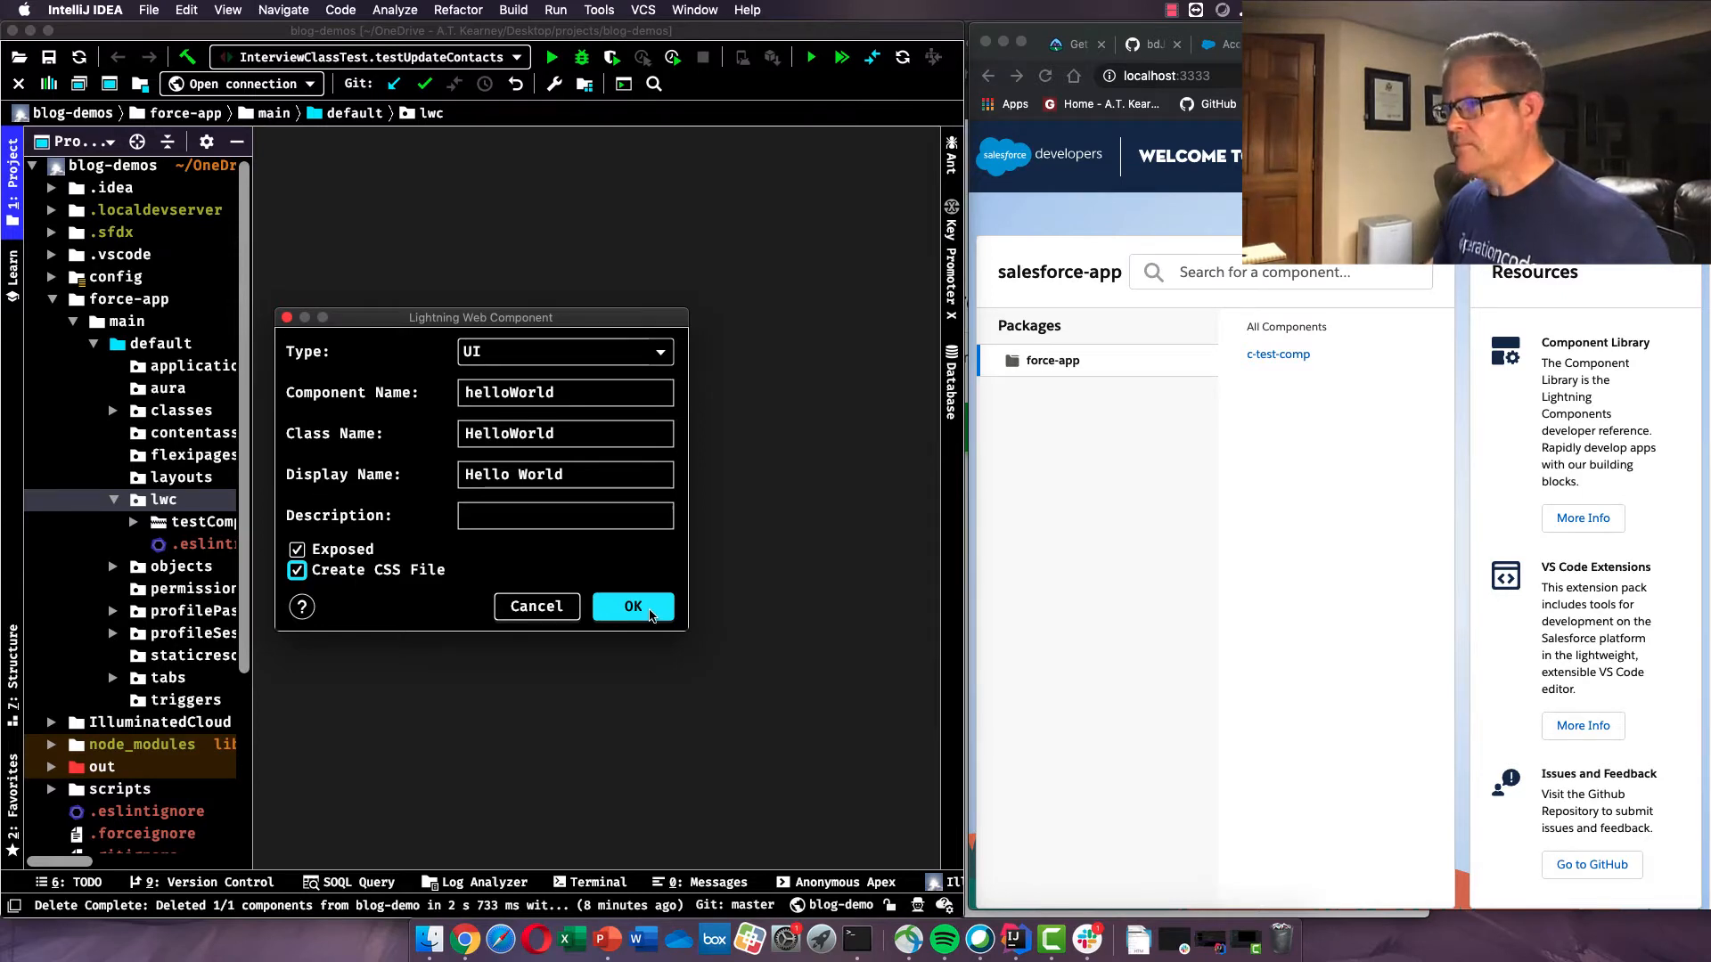
{"action": "left_click", "coordinate": [632, 606]}
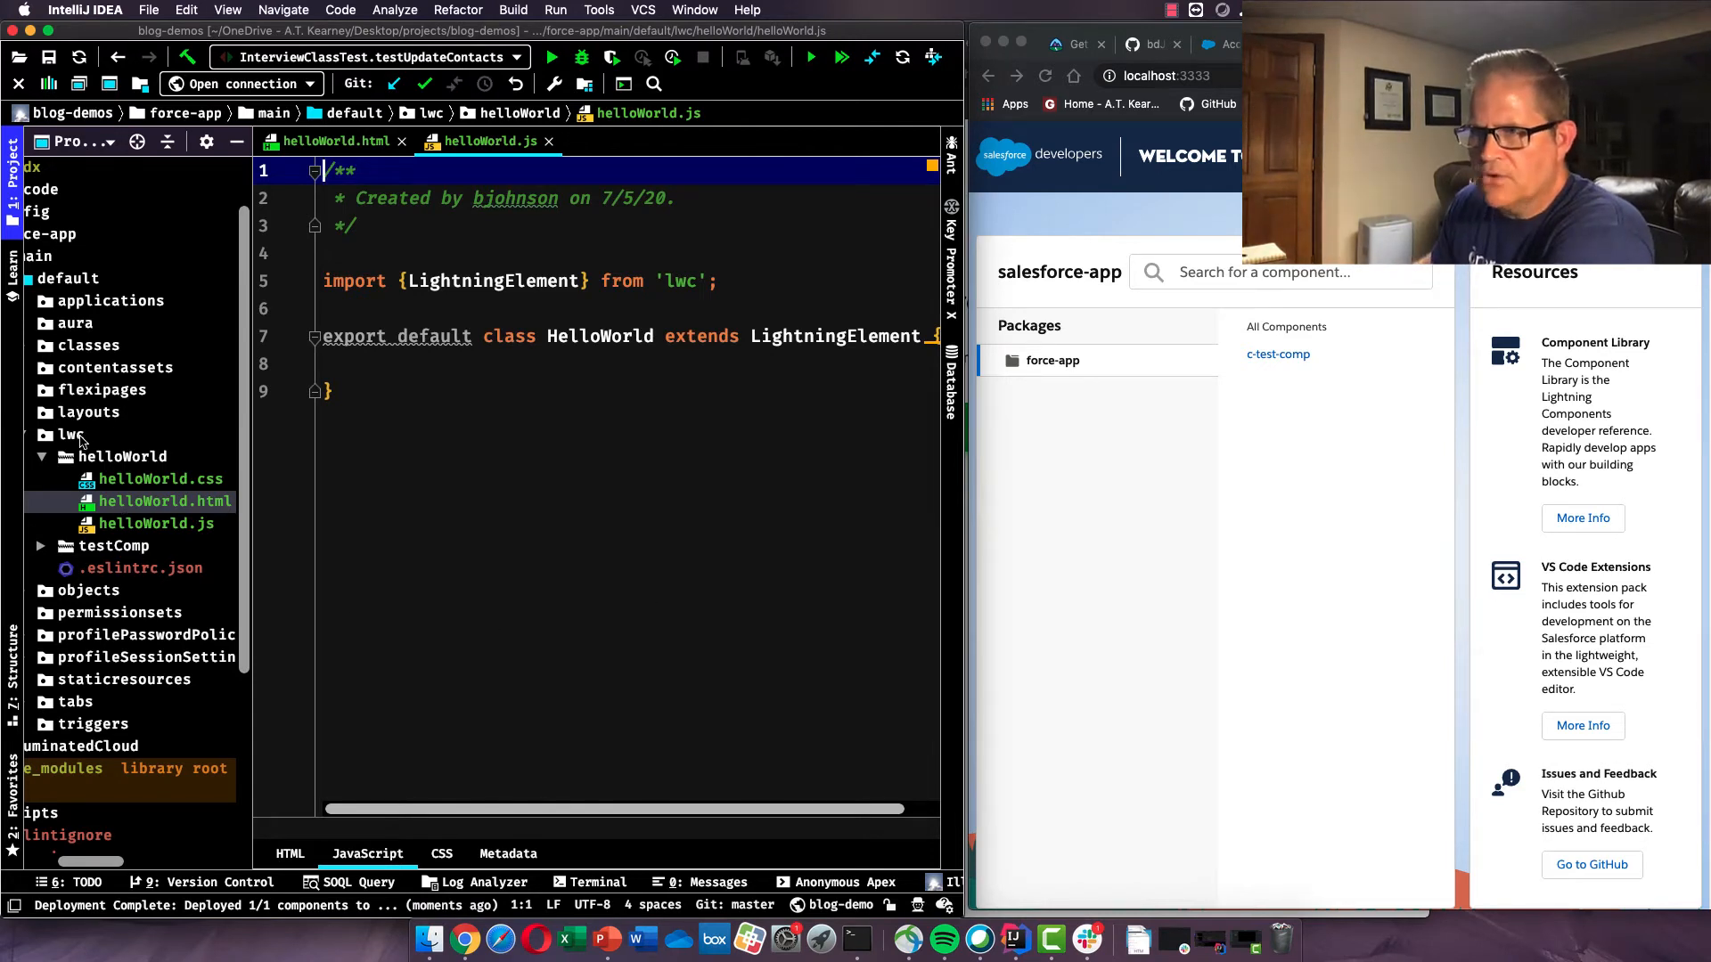
{"action": "left_click", "coordinate": [41, 456]}
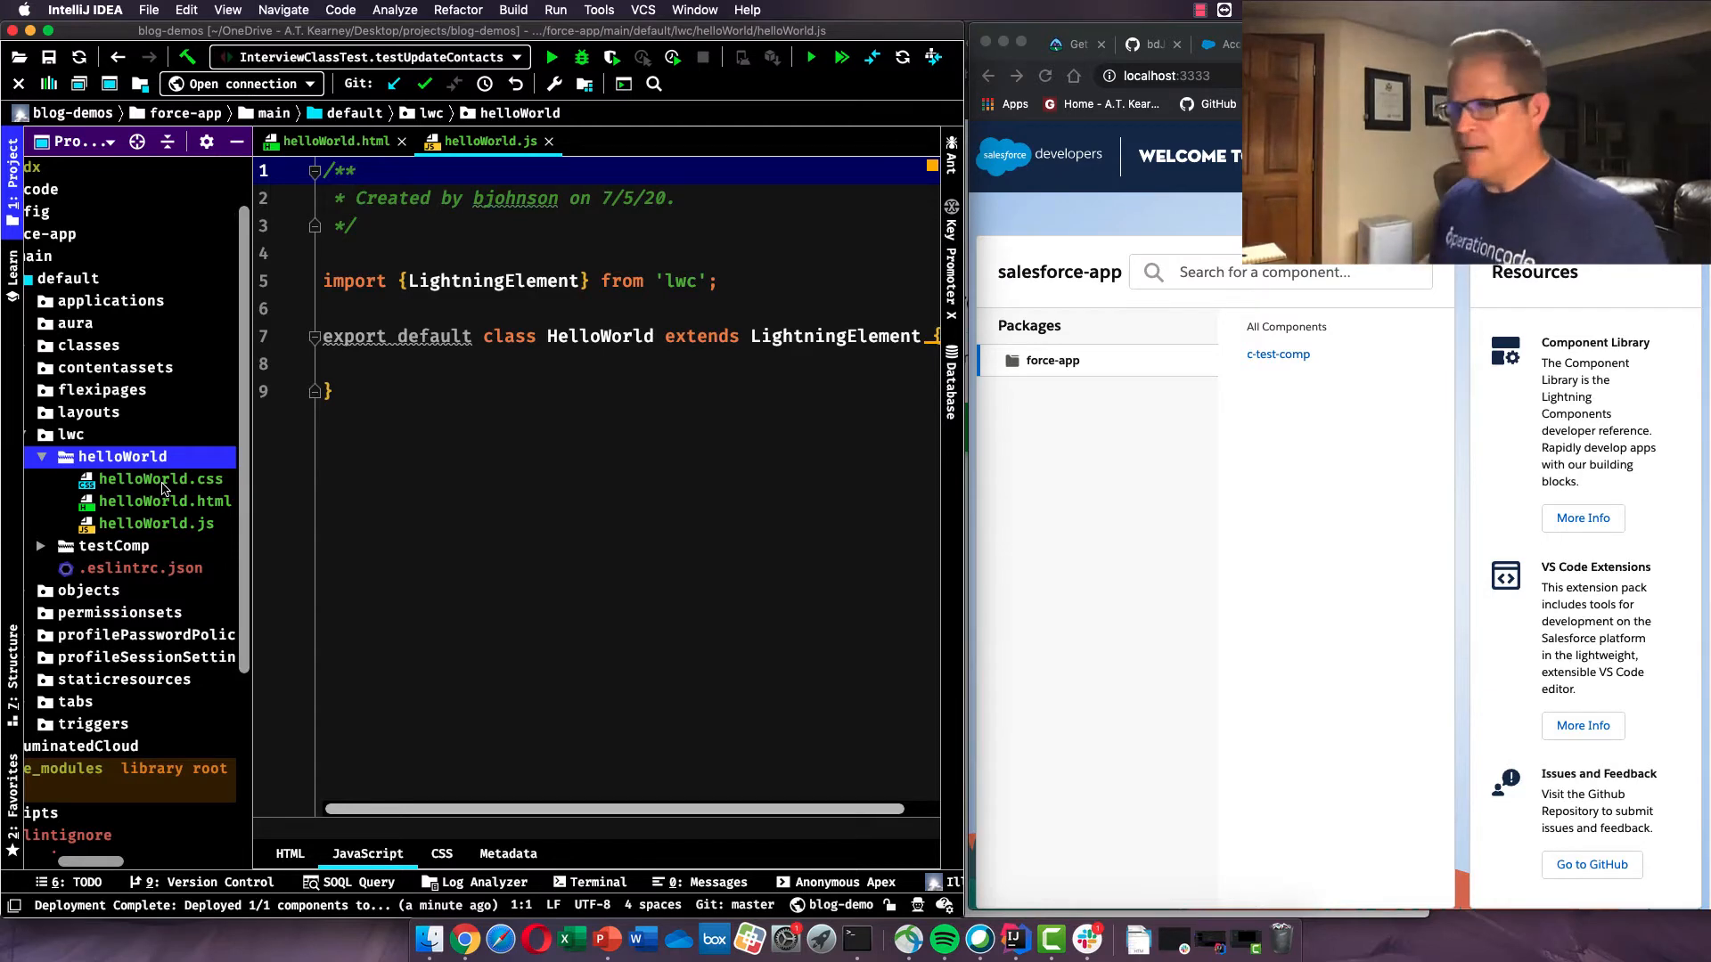
{"action": "left_click", "coordinate": [508, 853]}
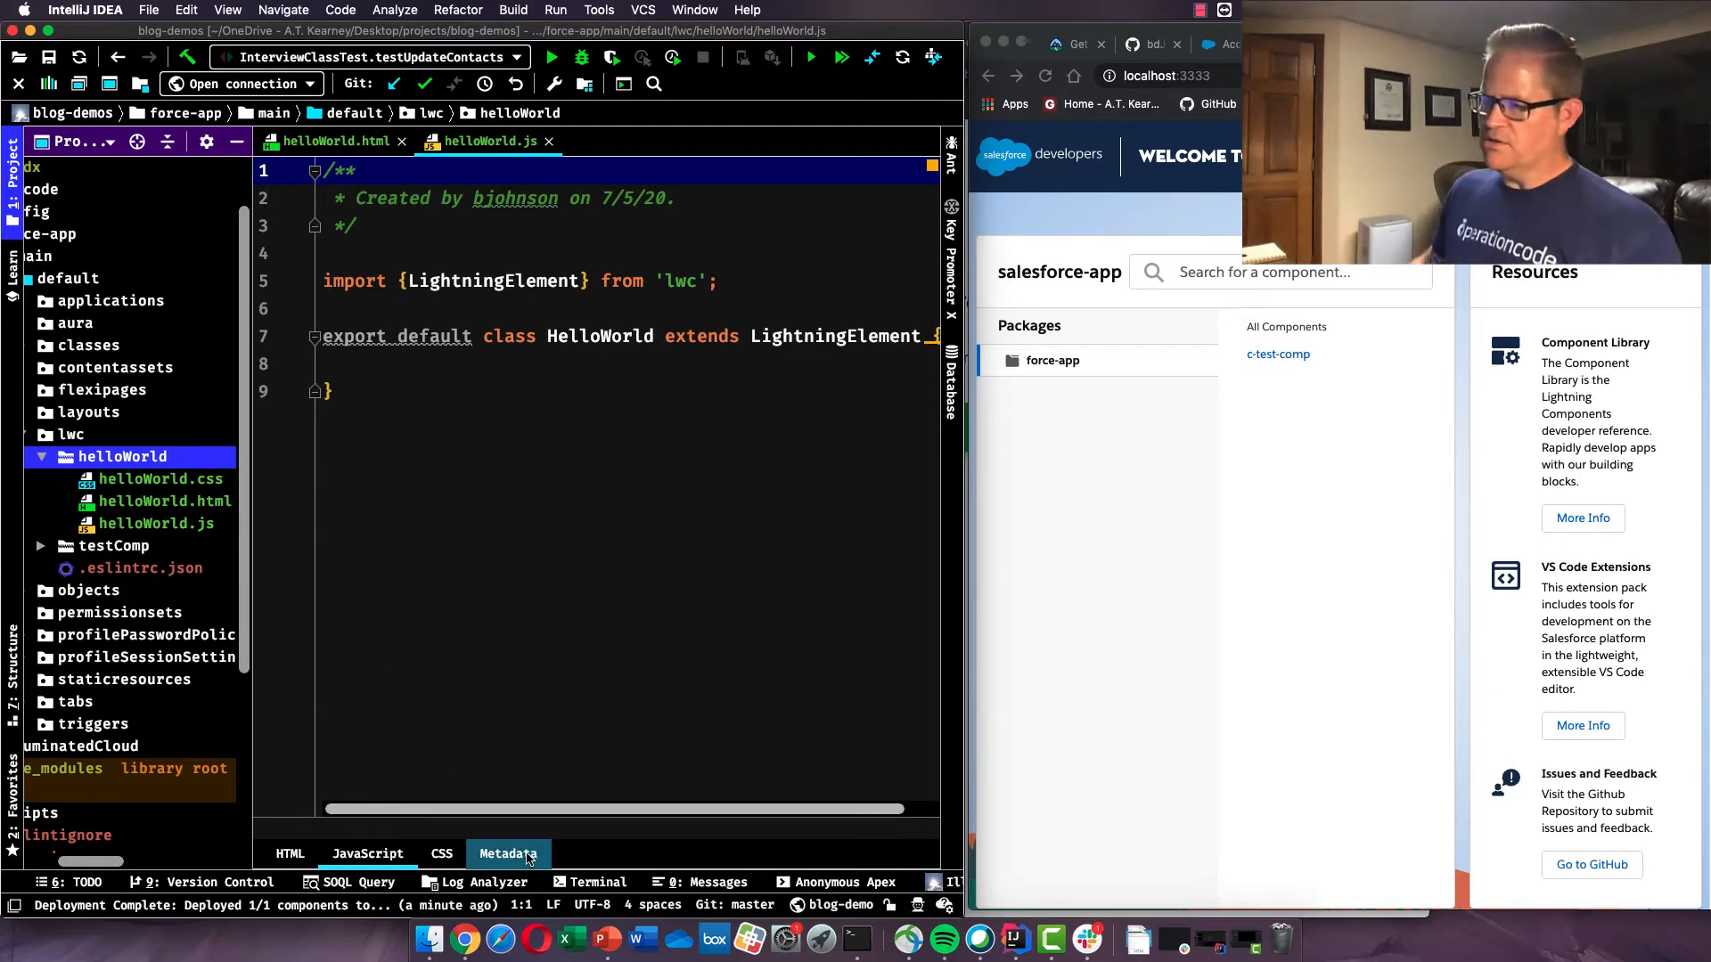
Step: Add a <targets> block with lightning__AppPage, HomePage and RecordPage targets to the helloWorld meta XML
{"action": "left_click", "coordinate": [507, 853]}
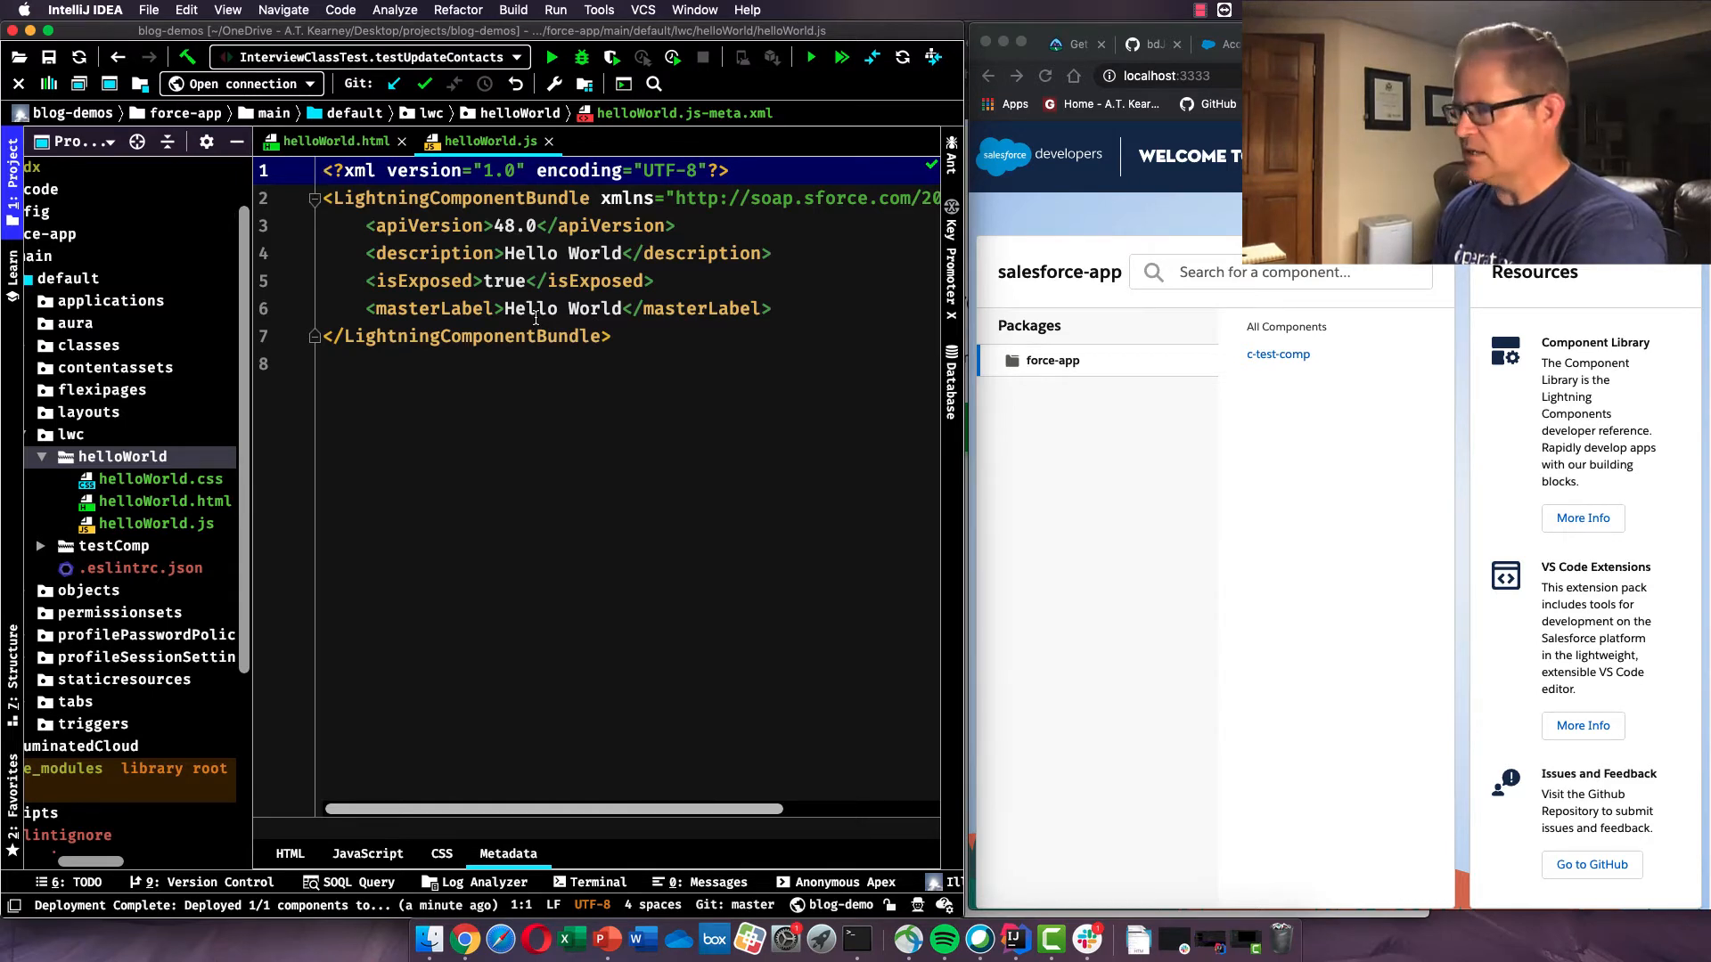
{"action": "mouse_move", "coordinate": [534, 280]}
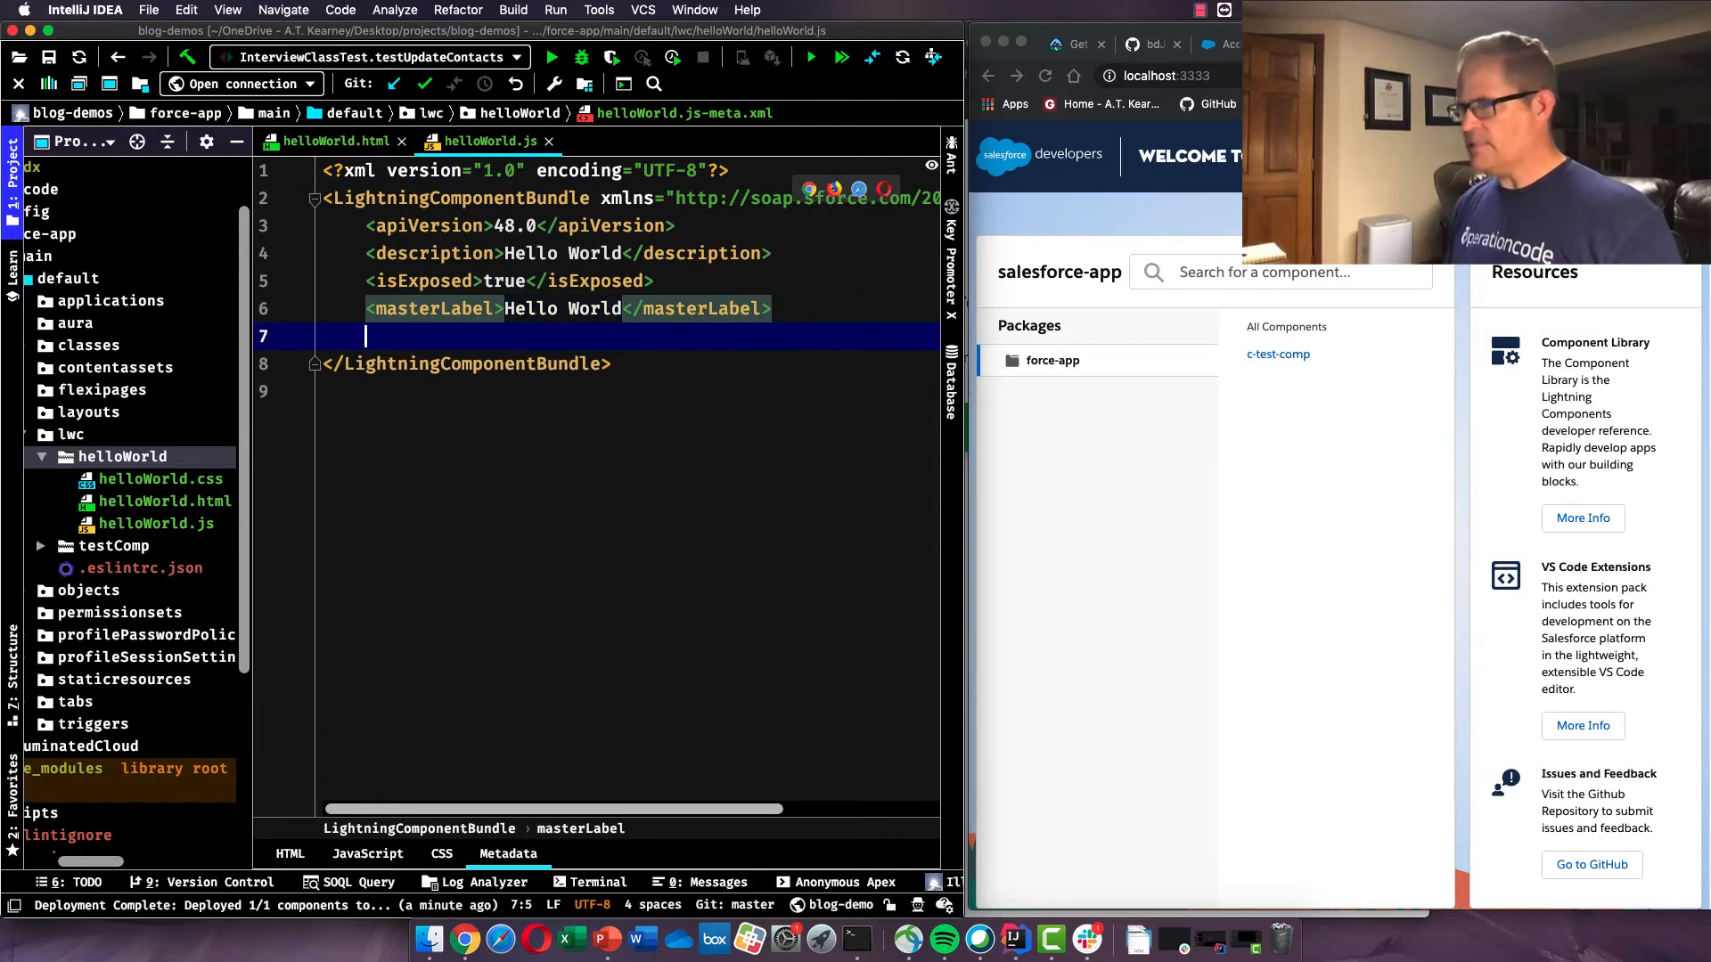
{"action": "type", "text": "<tr"}
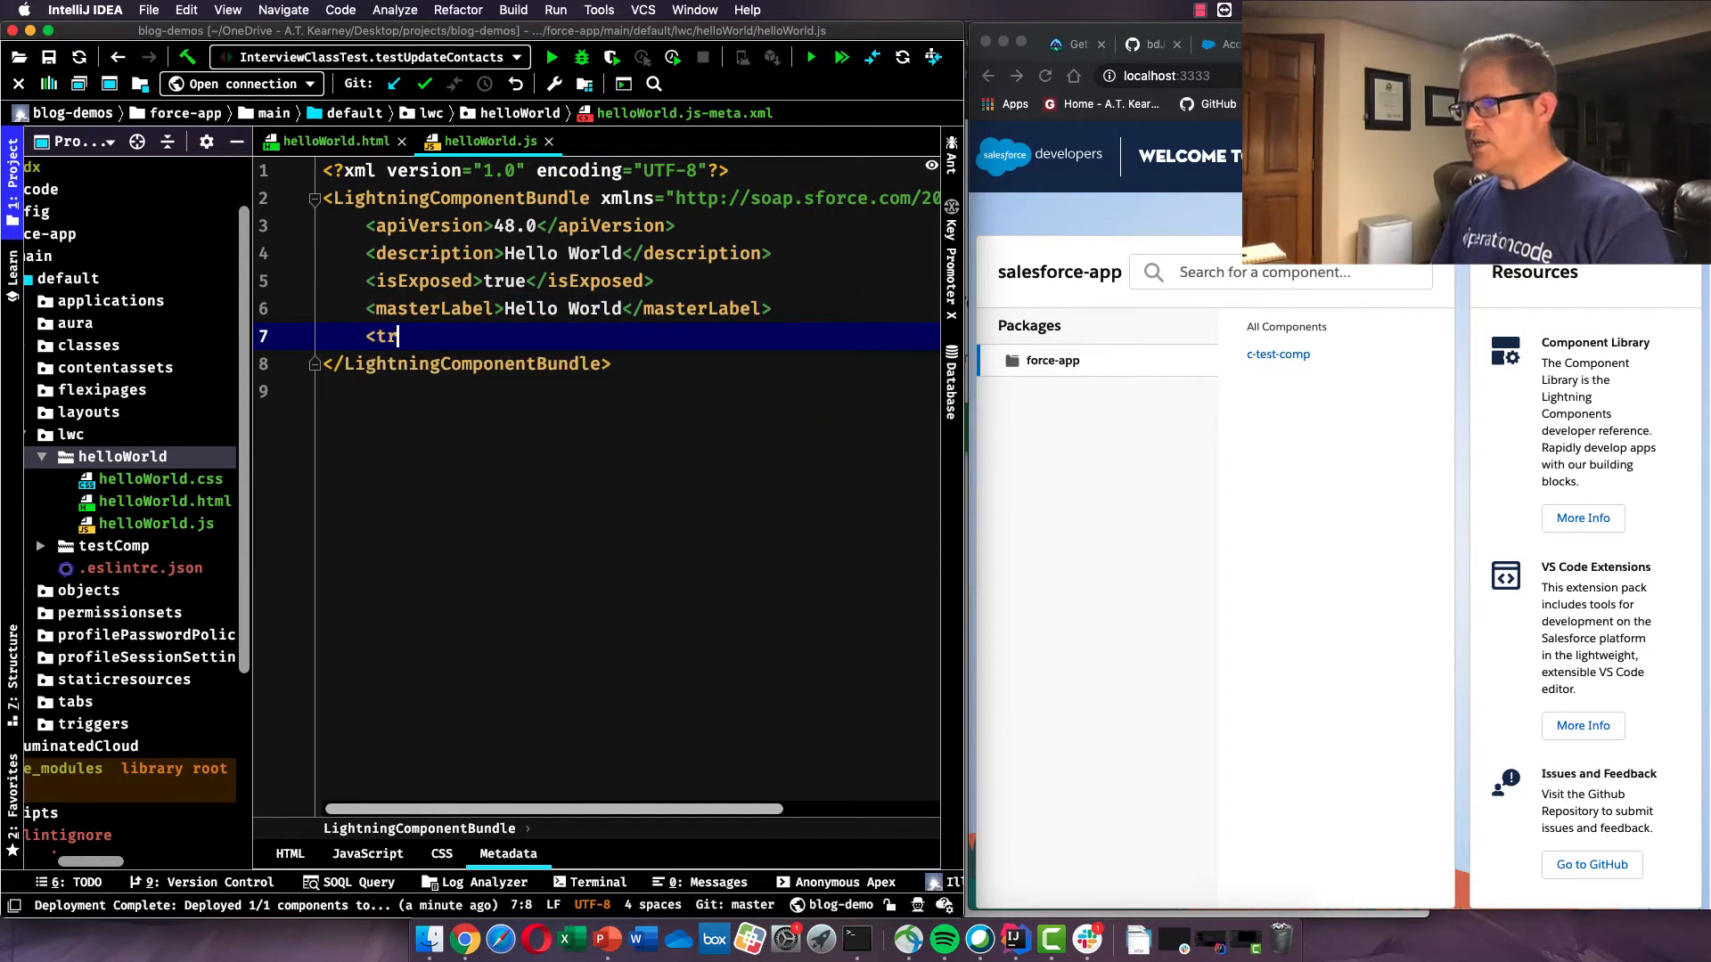
{"action": "type", "text": "argets>"}
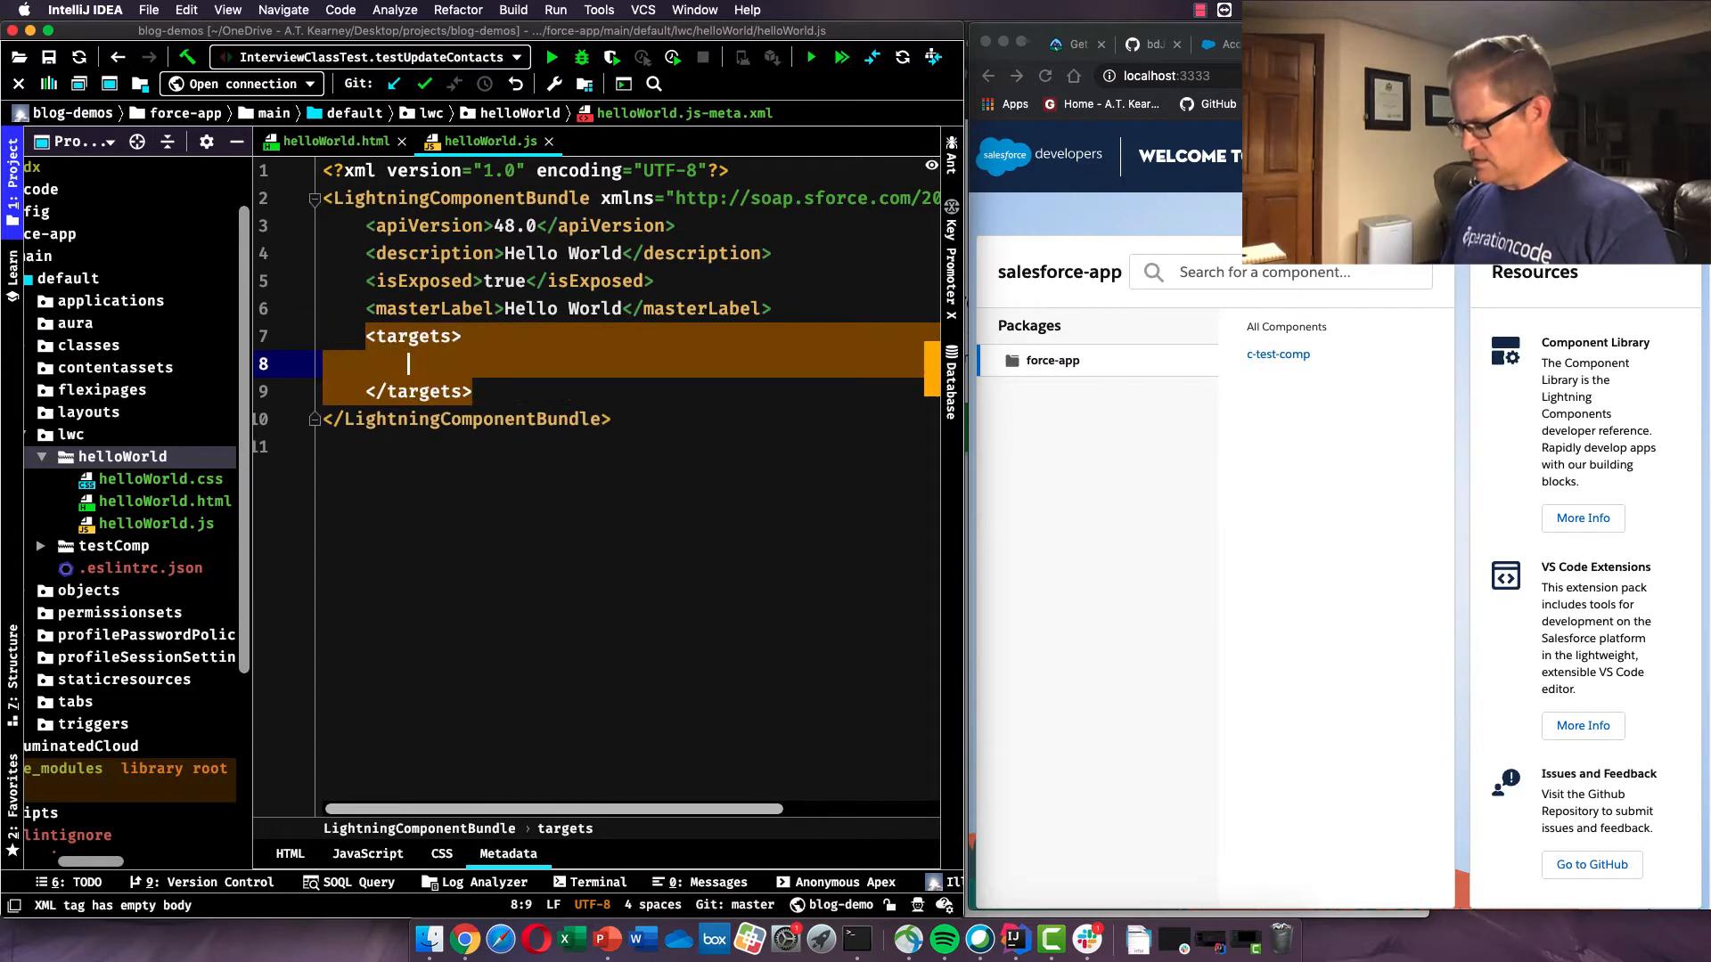
{"action": "type", "text": "<target></target>"}
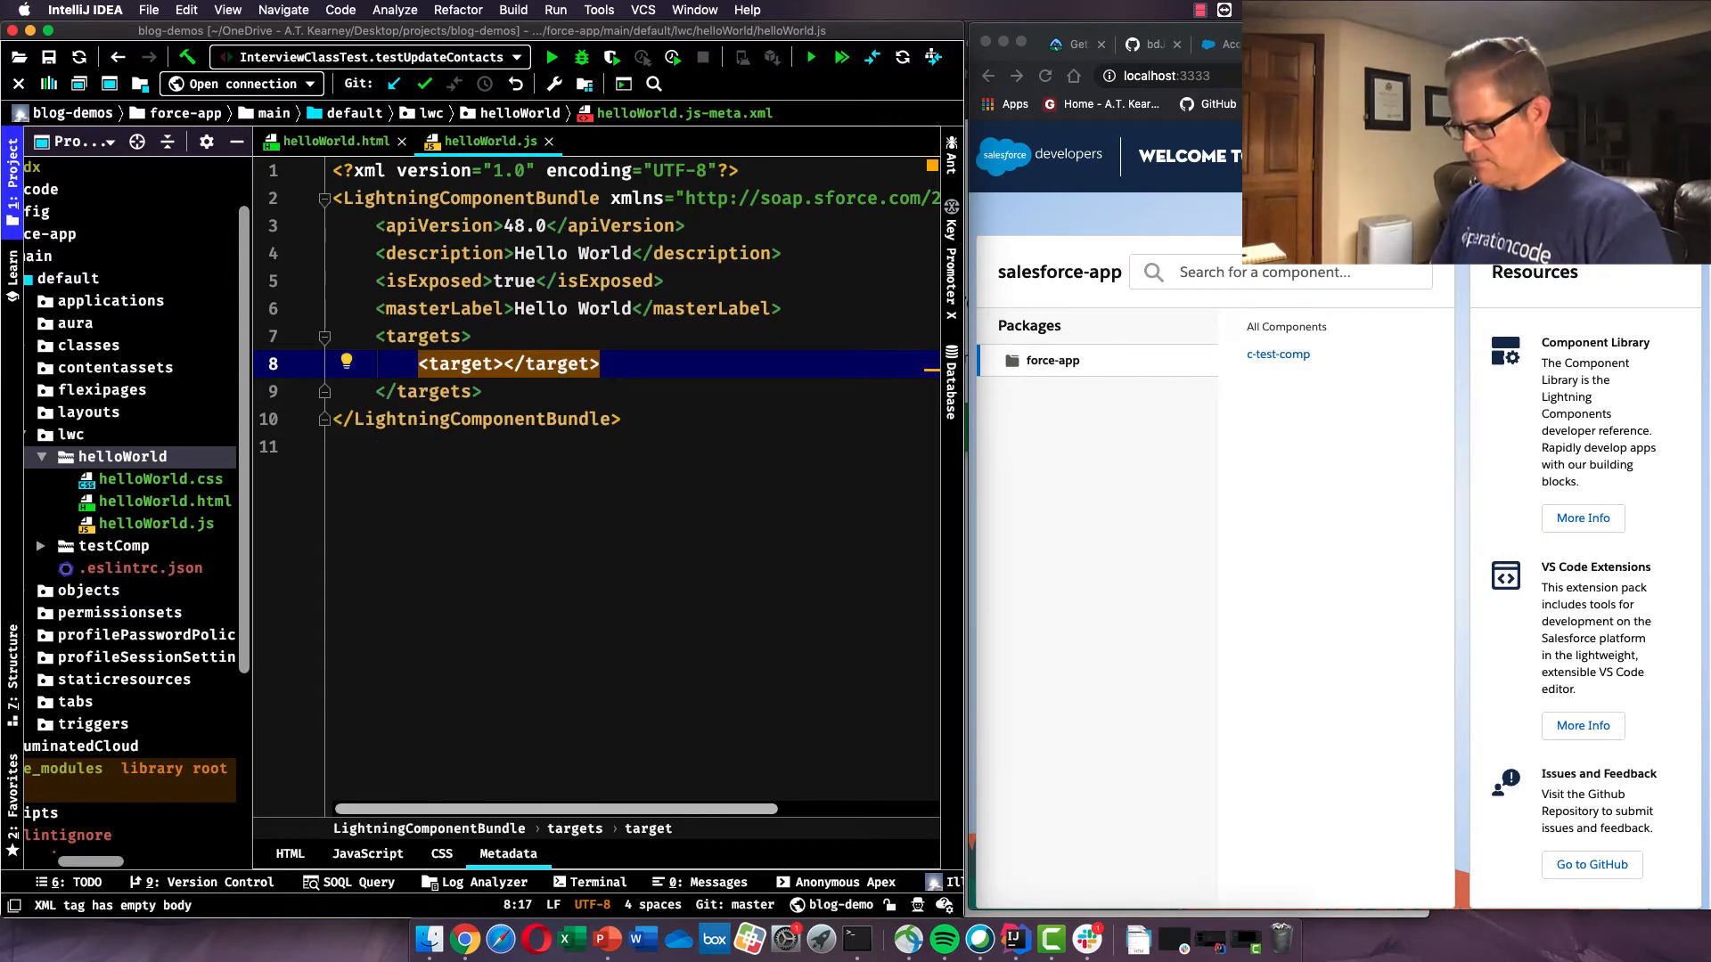
{"action": "type", "text": "lightning__AppP"}
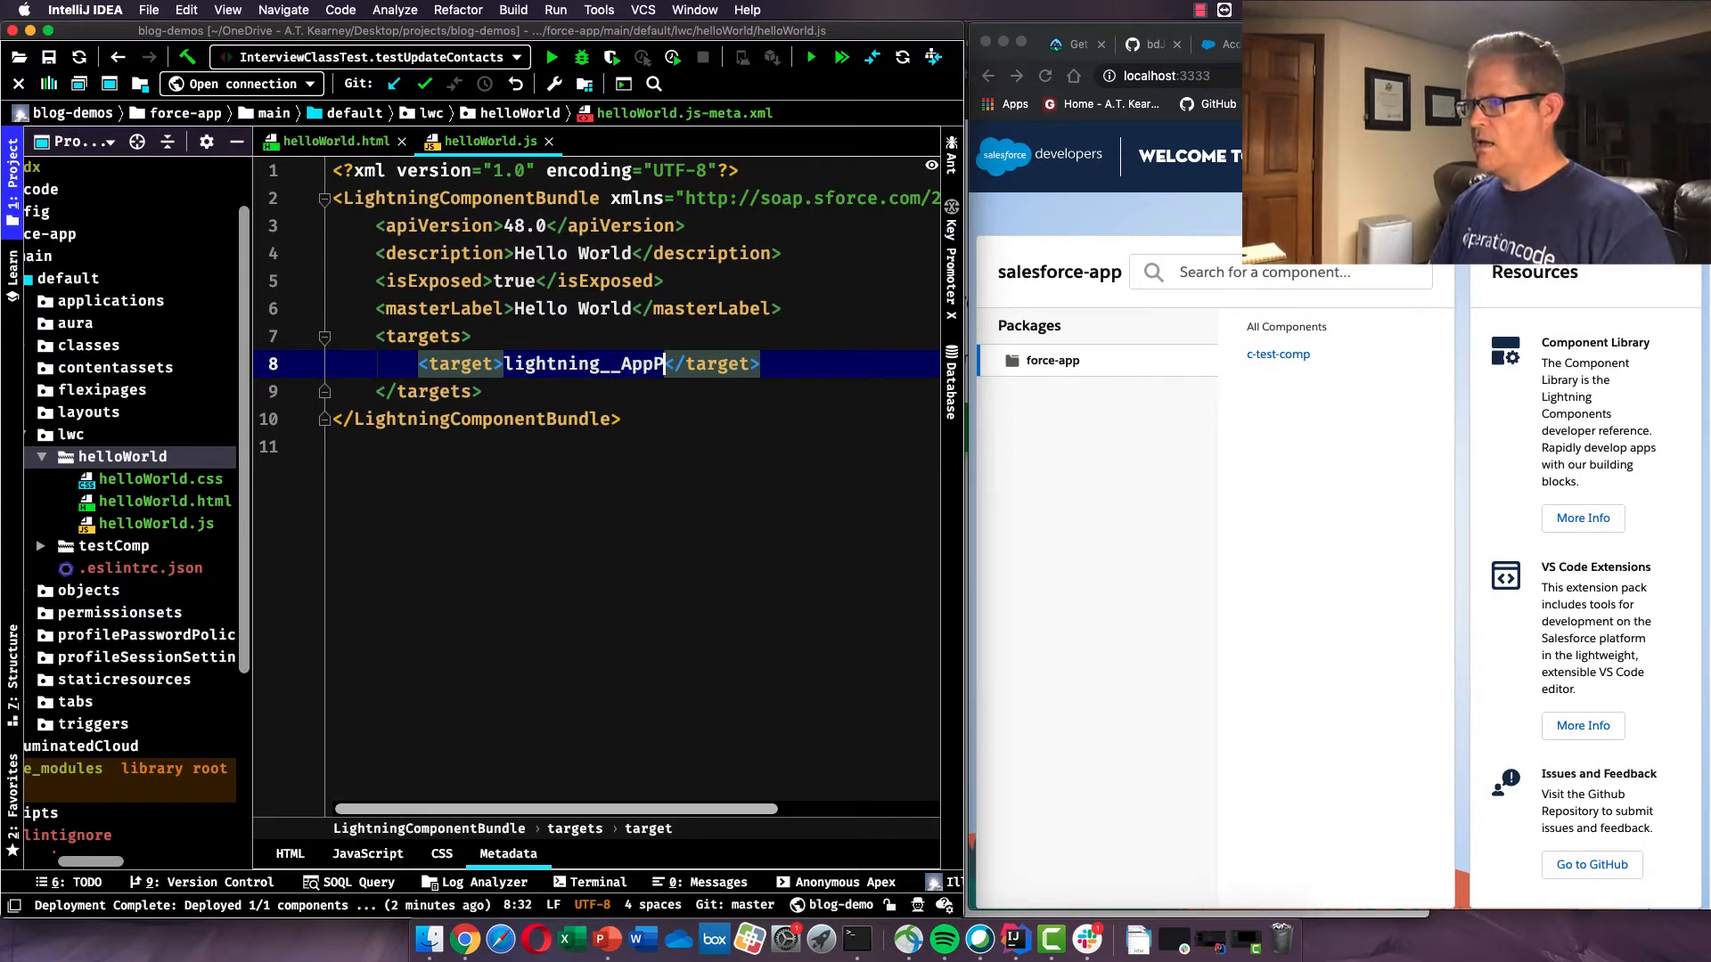
{"action": "type", "text": "age"}
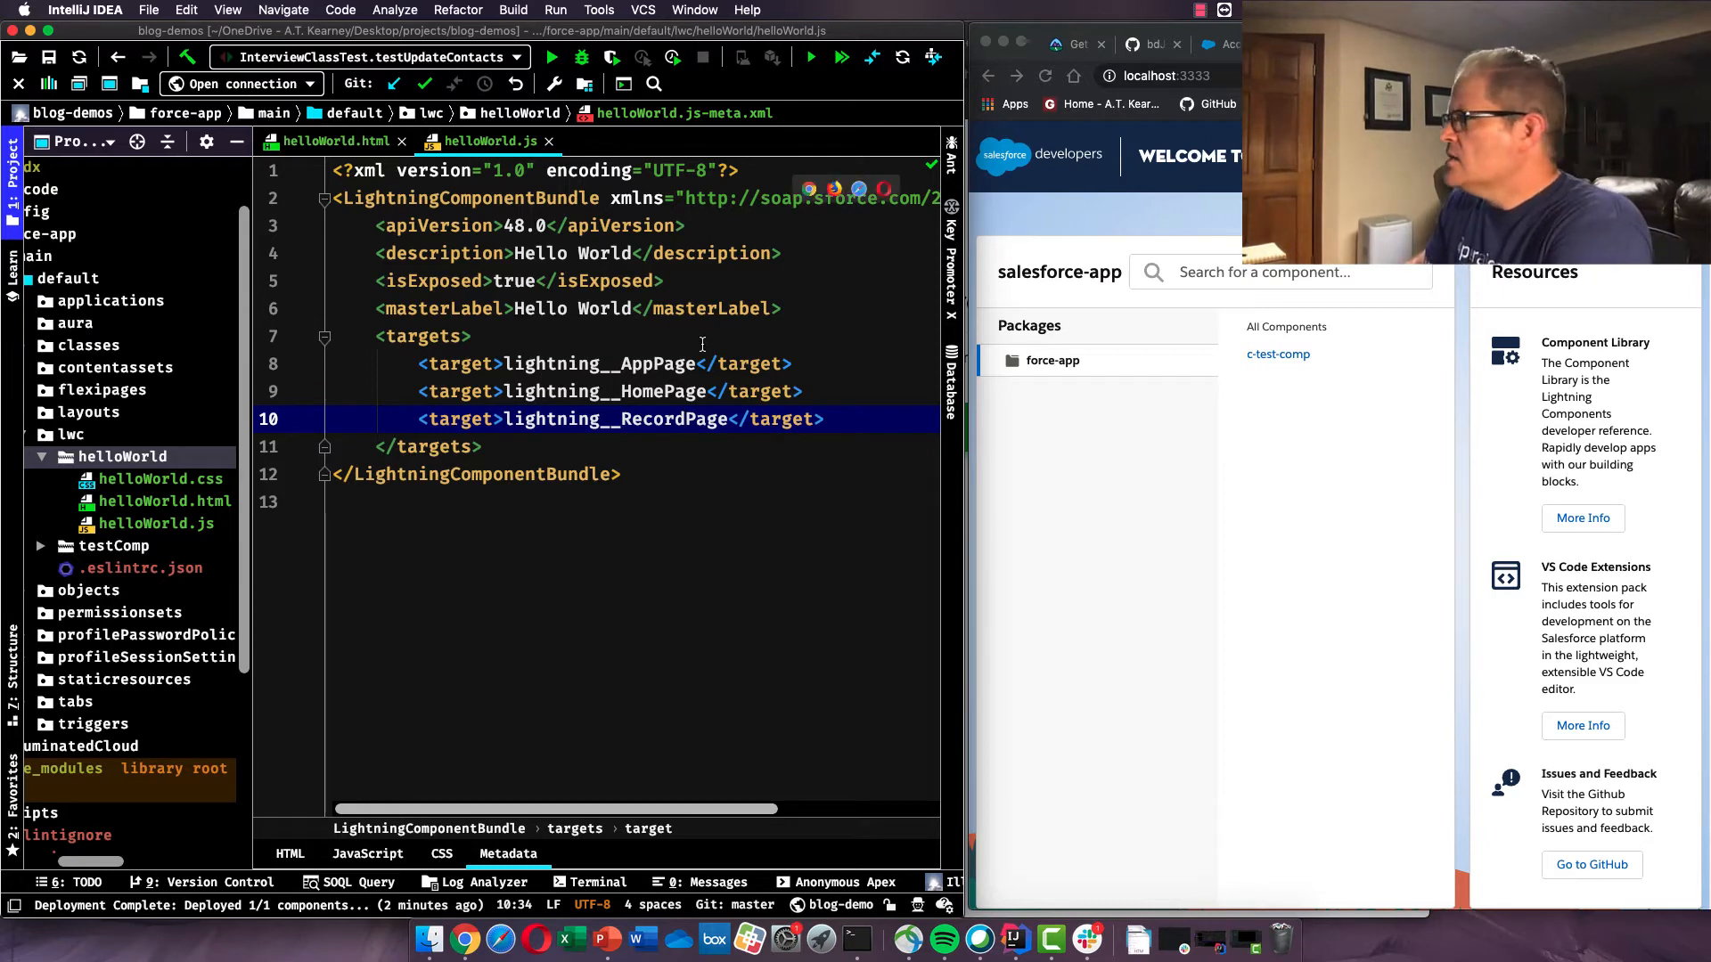
{"action": "left_click", "coordinate": [334, 141]}
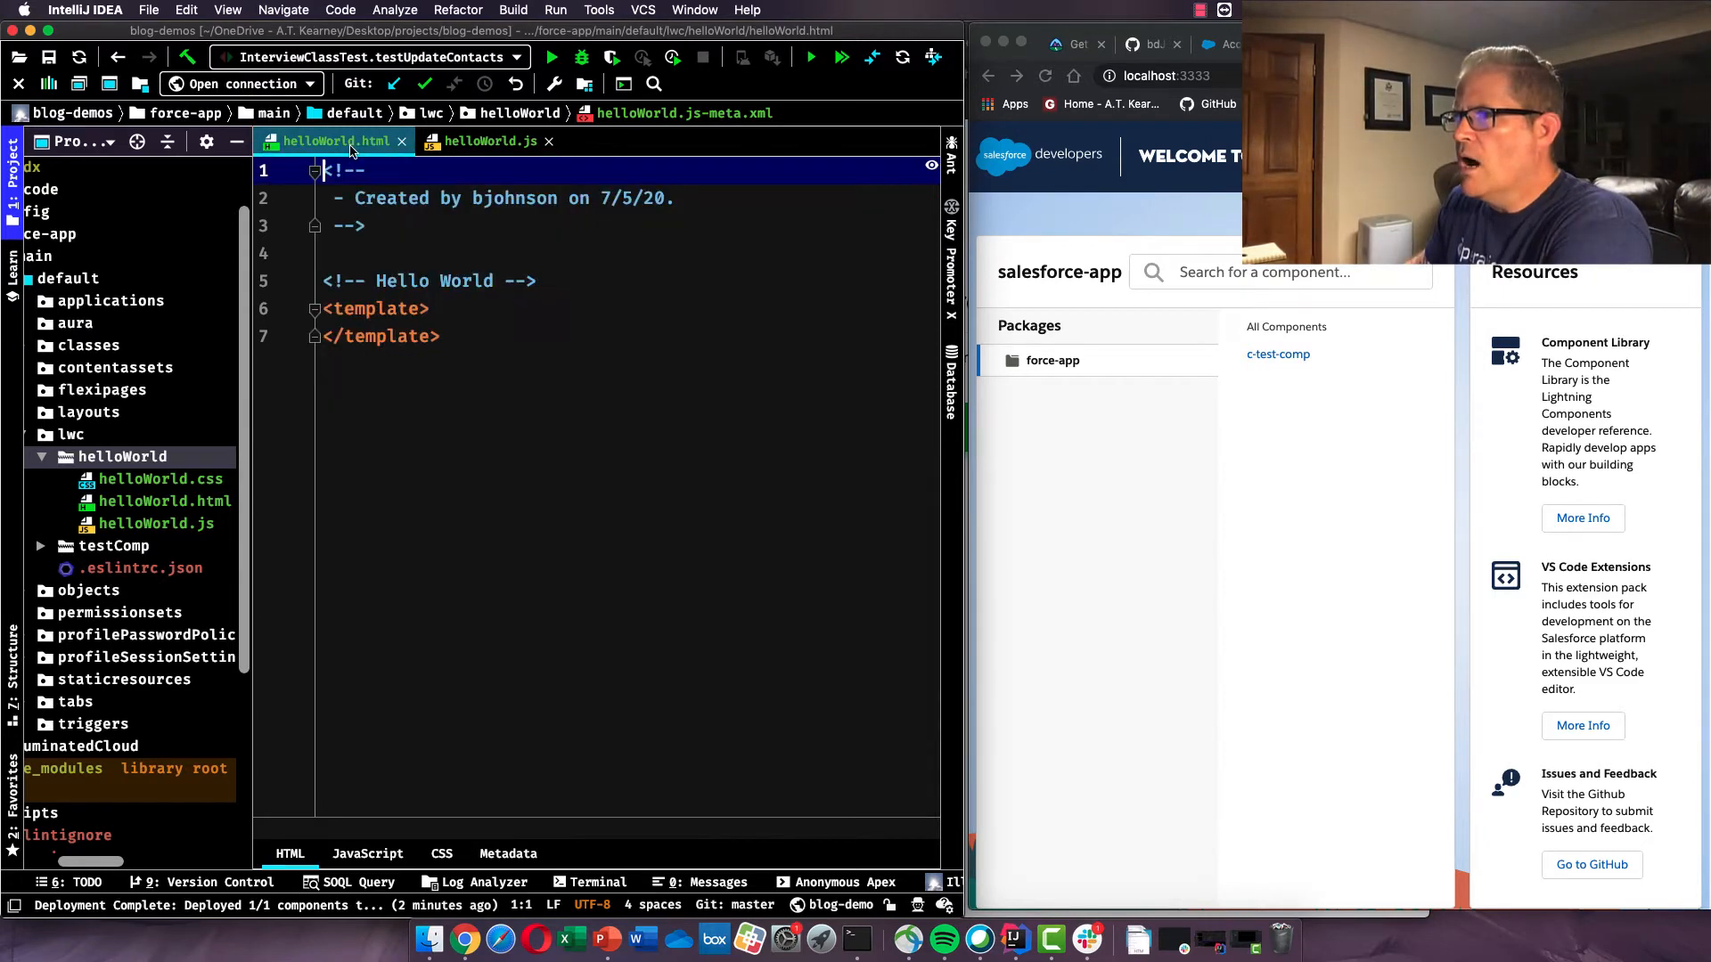
Step: Add an <h1> heading 'This is a lightning Web Componet' inside the helloWorld template
{"action": "left_click", "coordinate": [334, 141]}
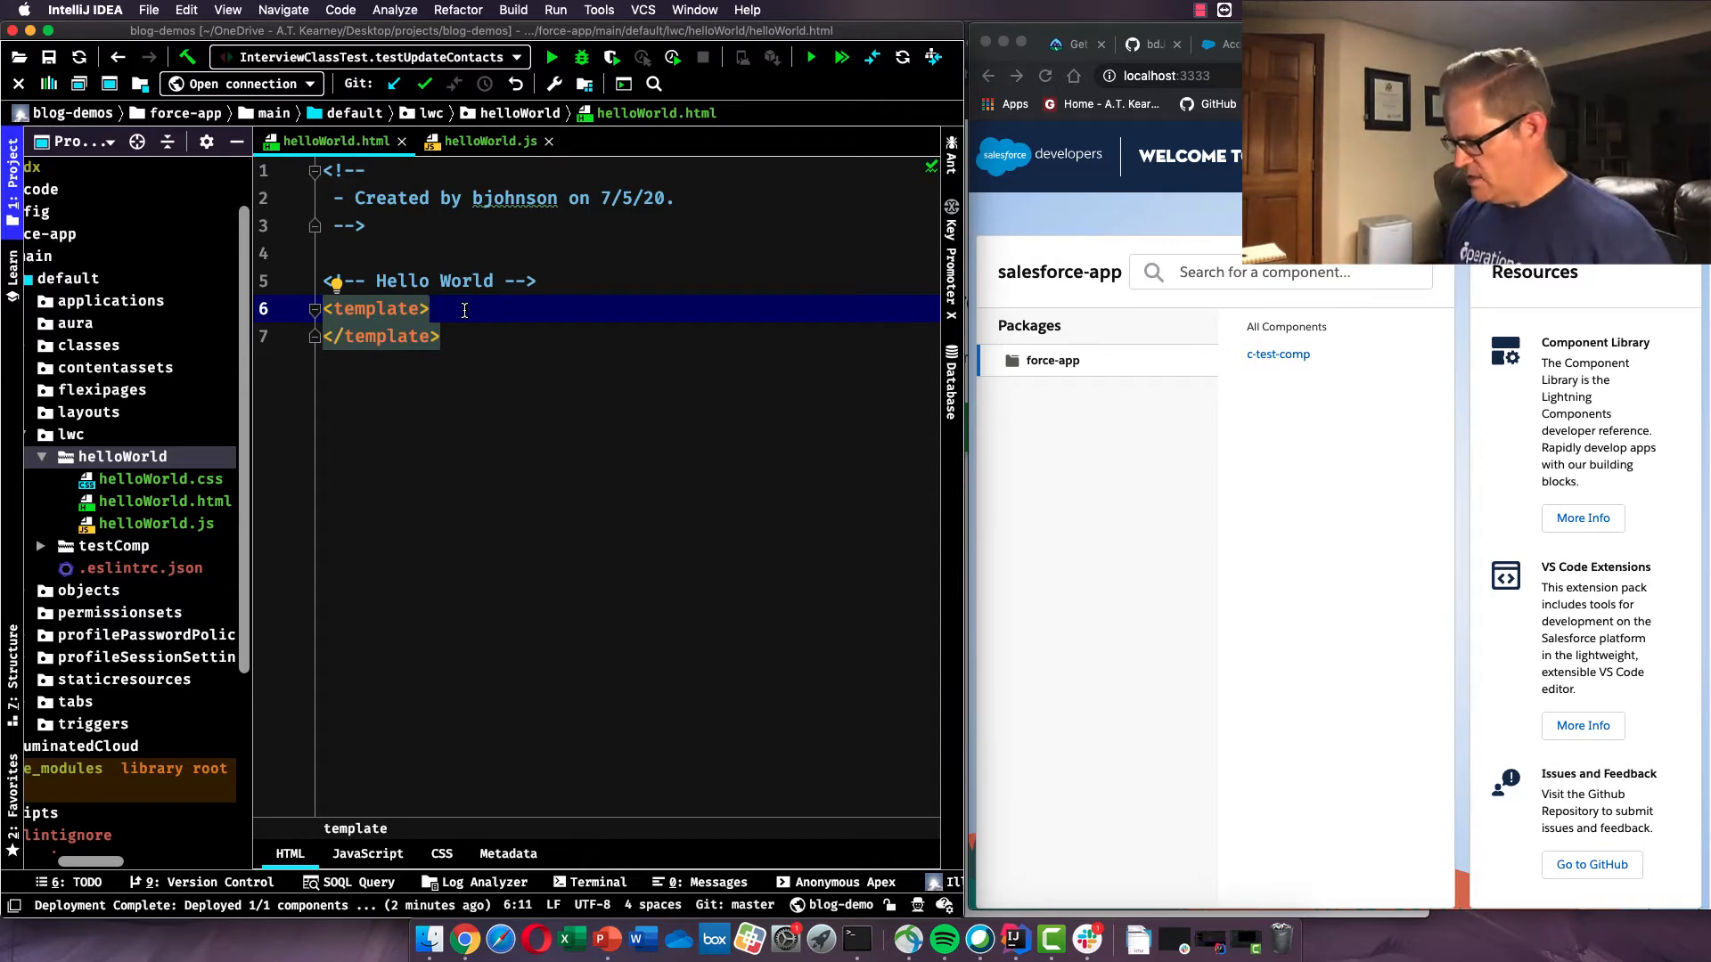
{"action": "type", "text": "<"}
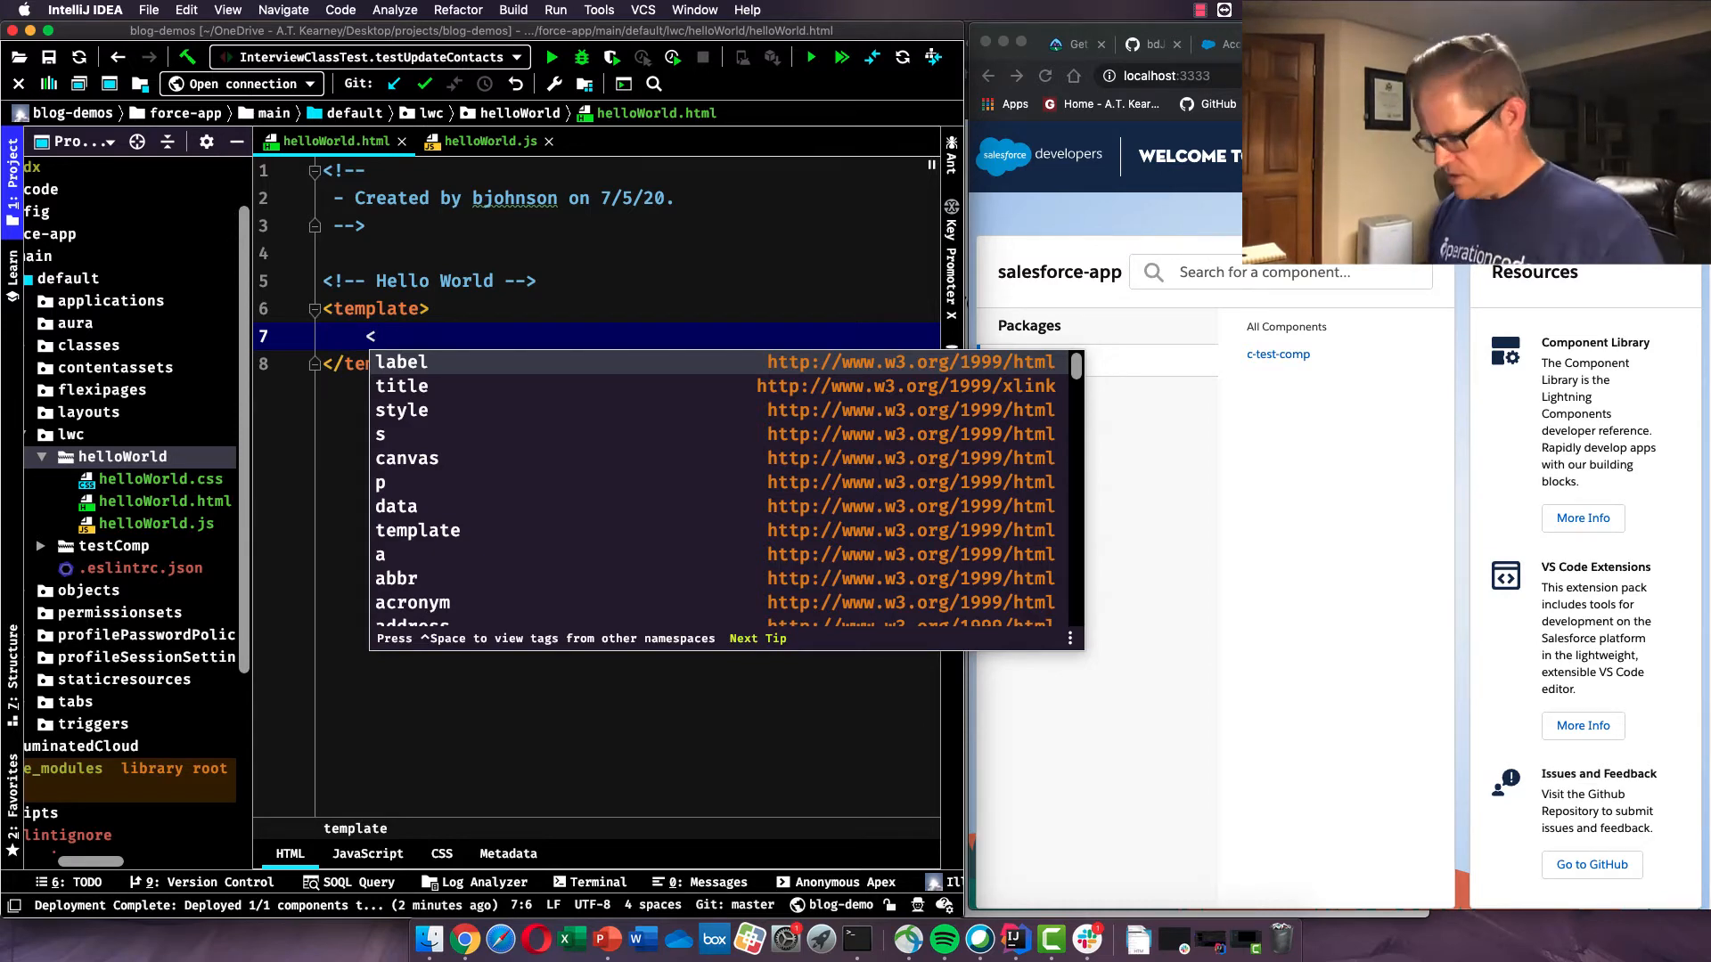
{"action": "type", "text": "h1></h1>"}
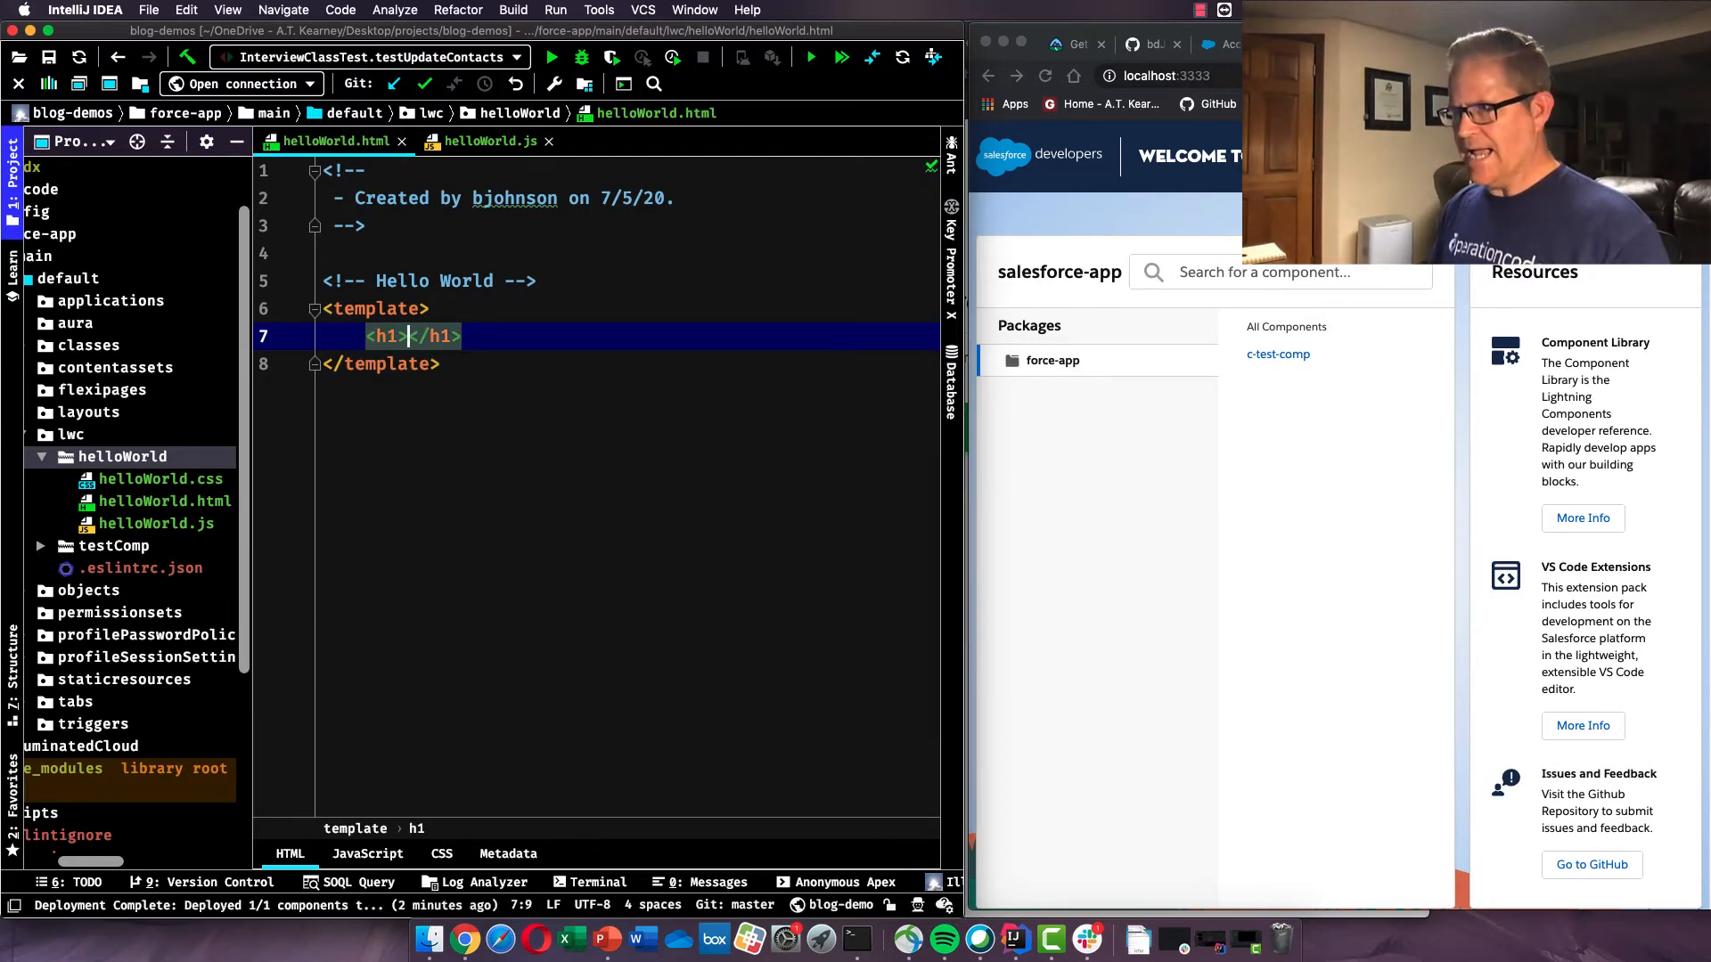
{"action": "type", "text": "This is a l"}
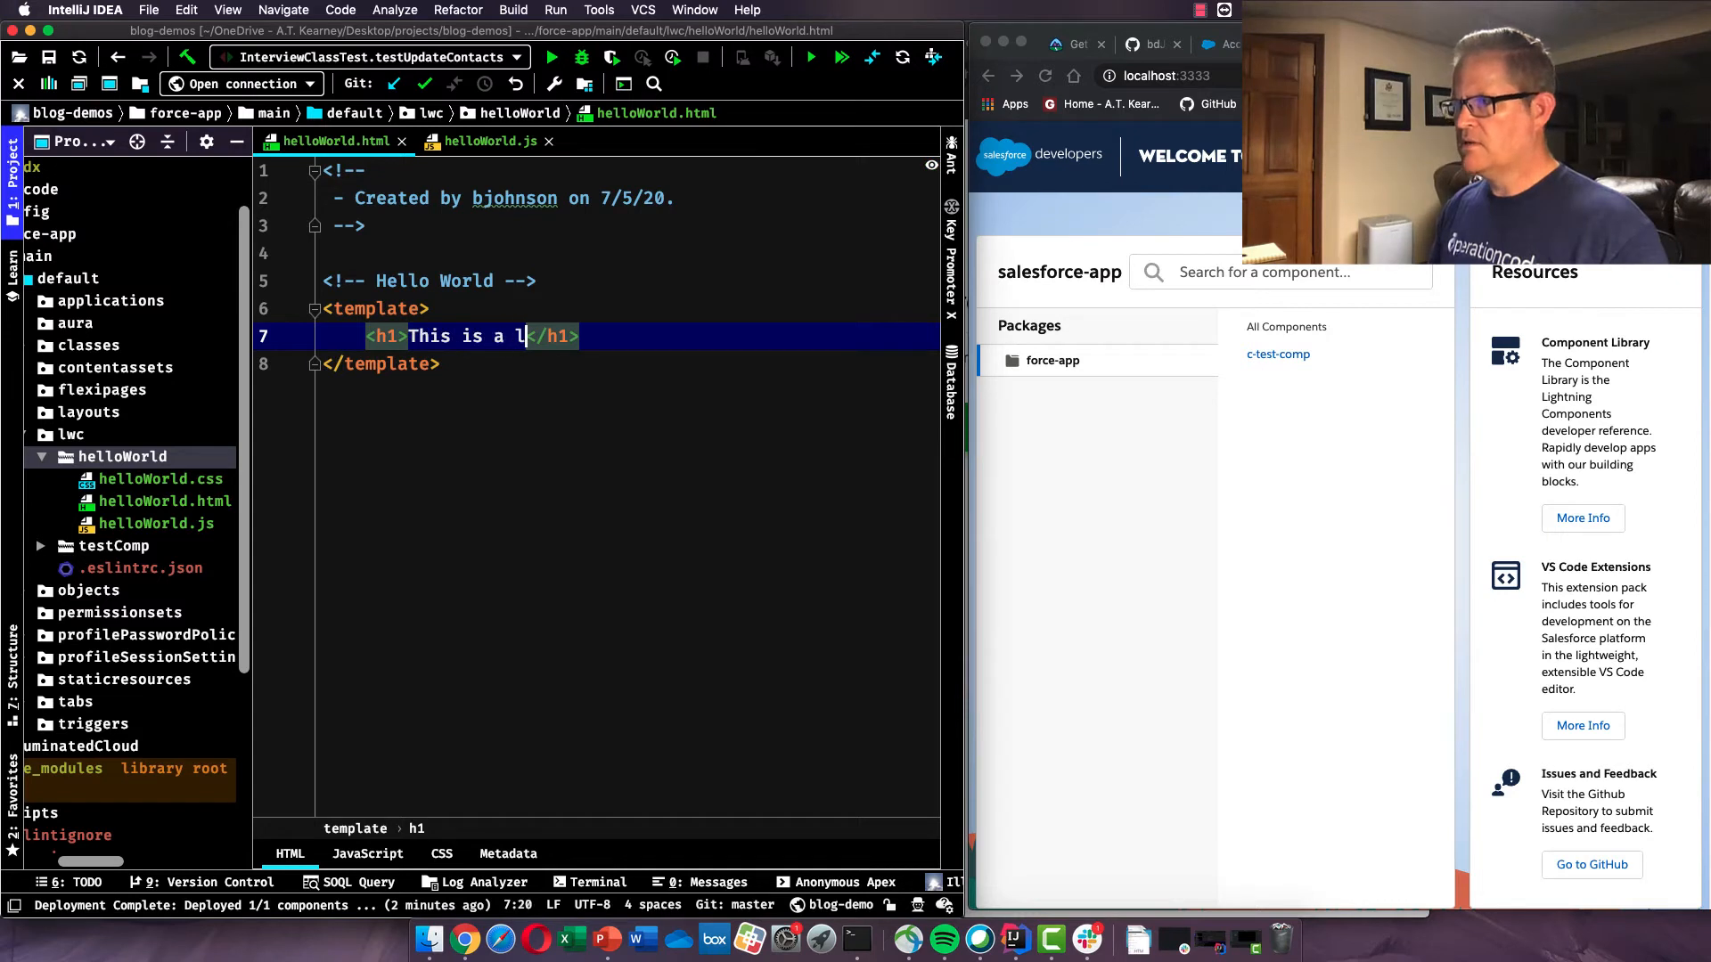
{"action": "type", "text": "ightning"}
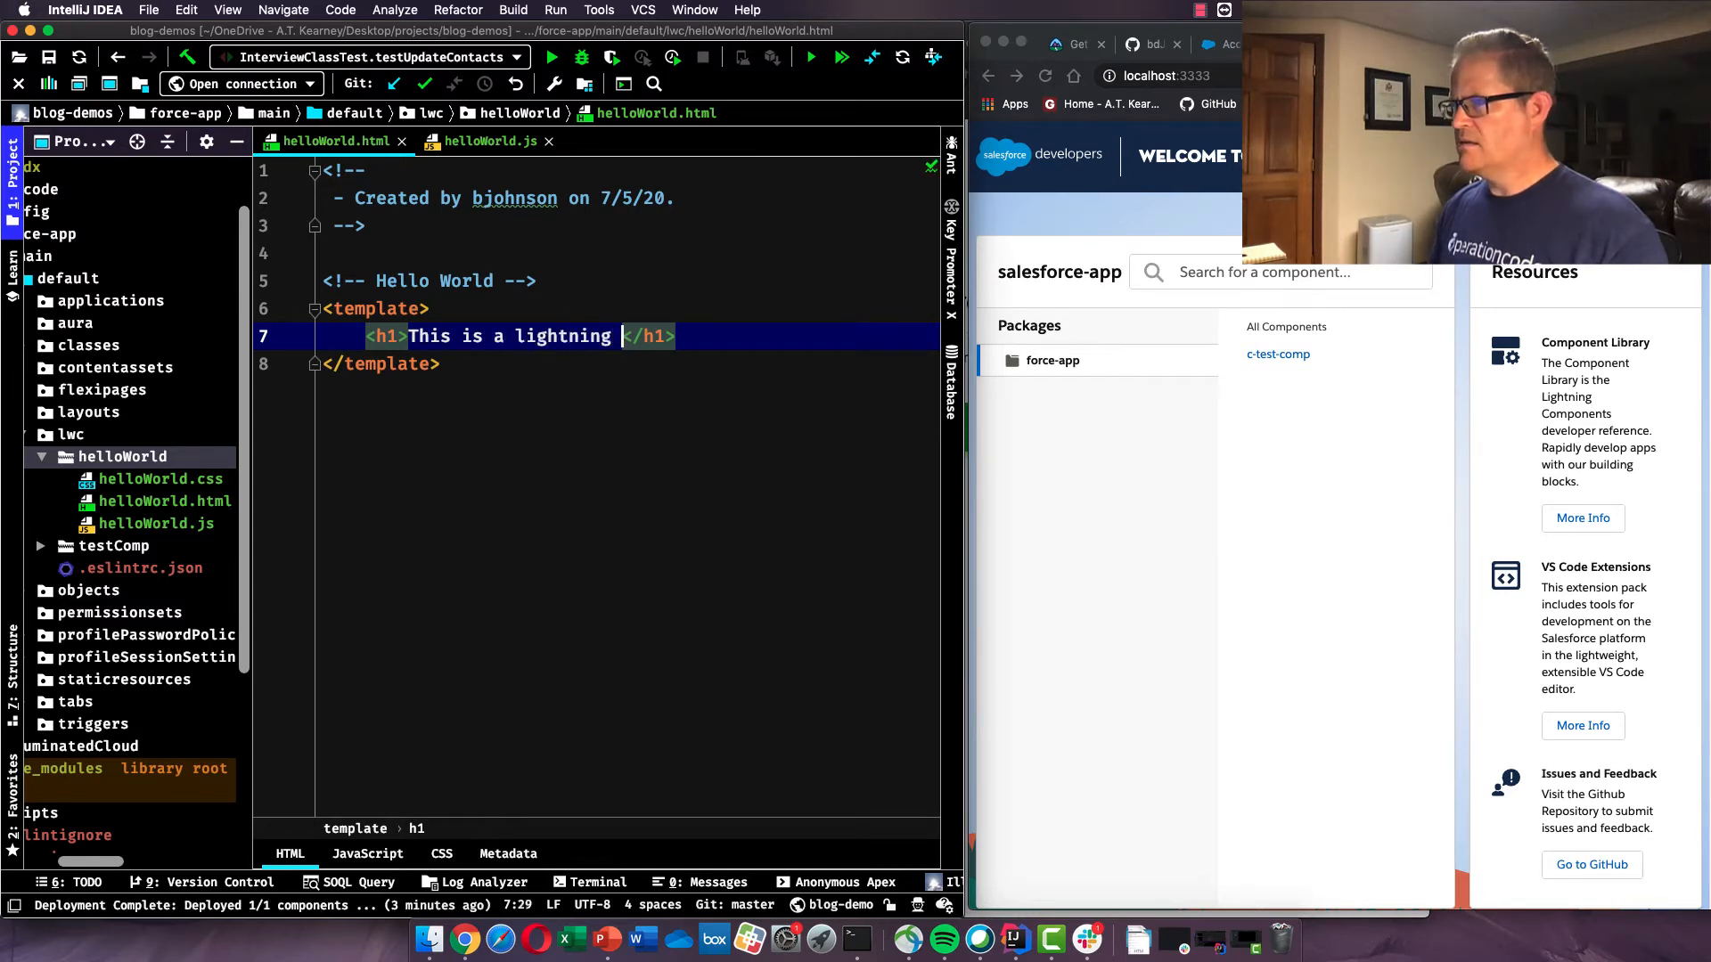
{"action": "type", "text": "Web C"}
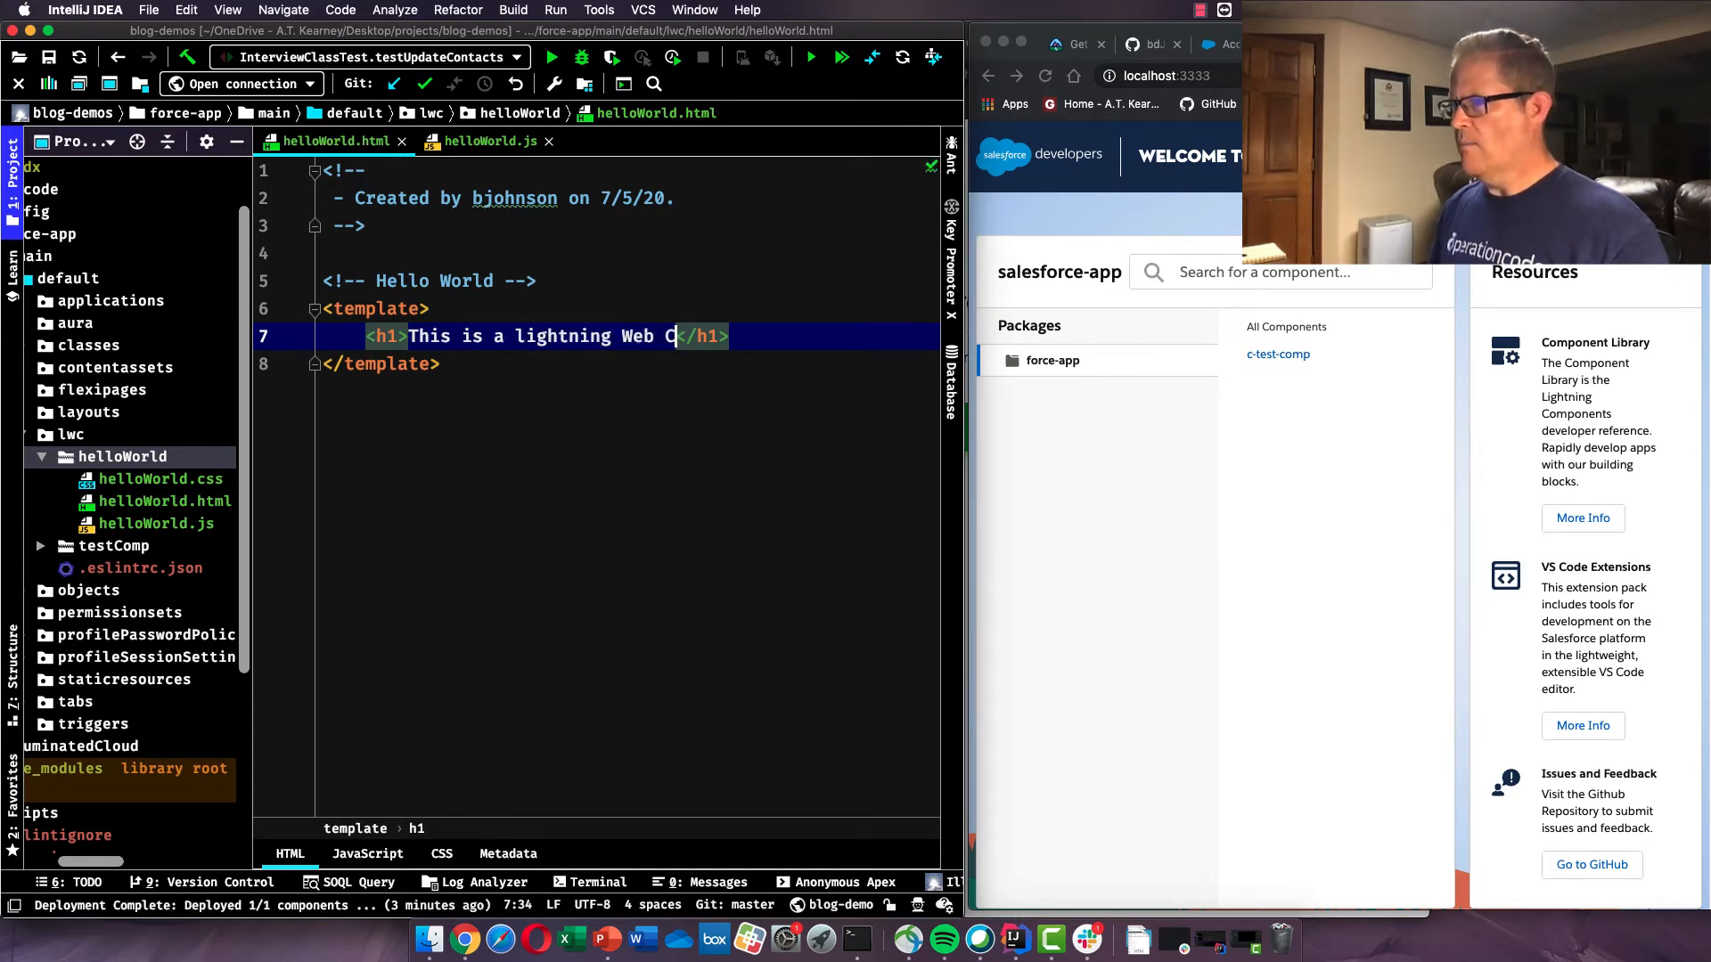
{"action": "type", "text": "omponet"}
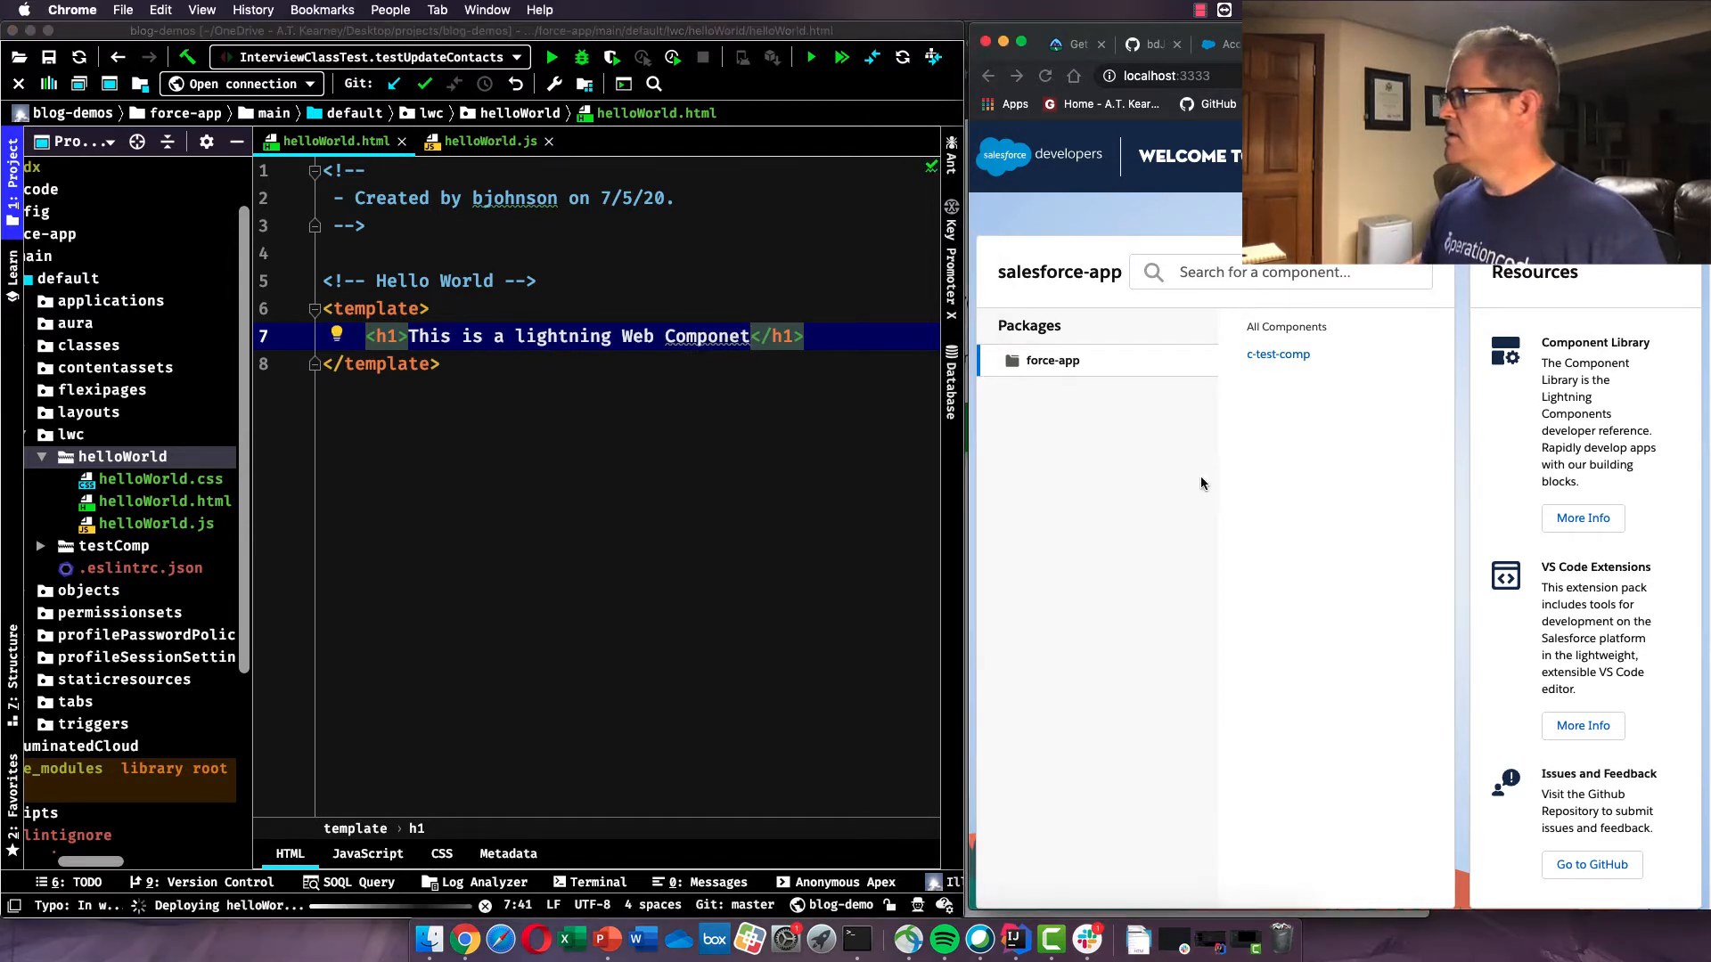
Step: Reload the localhost:3333 dev server and preview the c-hello-world component
{"action": "left_click", "coordinate": [1044, 75]}
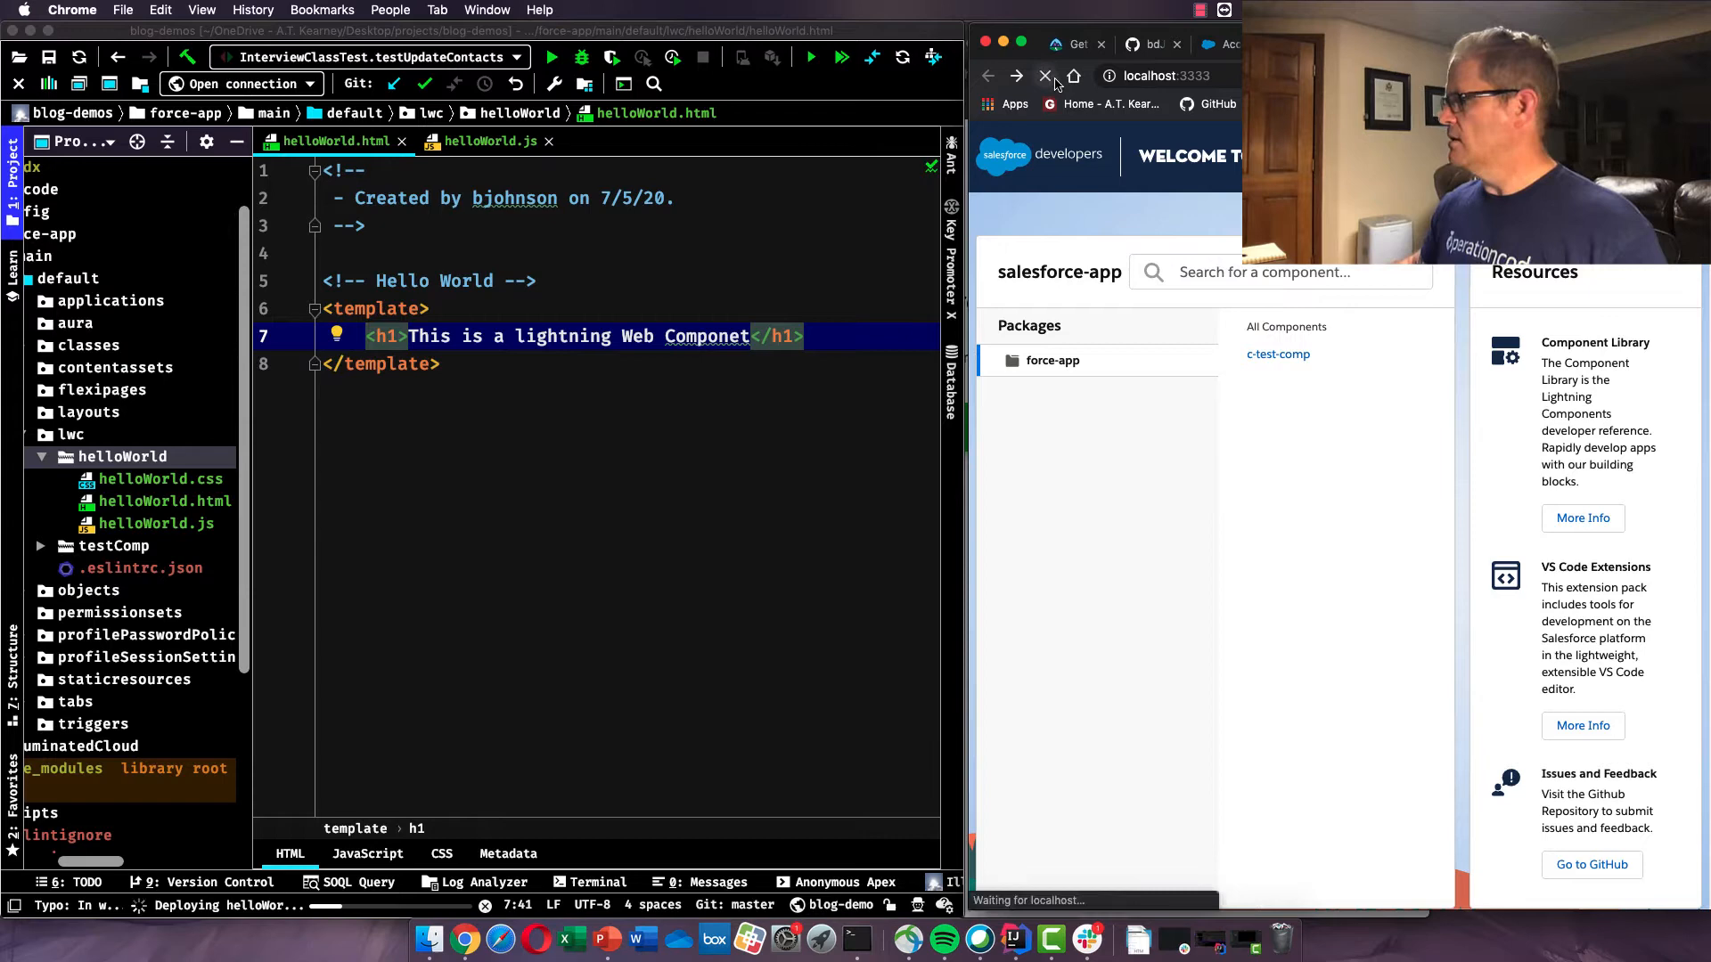
{"action": "left_click", "coordinate": [1046, 75]}
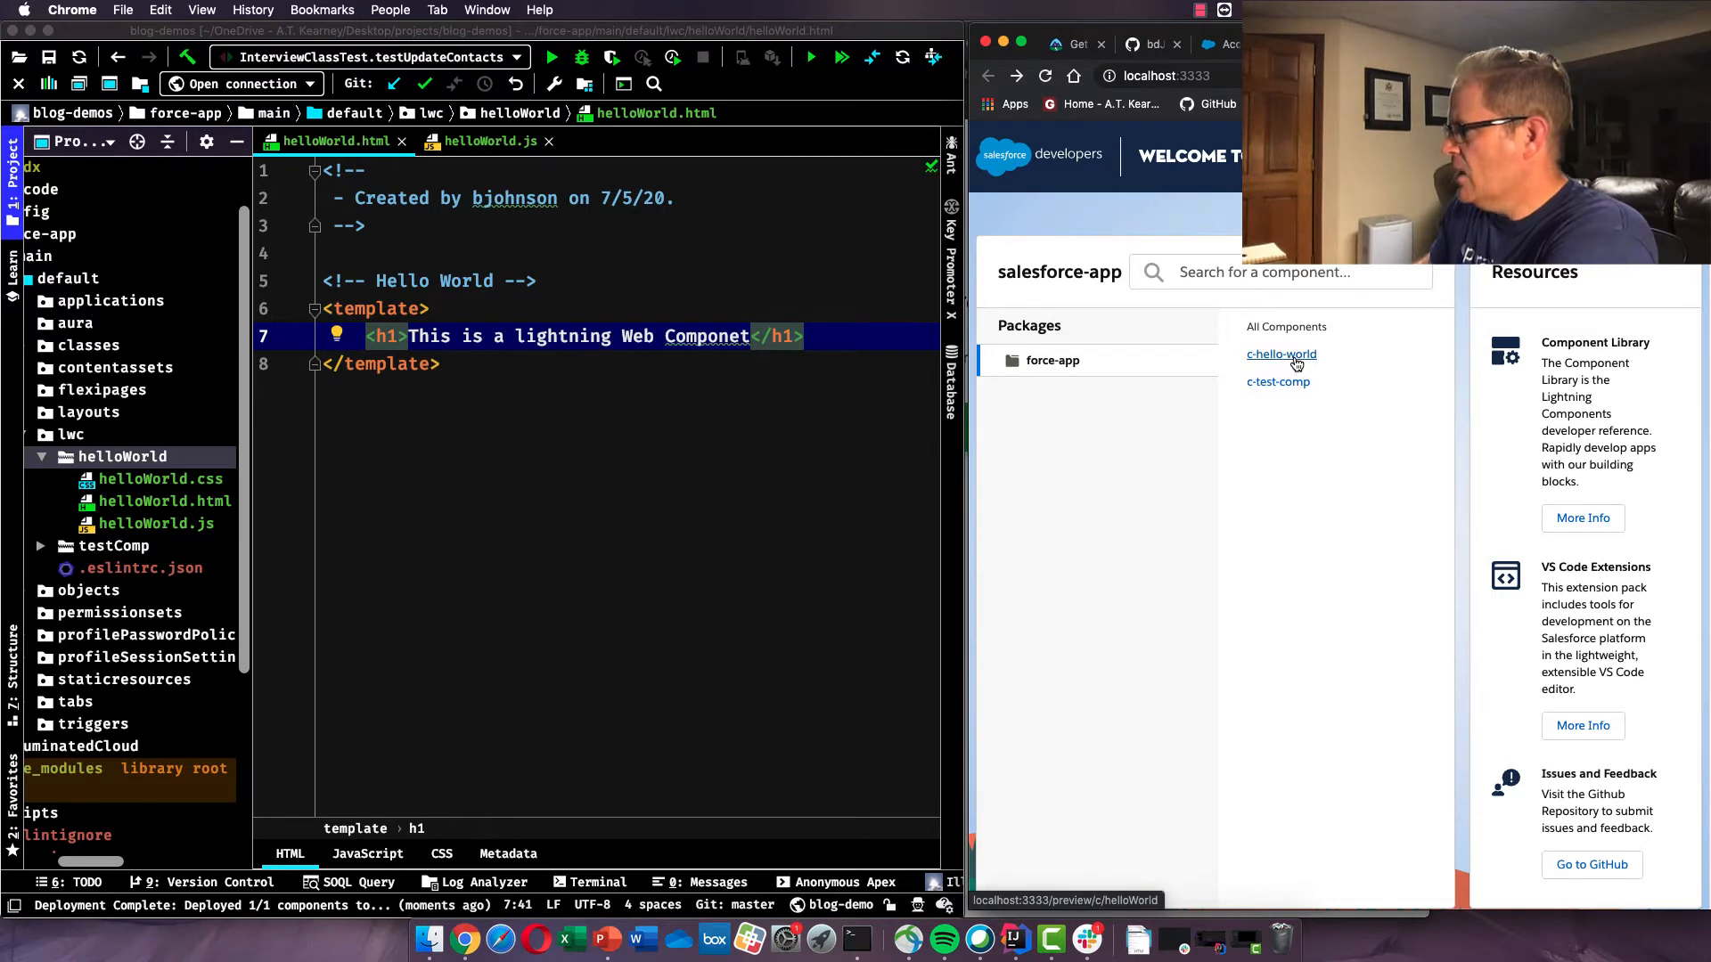
{"action": "left_click", "coordinate": [1282, 353]}
{"action": "type", "text": "n"}
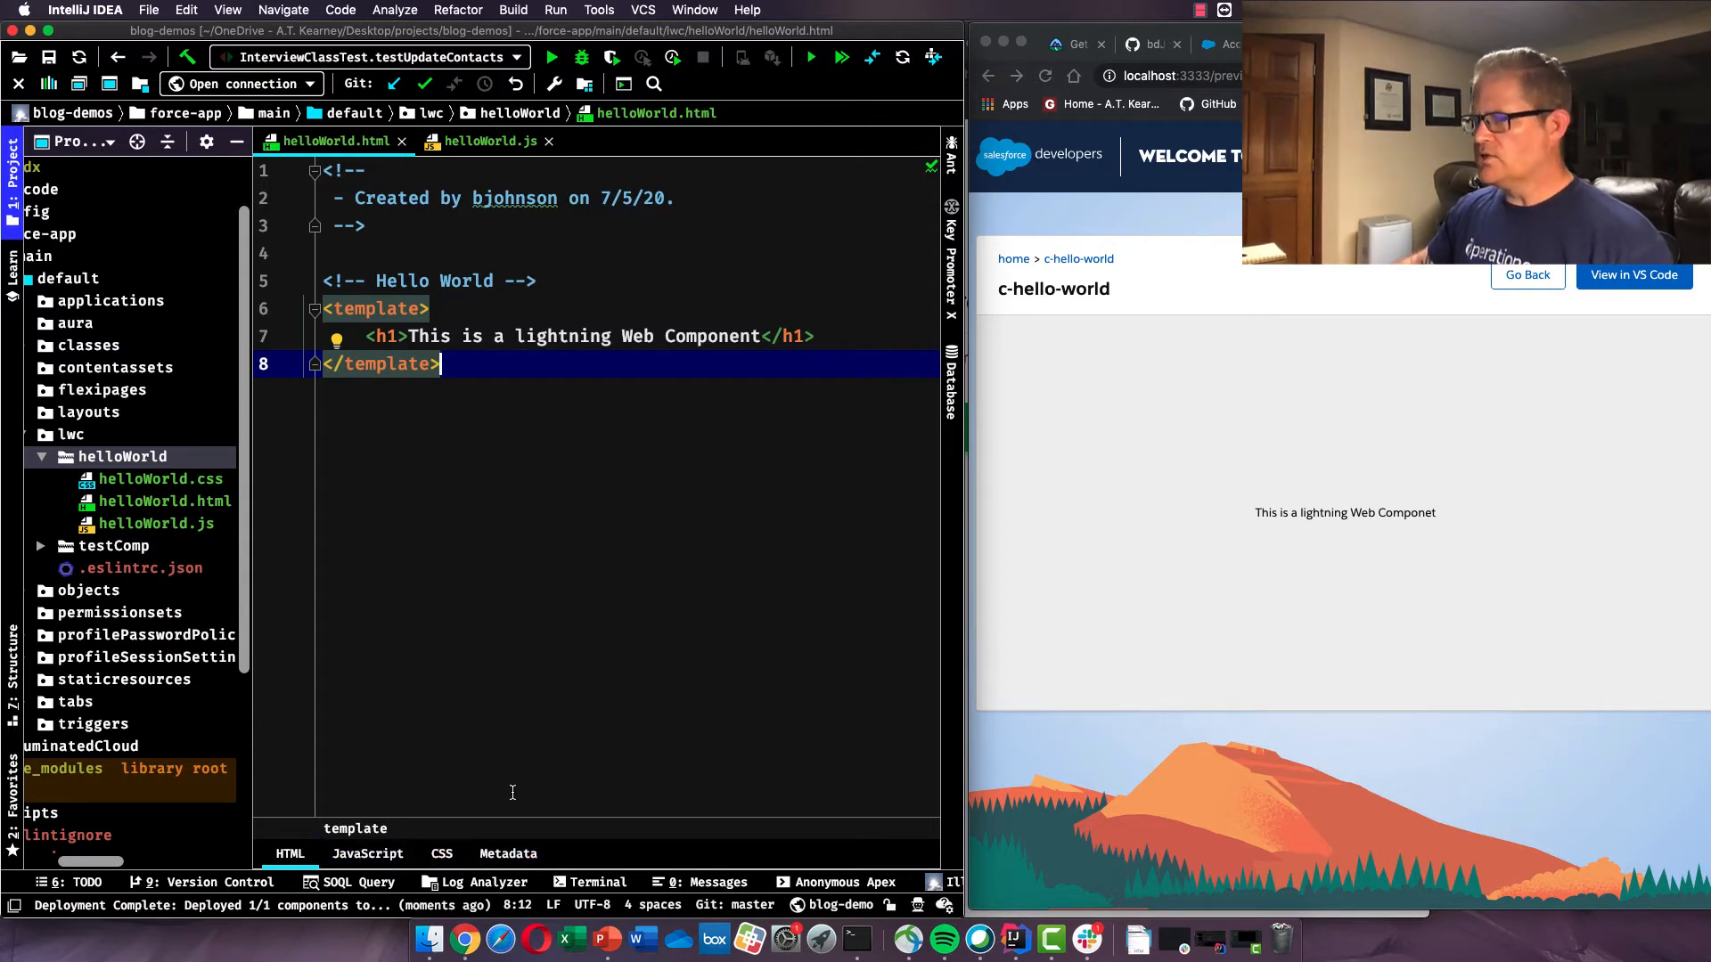
Step: Add a second heading 'This comes from the JS file {message}' to helloWorld.html
{"action": "left_click", "coordinate": [818, 337]}
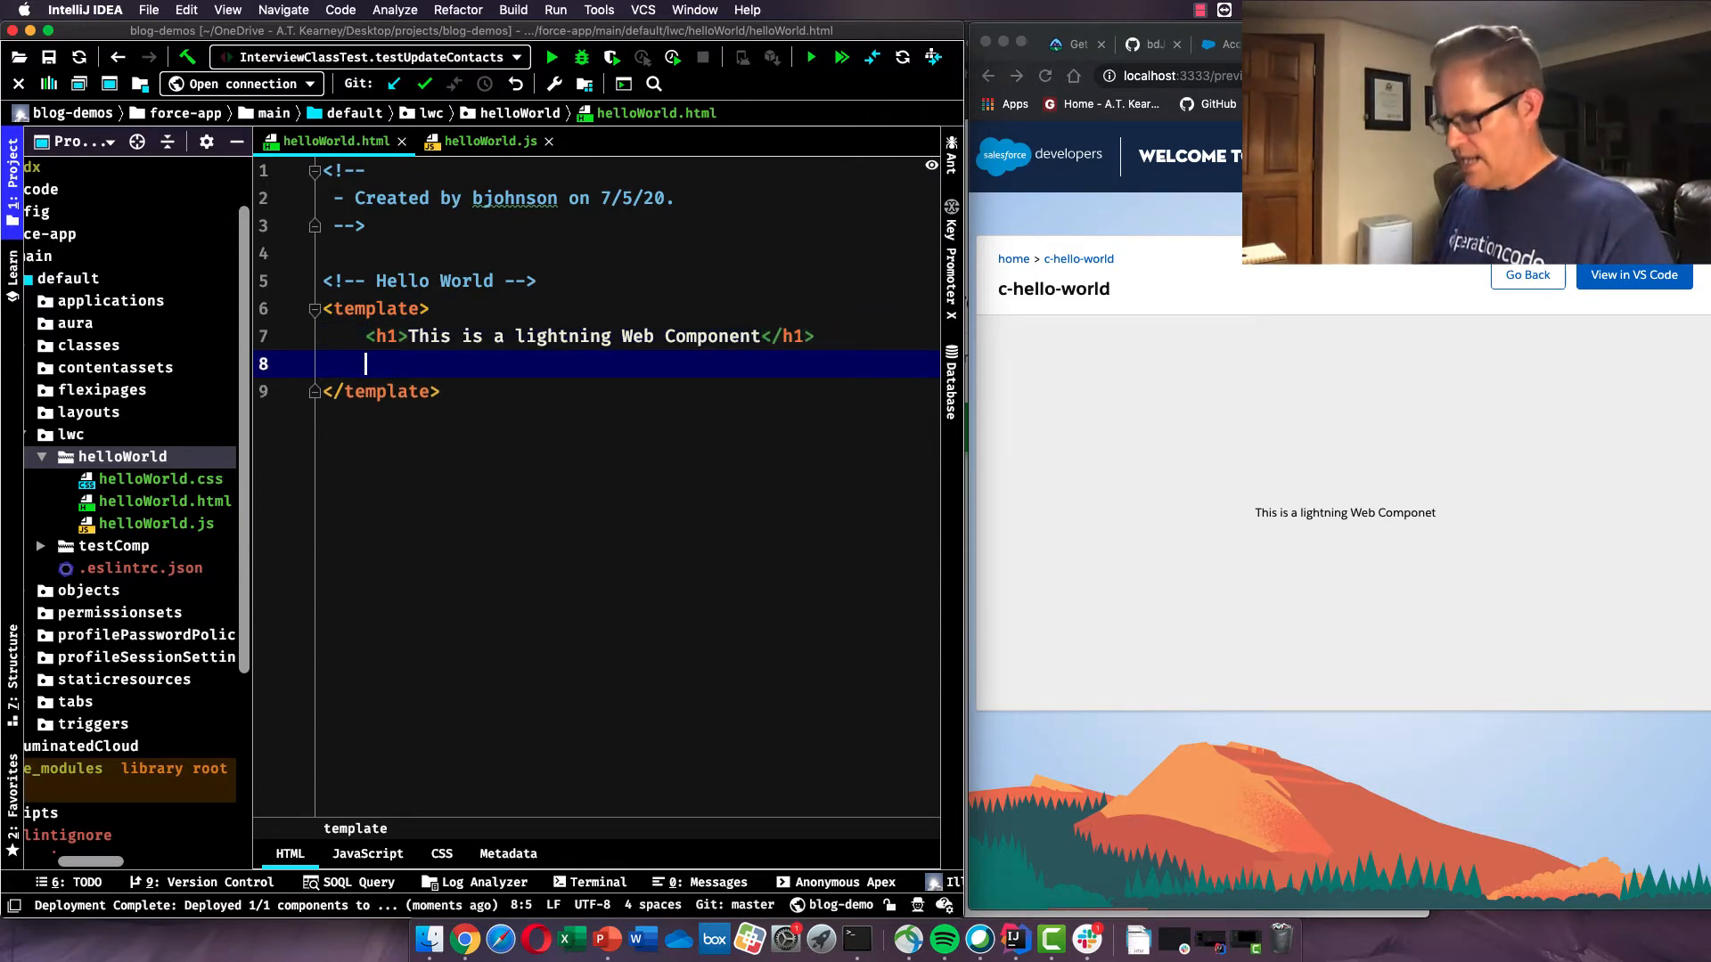
{"action": "type", "text": "<h1"}
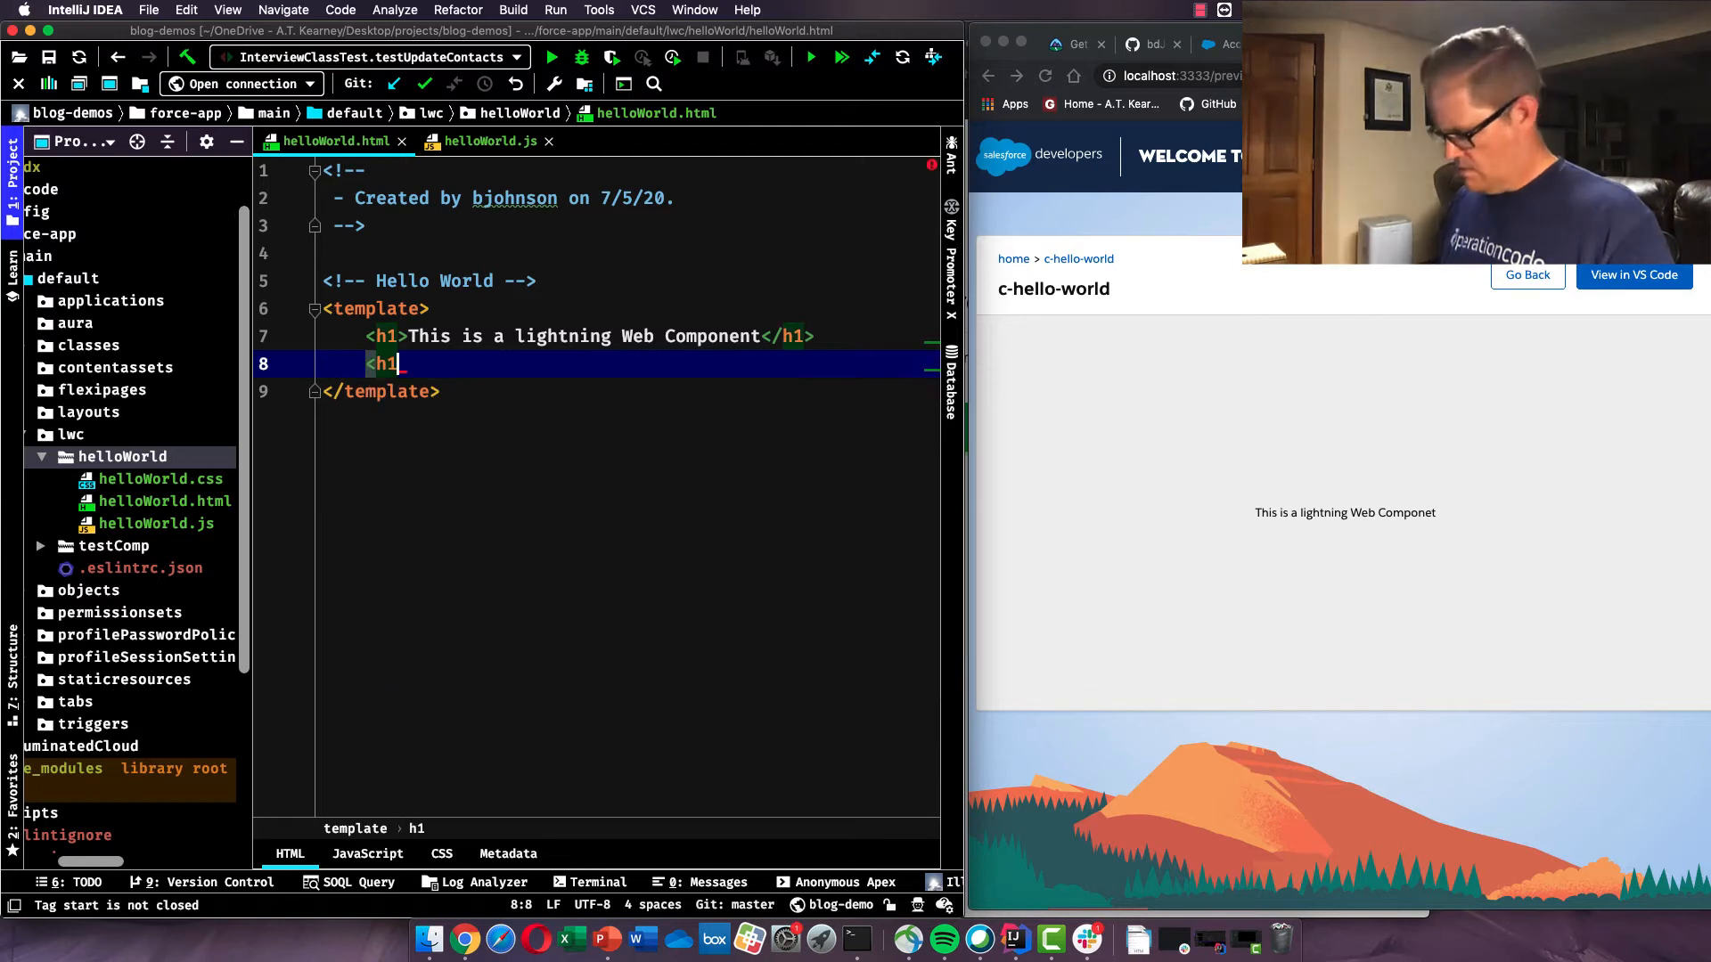
{"action": "type", "text": ">This comes f</h1>"}
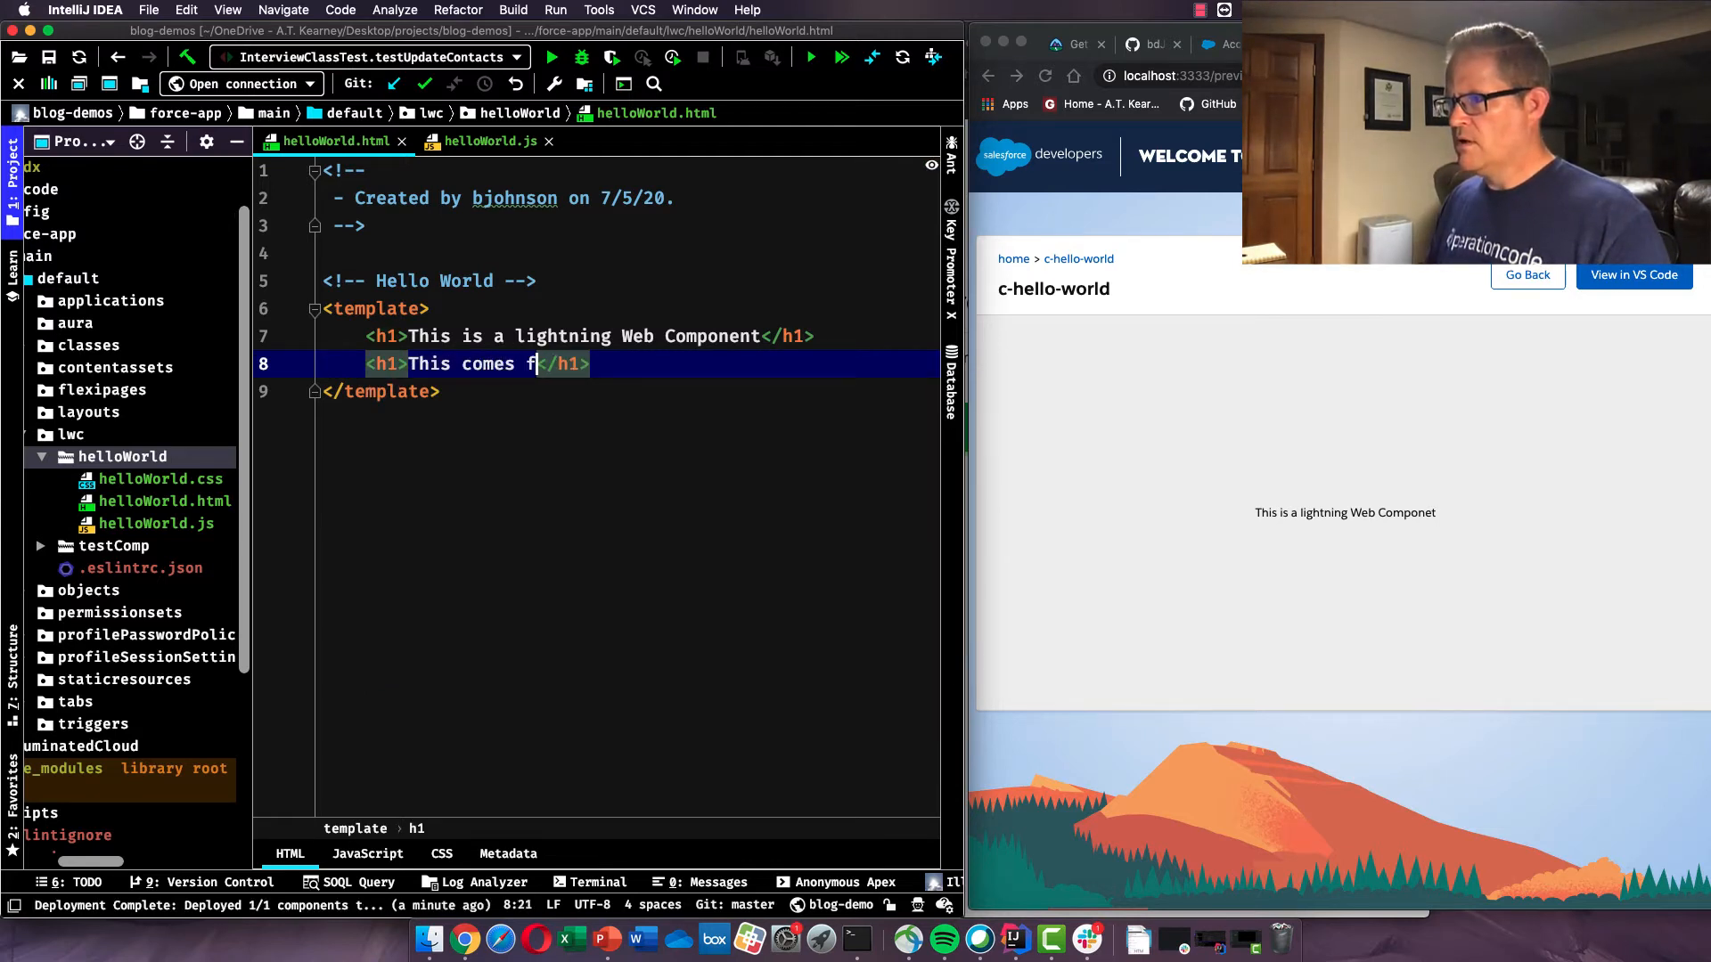
{"action": "type", "text": "rom =t"}
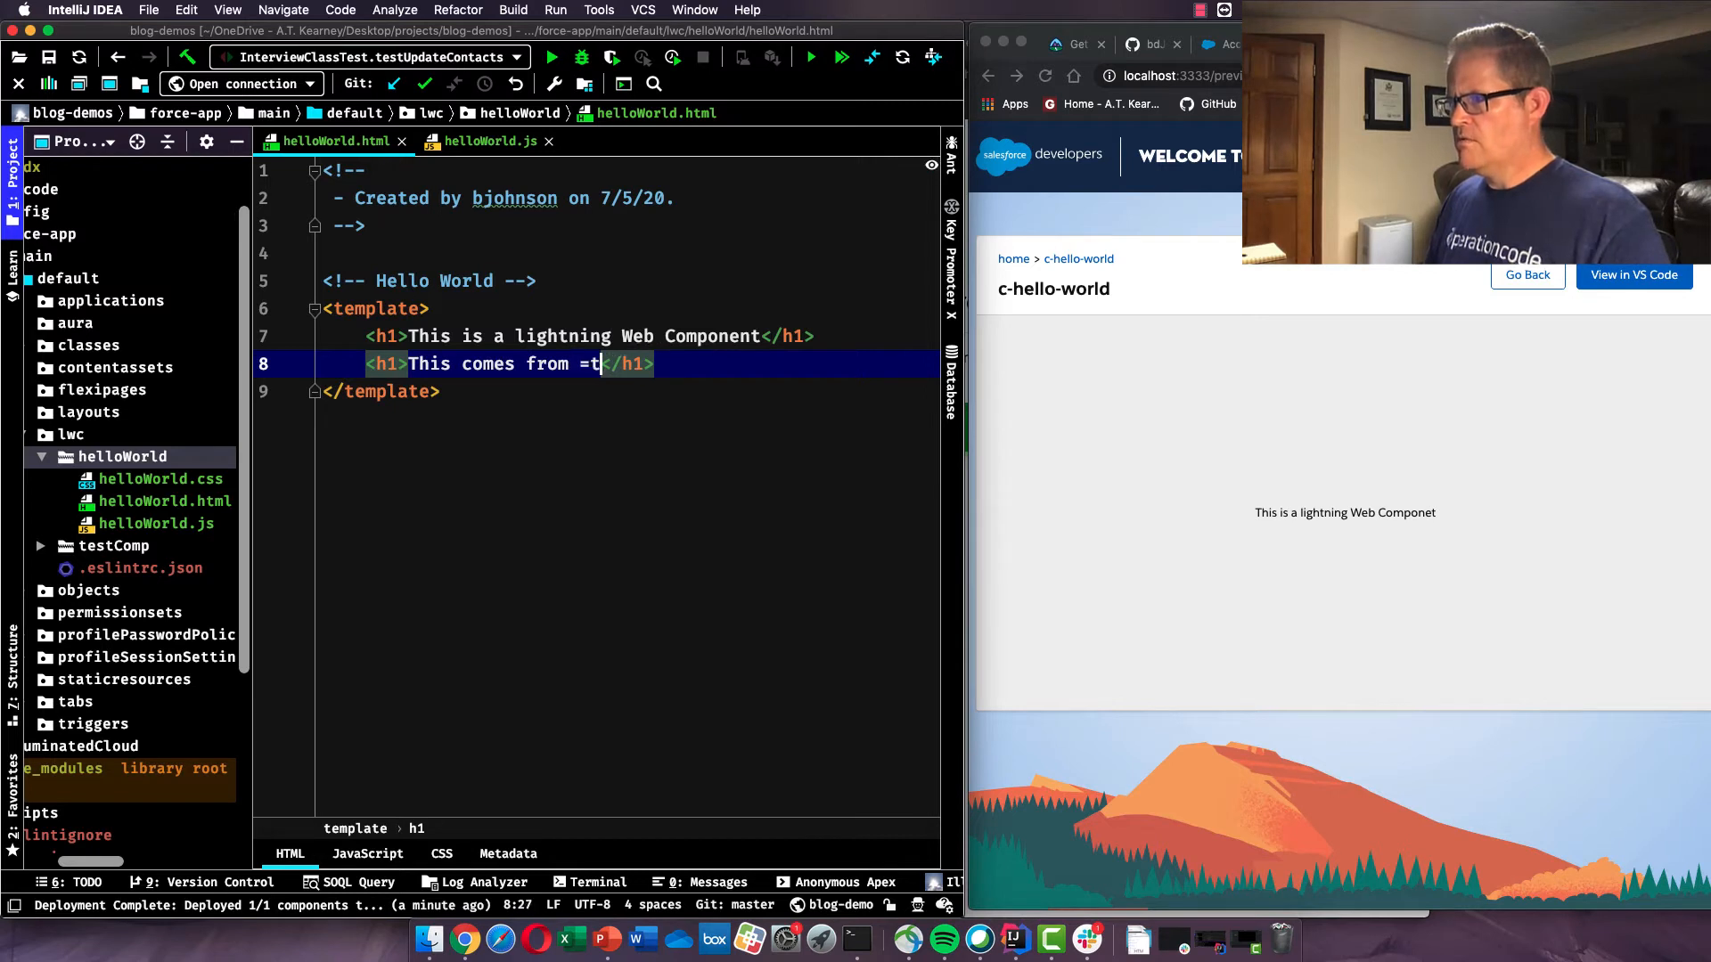
{"action": "type", "text": "he"}
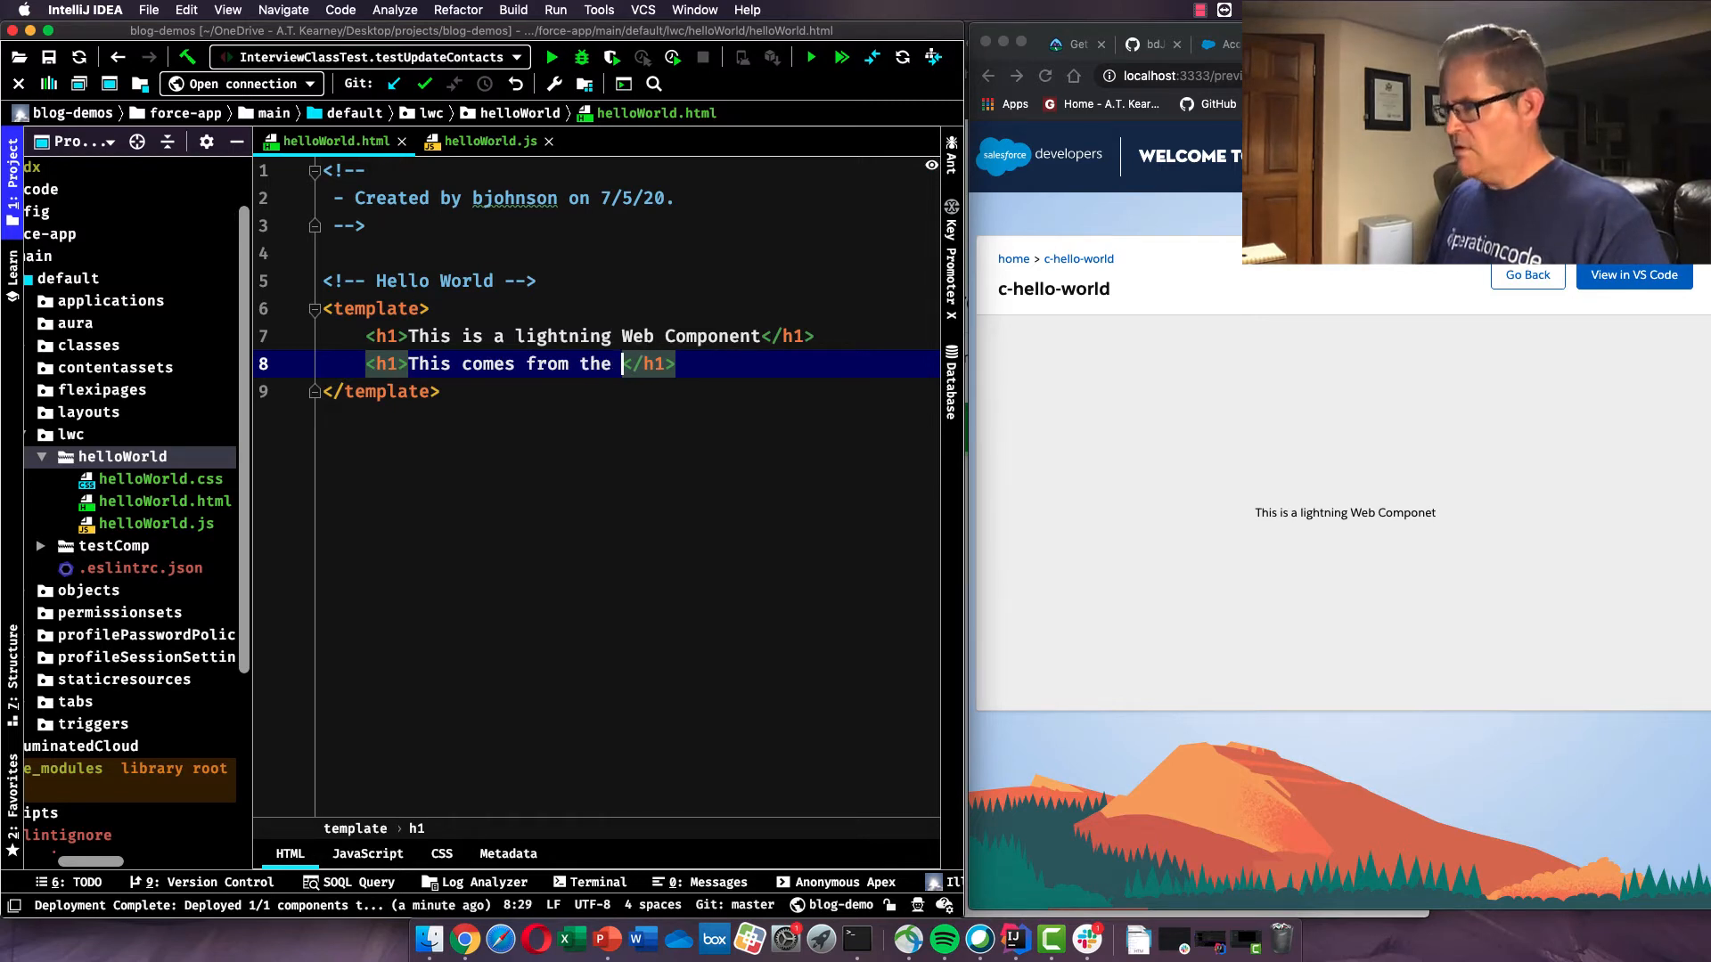
{"action": "type", "text": "JS file"}
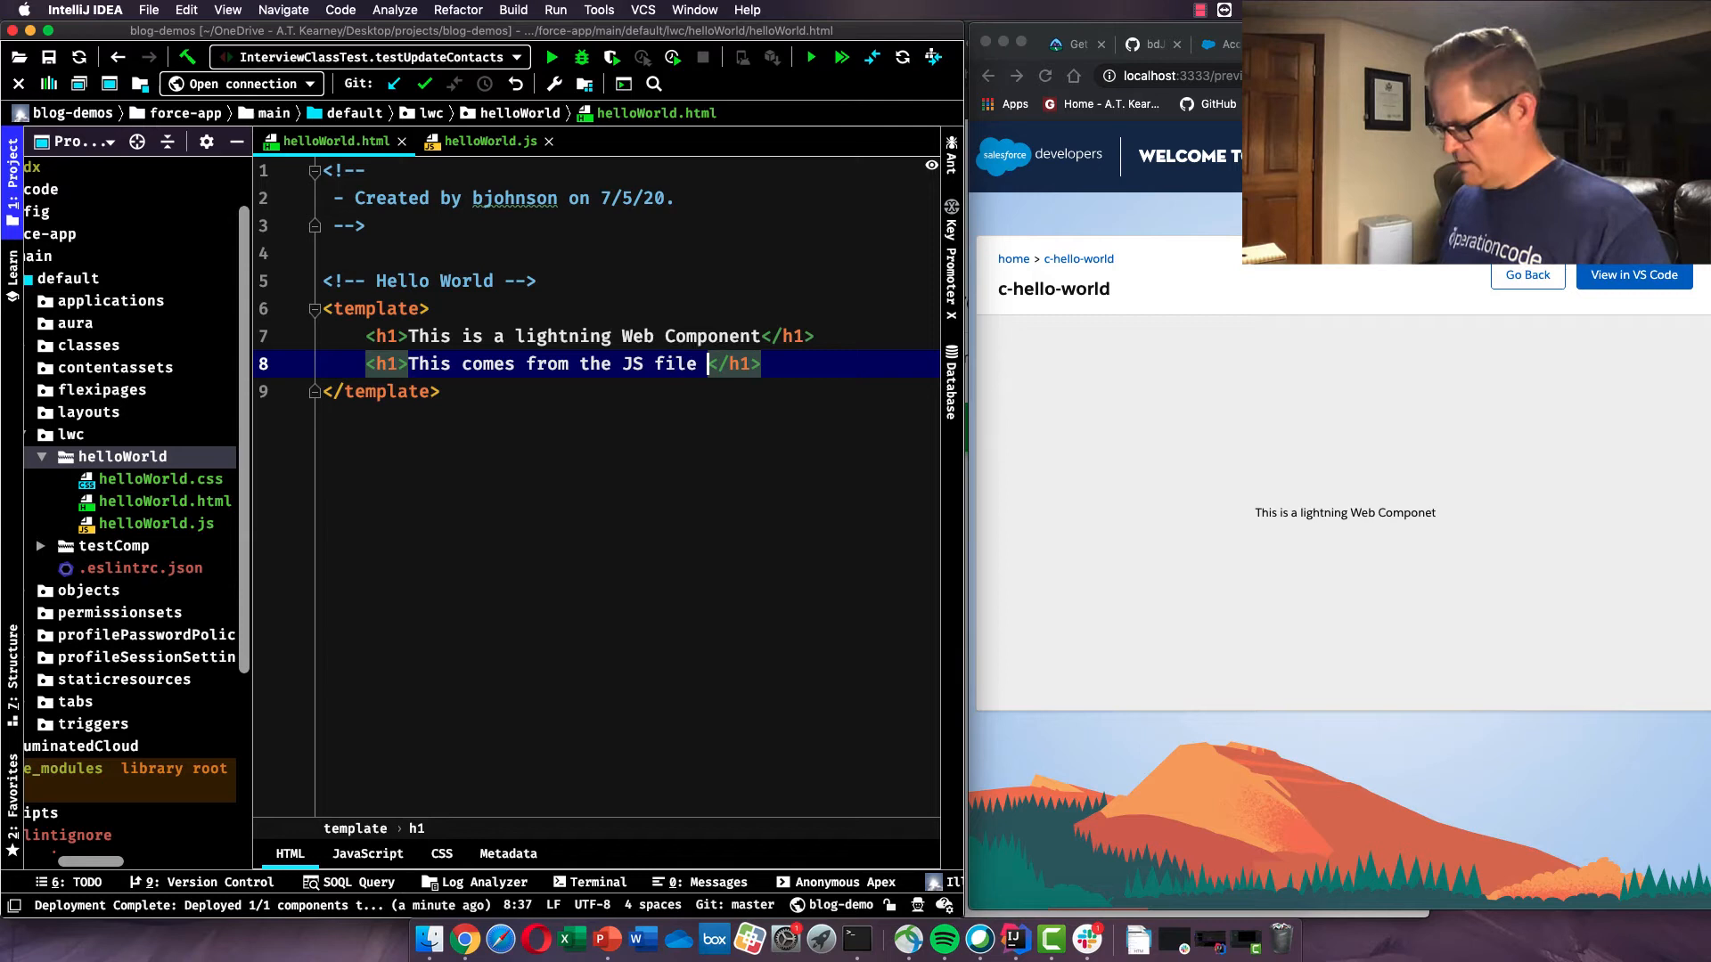
{"action": "type", "text": "{}"}
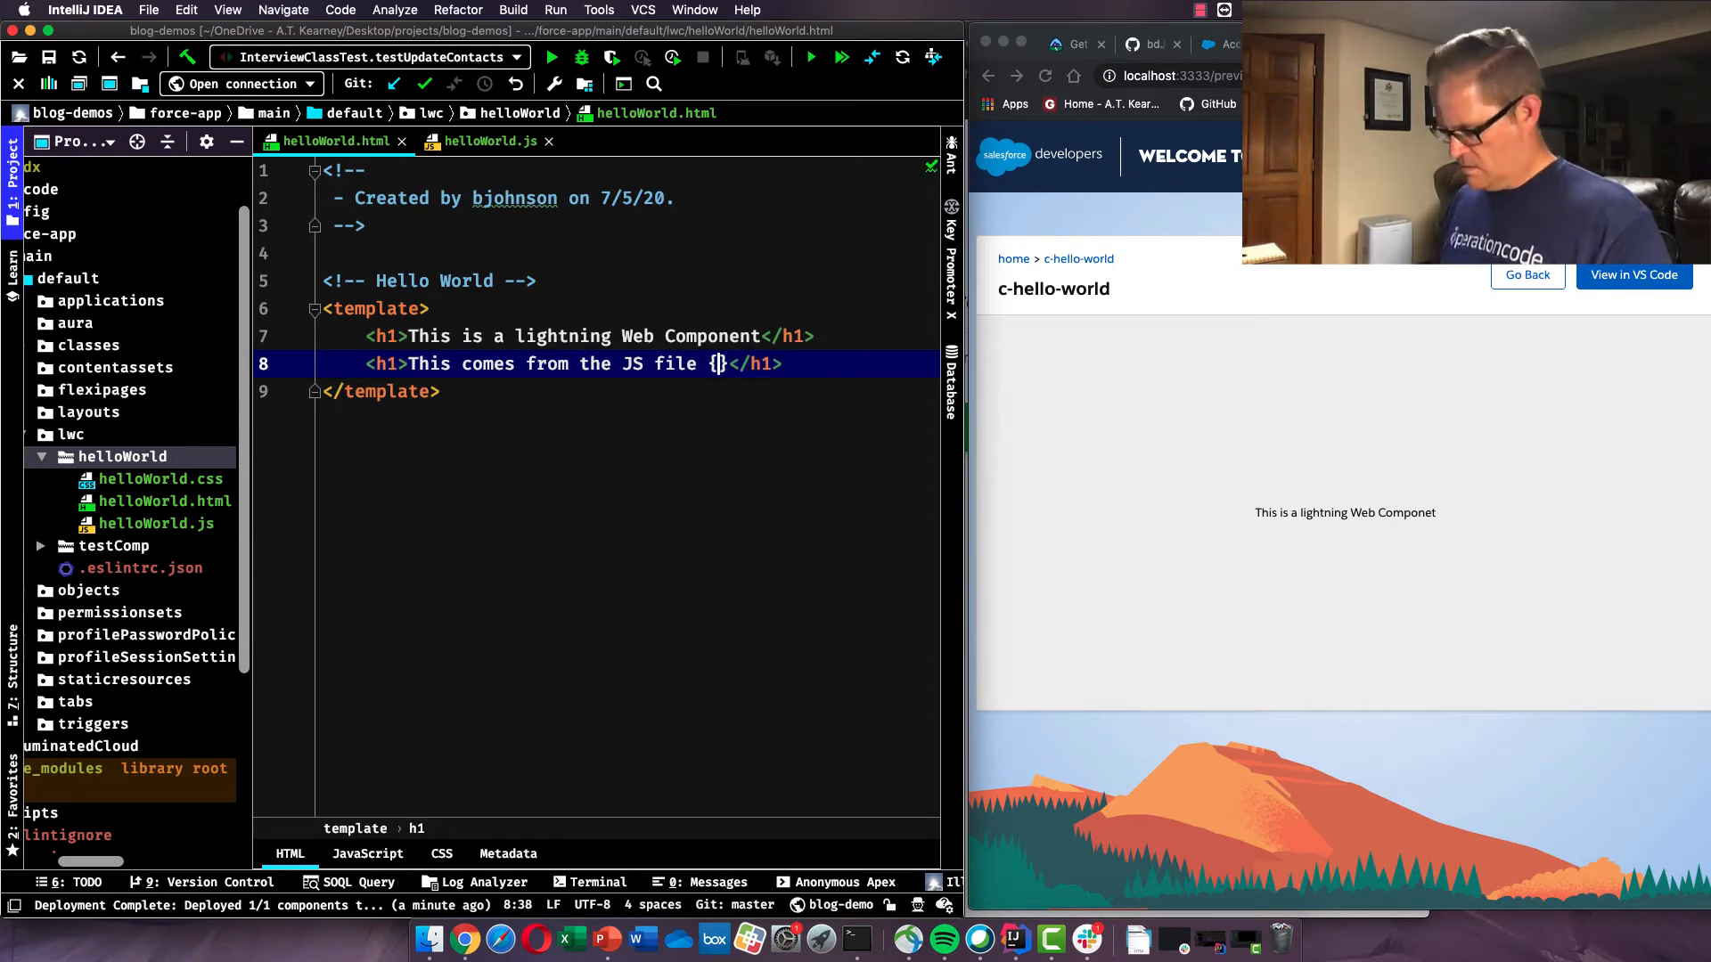
{"action": "type", "text": "message"}
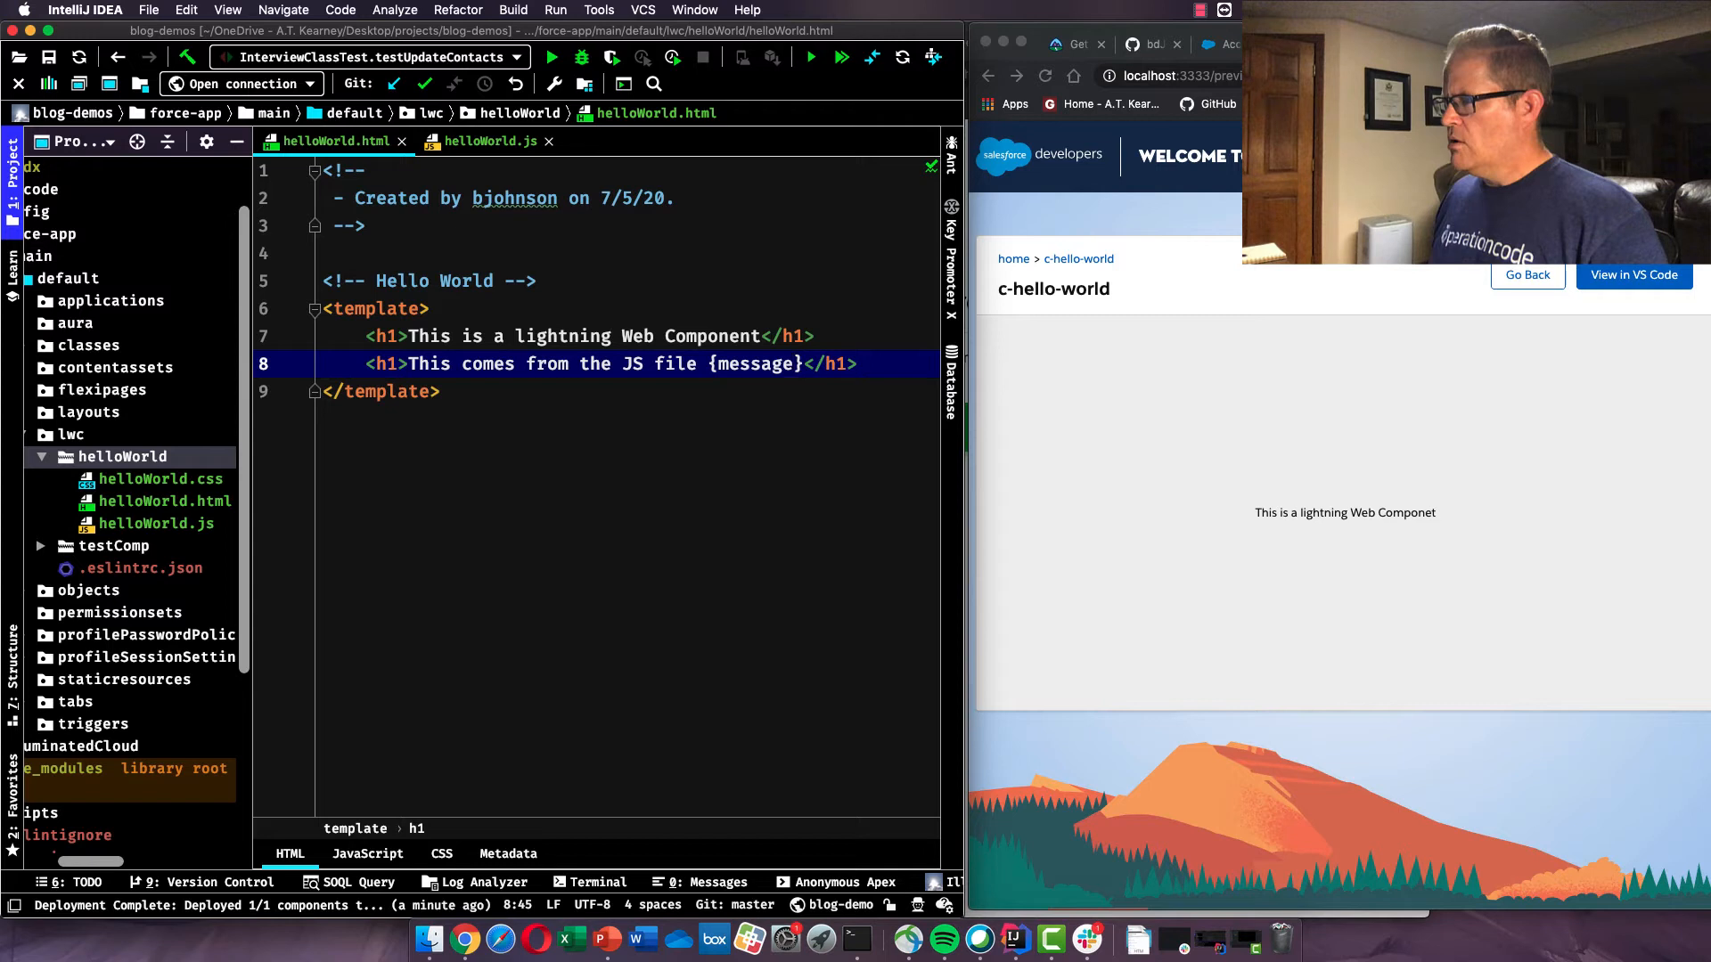
Step: Define message = 'Hello from the JS file'; in the helloWorld.js class
{"action": "left_click", "coordinate": [367, 854]}
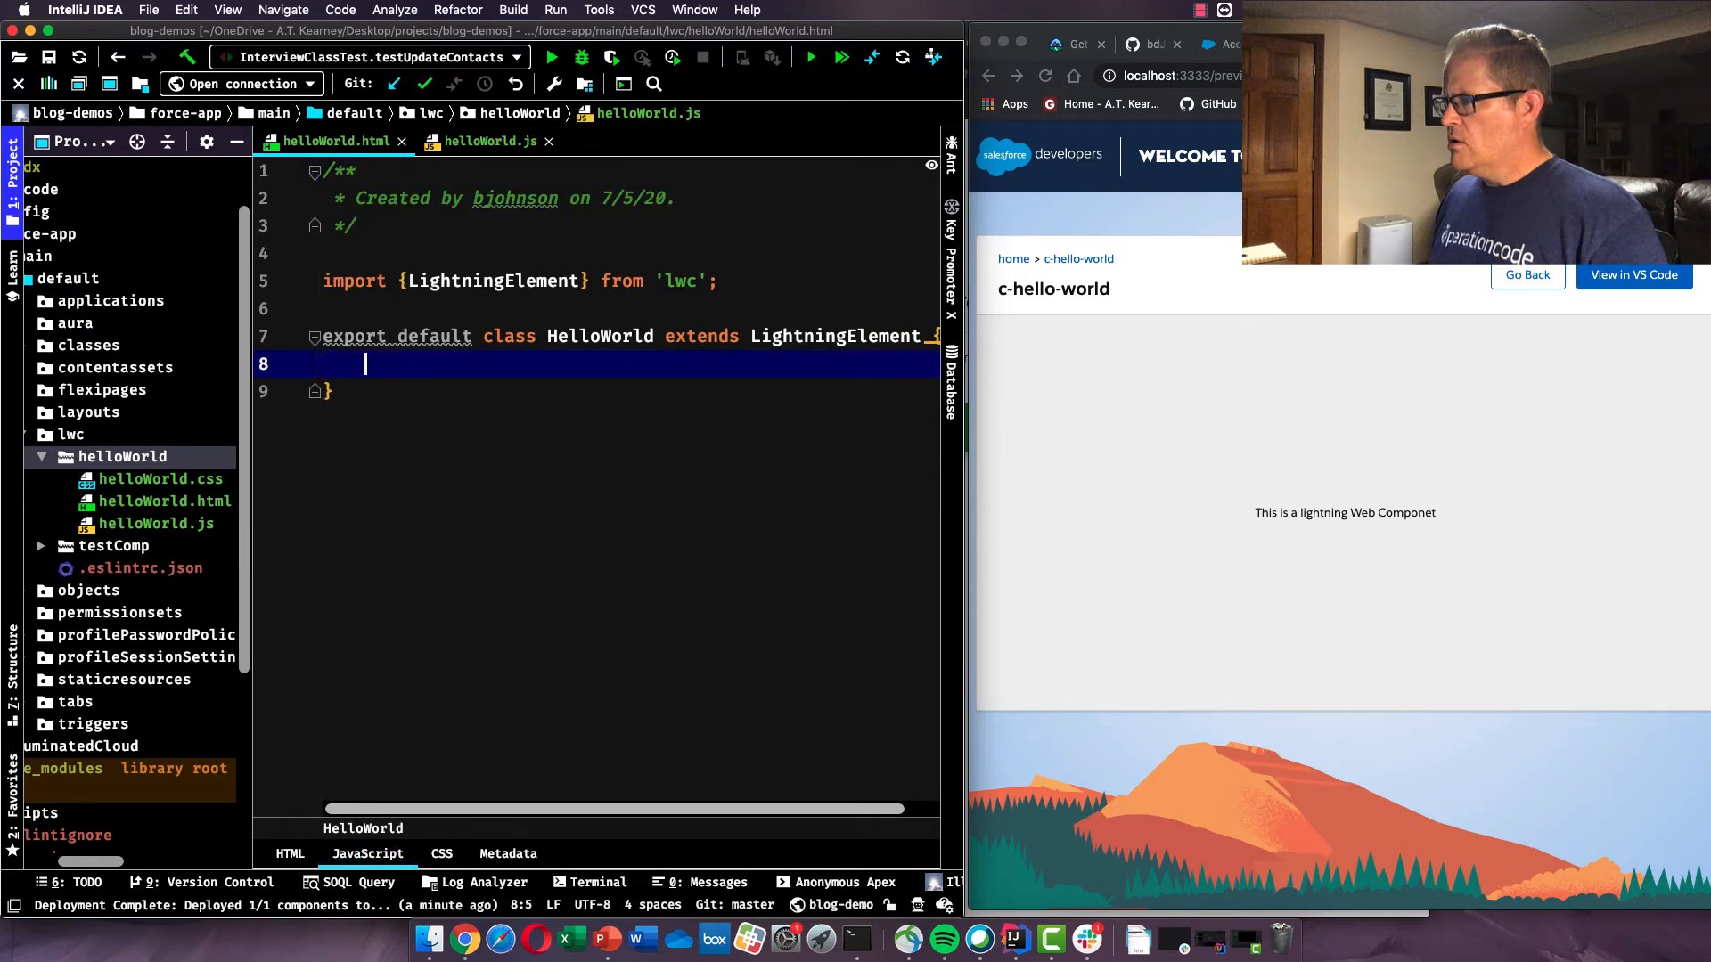
{"action": "type", "text": "message"}
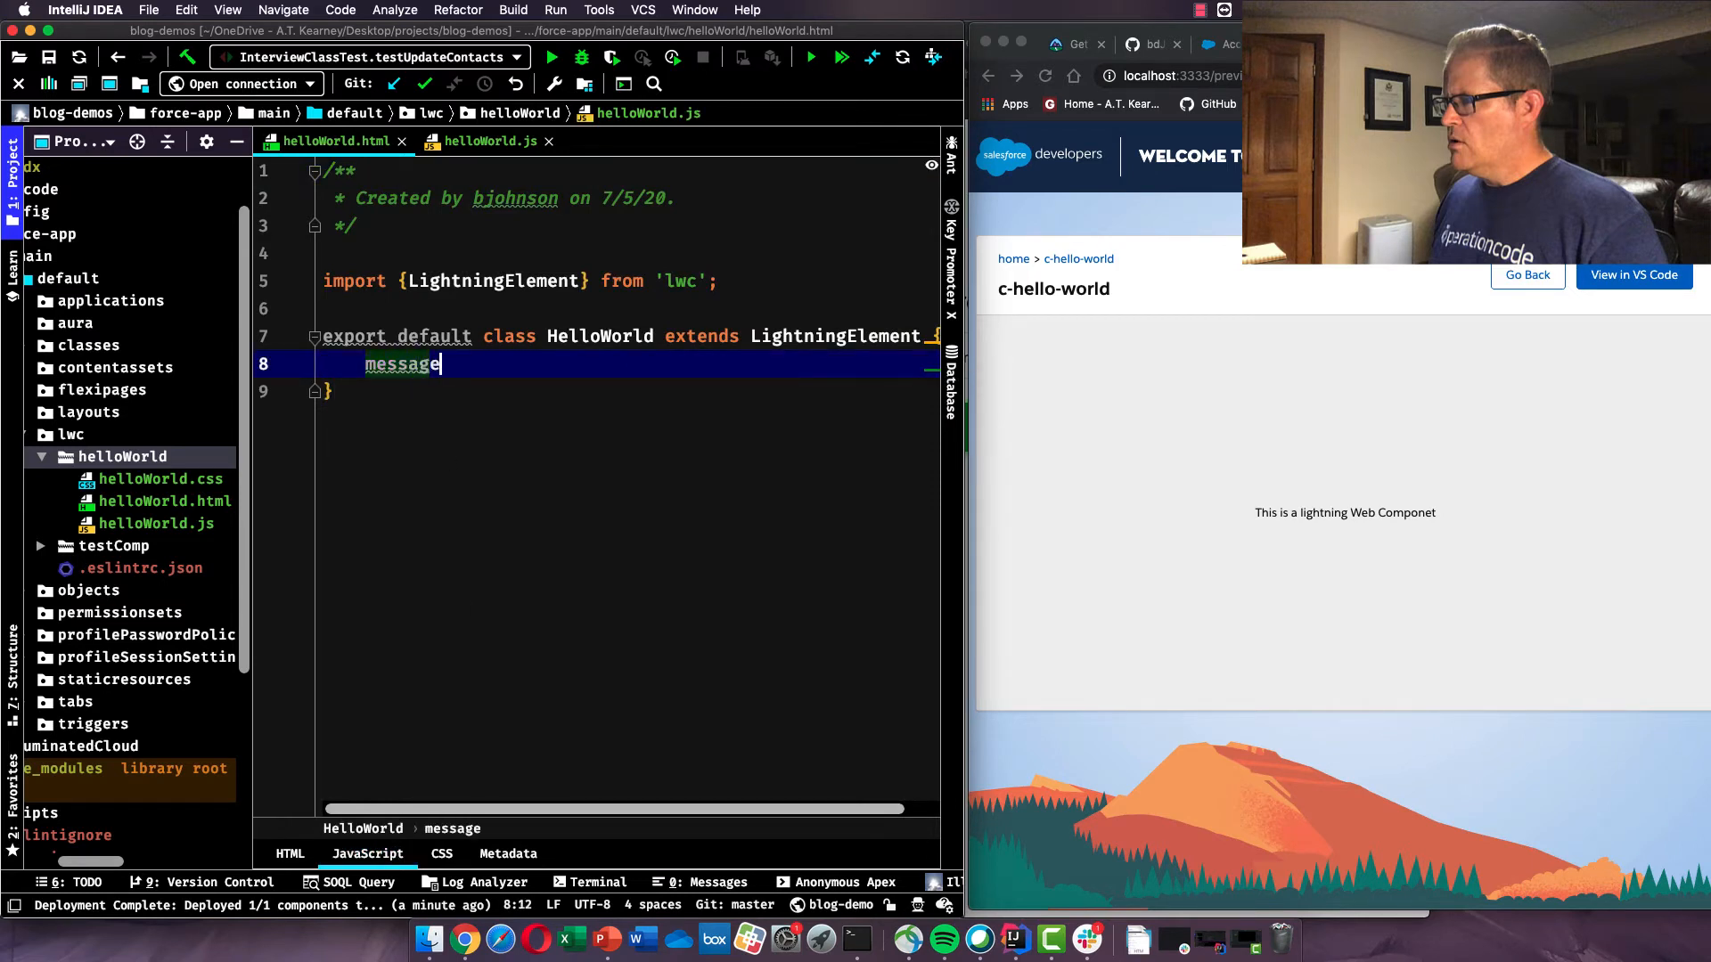
{"action": "type", "text": "= '"}
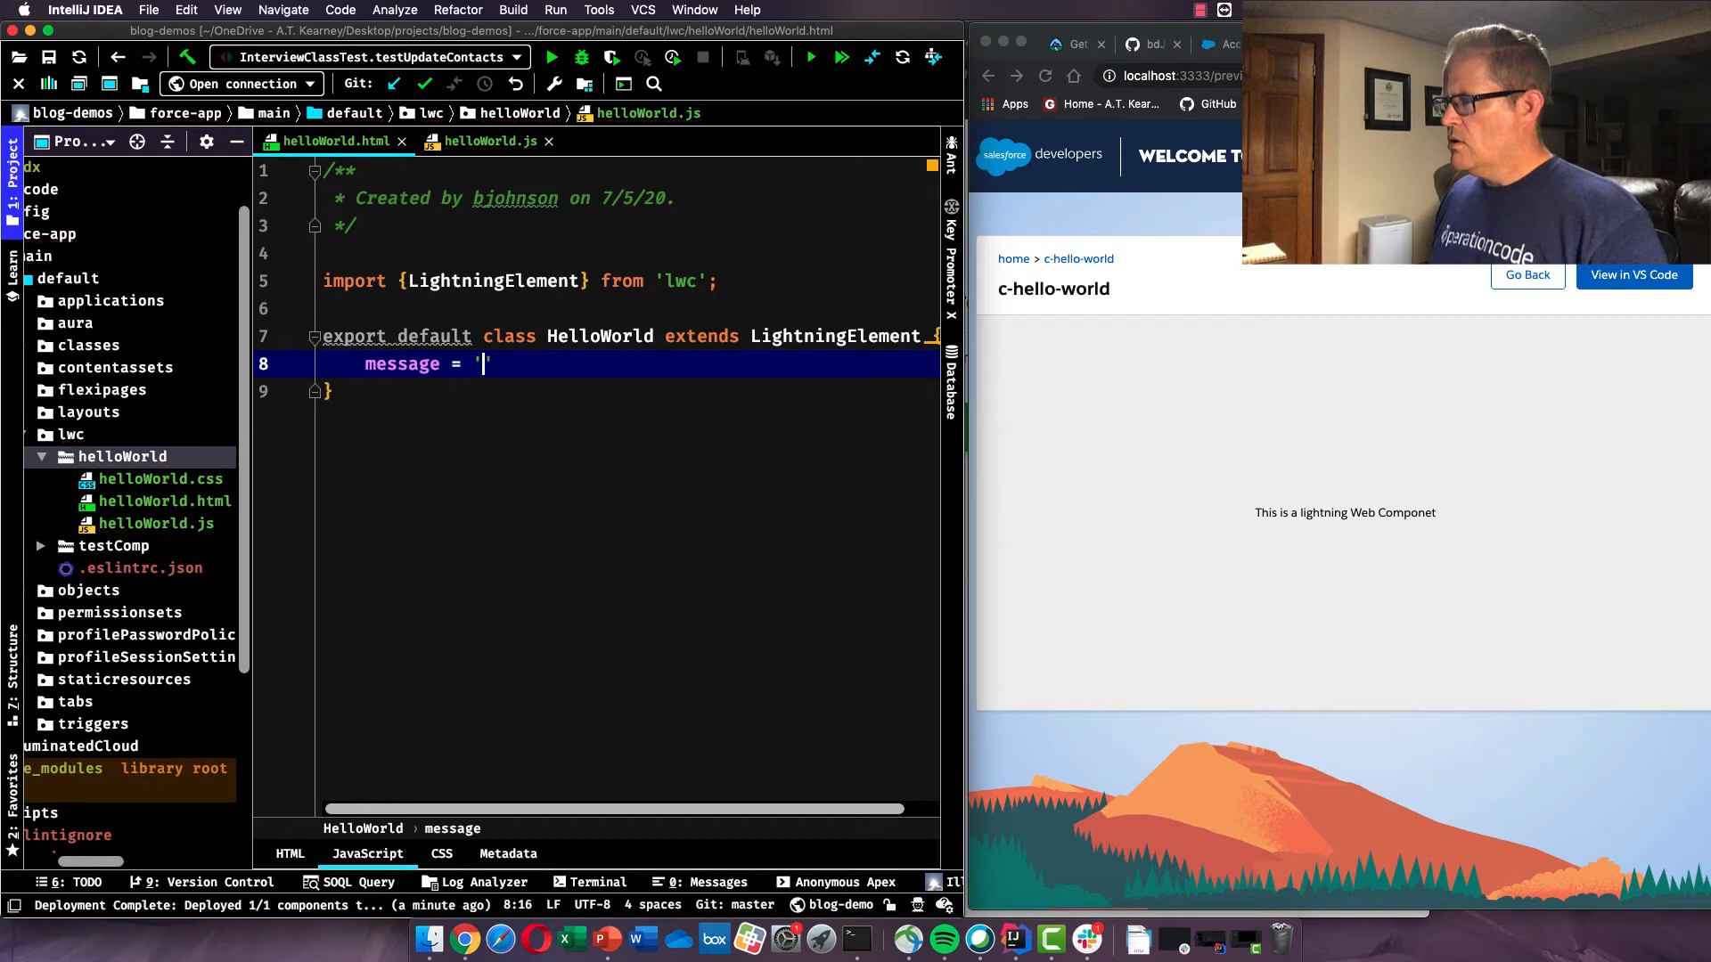
{"action": "type", "text": "Hello from the JS fi"}
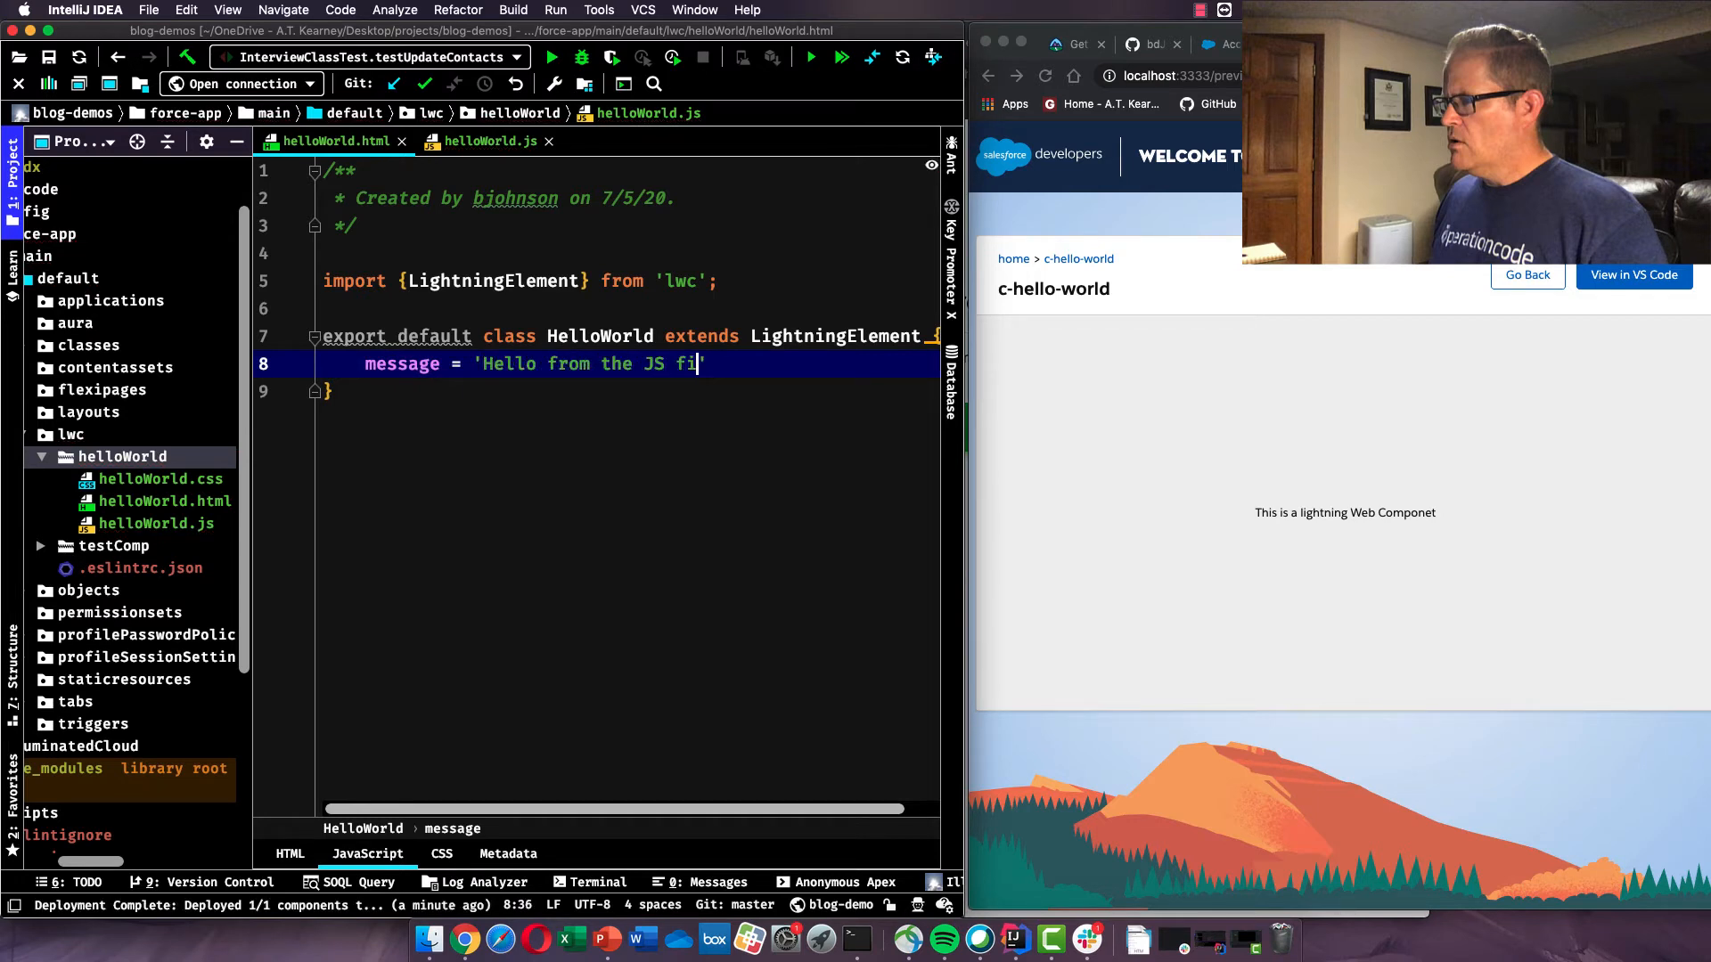
{"action": "type", "text": "le';"}
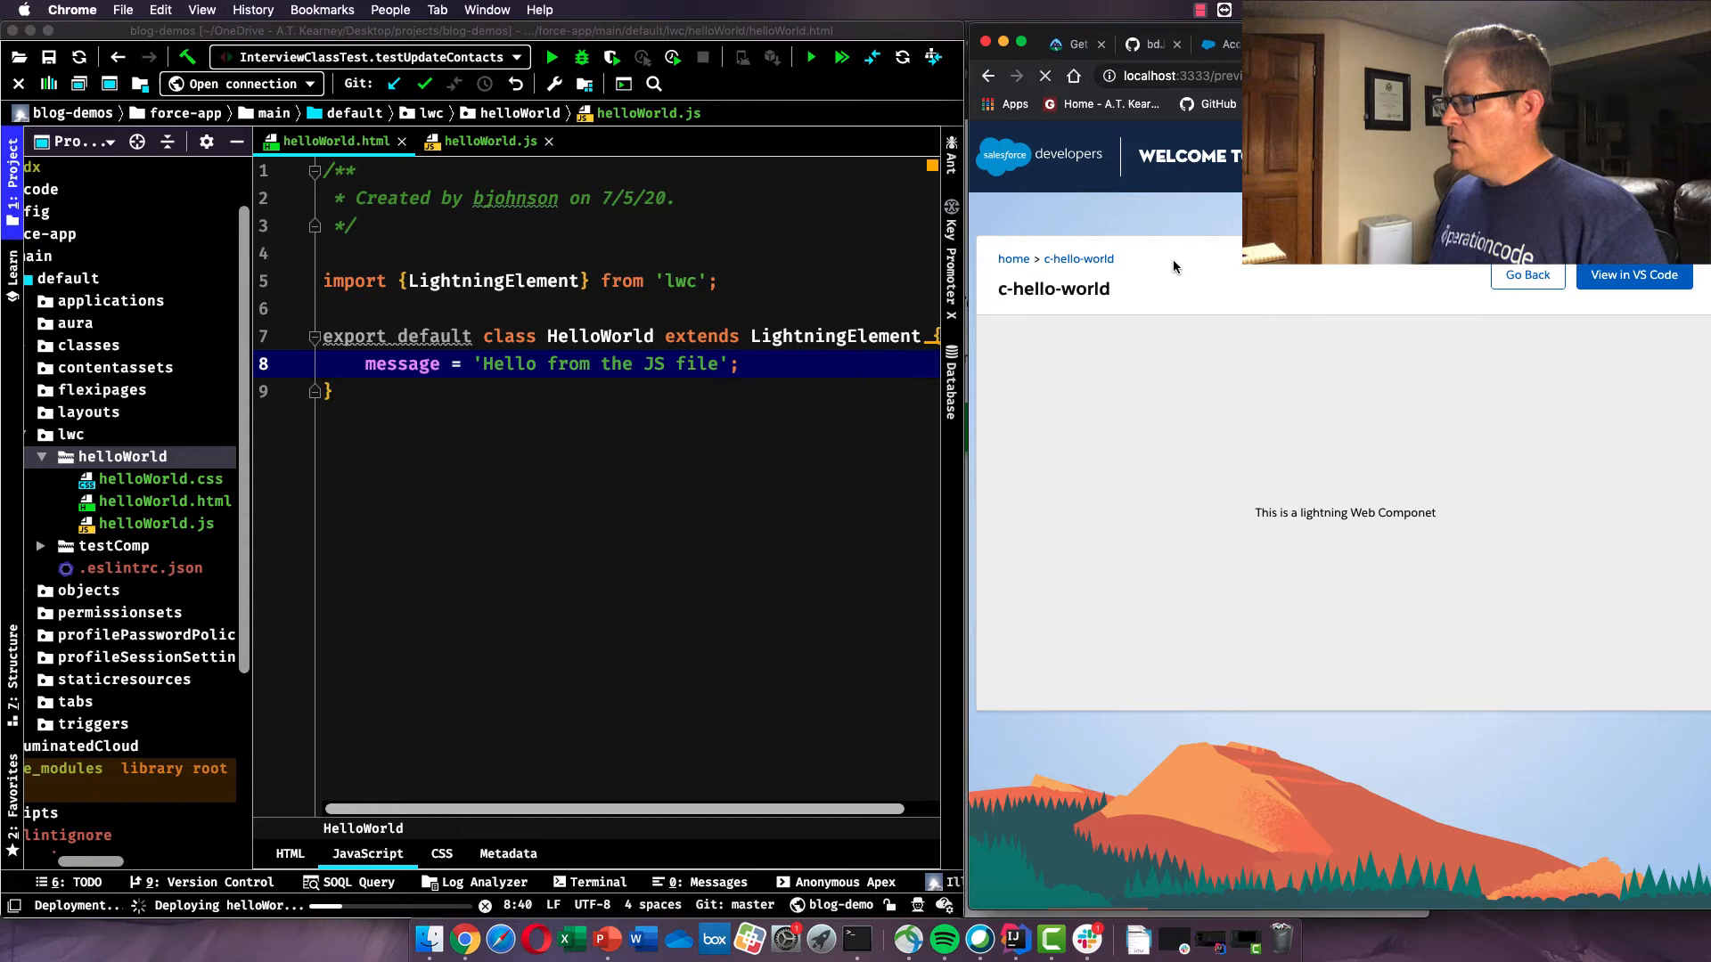
Step: Reload the preview to see the bound message, then review the HTML and JS code
{"action": "left_click", "coordinate": [1044, 75]}
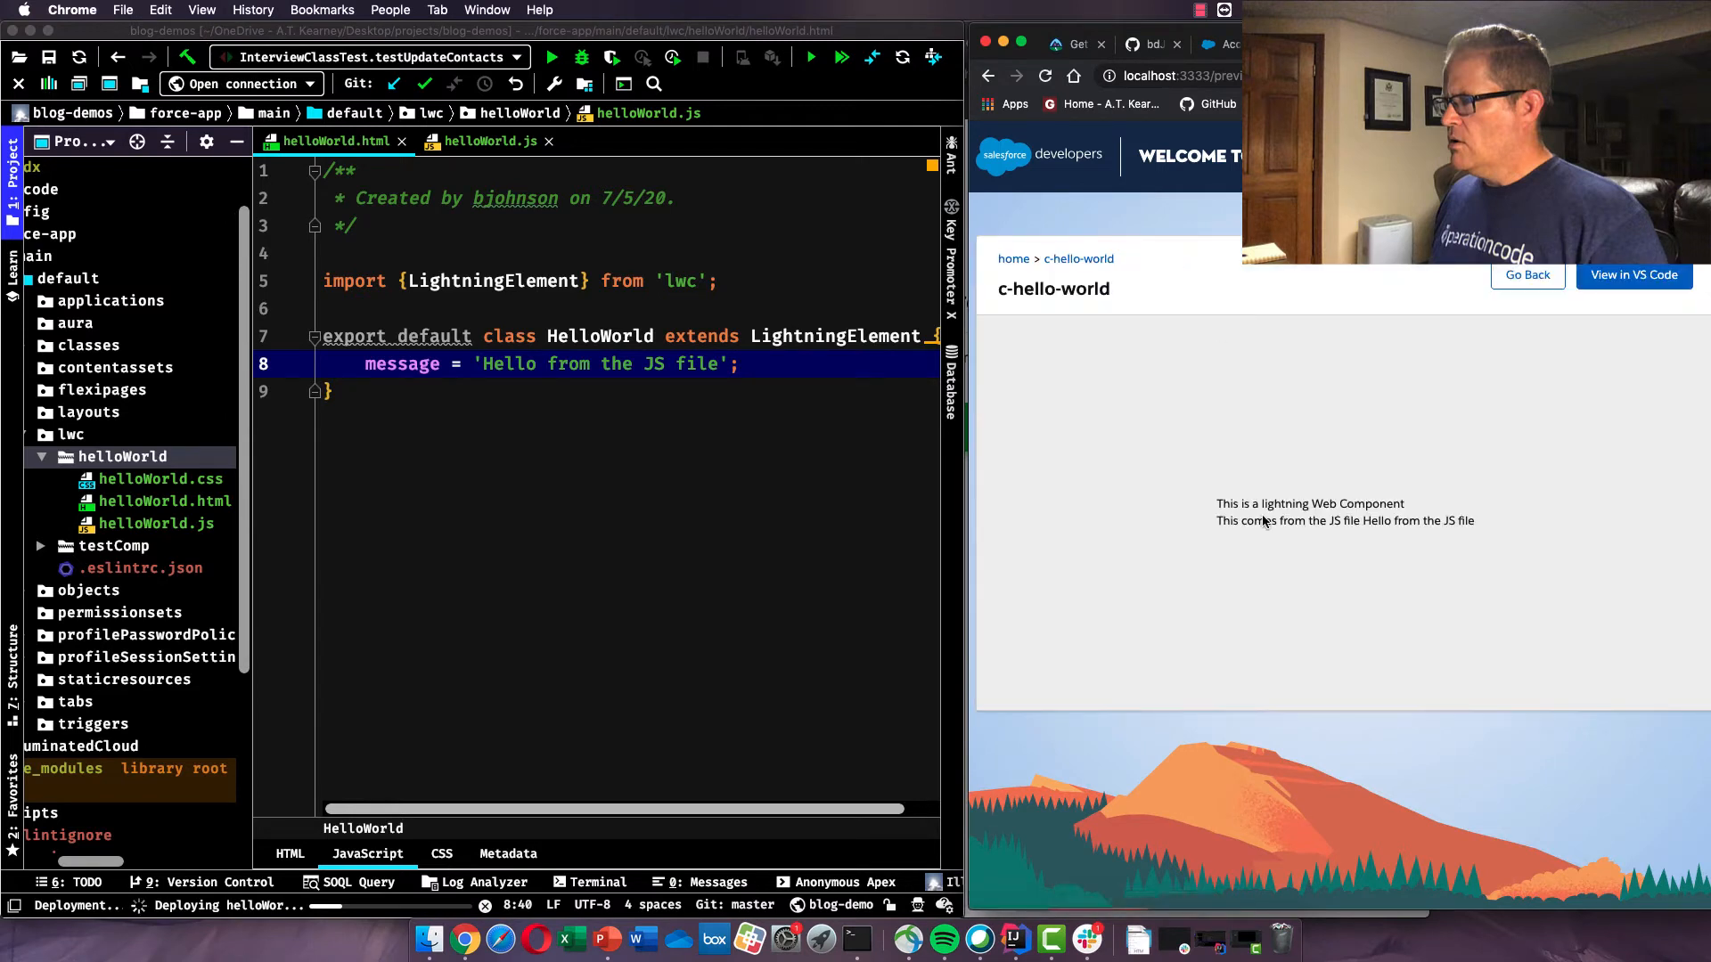
{"action": "mouse_move", "coordinate": [1217, 565]}
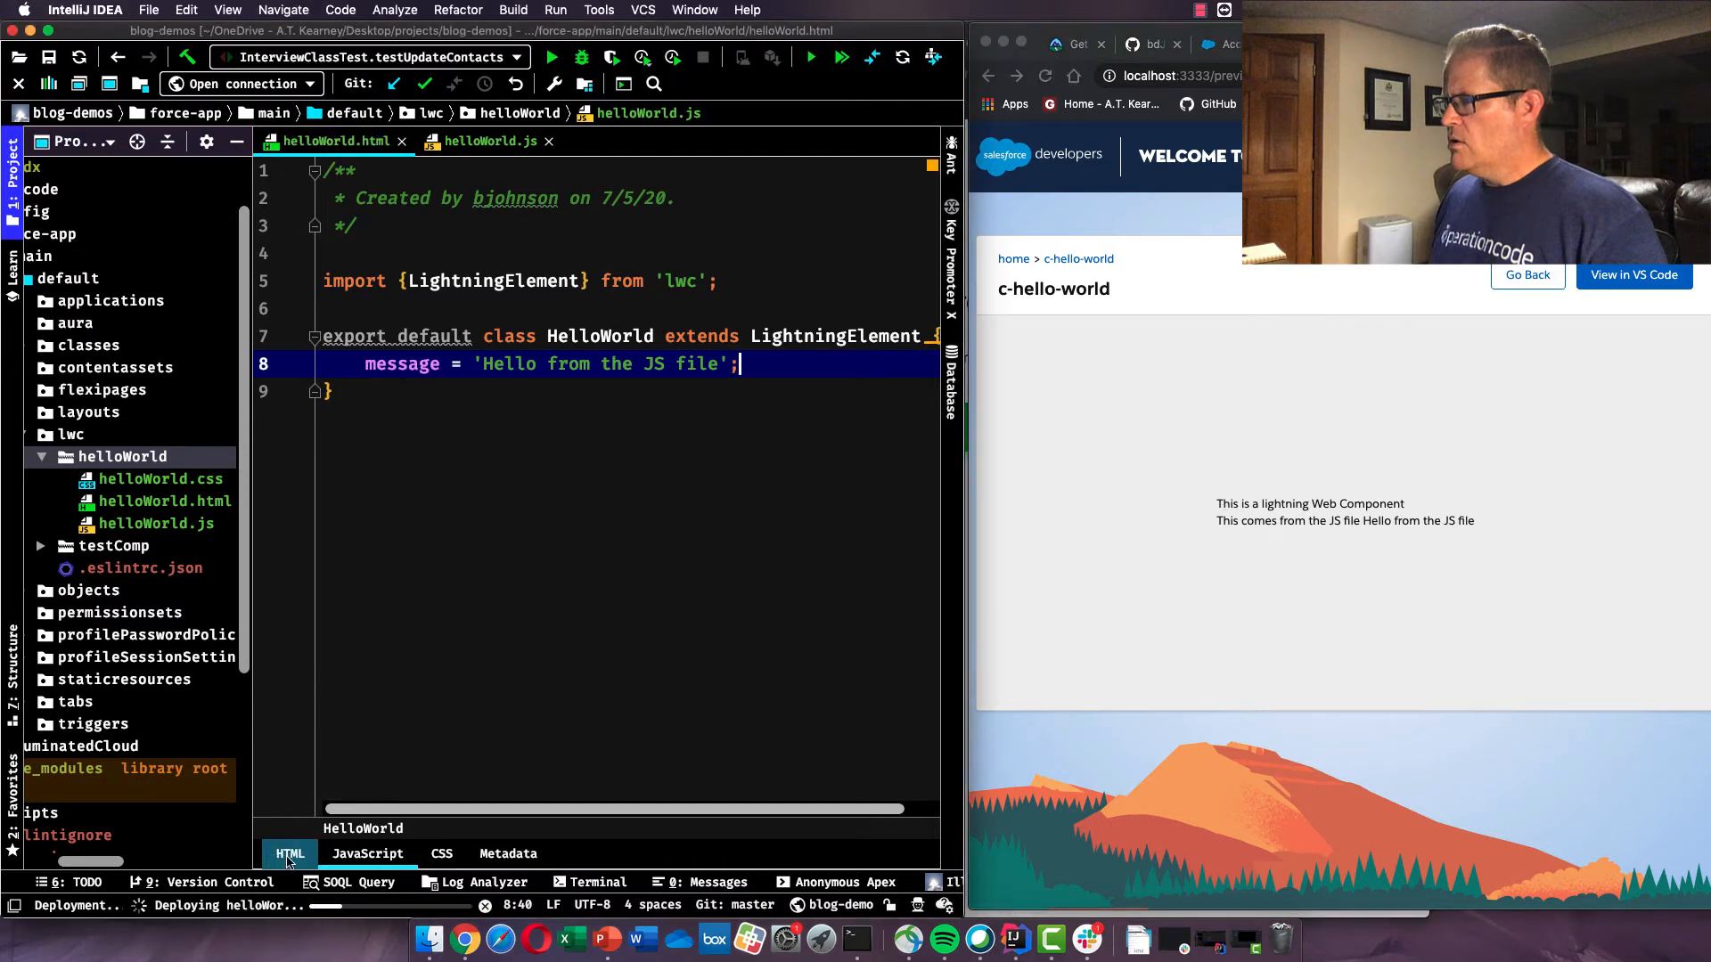
{"action": "left_click", "coordinate": [289, 853]}
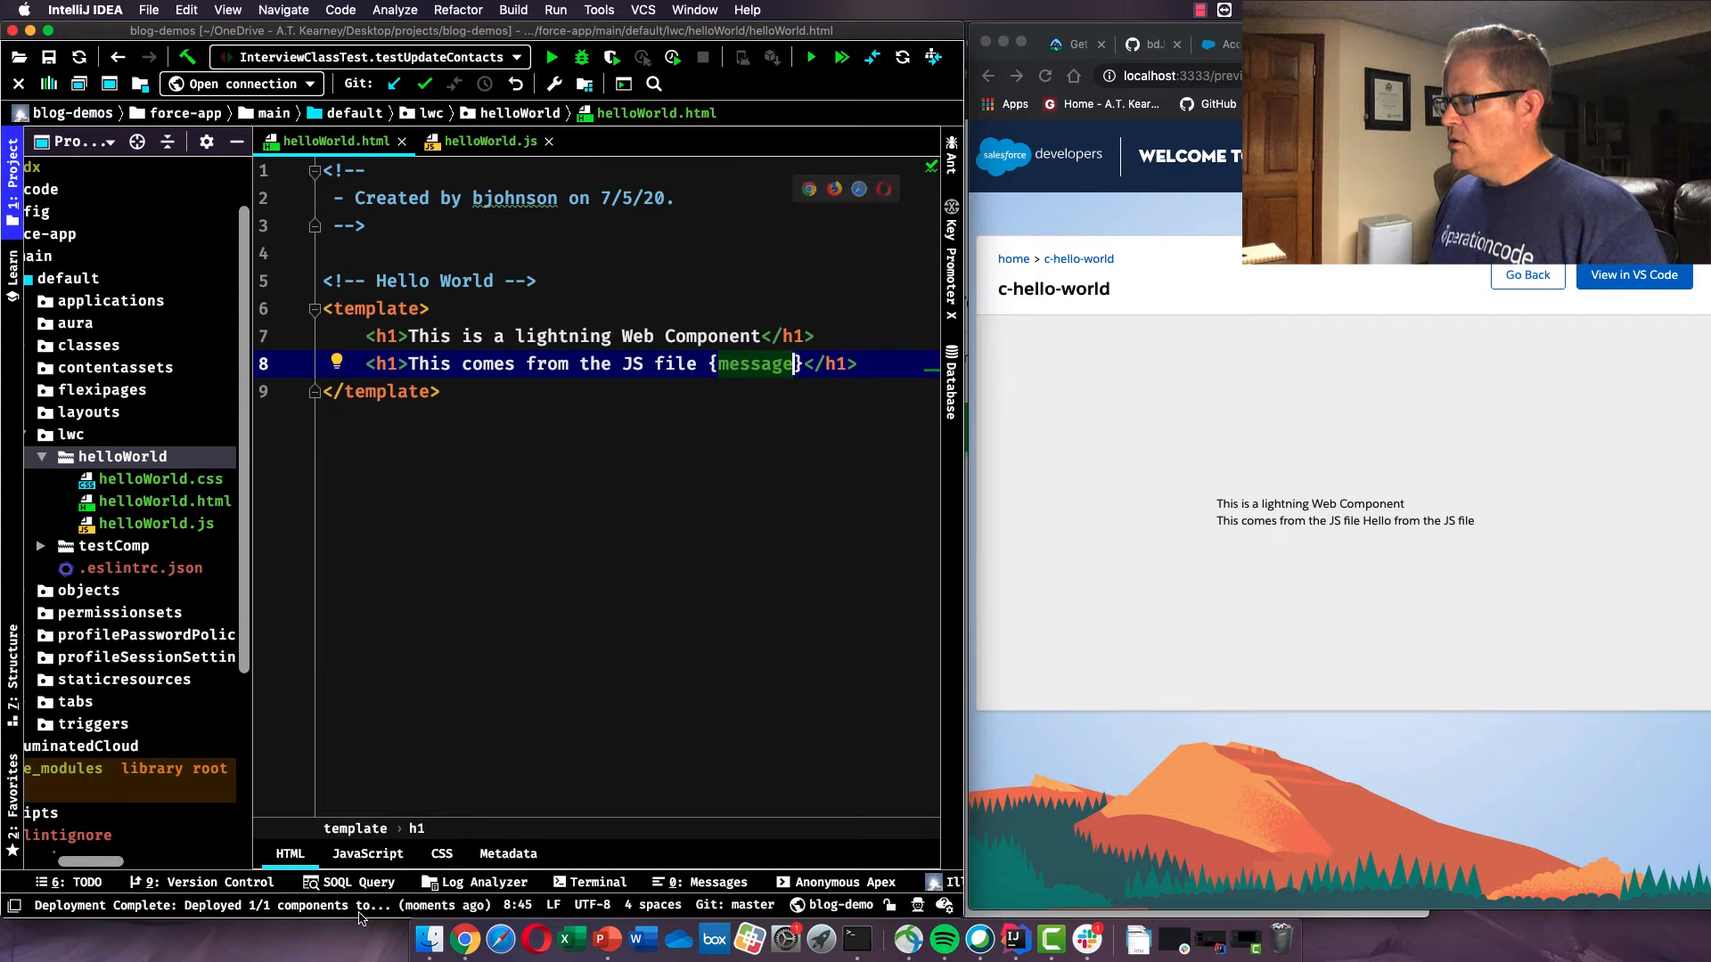
{"action": "left_click", "coordinate": [367, 854]}
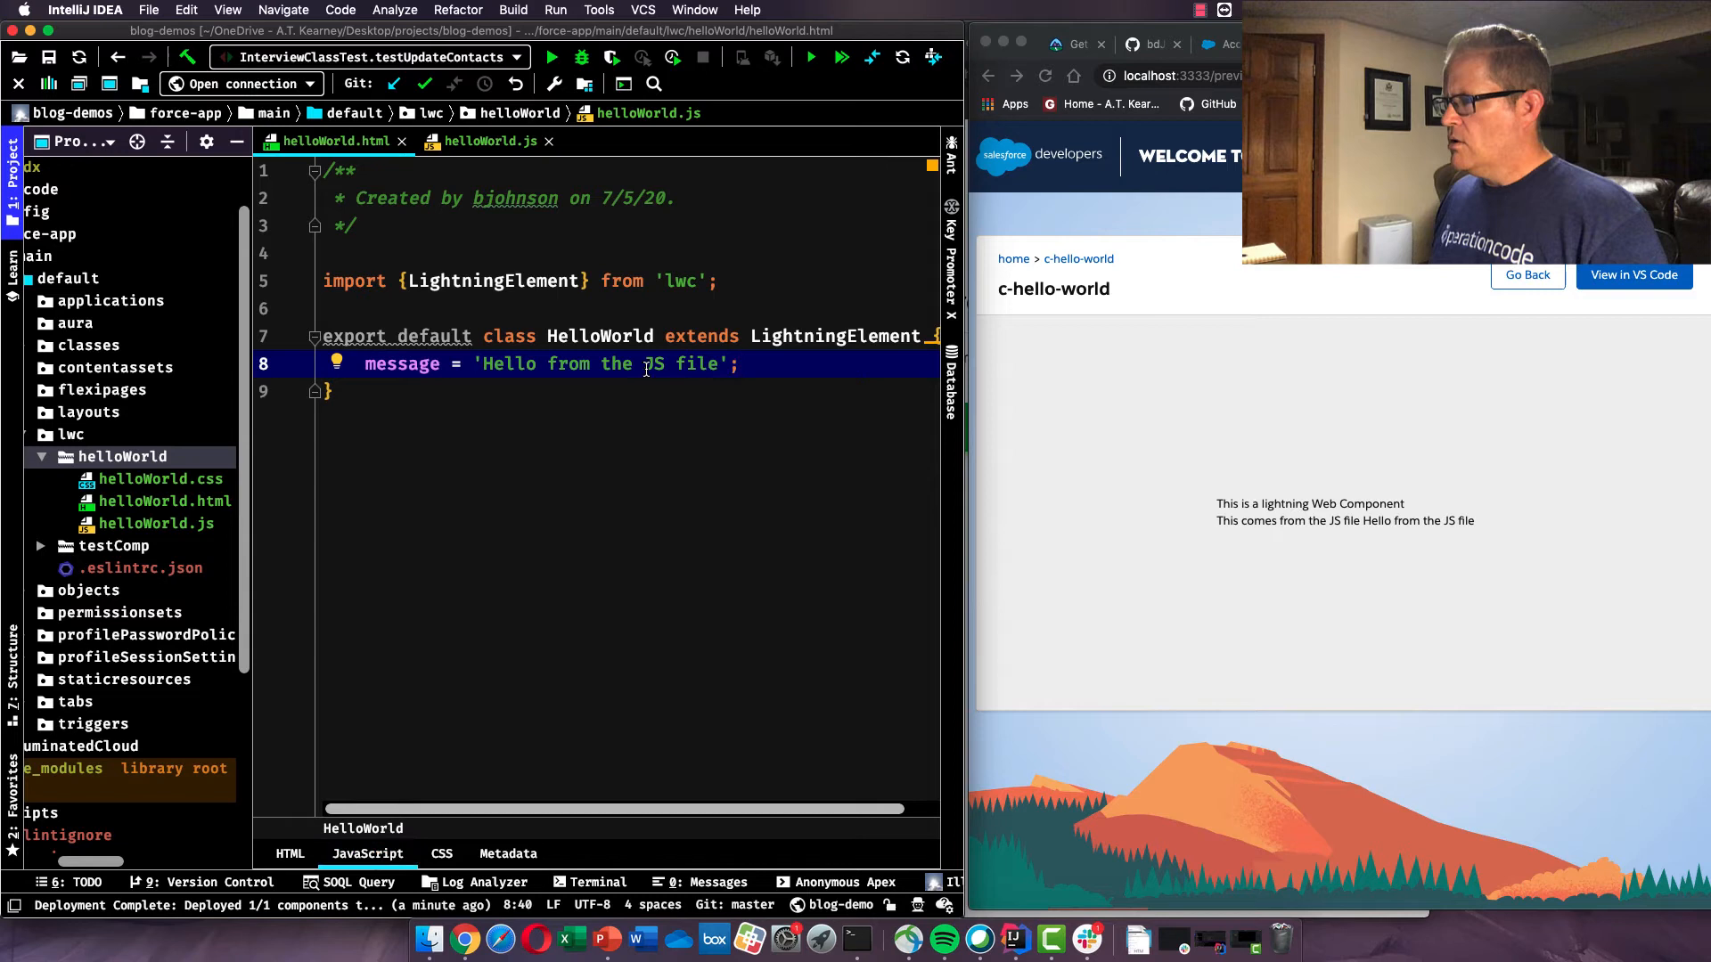
{"action": "left_click", "coordinate": [289, 854]}
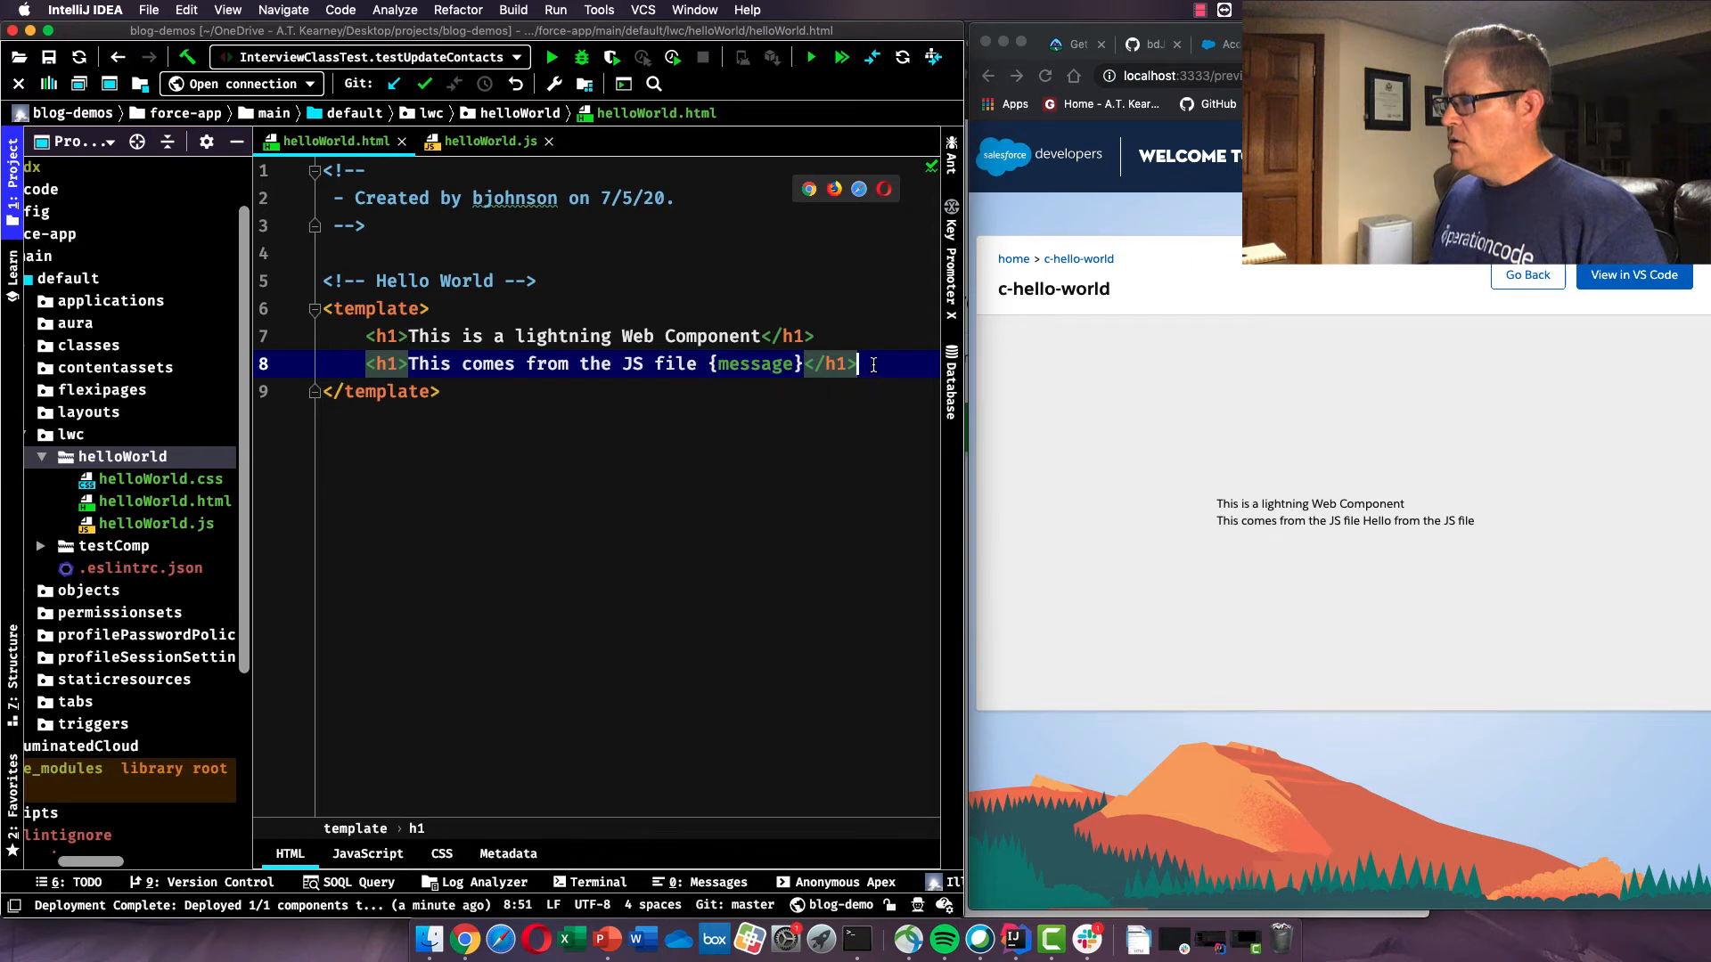
Step: Start a lightning-button with onclick={handleClick} in helloWorld.html
{"action": "type", "text": "<"}
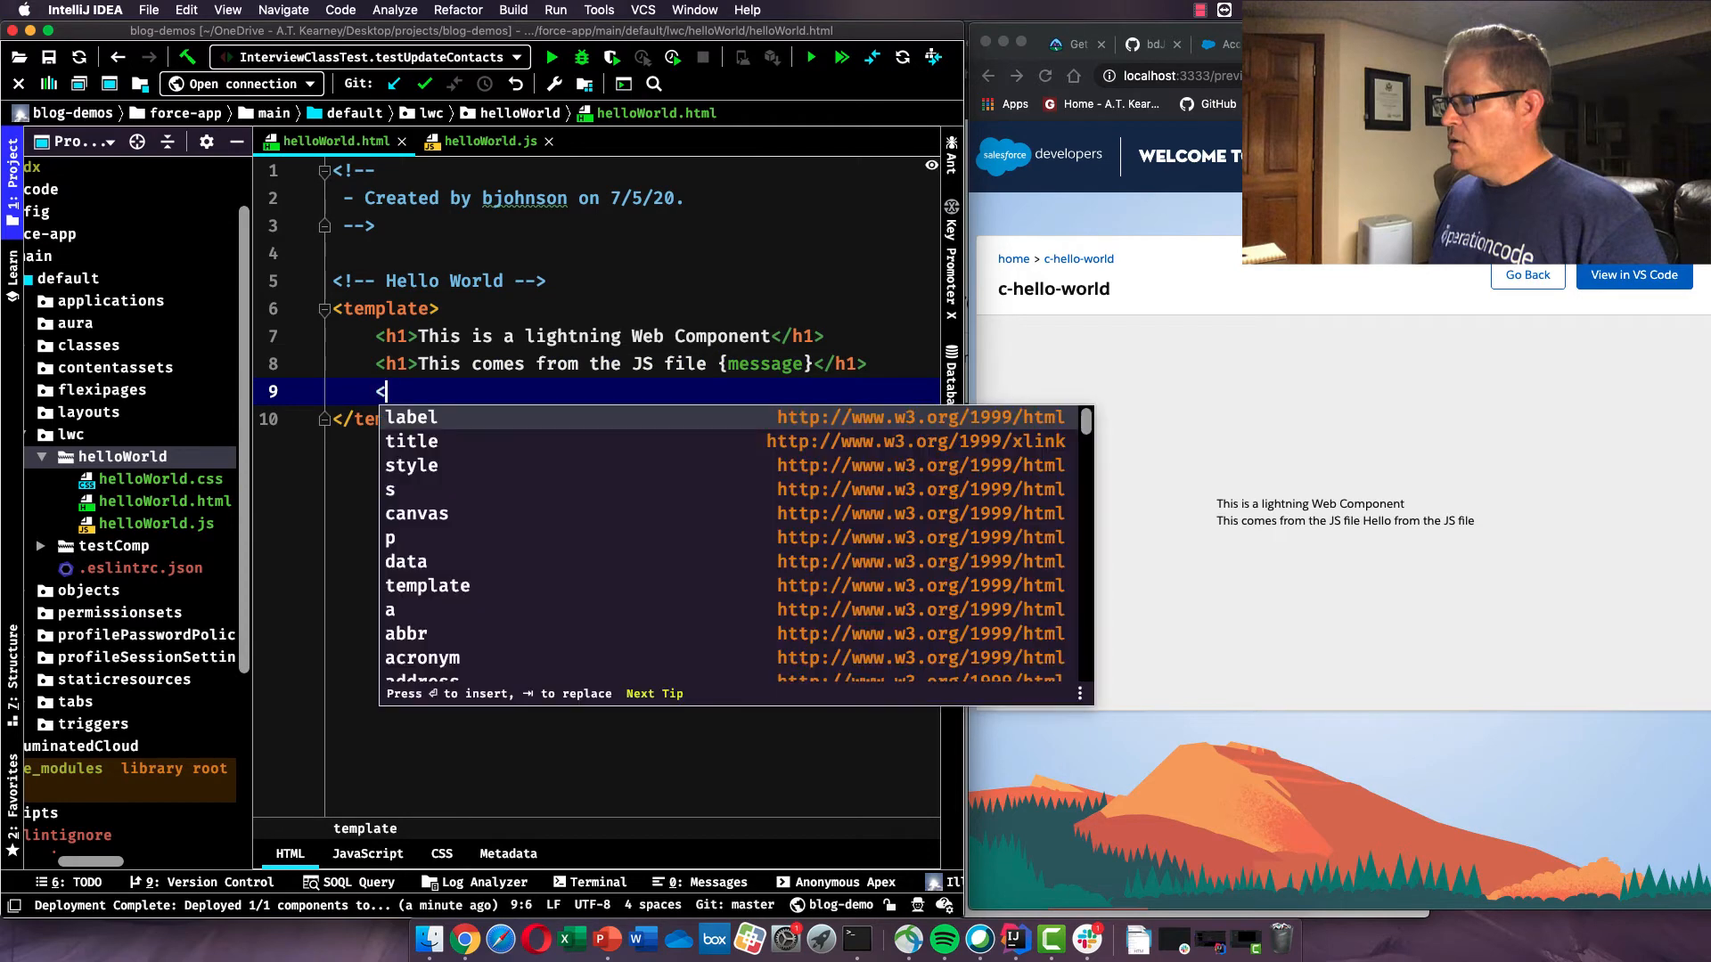
{"action": "type", "text": "lightning-butt"}
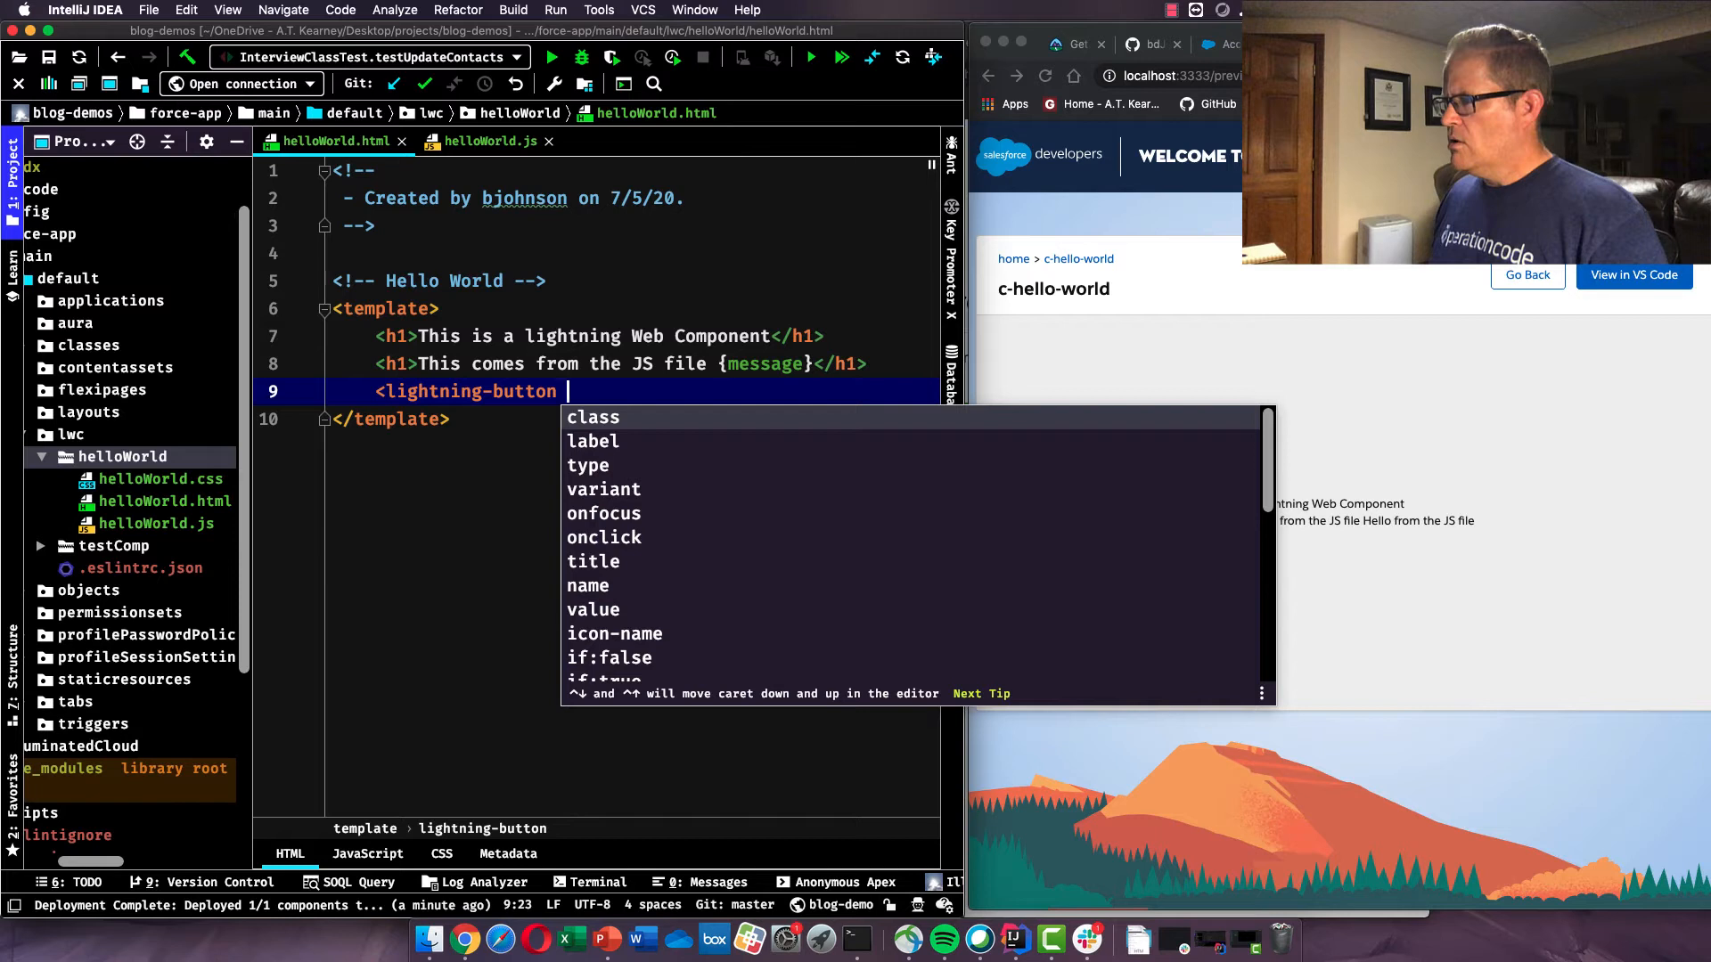
{"action": "type", "text": "on"}
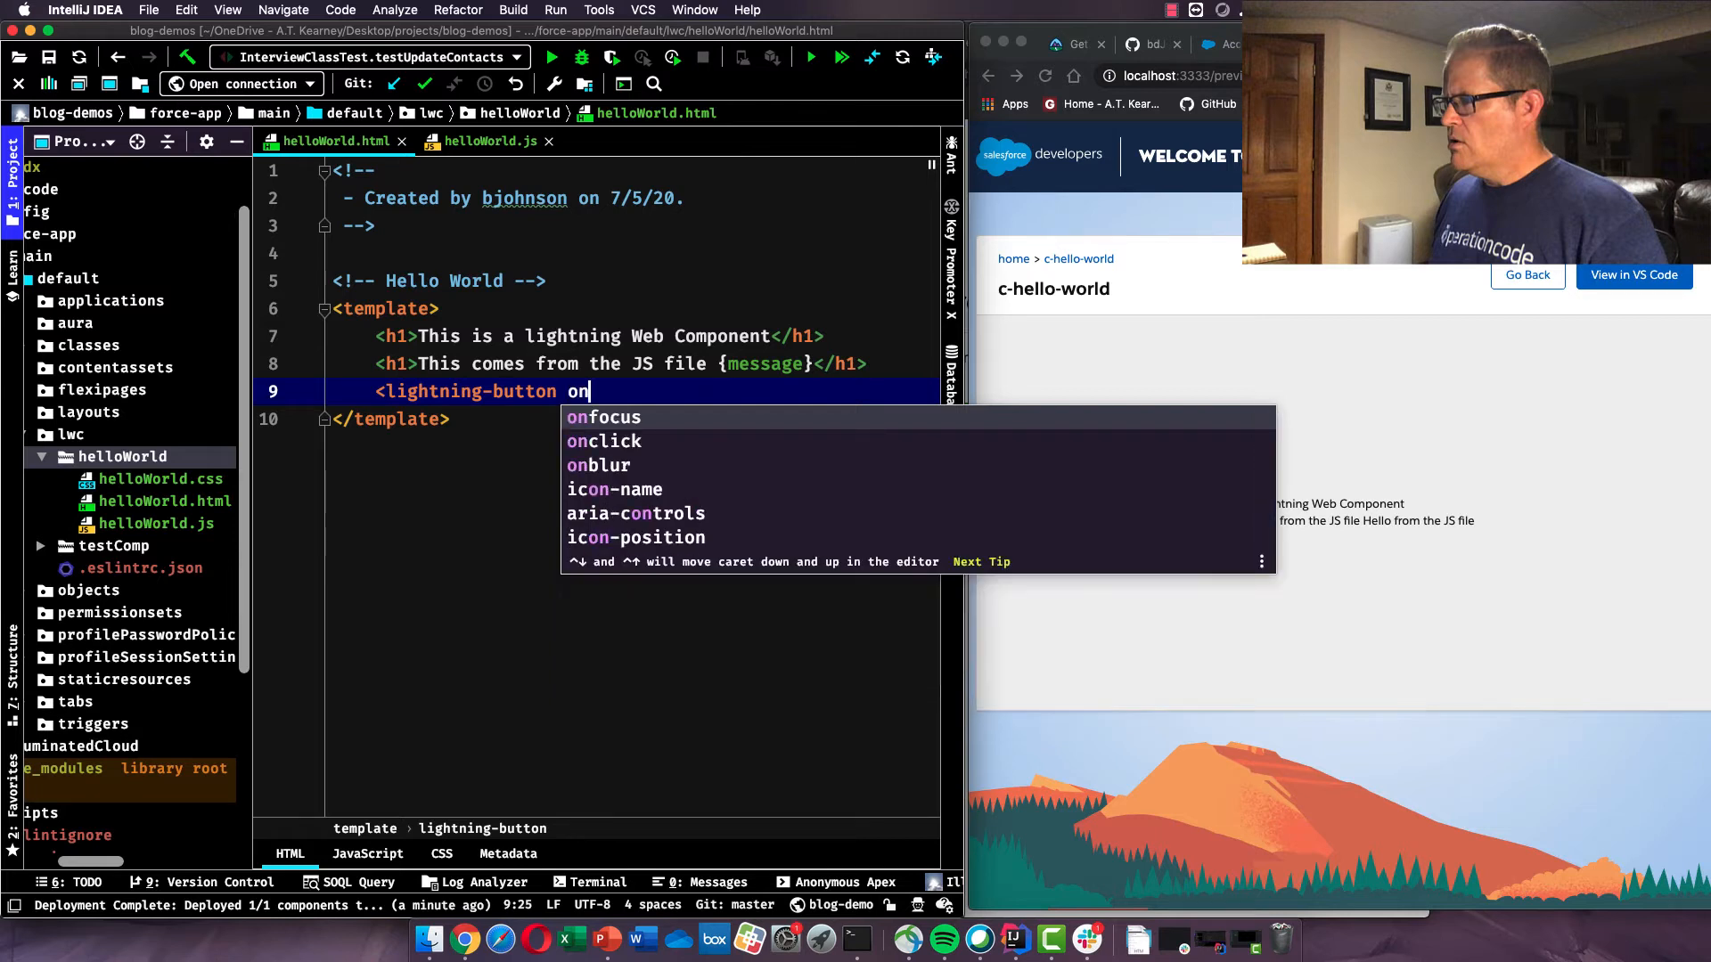
{"action": "key", "text": "Down"}
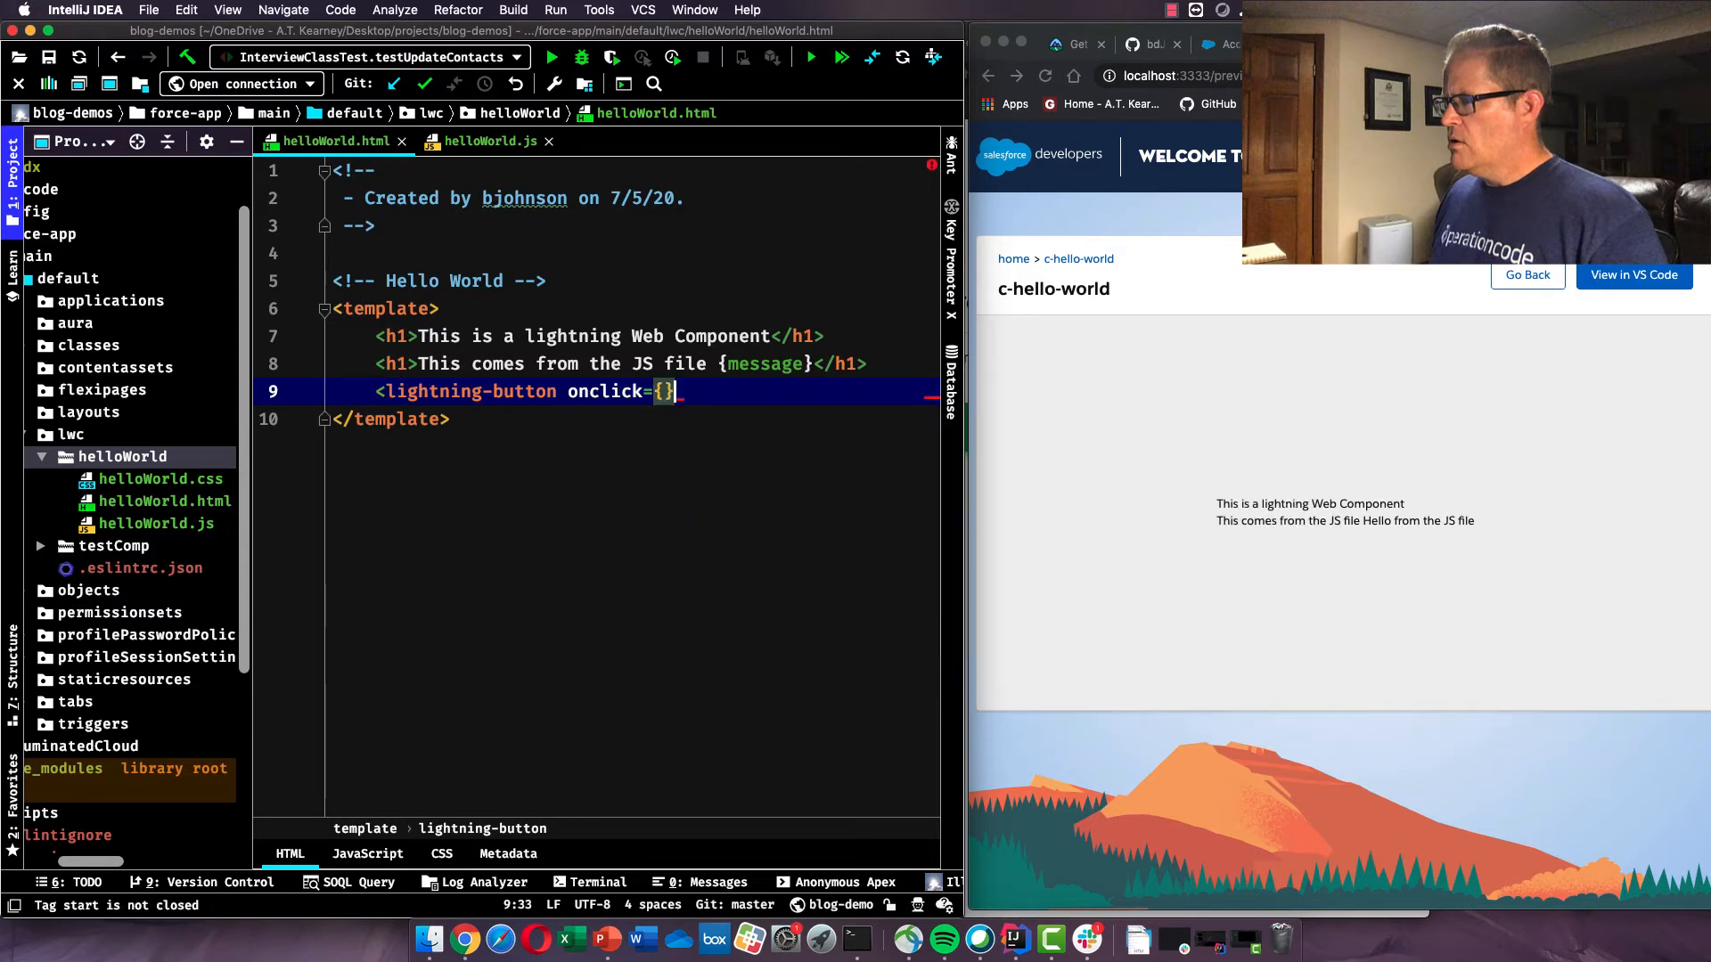
{"action": "type", "text": "h"}
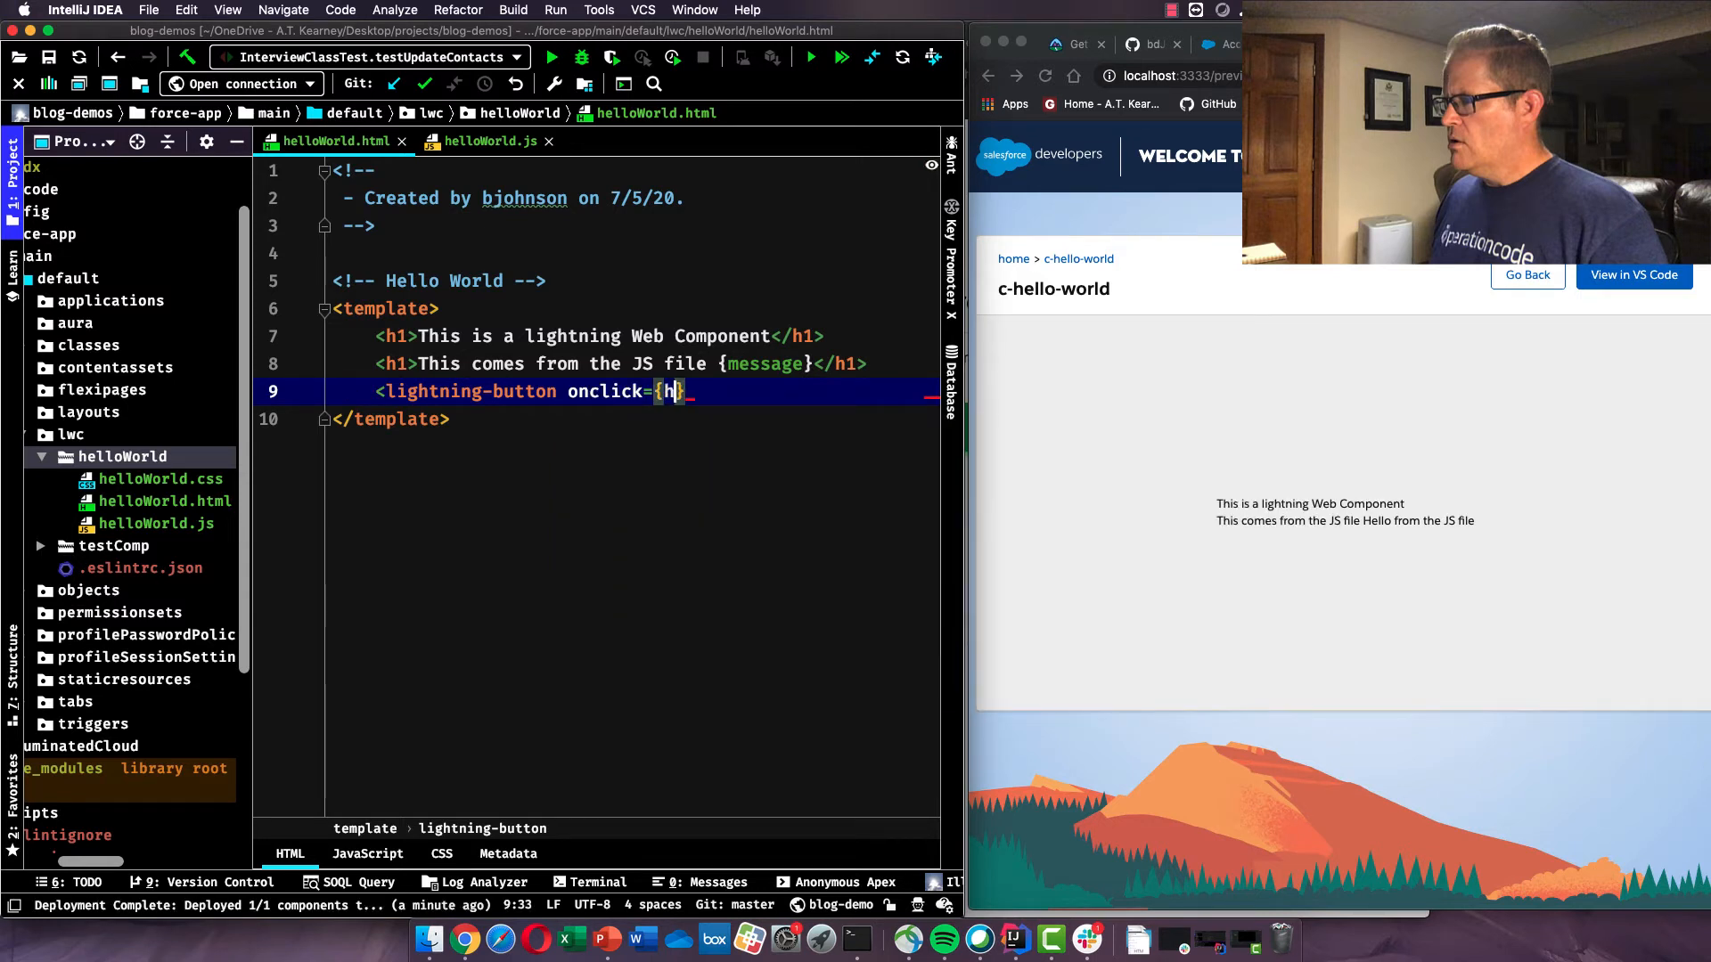
{"action": "type", "text": "andleClick"}
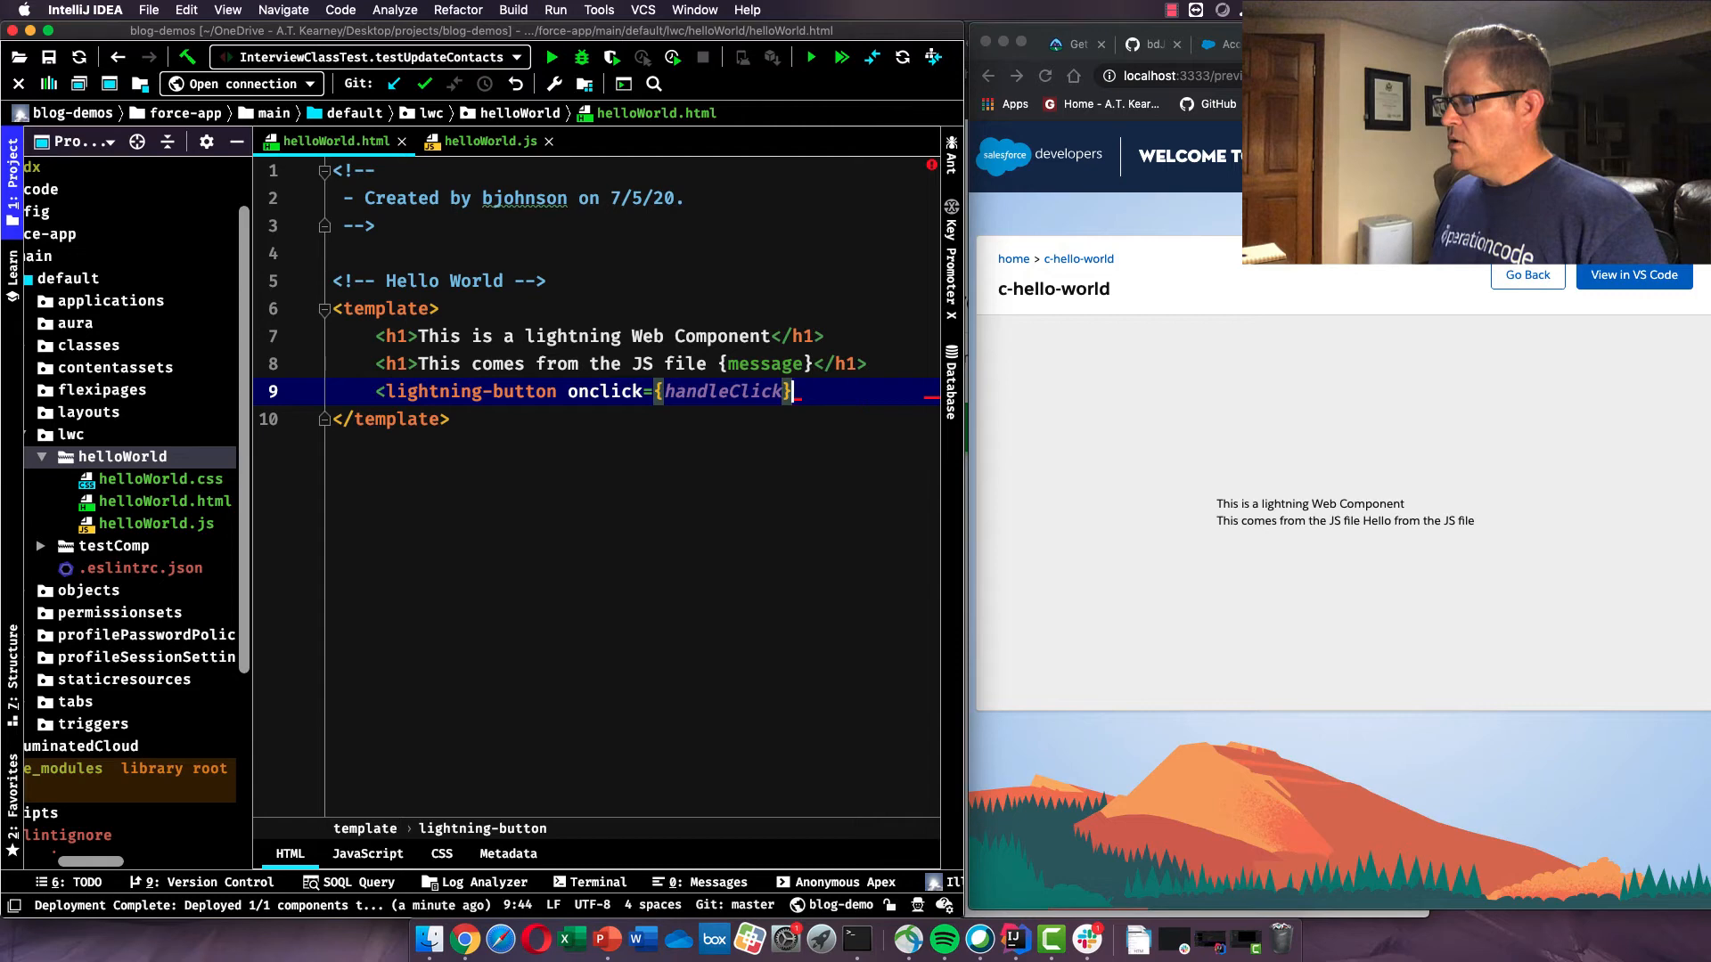
Step: Give the button label='Click Me' and variant='brand'
{"action": "type", "text": "label="}
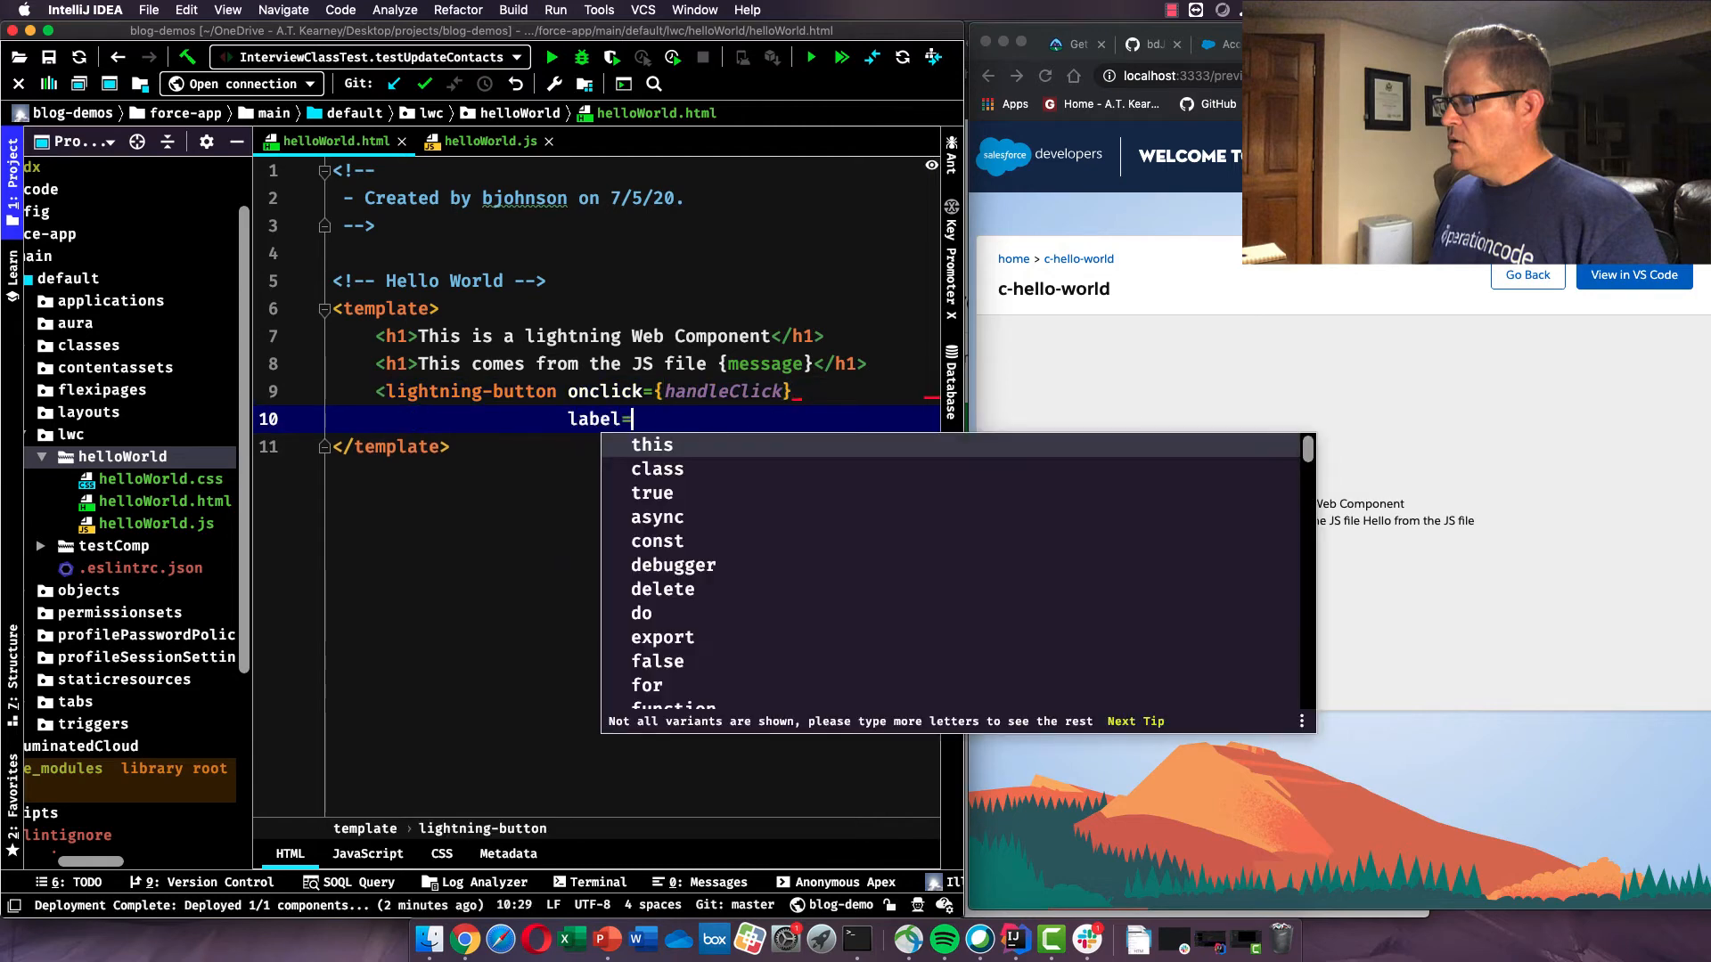
{"action": "type", "text": "C'"}
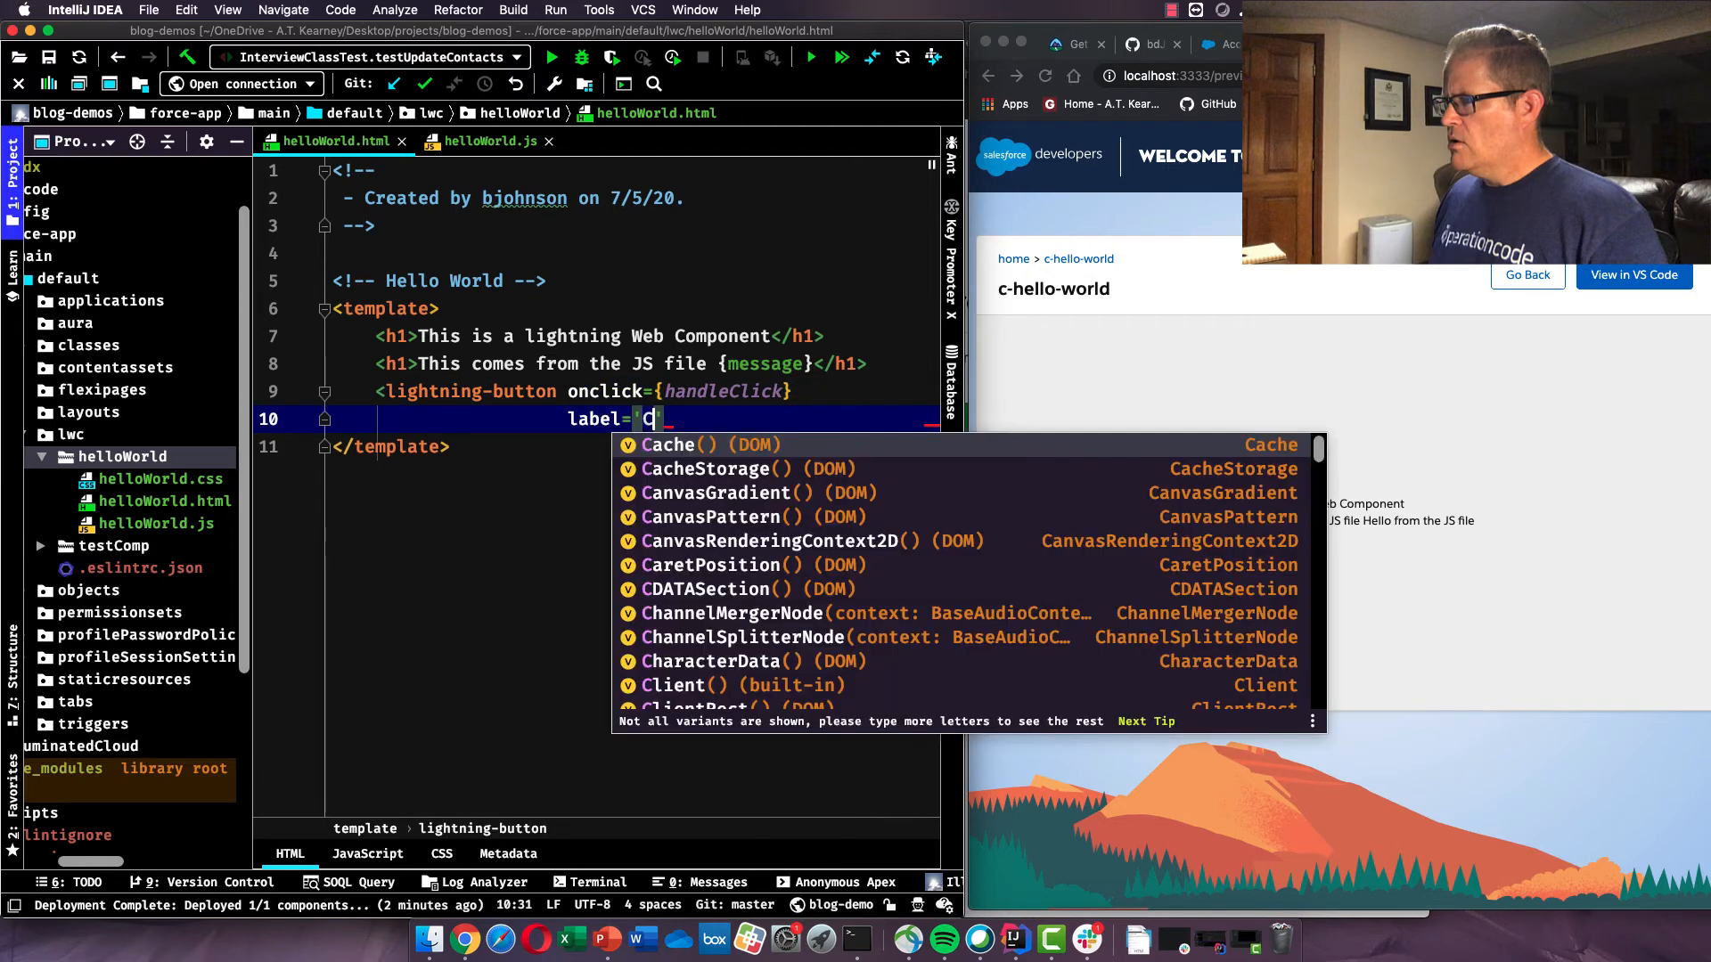
{"action": "type", "text": "lick Me"}
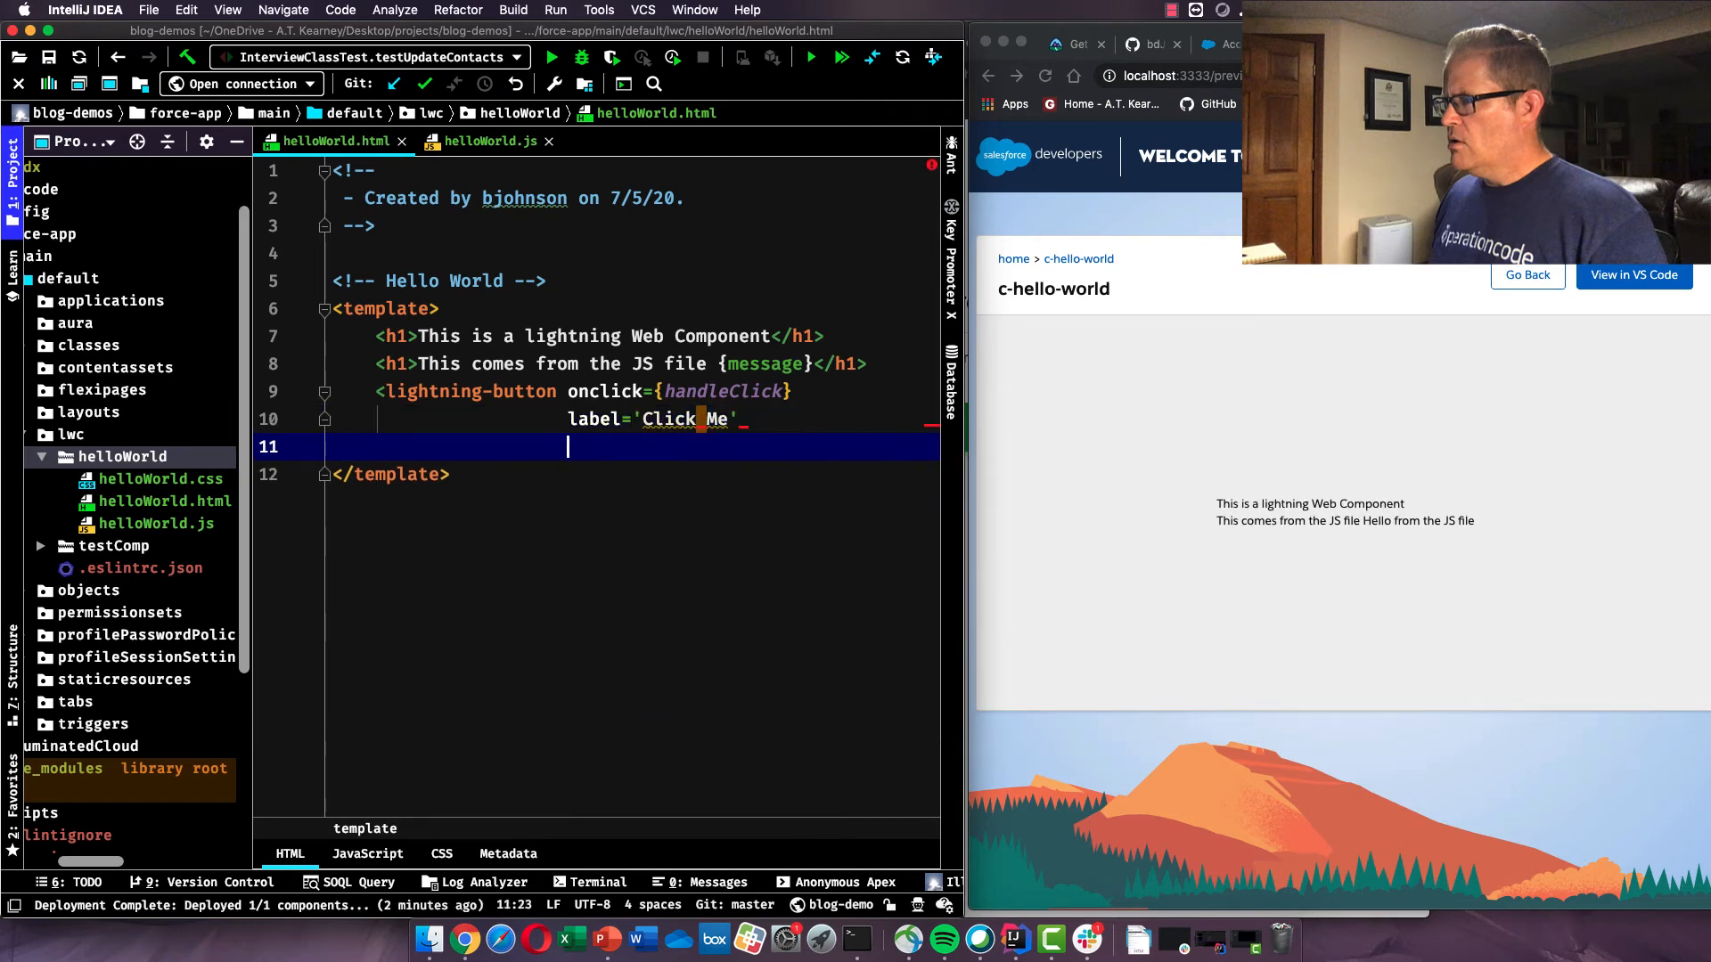
{"action": "type", "text": "variant="}
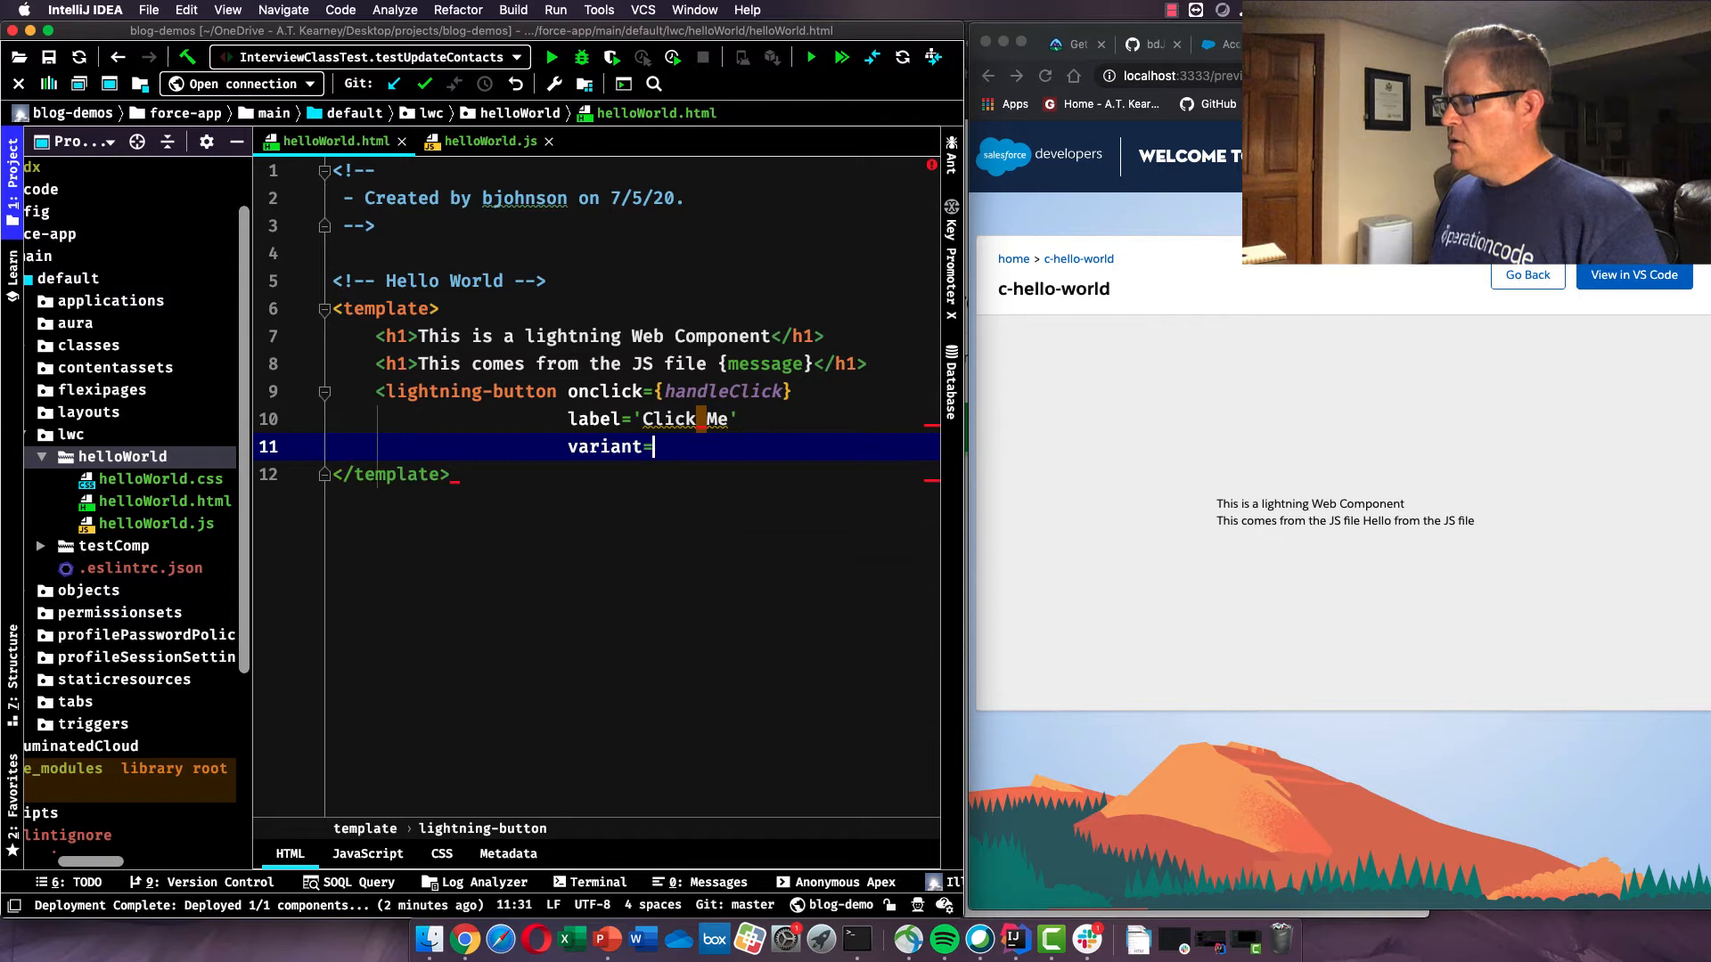
{"action": "type", "text": "b'"}
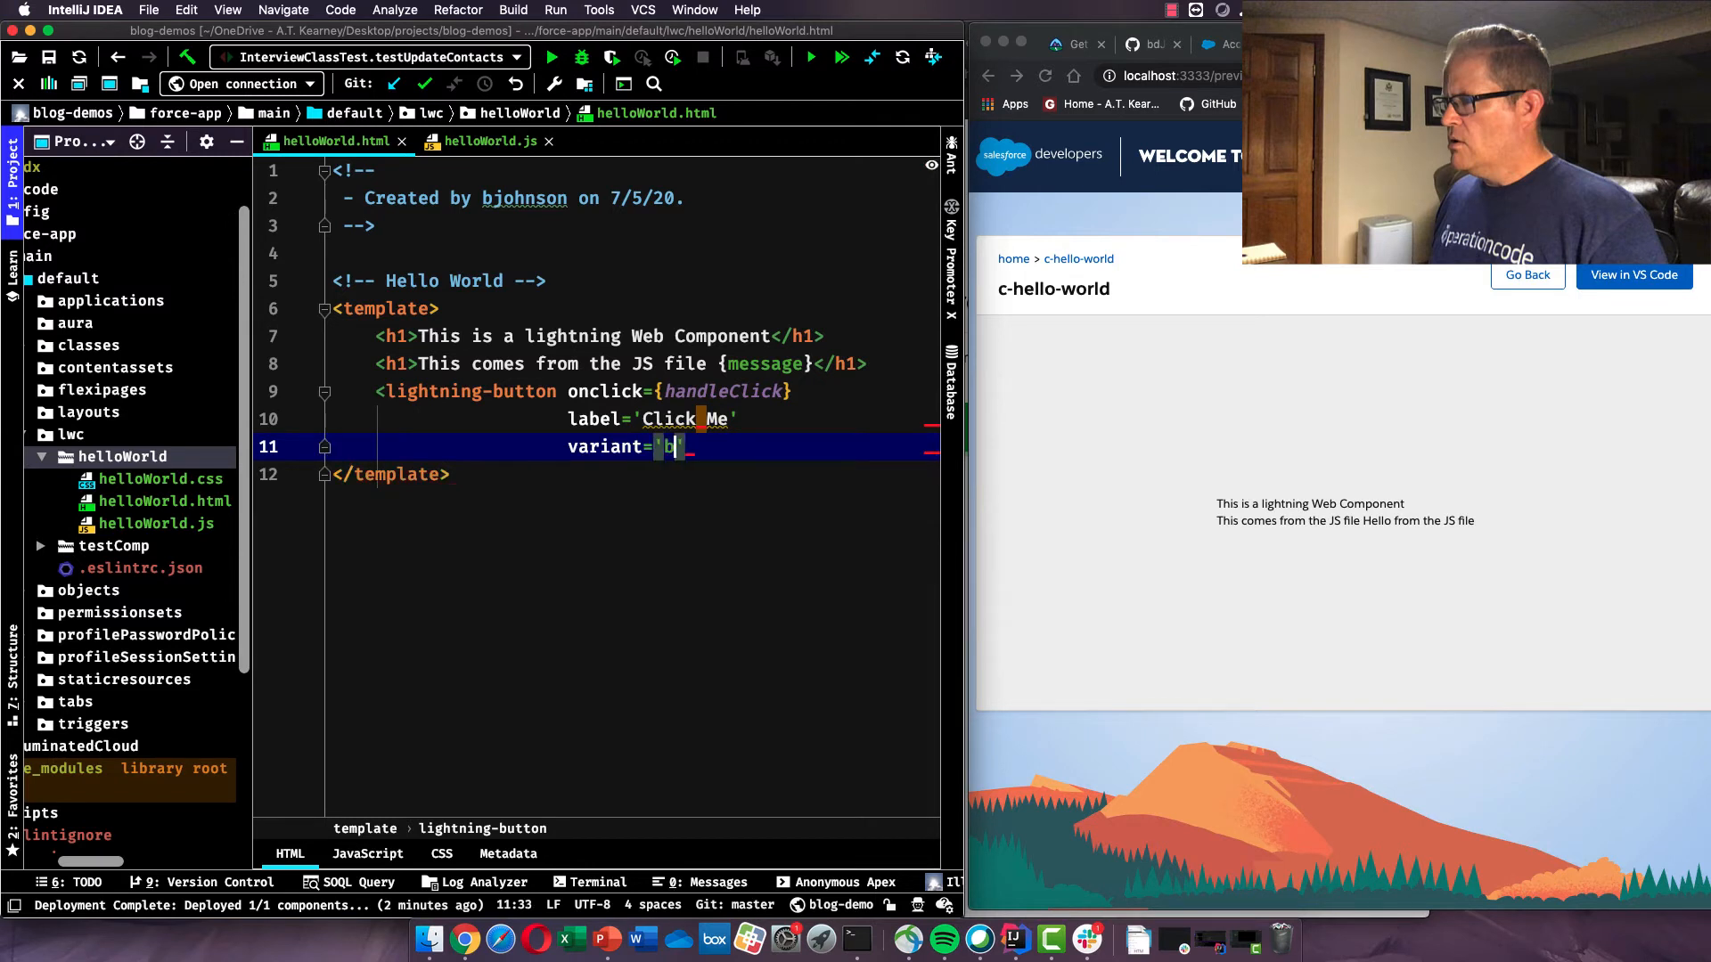
{"action": "type", "text": "rand"}
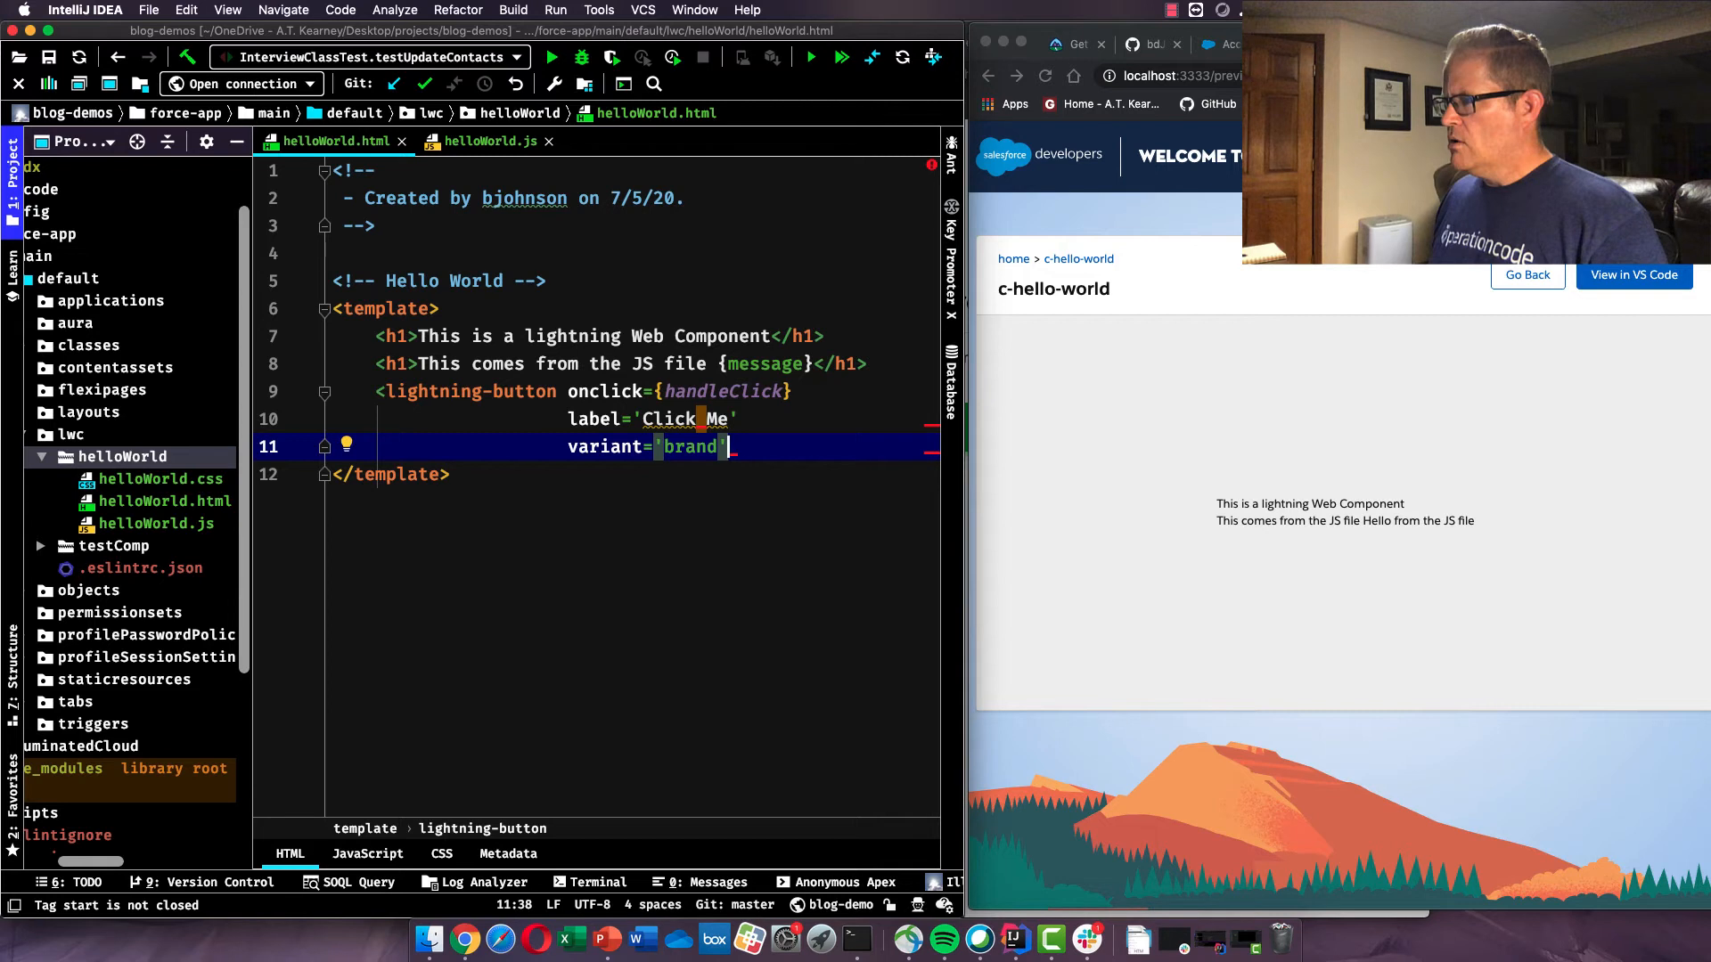
Step: Add class='slds-m-around--small' to the button and close its opening tag
{"action": "key", "text": "enter"}
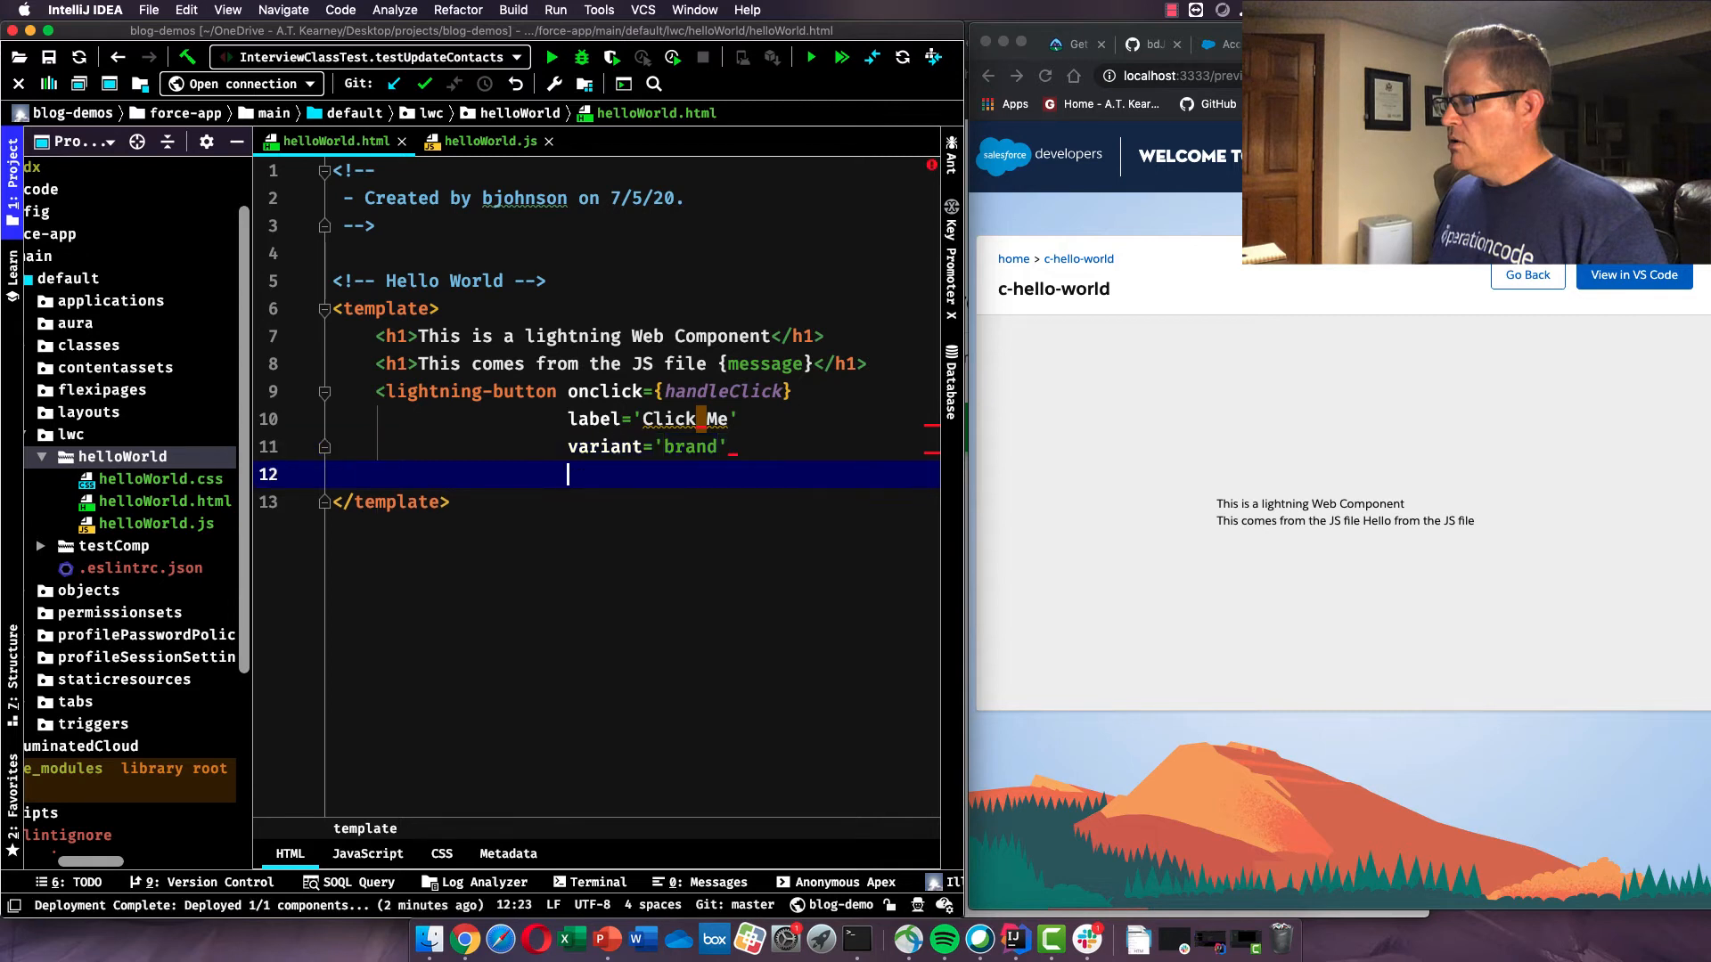
{"action": "type", "text": "c"}
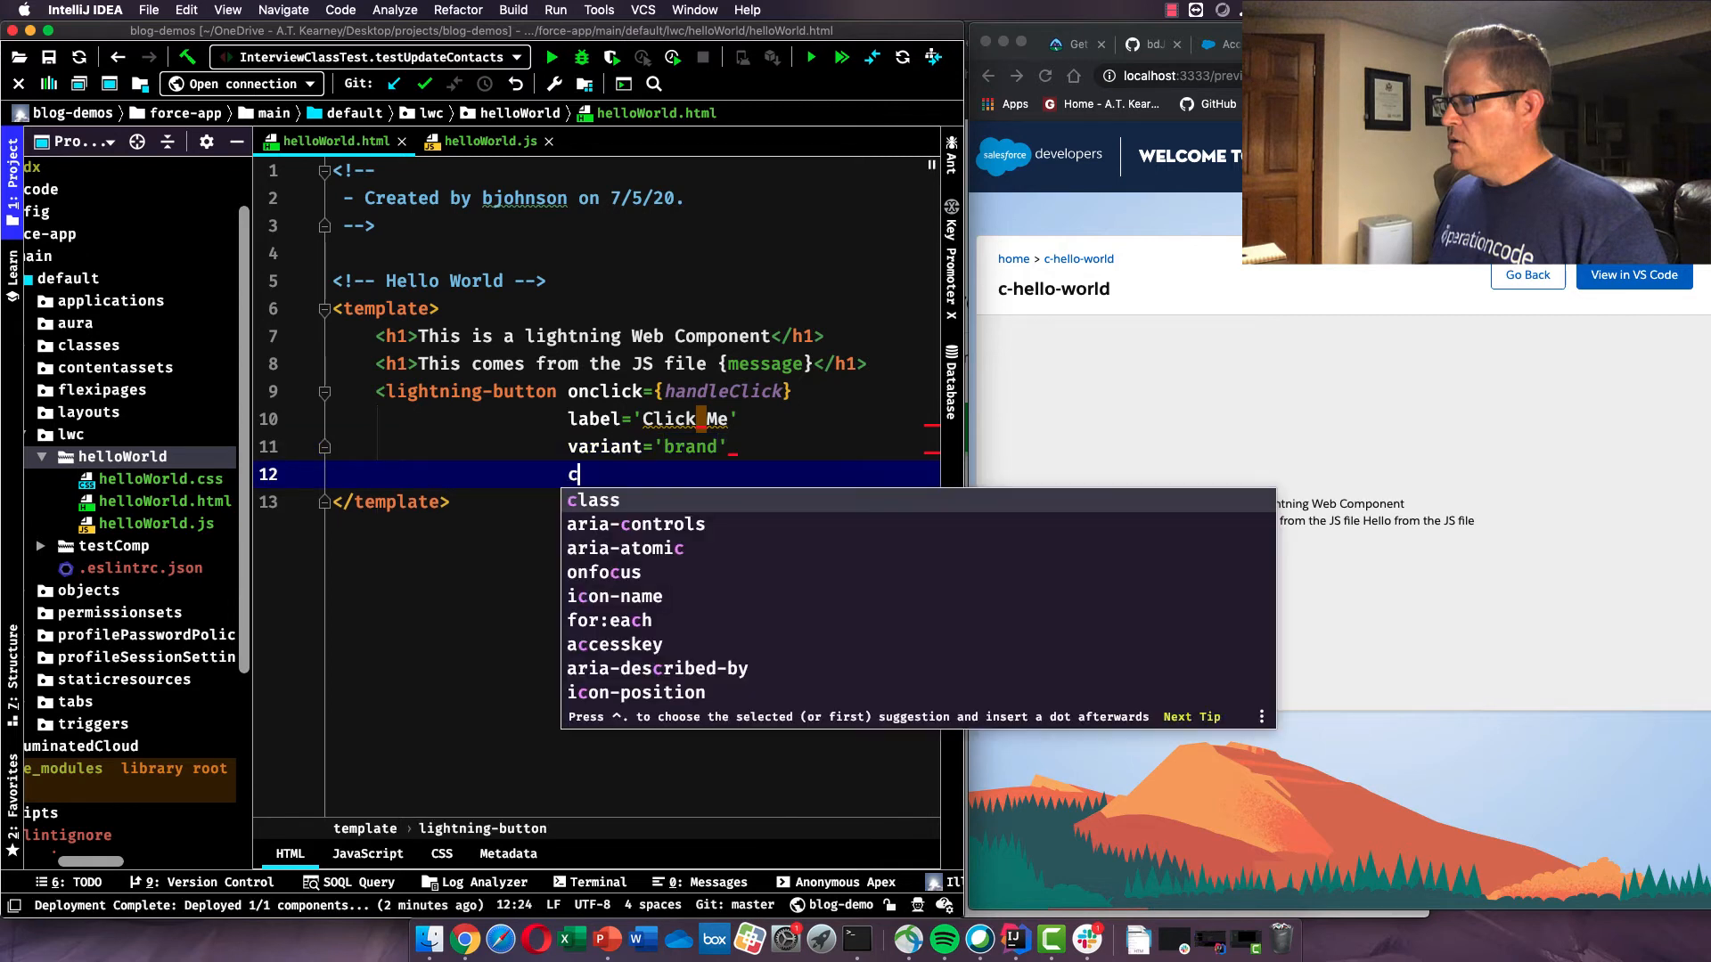
{"action": "key", "text": "Tab"}
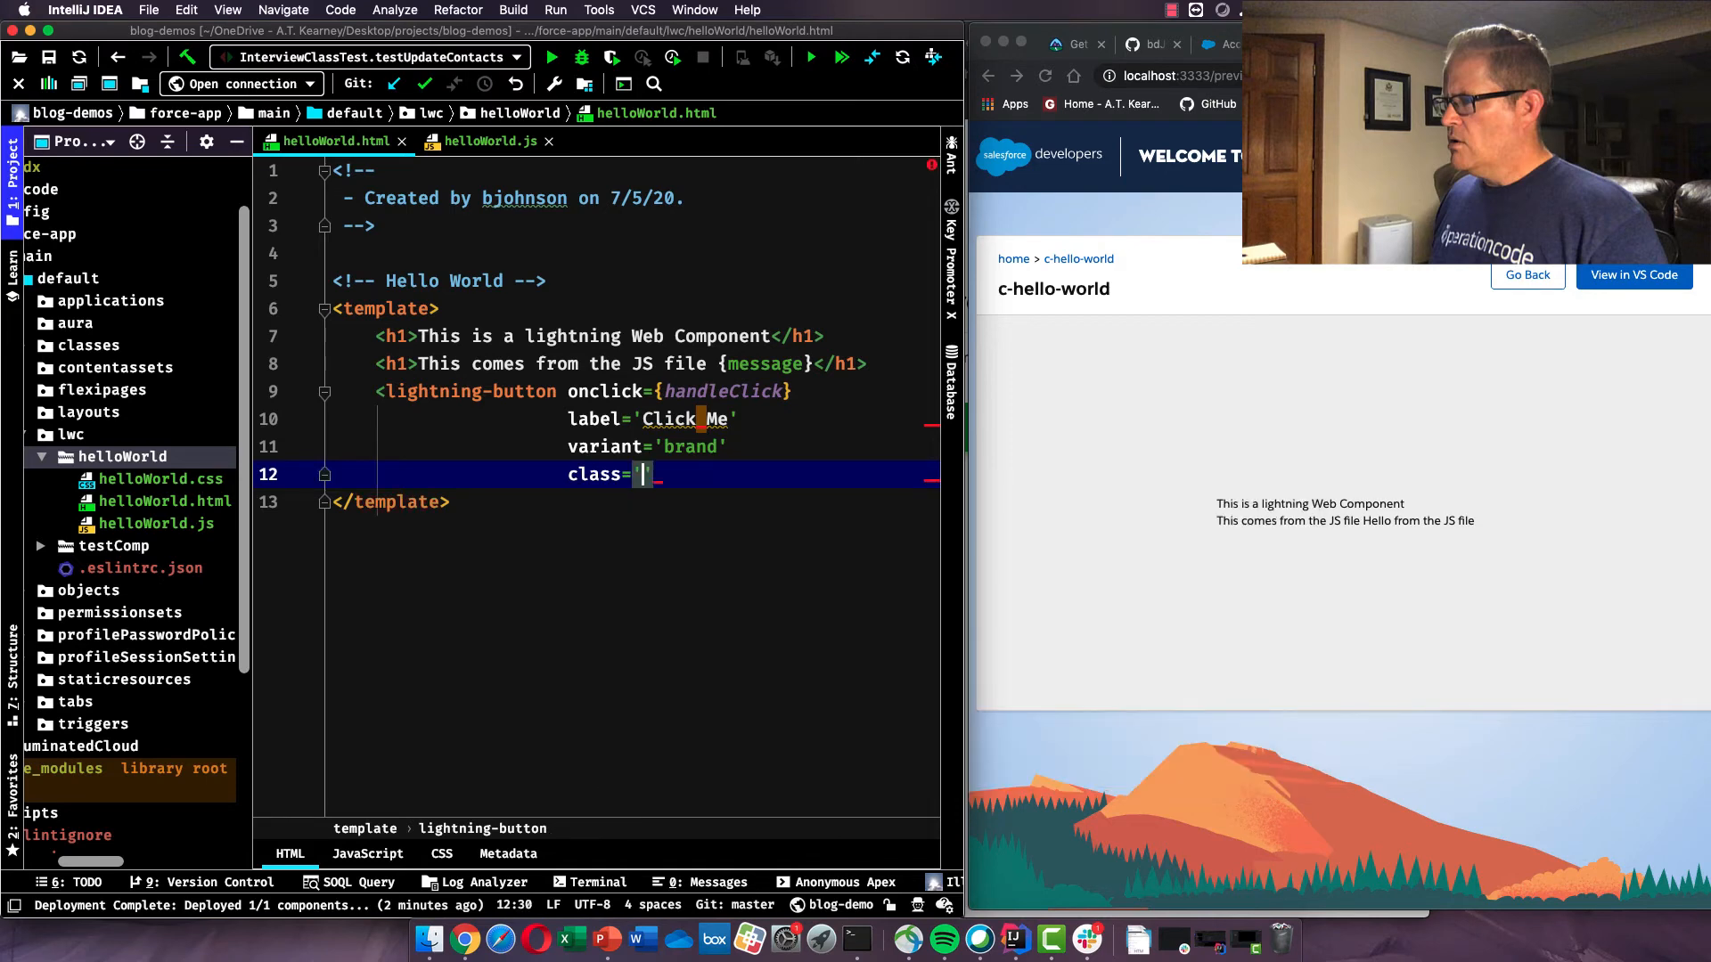
{"action": "type", "text": "sld"}
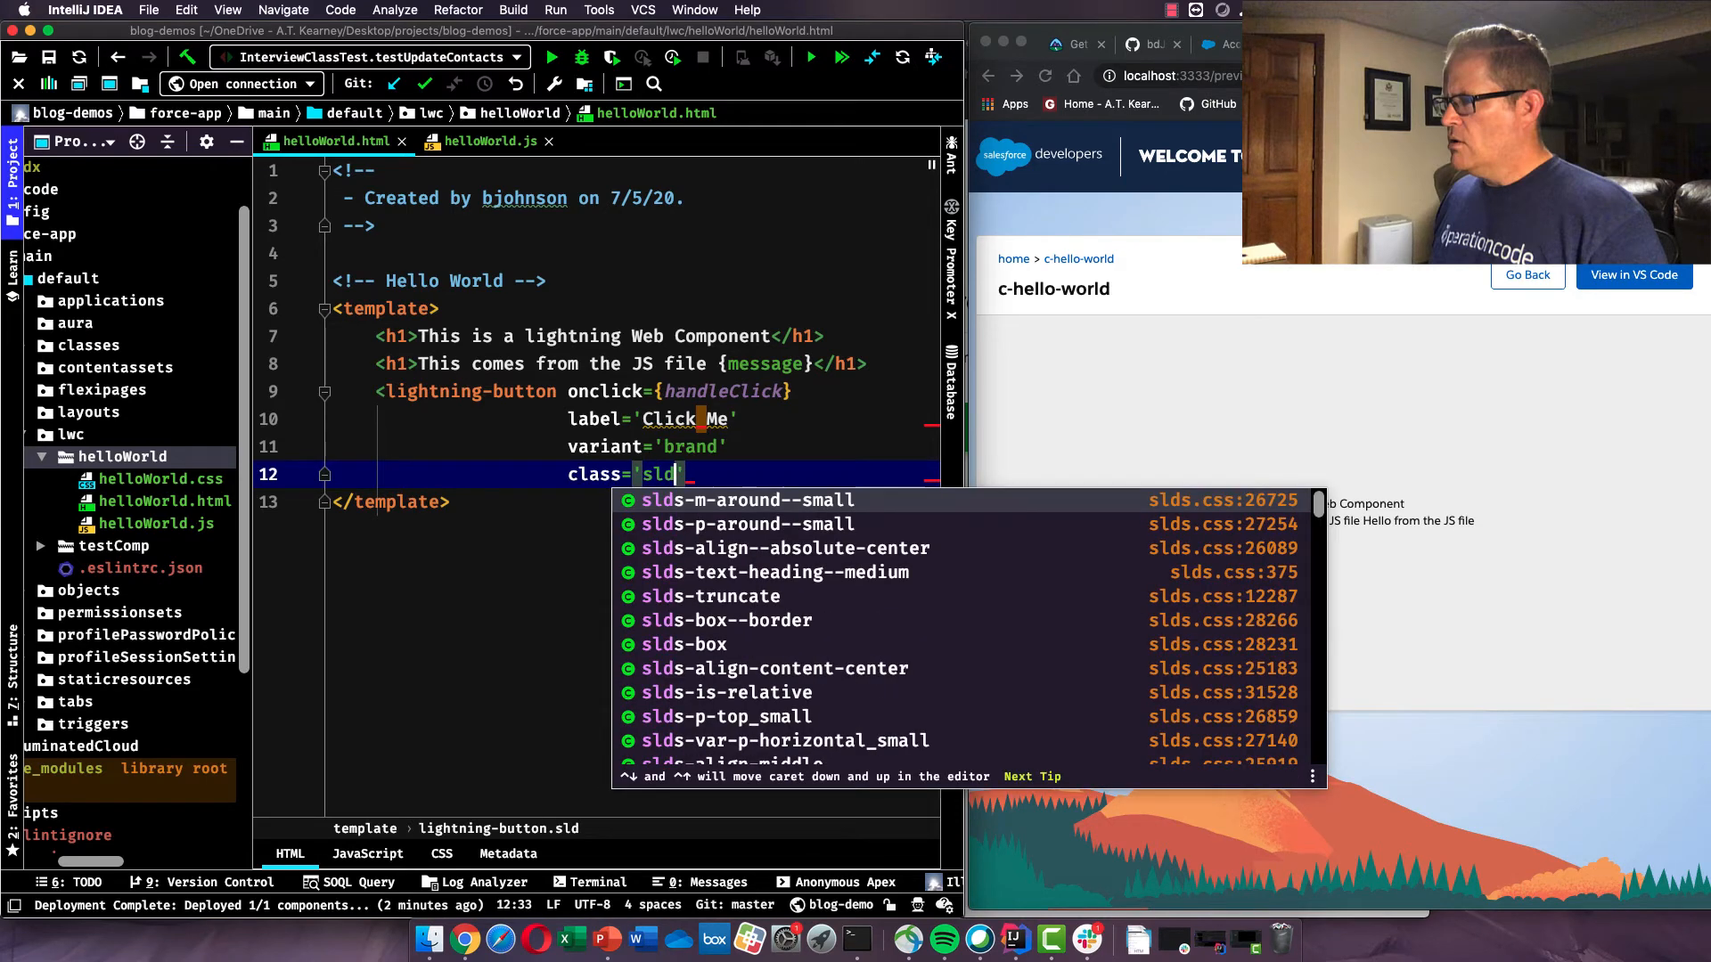
{"action": "left_click", "coordinate": [743, 499]}
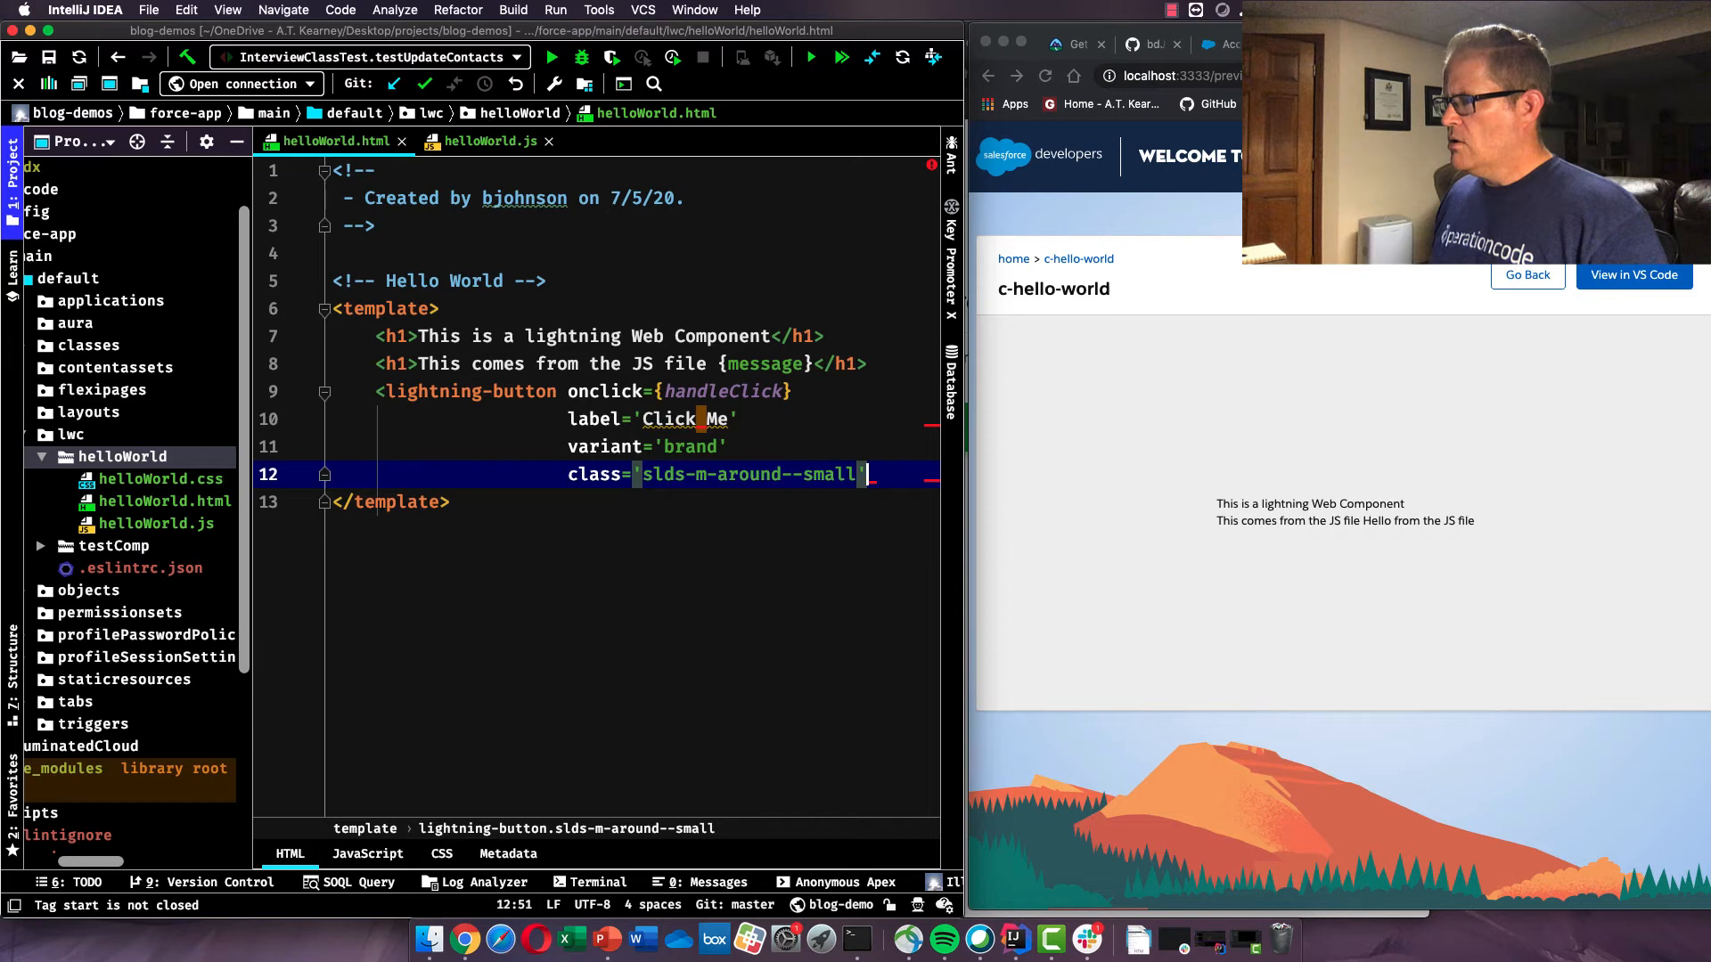
{"action": "type", "text": ">"}
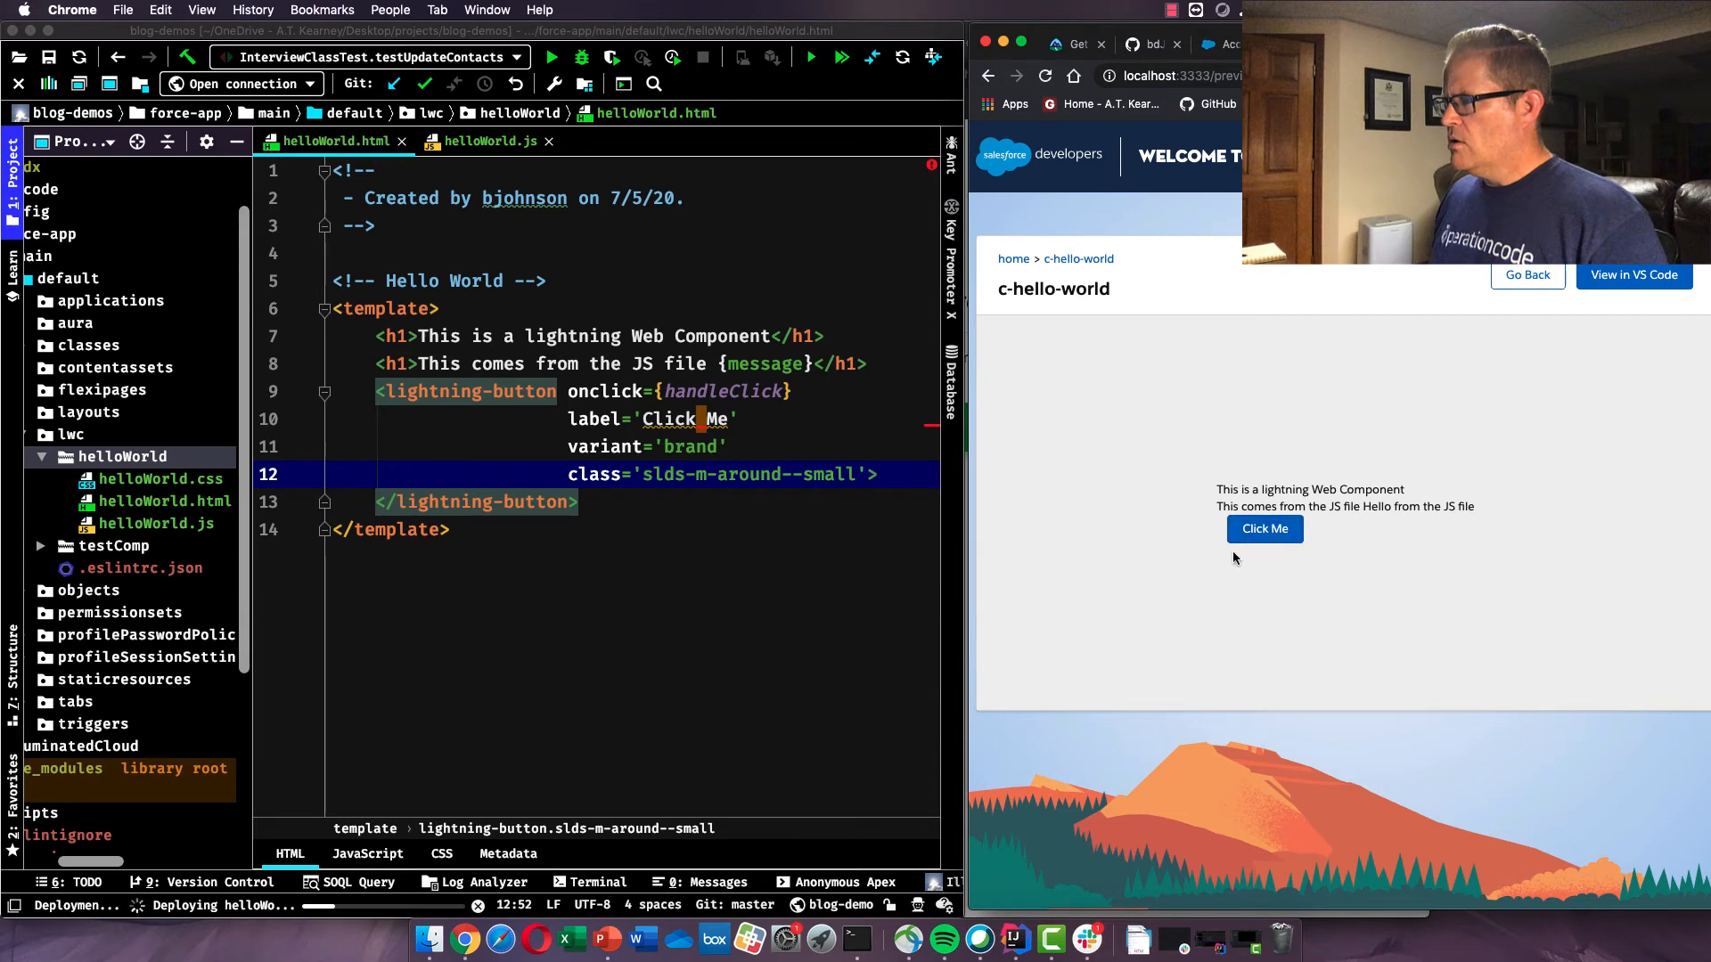
Step: Switch to the helloWorld.js editor after checking the Click Me button
{"action": "left_click", "coordinate": [367, 853]}
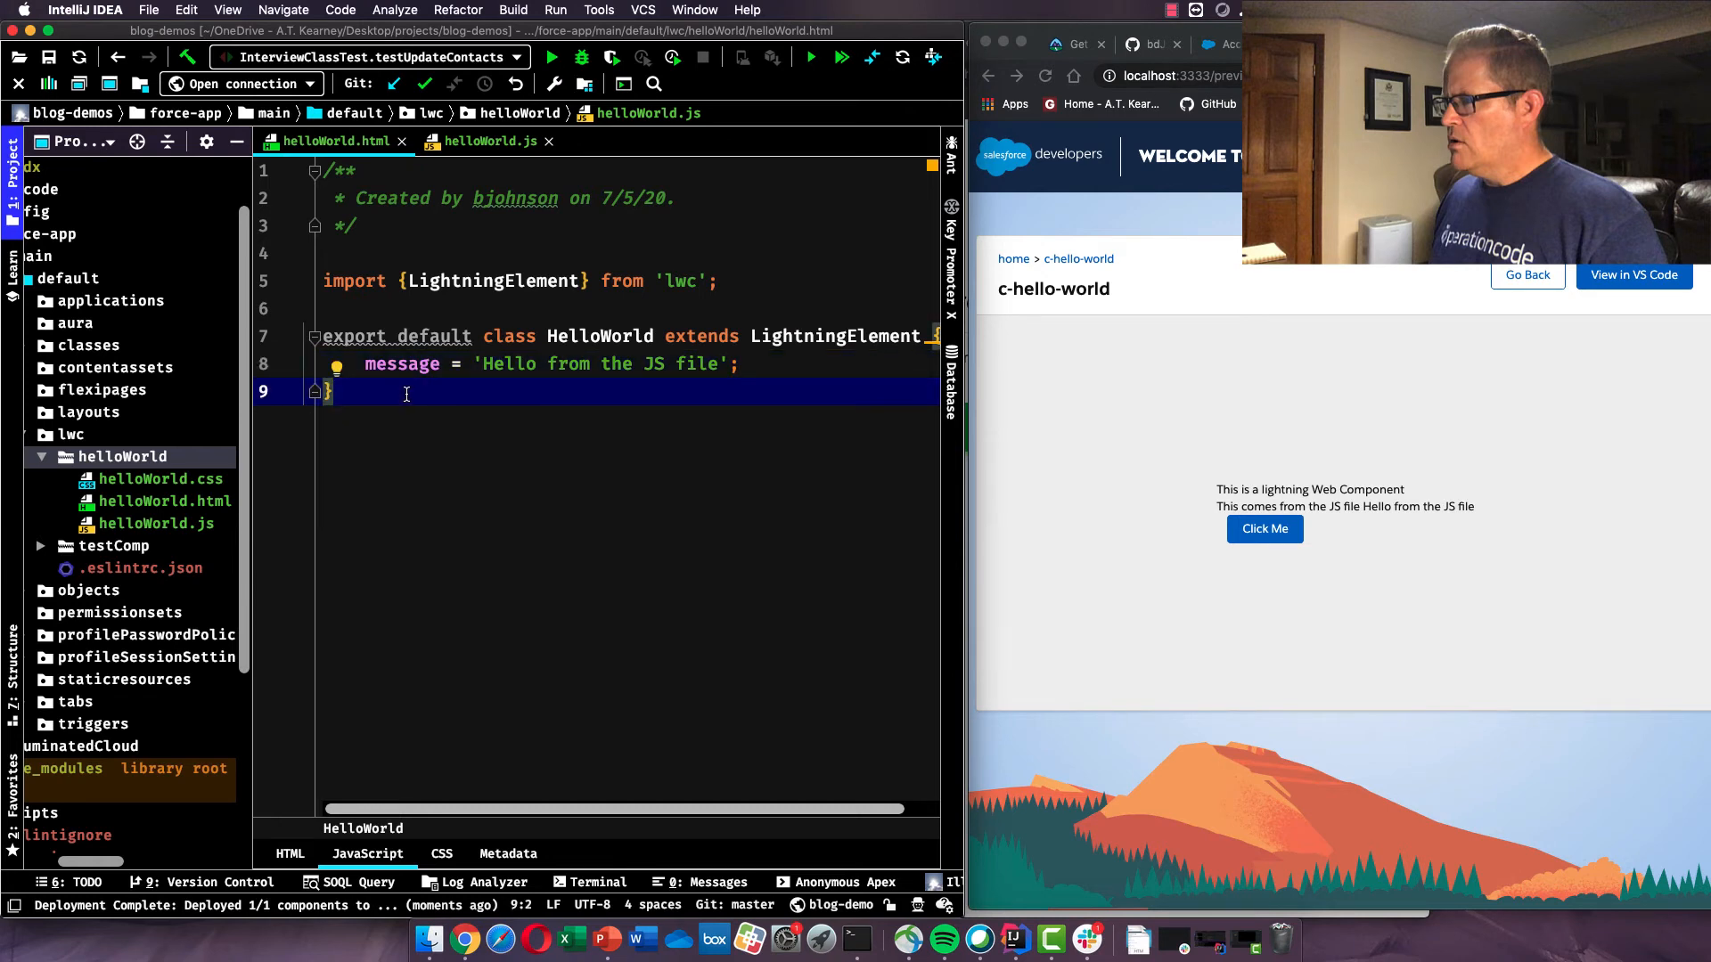
Step: Write a handleClick(event){ console.log(event); } handler after the class body
{"action": "type", "text": "h"}
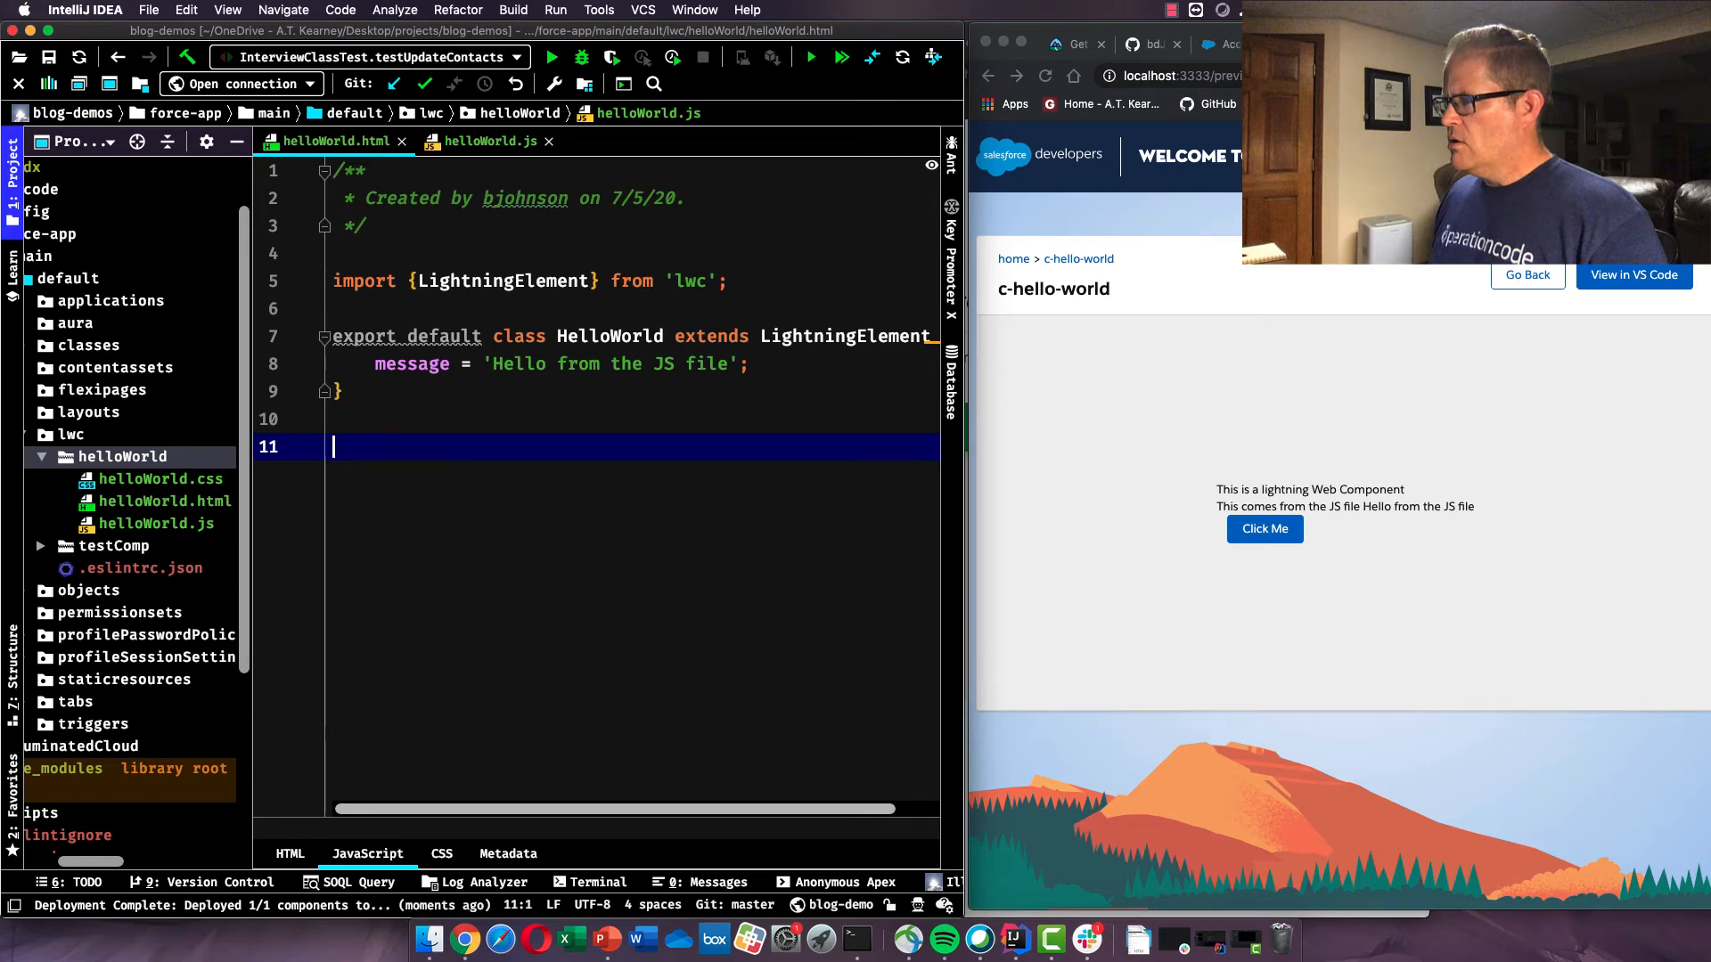
{"action": "type", "text": "handleClick("}
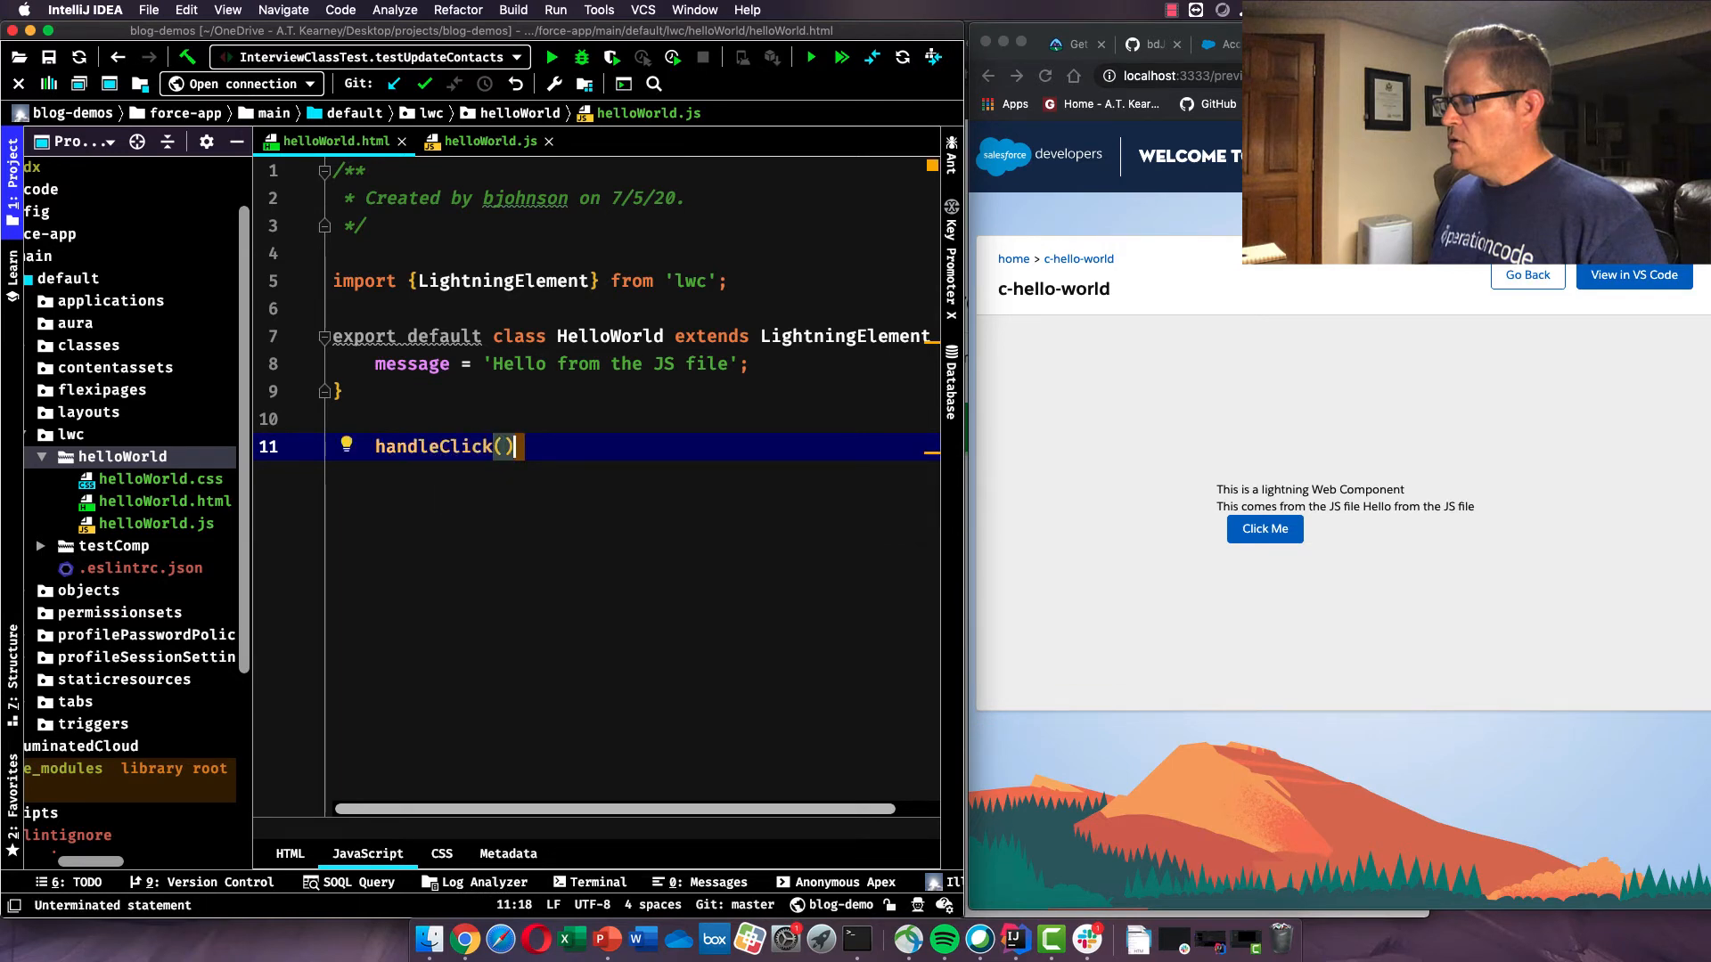
{"action": "type", "text": "{"}
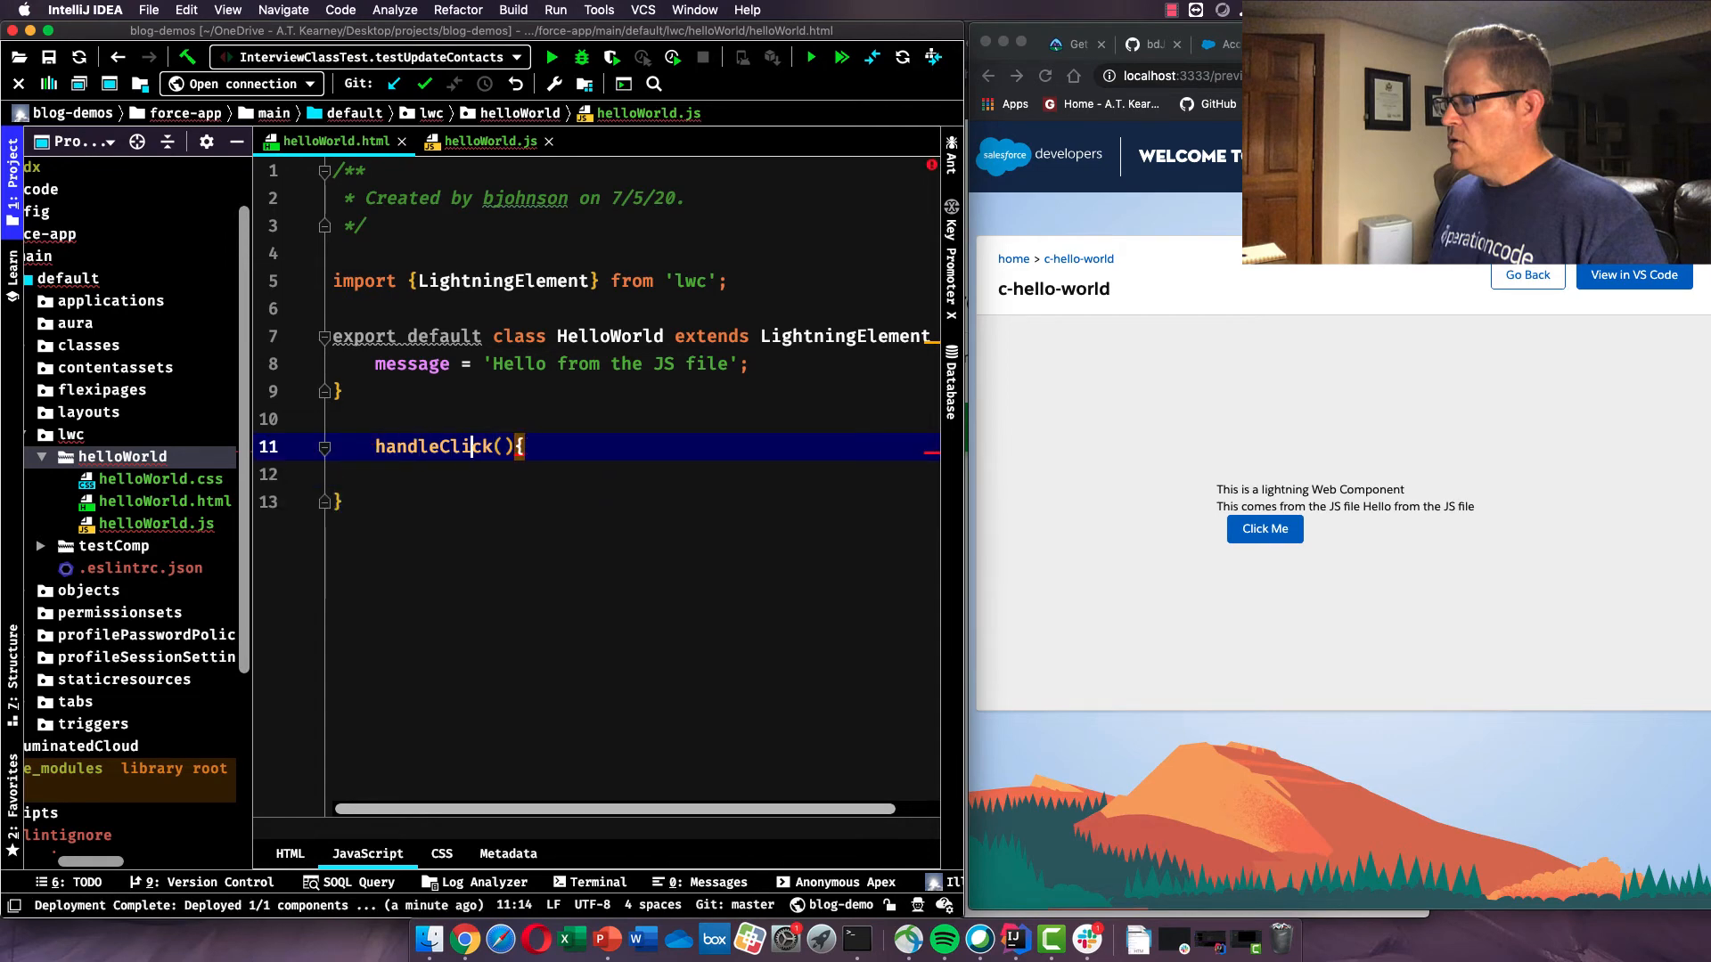
{"action": "type", "text": "en"}
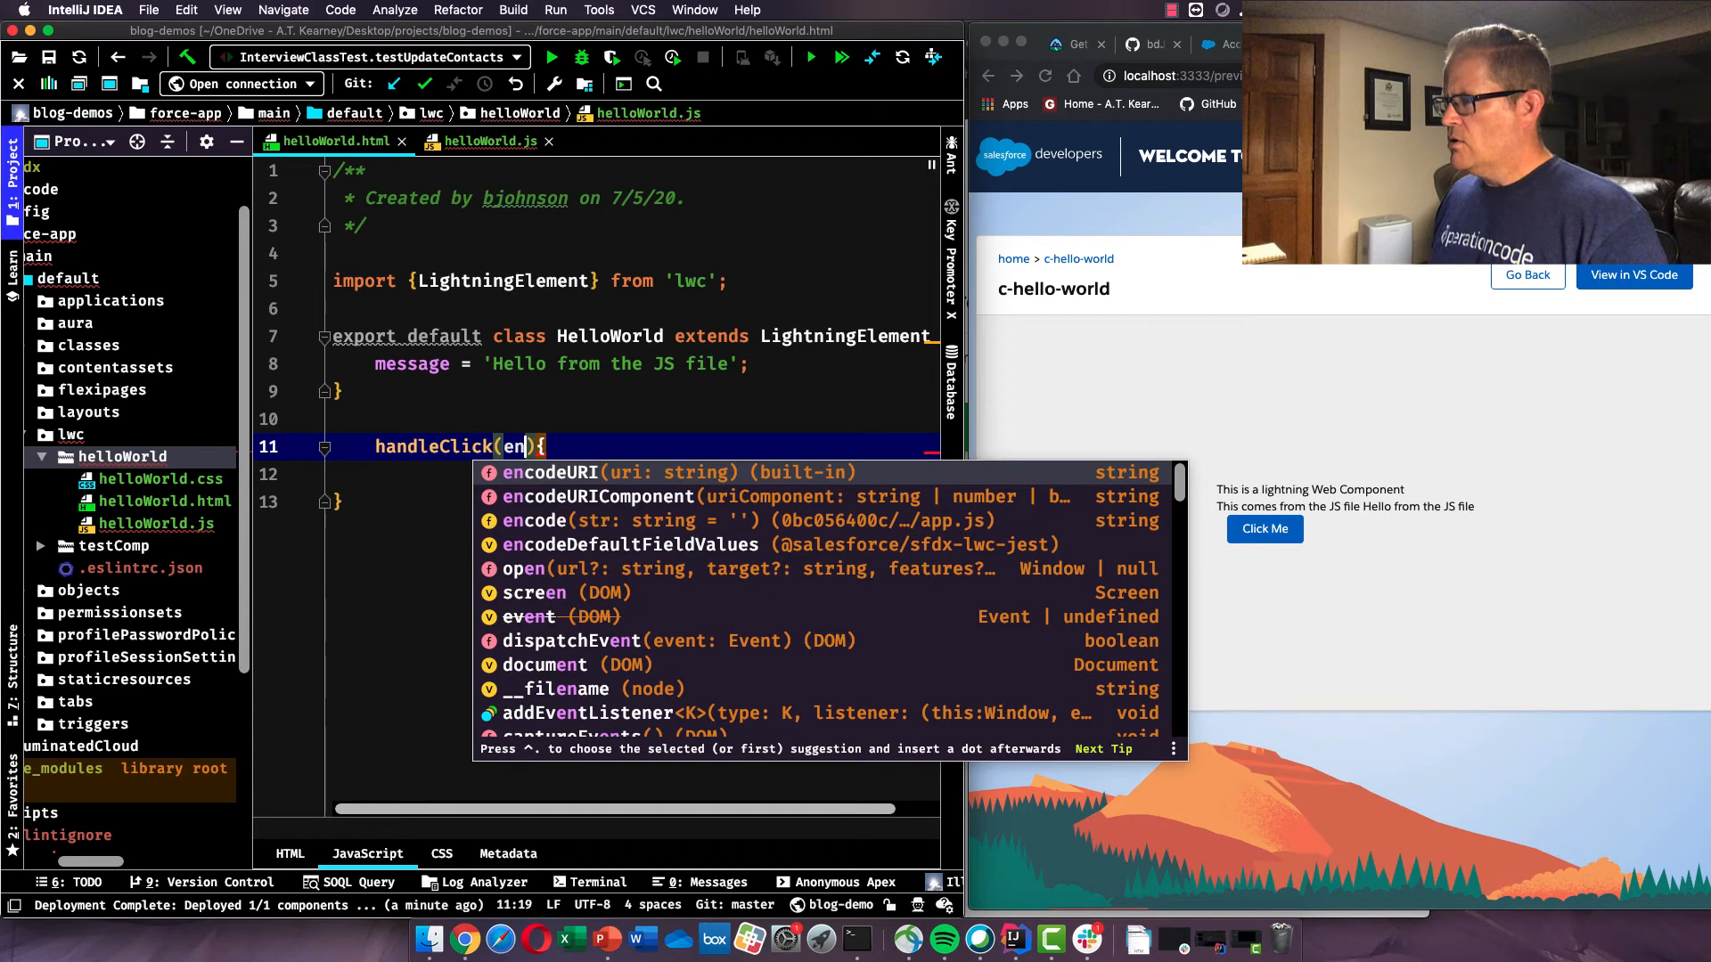
{"action": "type", "text": "vent"}
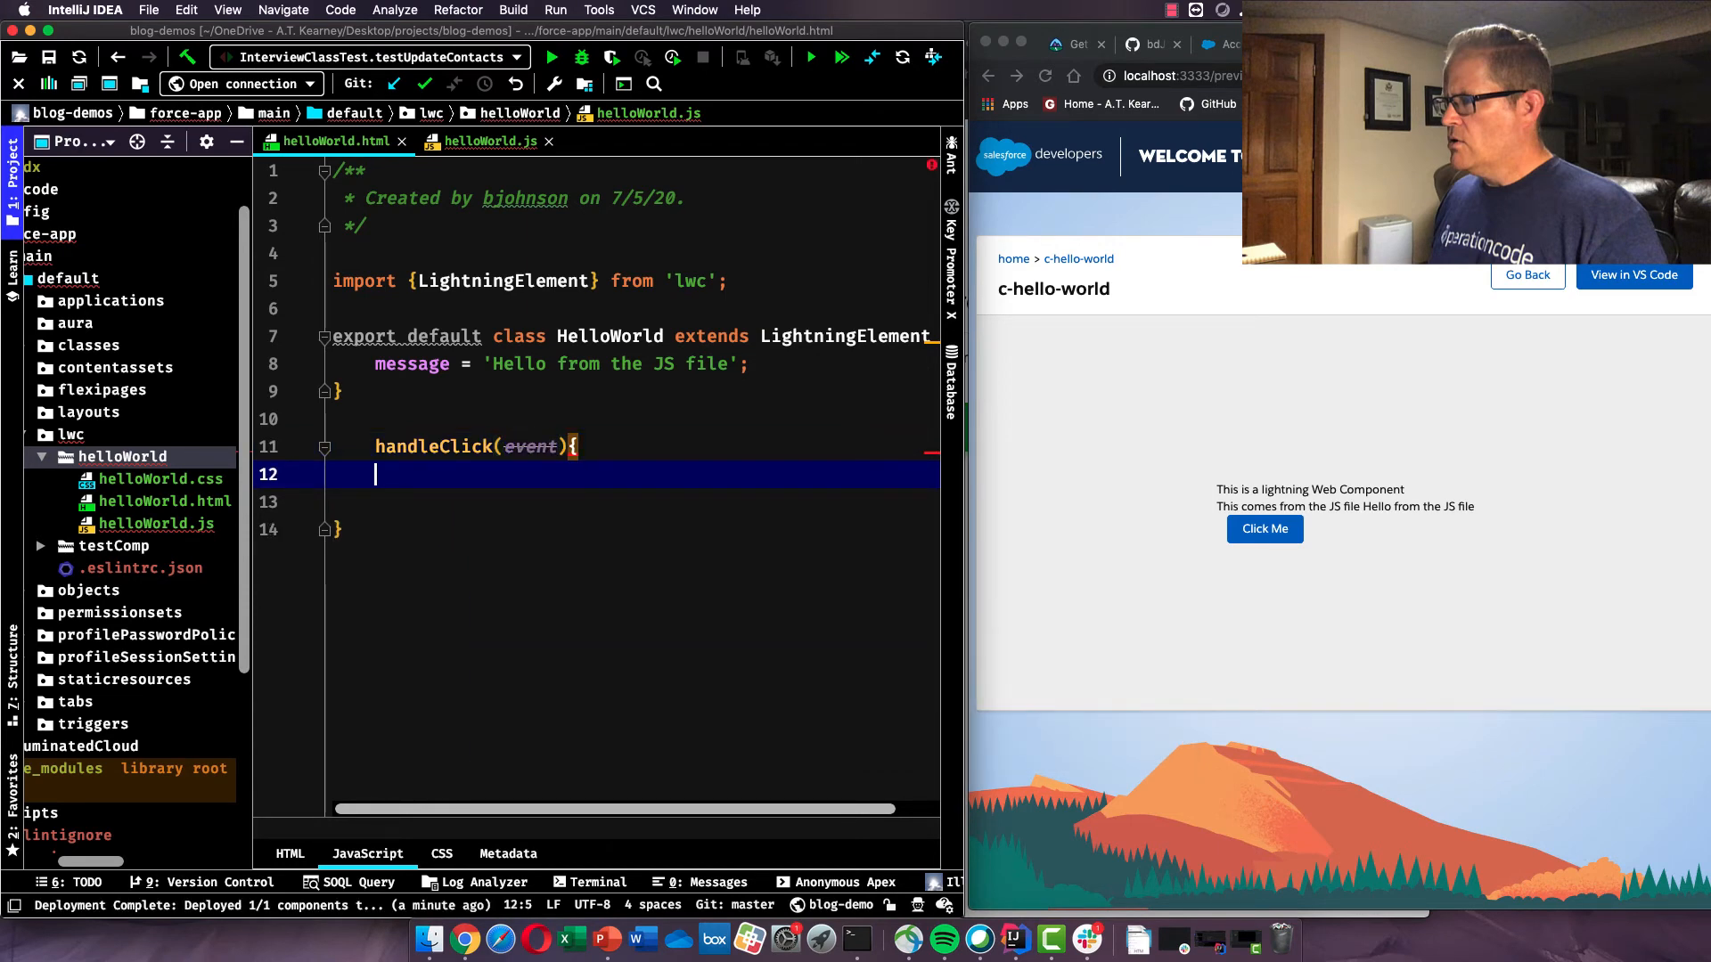
{"action": "type", "text": "console.l"}
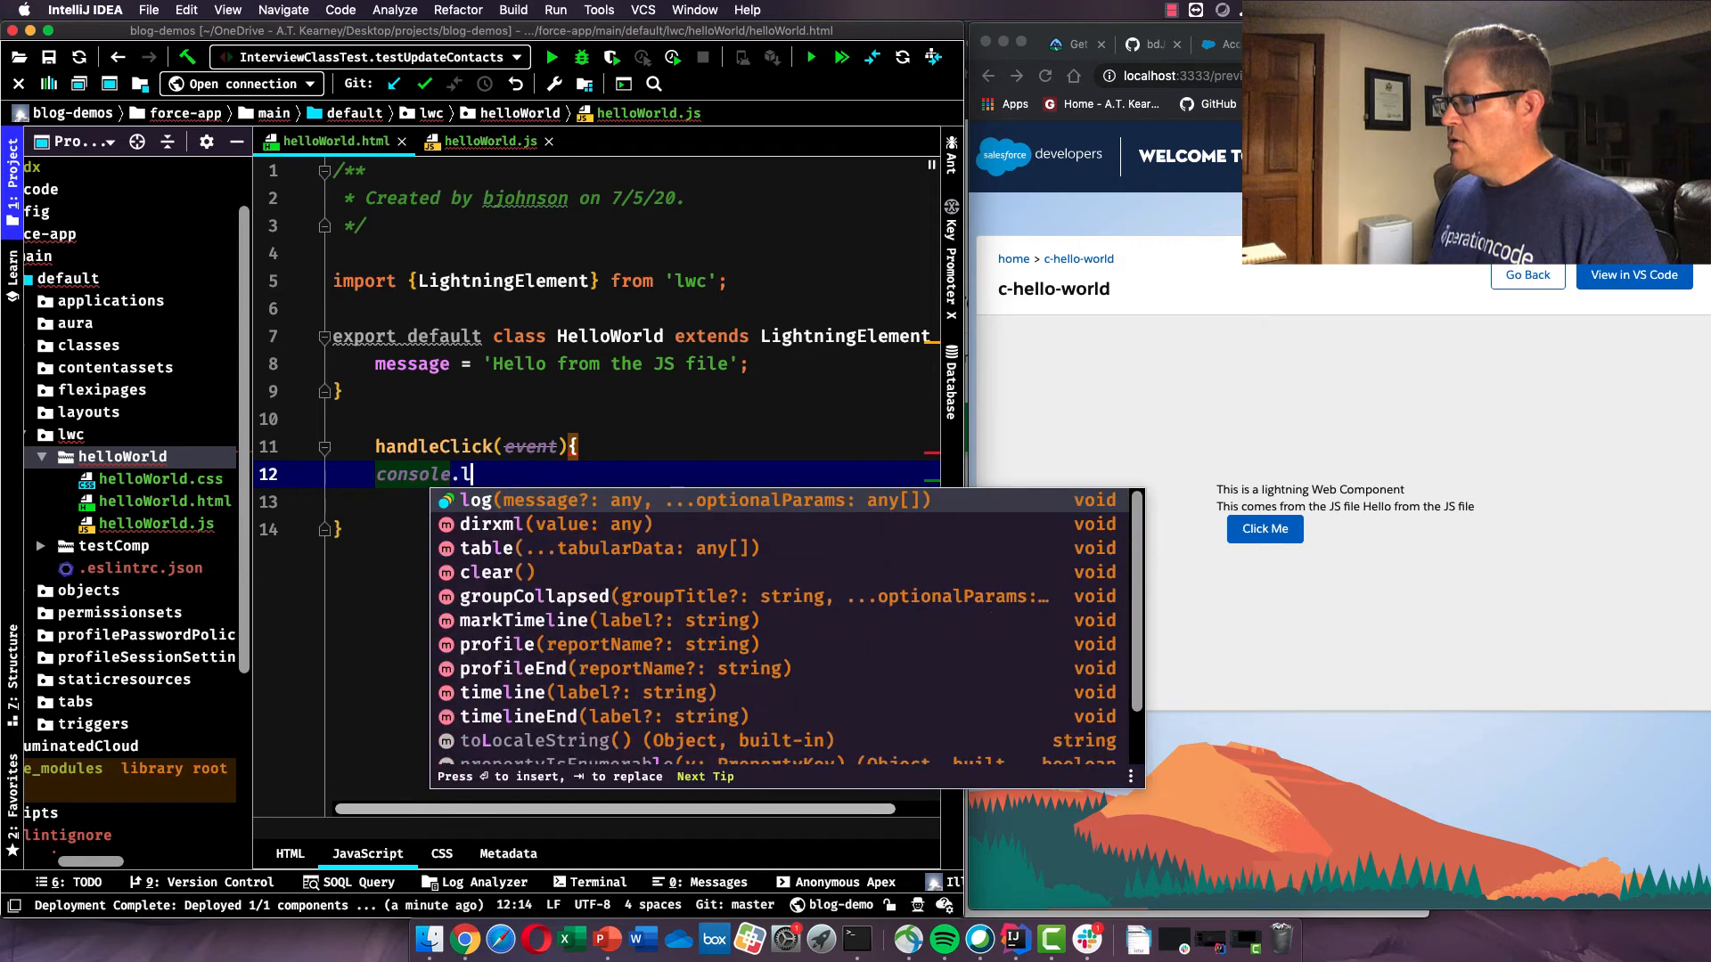
{"action": "type", "text": "og(event)"}
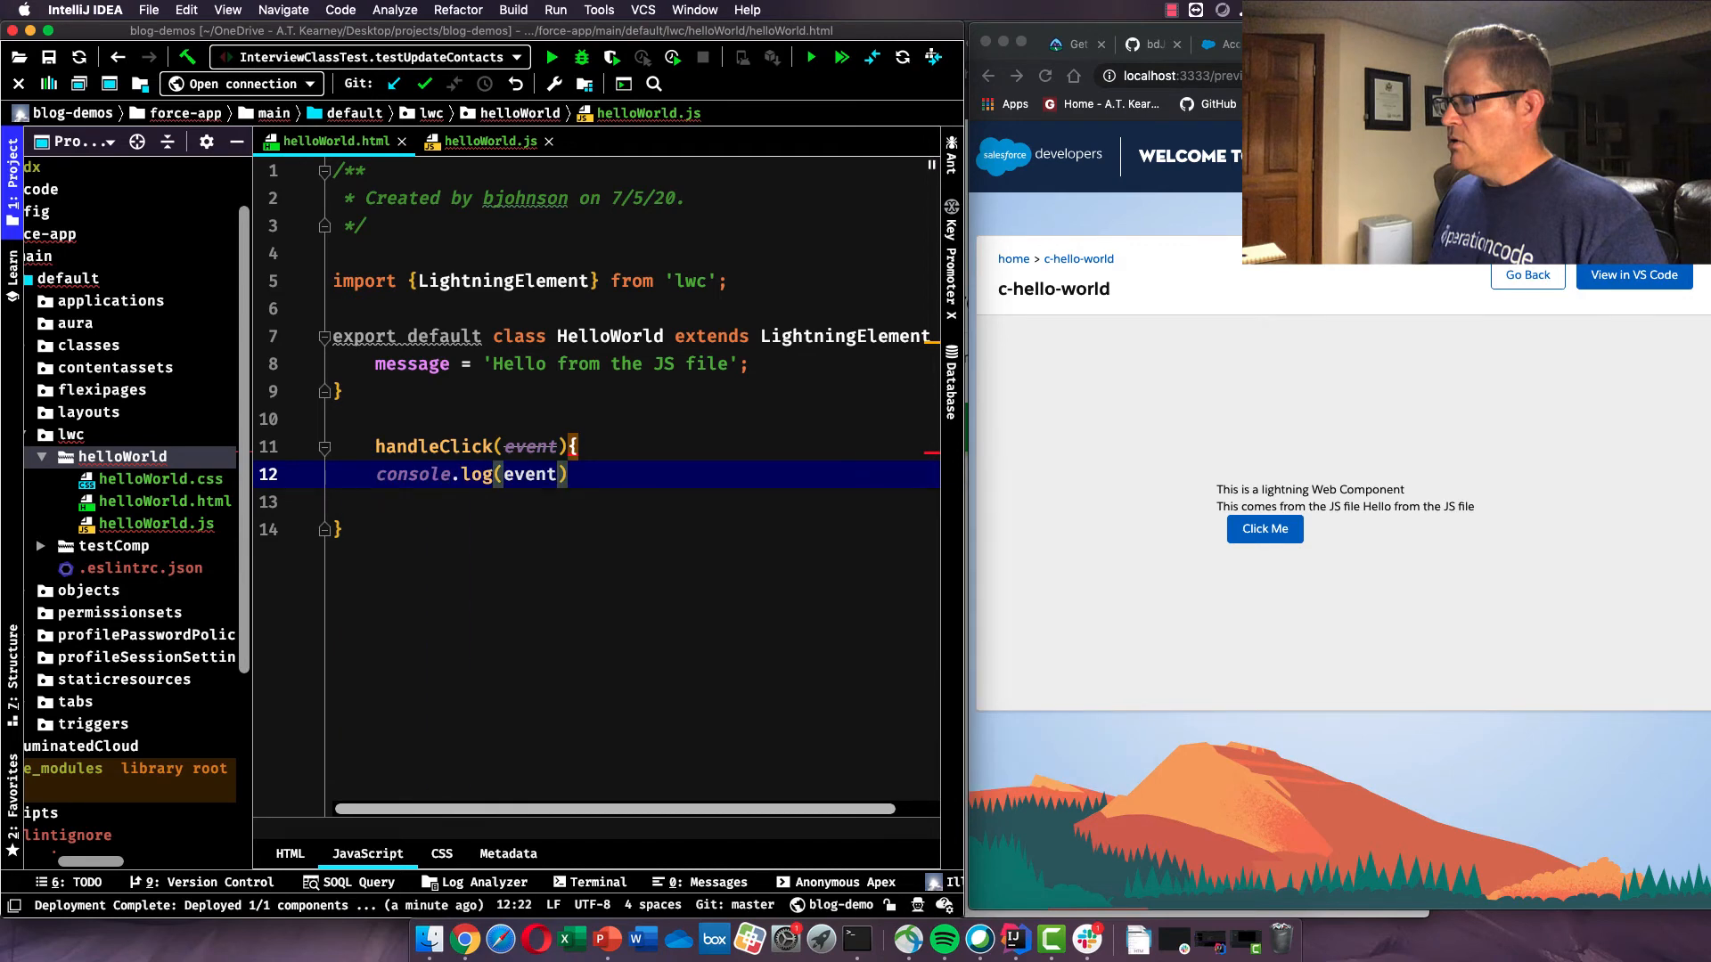
{"action": "type", "text": ";"}
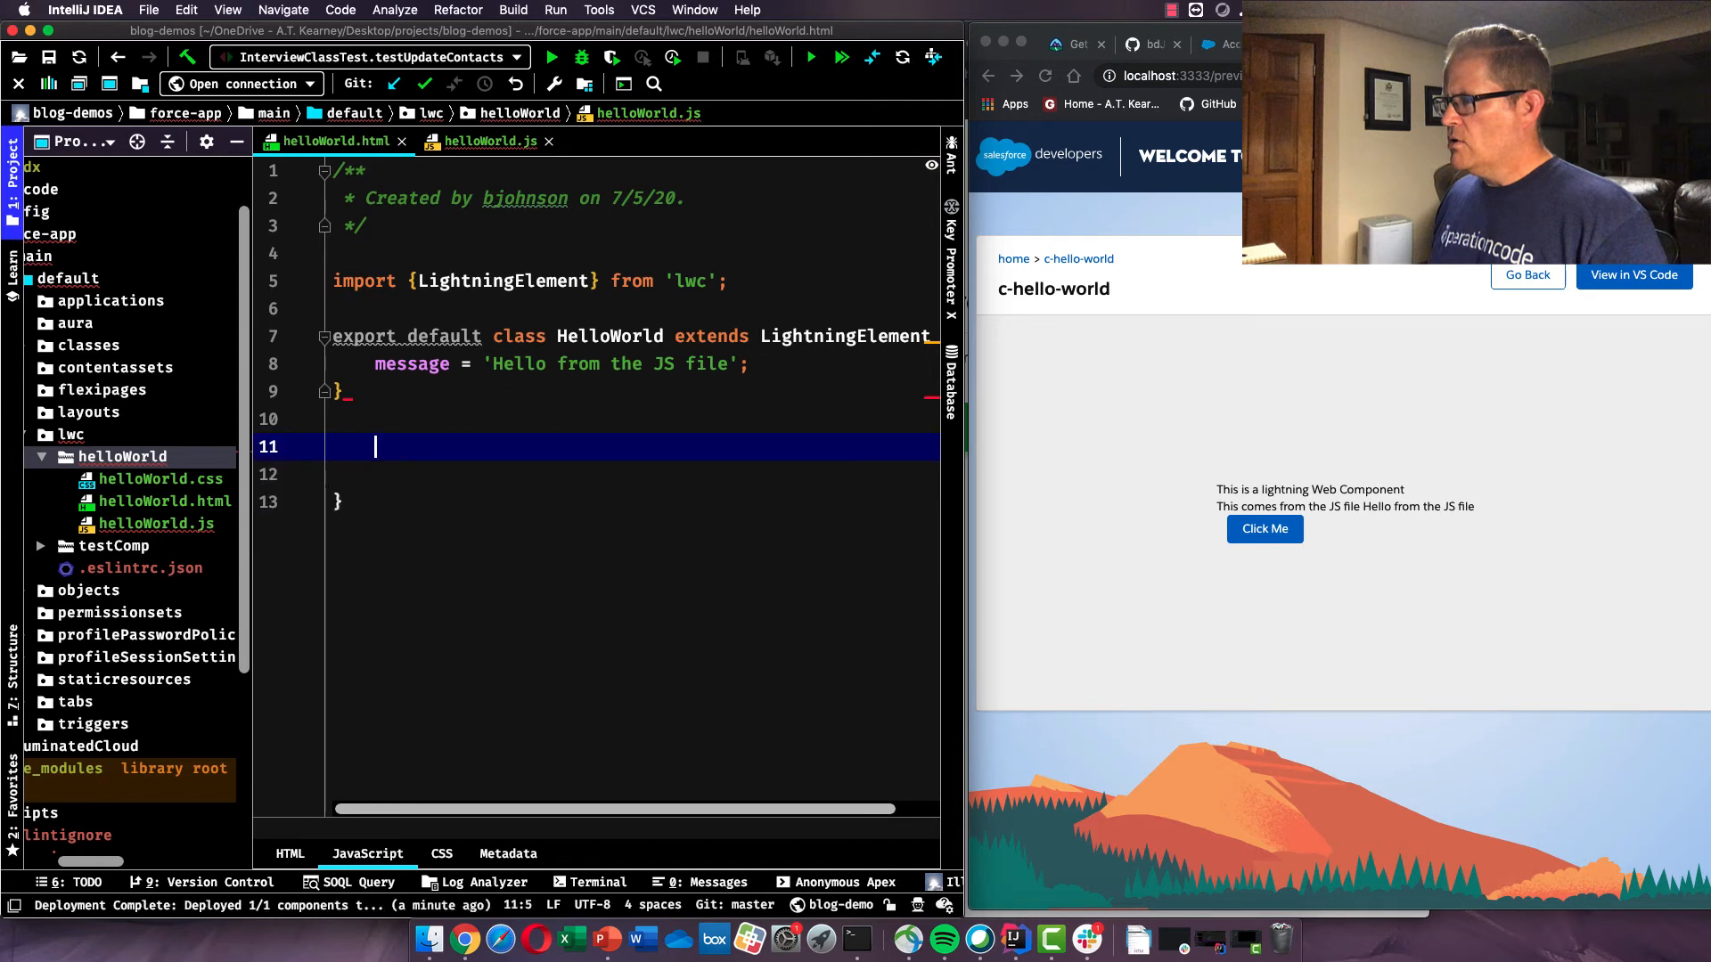
Step: Re-enter handleClick(event){ console.log(event) } after the parsing error appears
{"action": "type", "text": "hanld"}
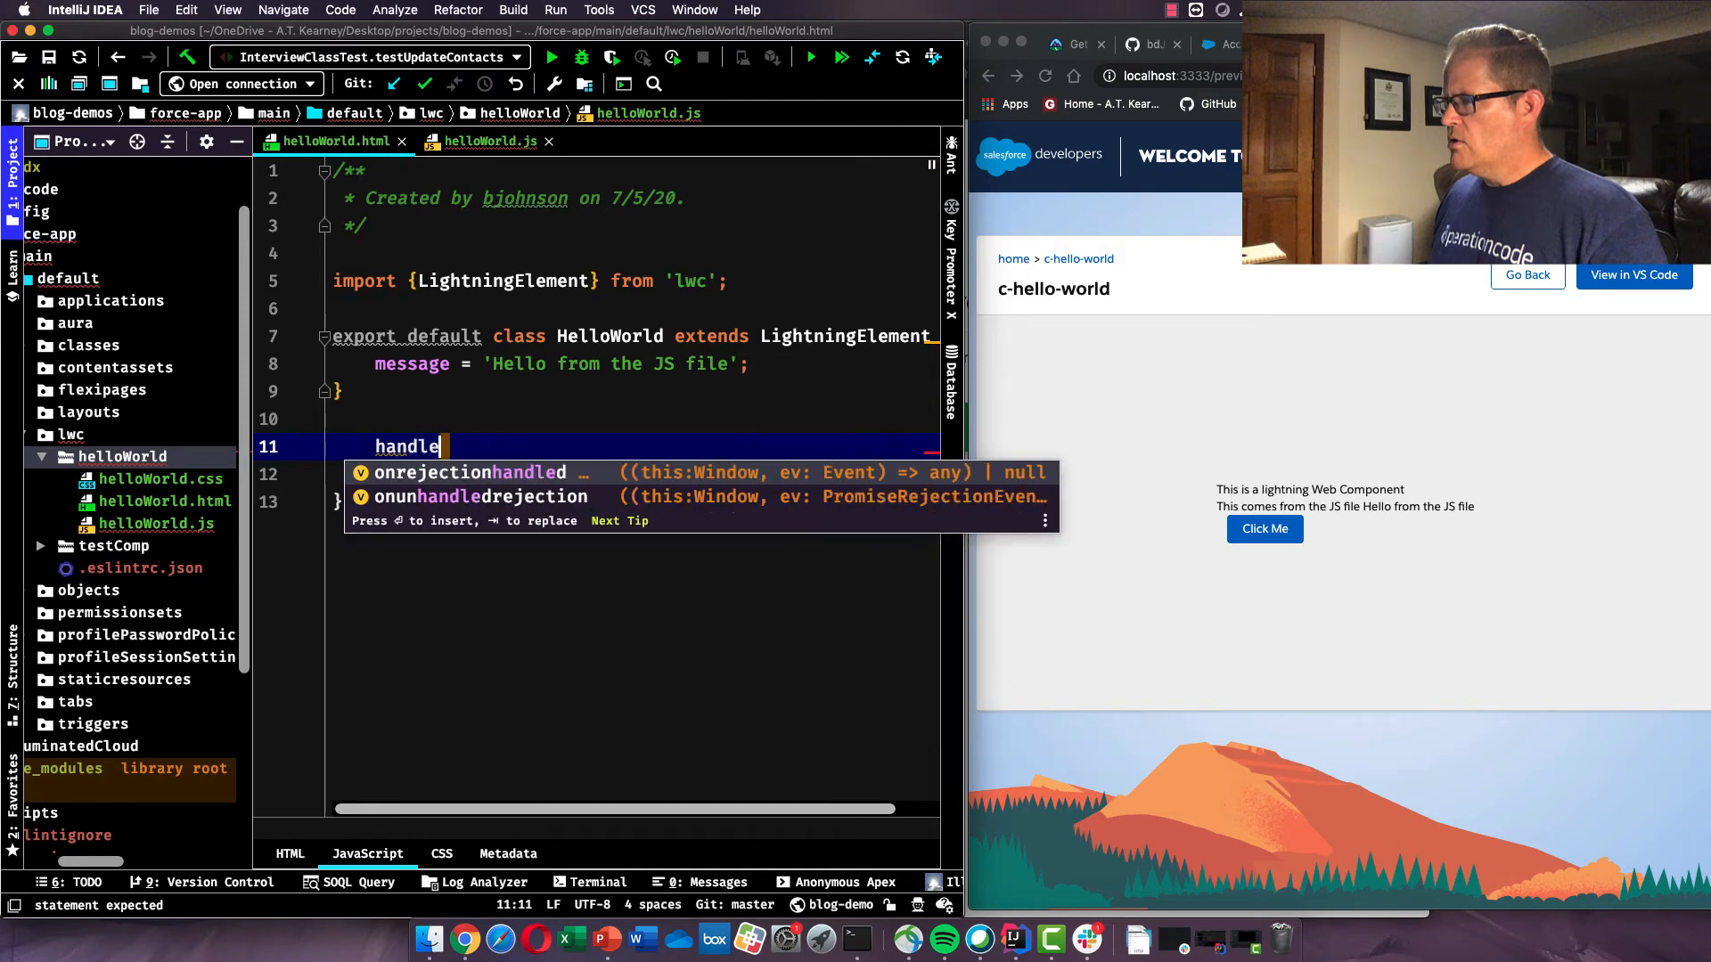
{"action": "type", "text": "Clic"}
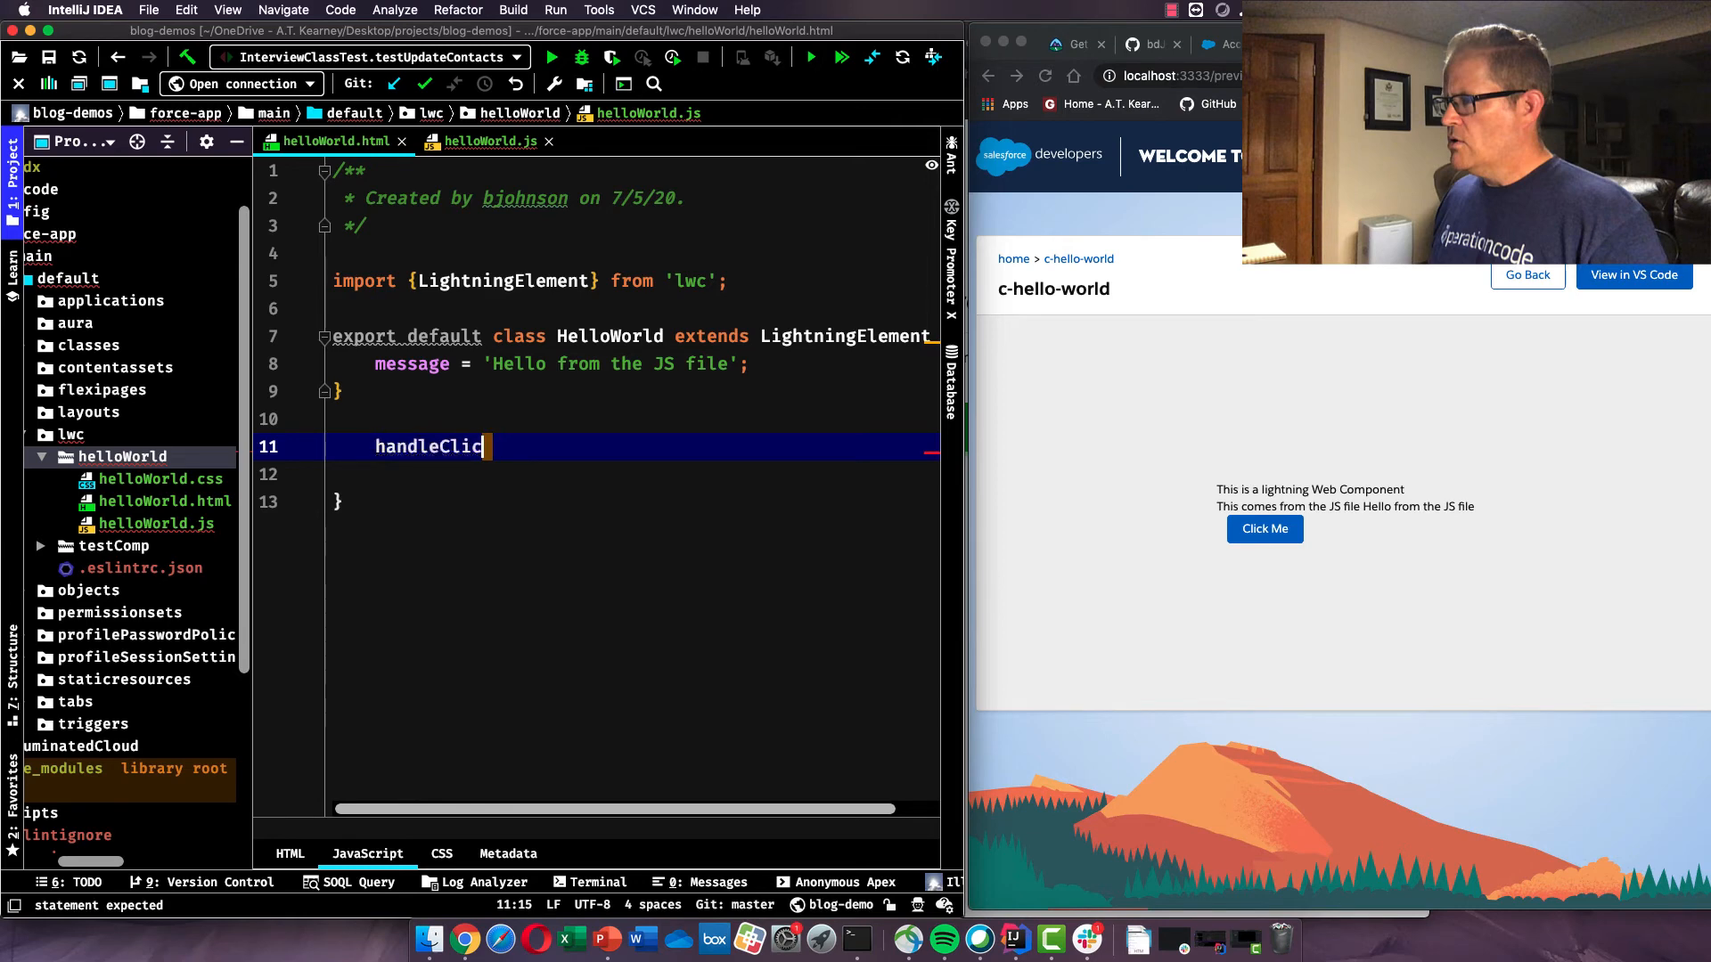
{"action": "type", "text": "k()"}
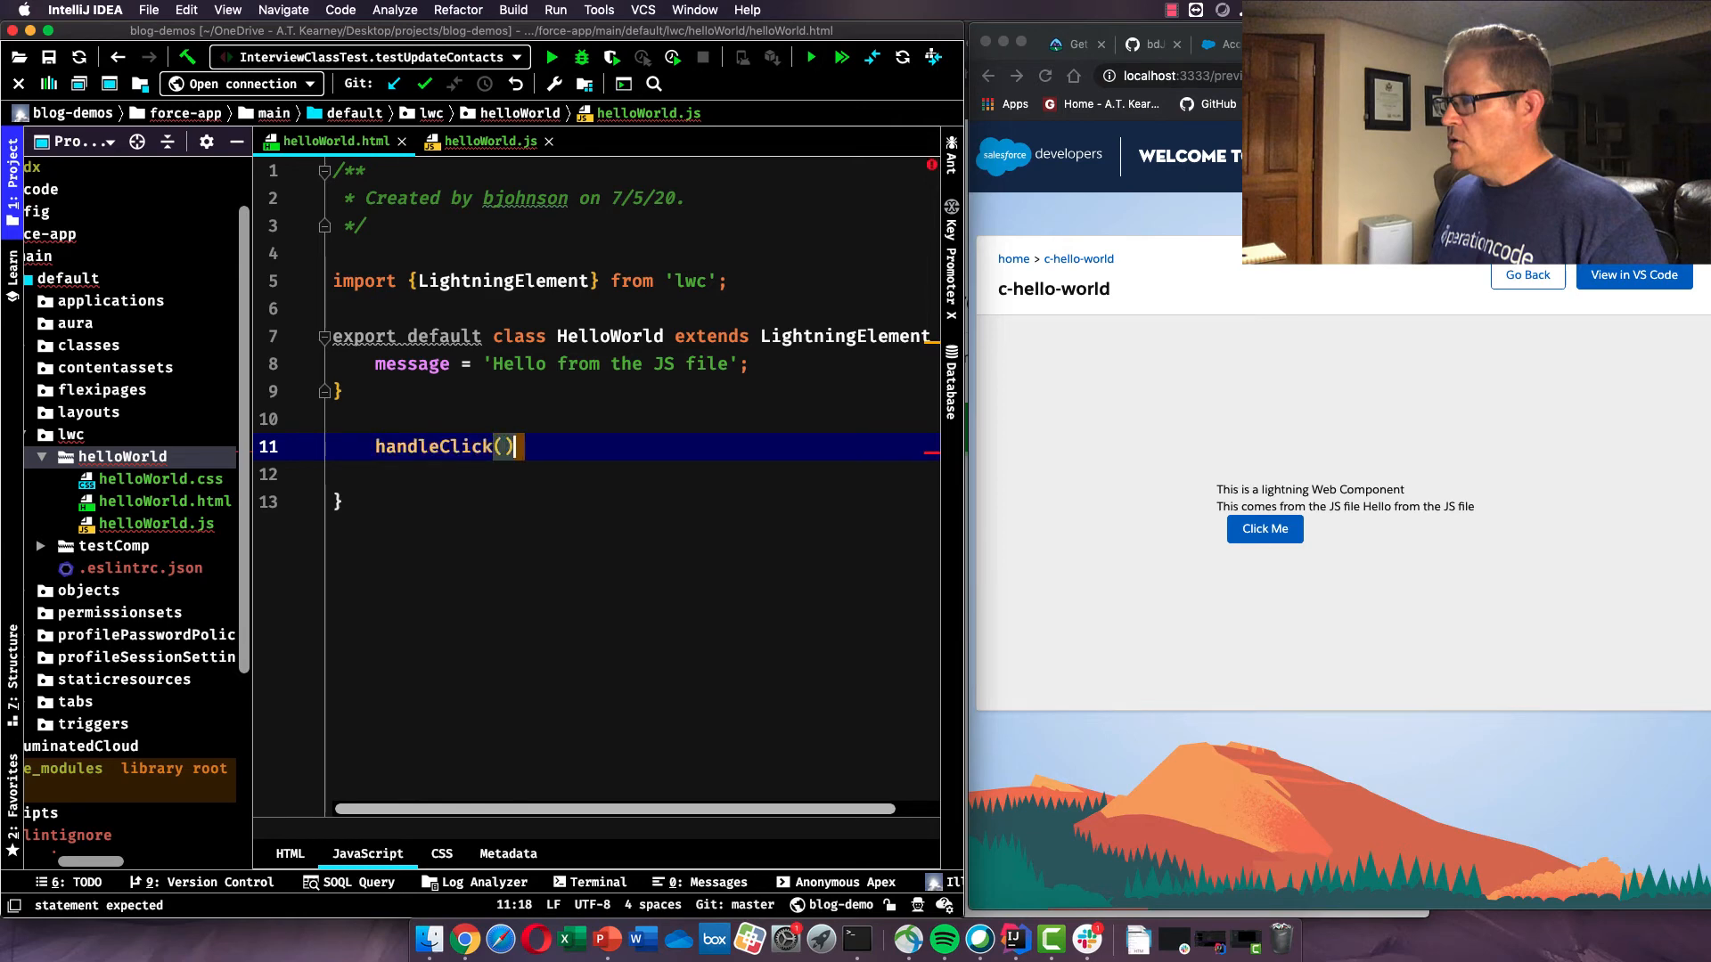
{"action": "type", "text": "e){}"}
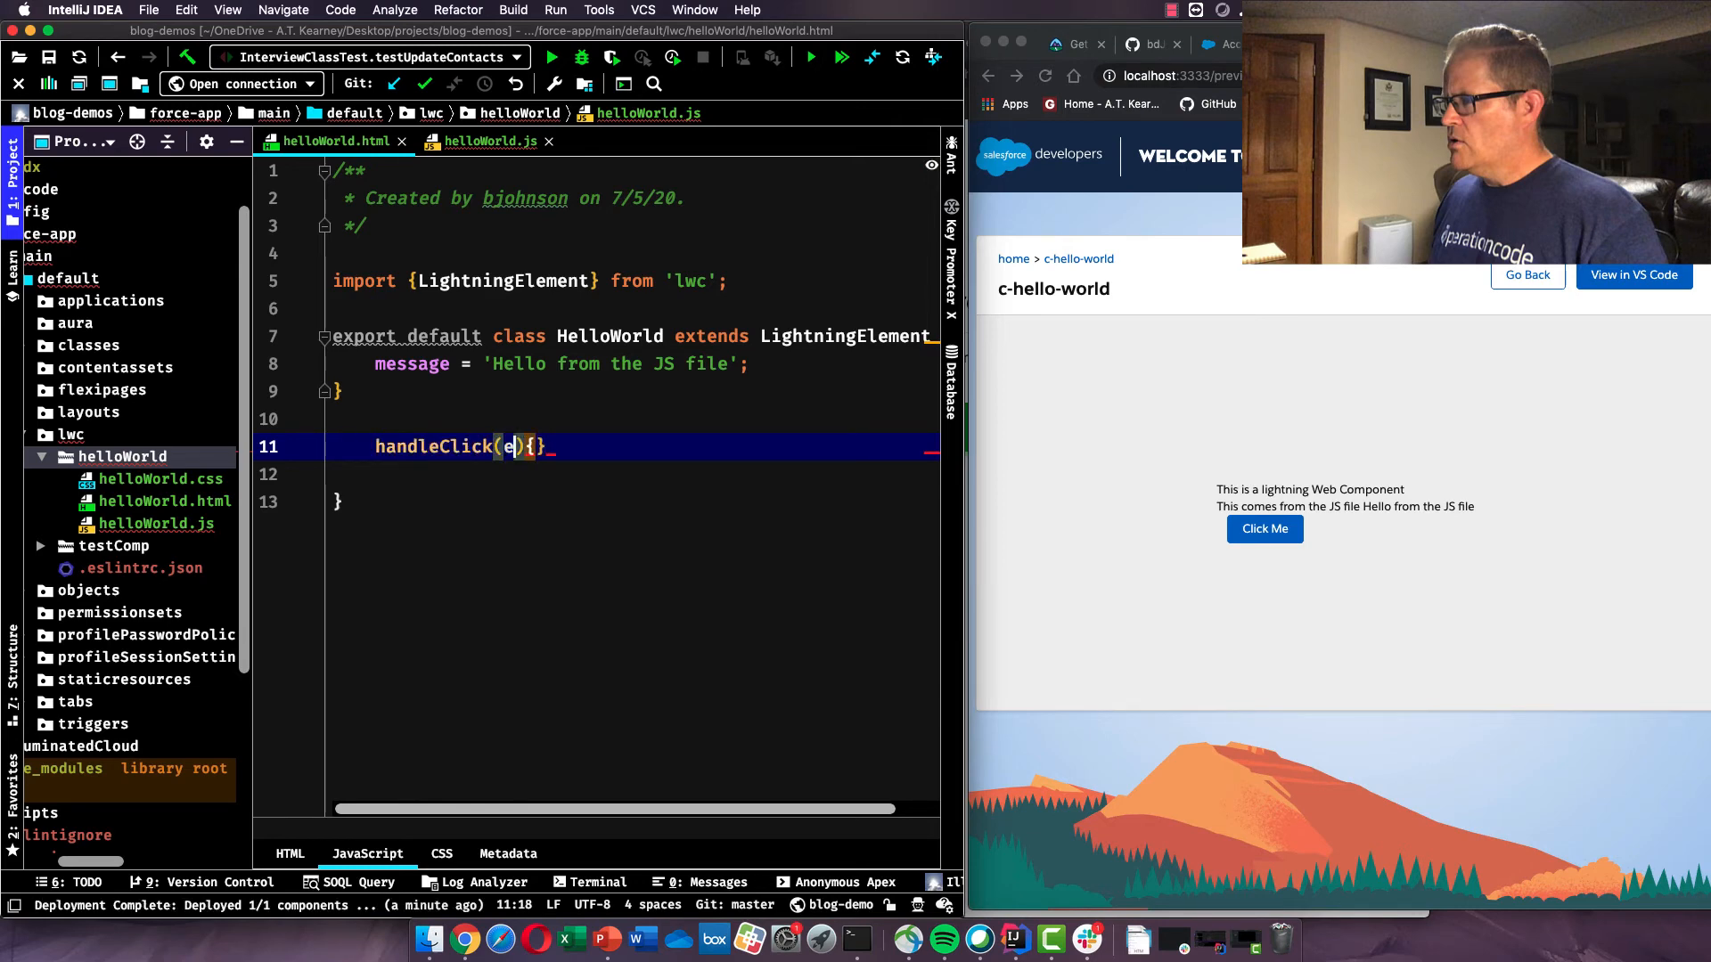
{"action": "type", "text": "vent"}
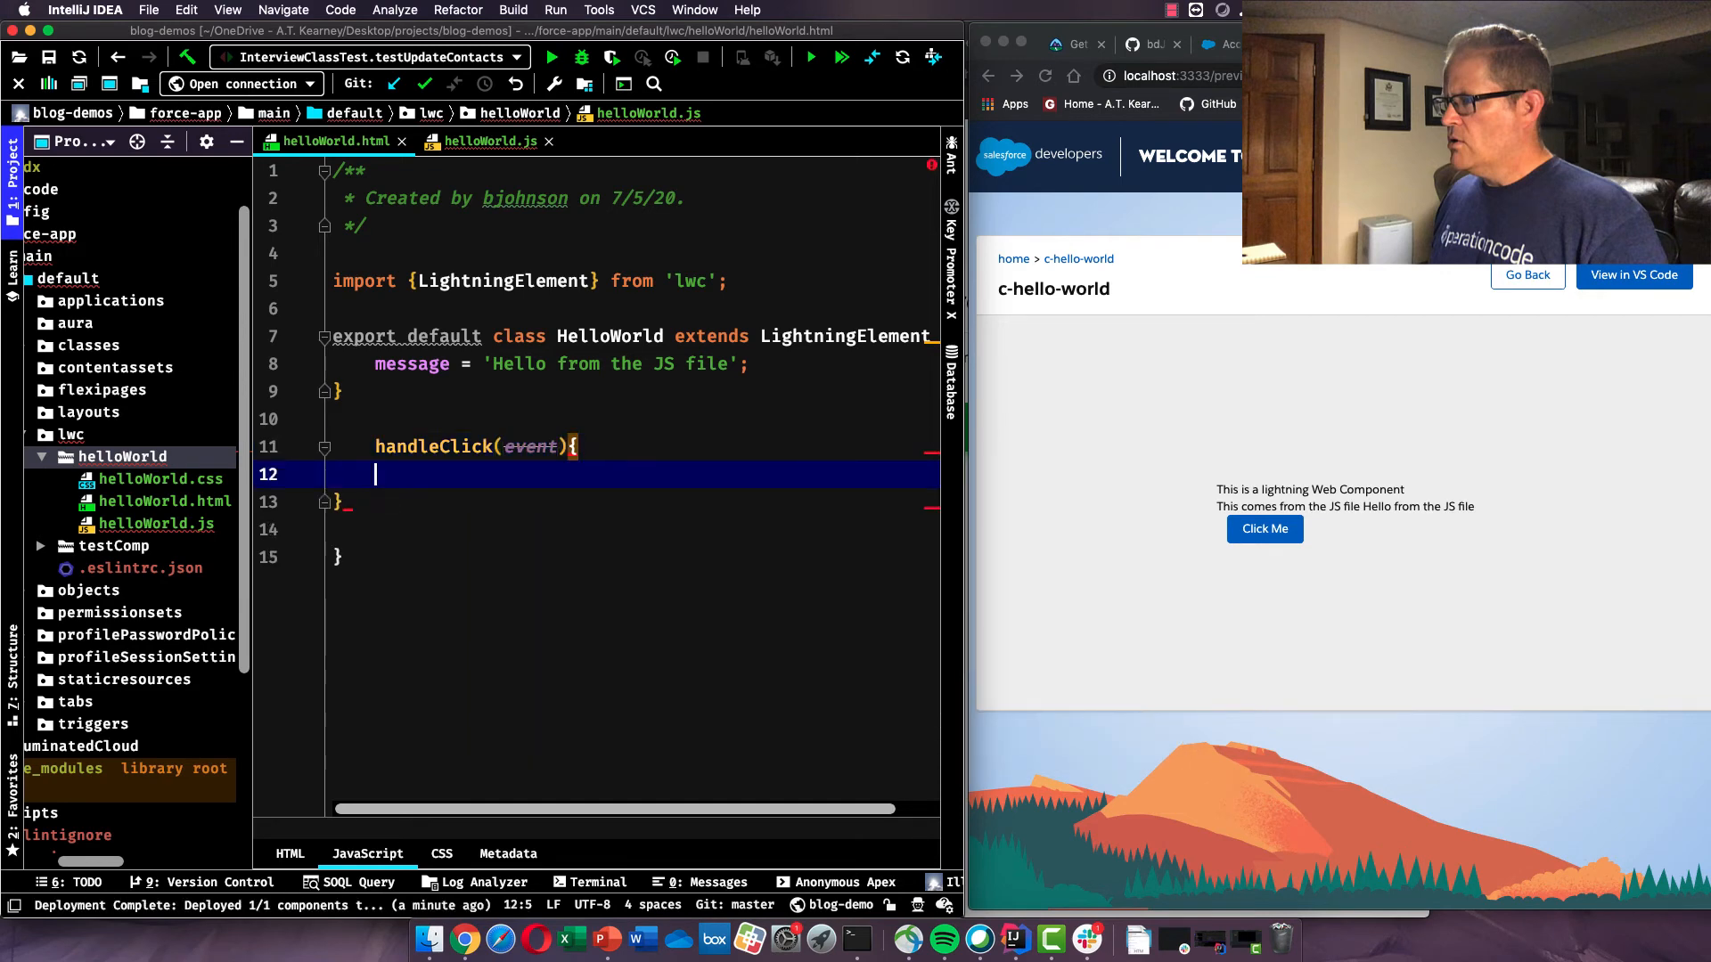
{"action": "type", "text": "console.log()"}
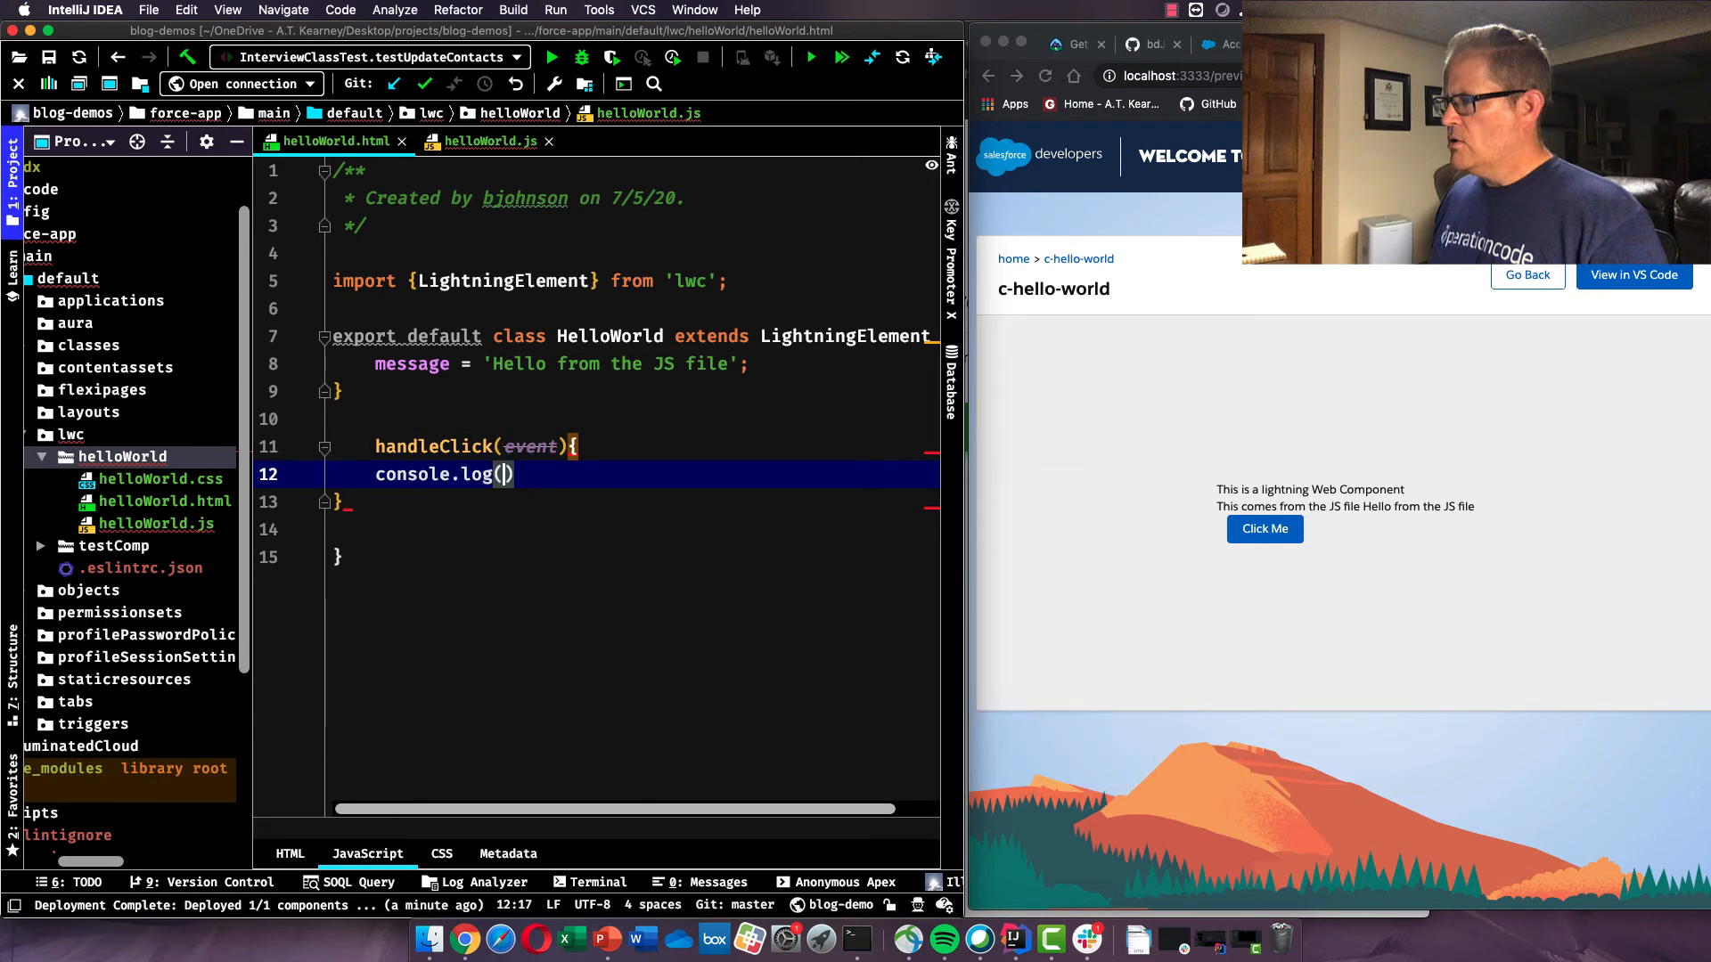
{"action": "type", "text": "event"}
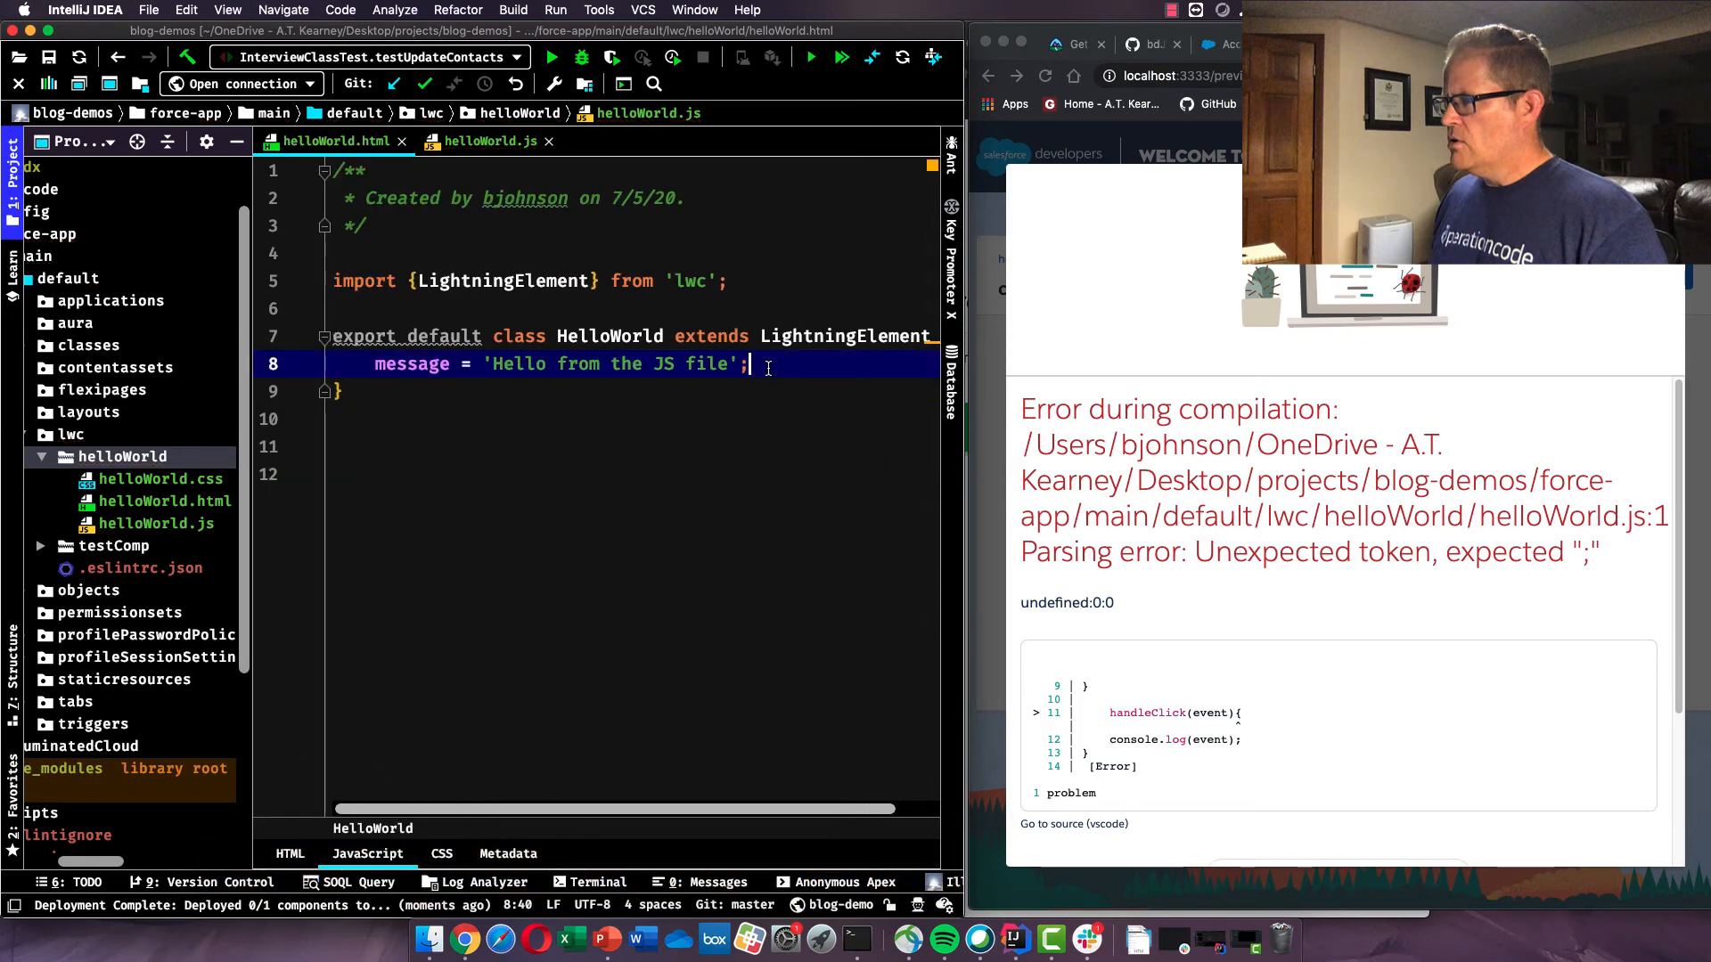
Step: Add a handleClick(event) method to the class that runs console.log(event)
{"action": "key", "text": "enter"}
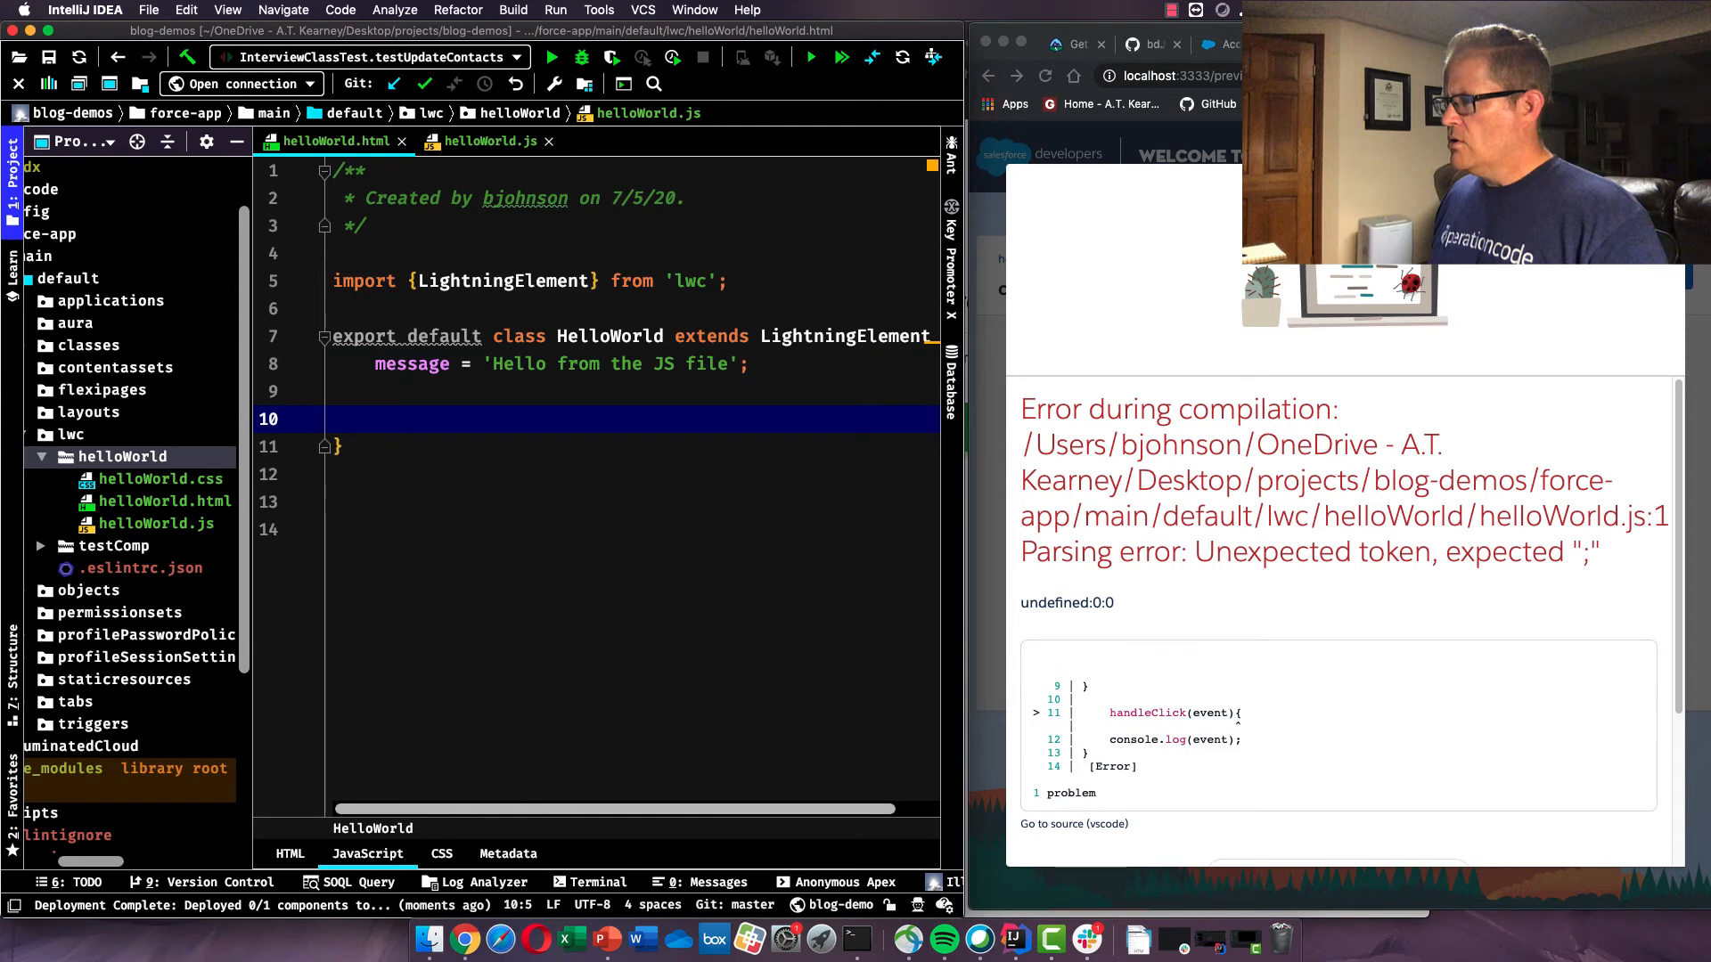
{"action": "type", "text": "h"}
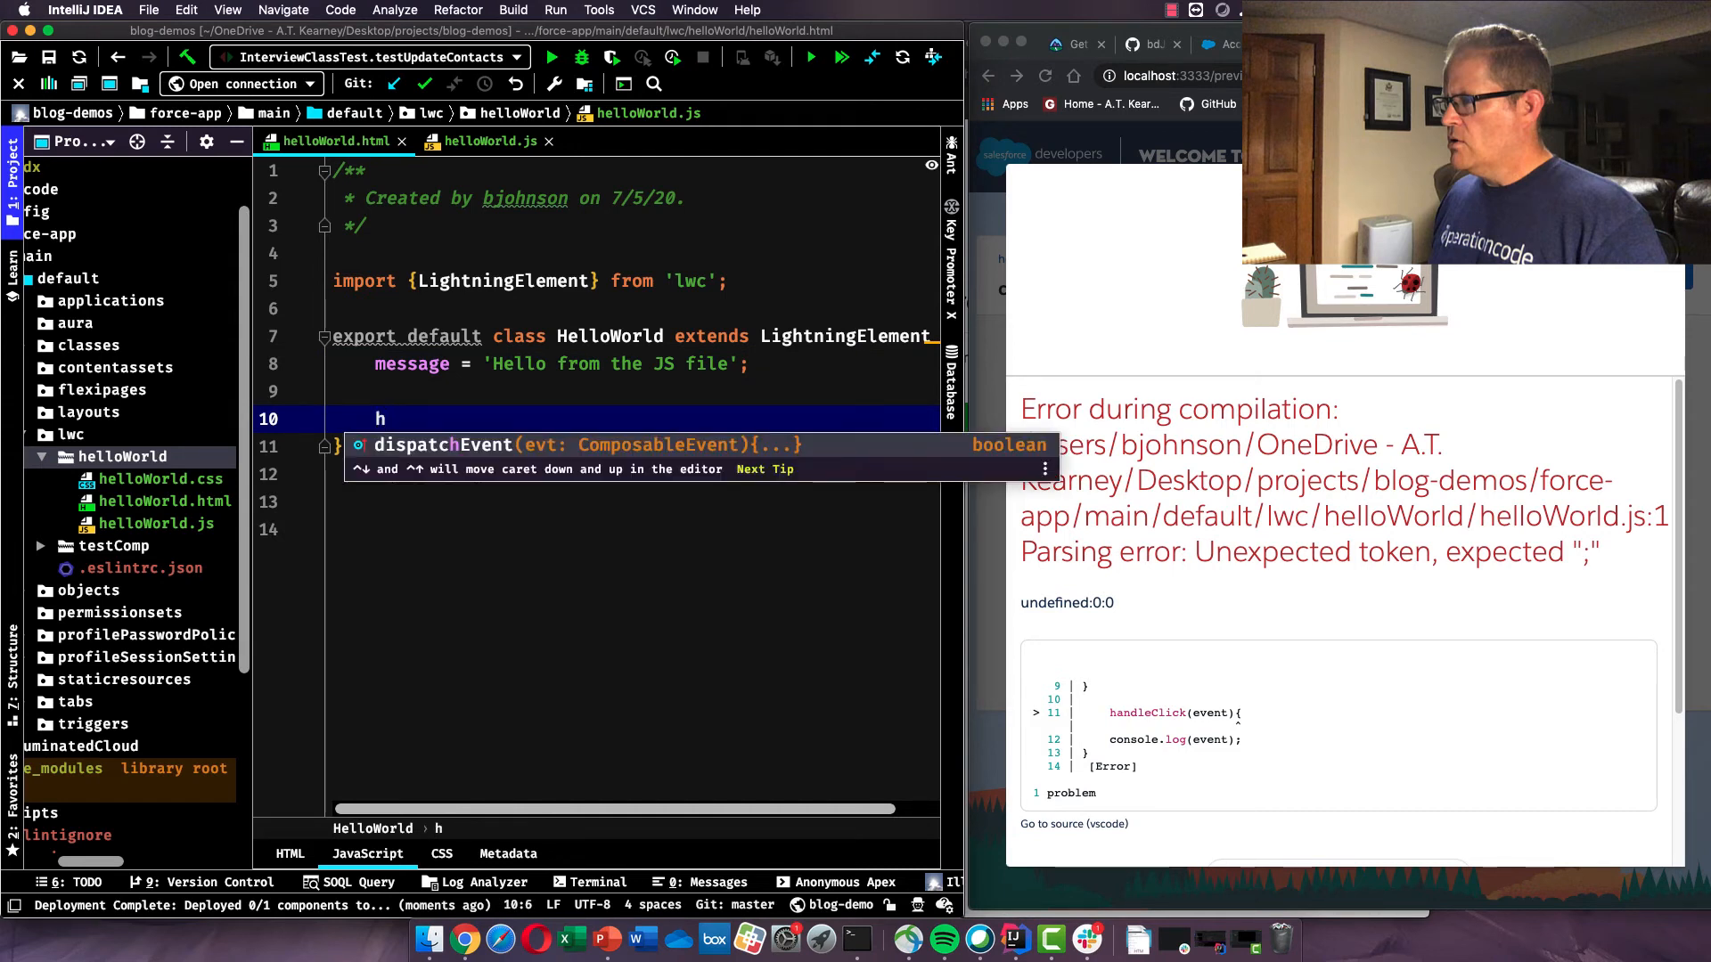
{"action": "type", "text": "handle"}
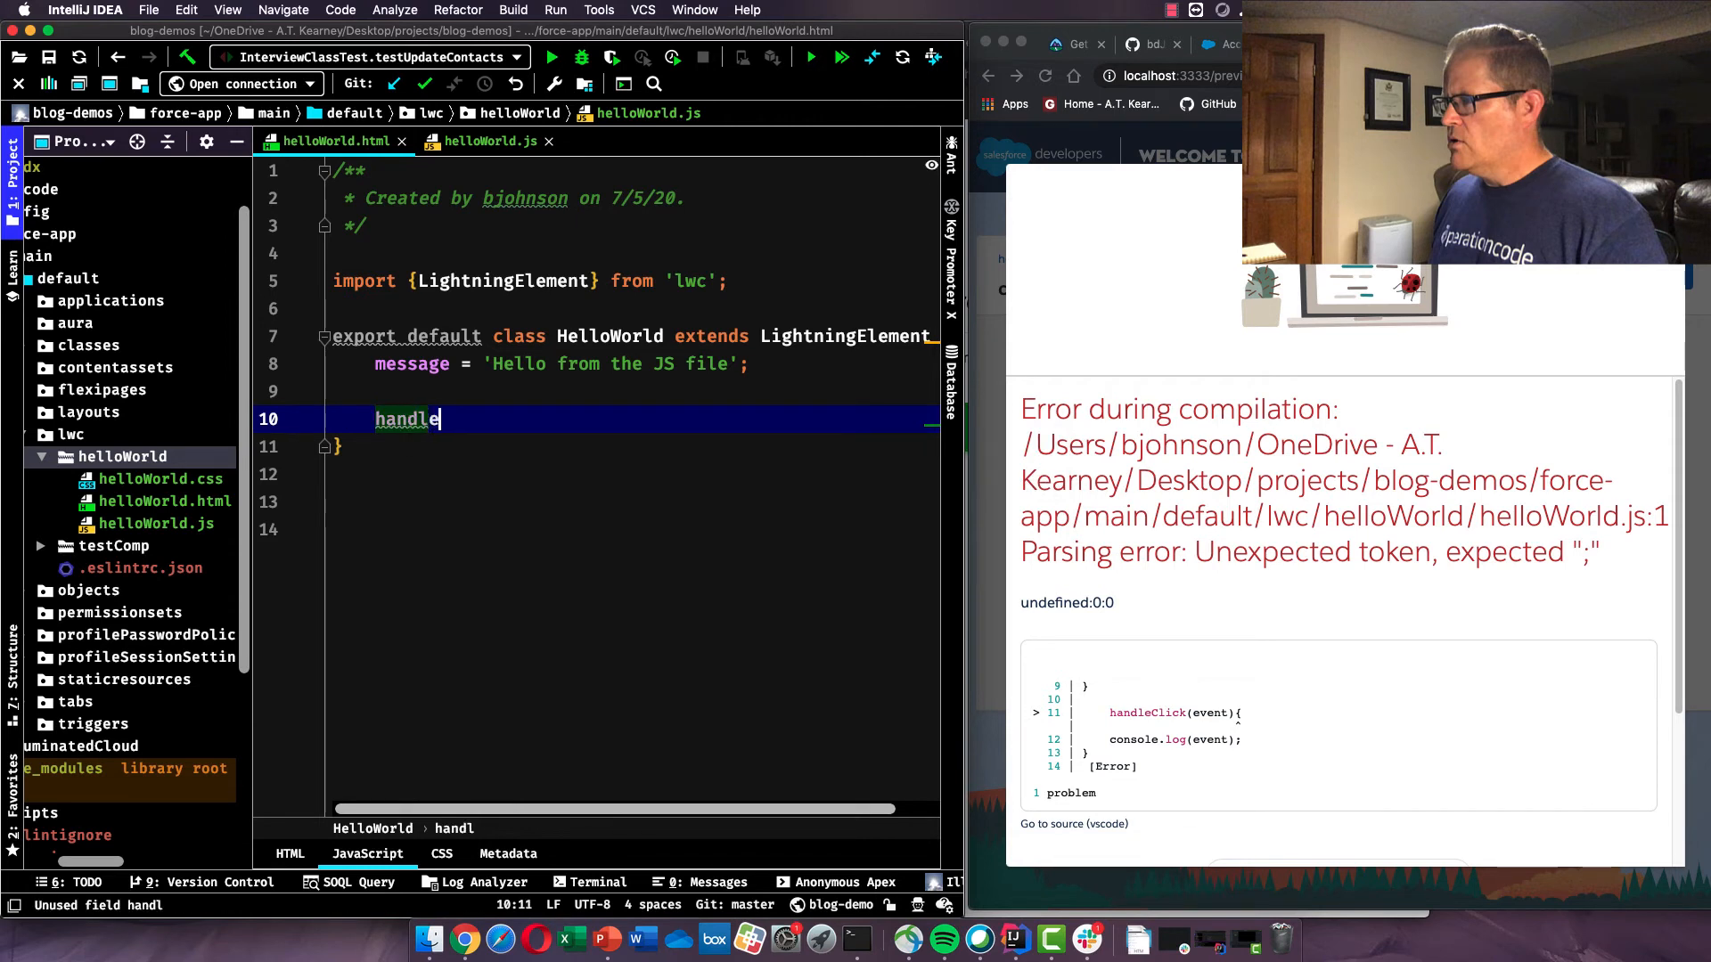
{"action": "type", "text": "Click"}
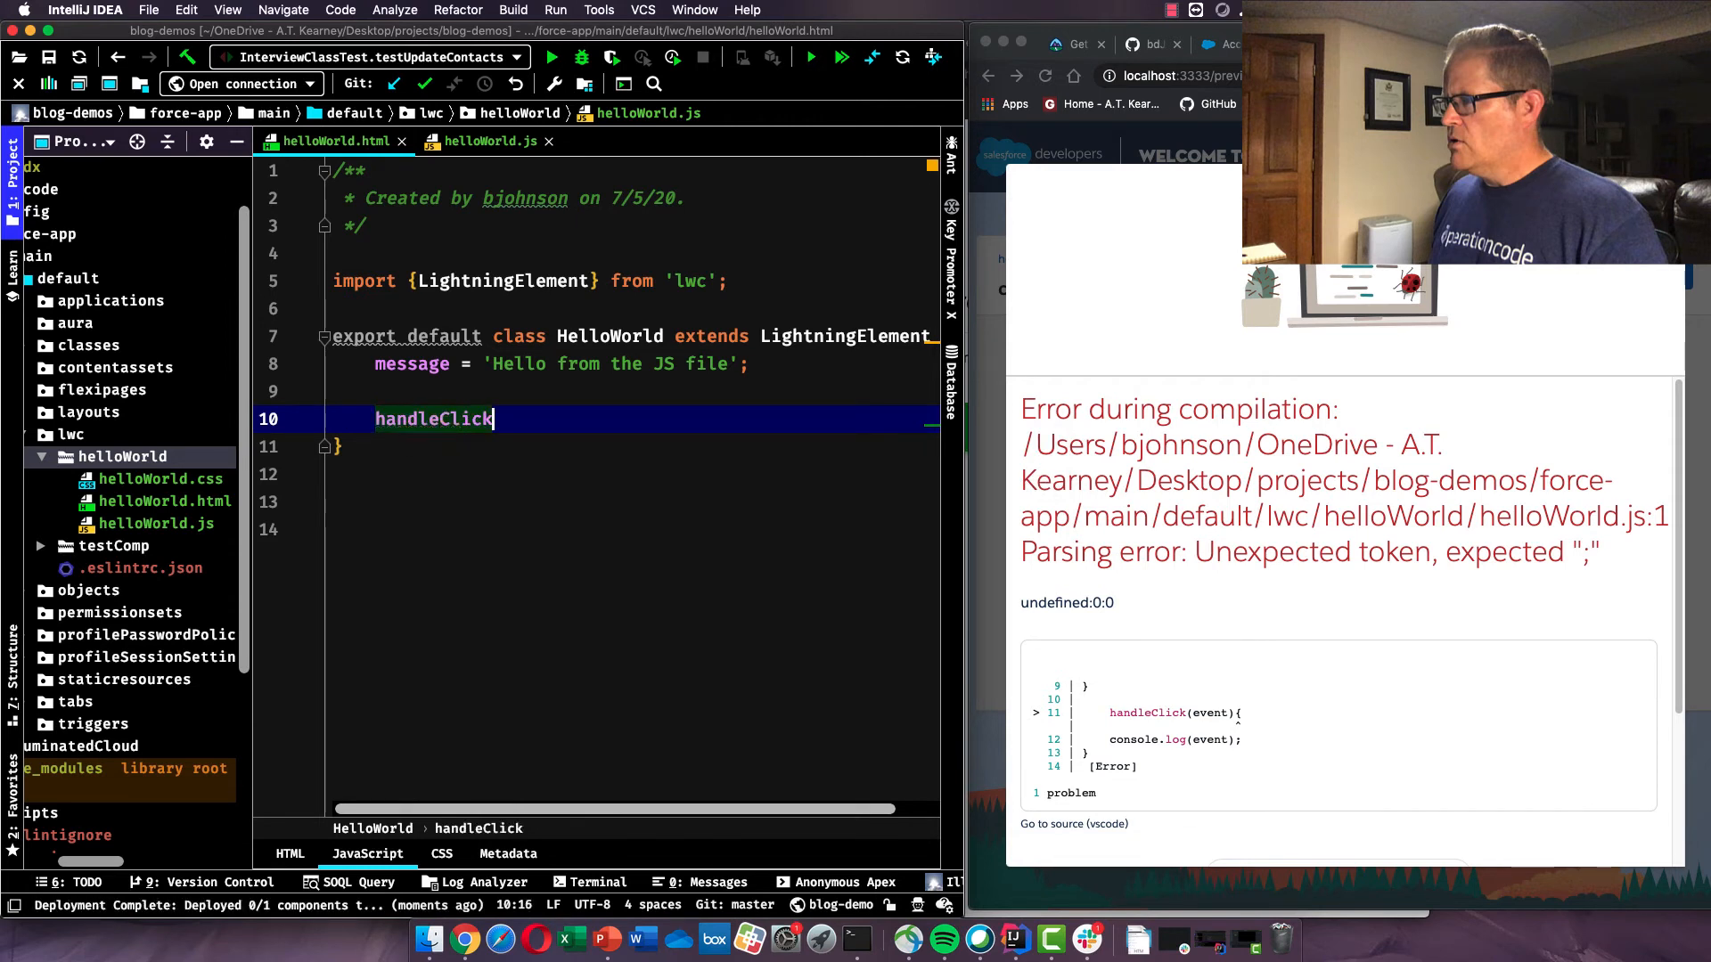
{"action": "type", "text": "()"}
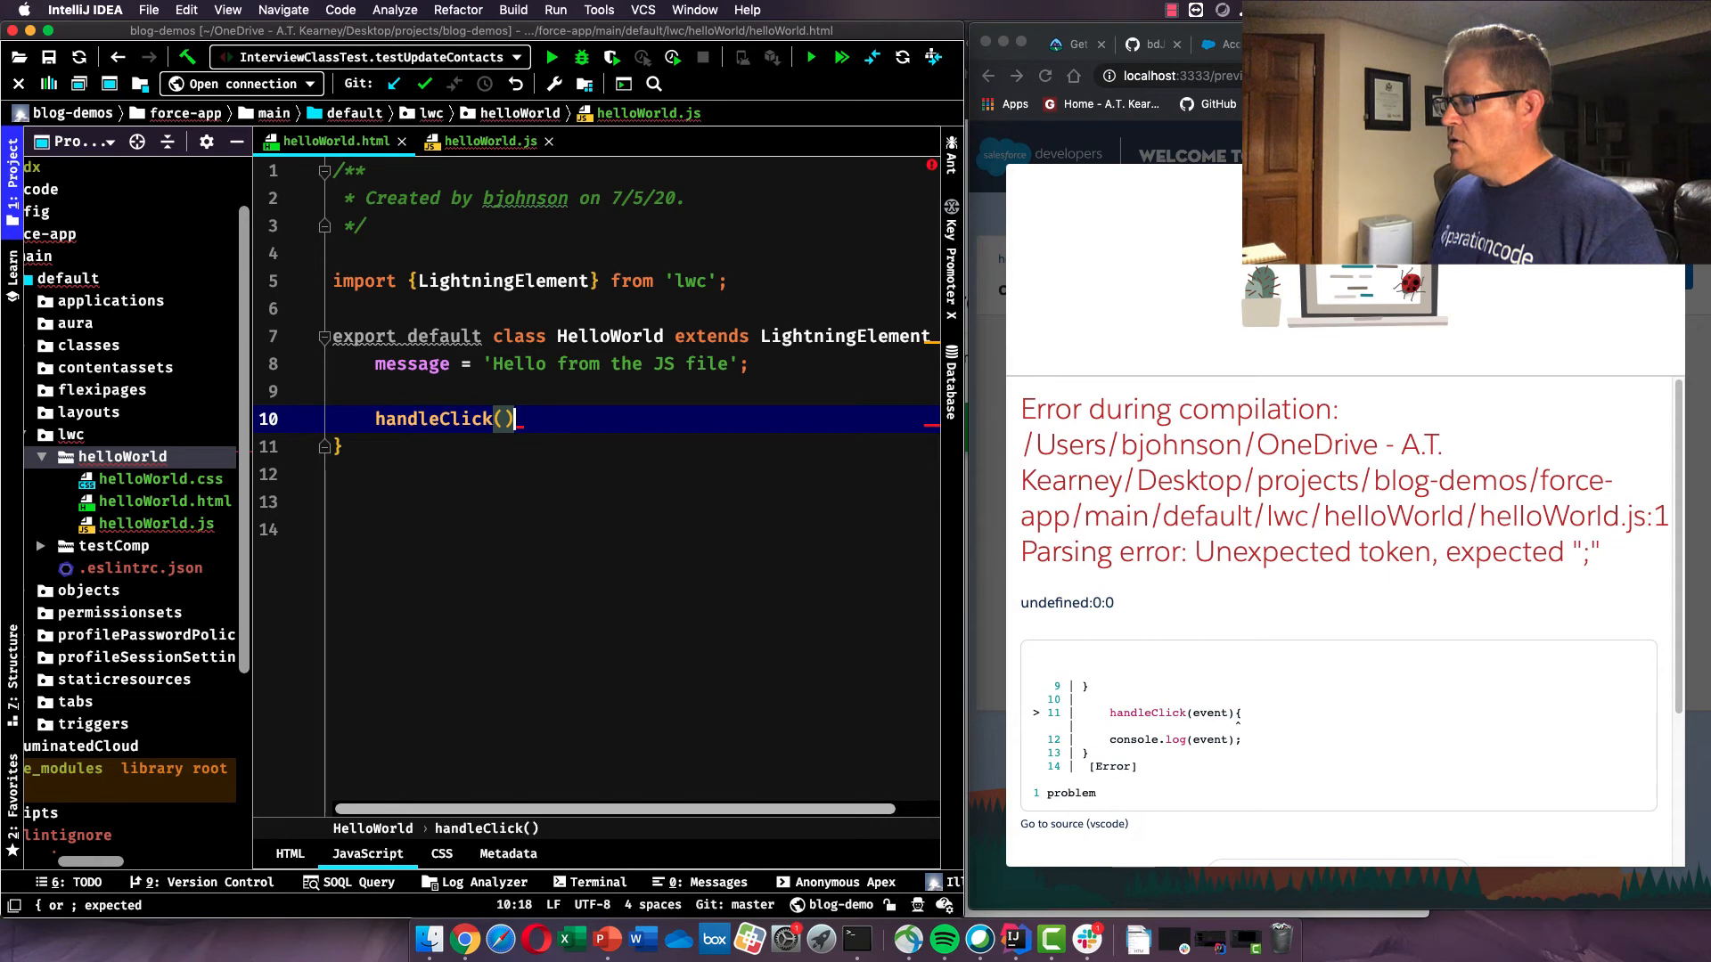
{"action": "type", "text": "{}"}
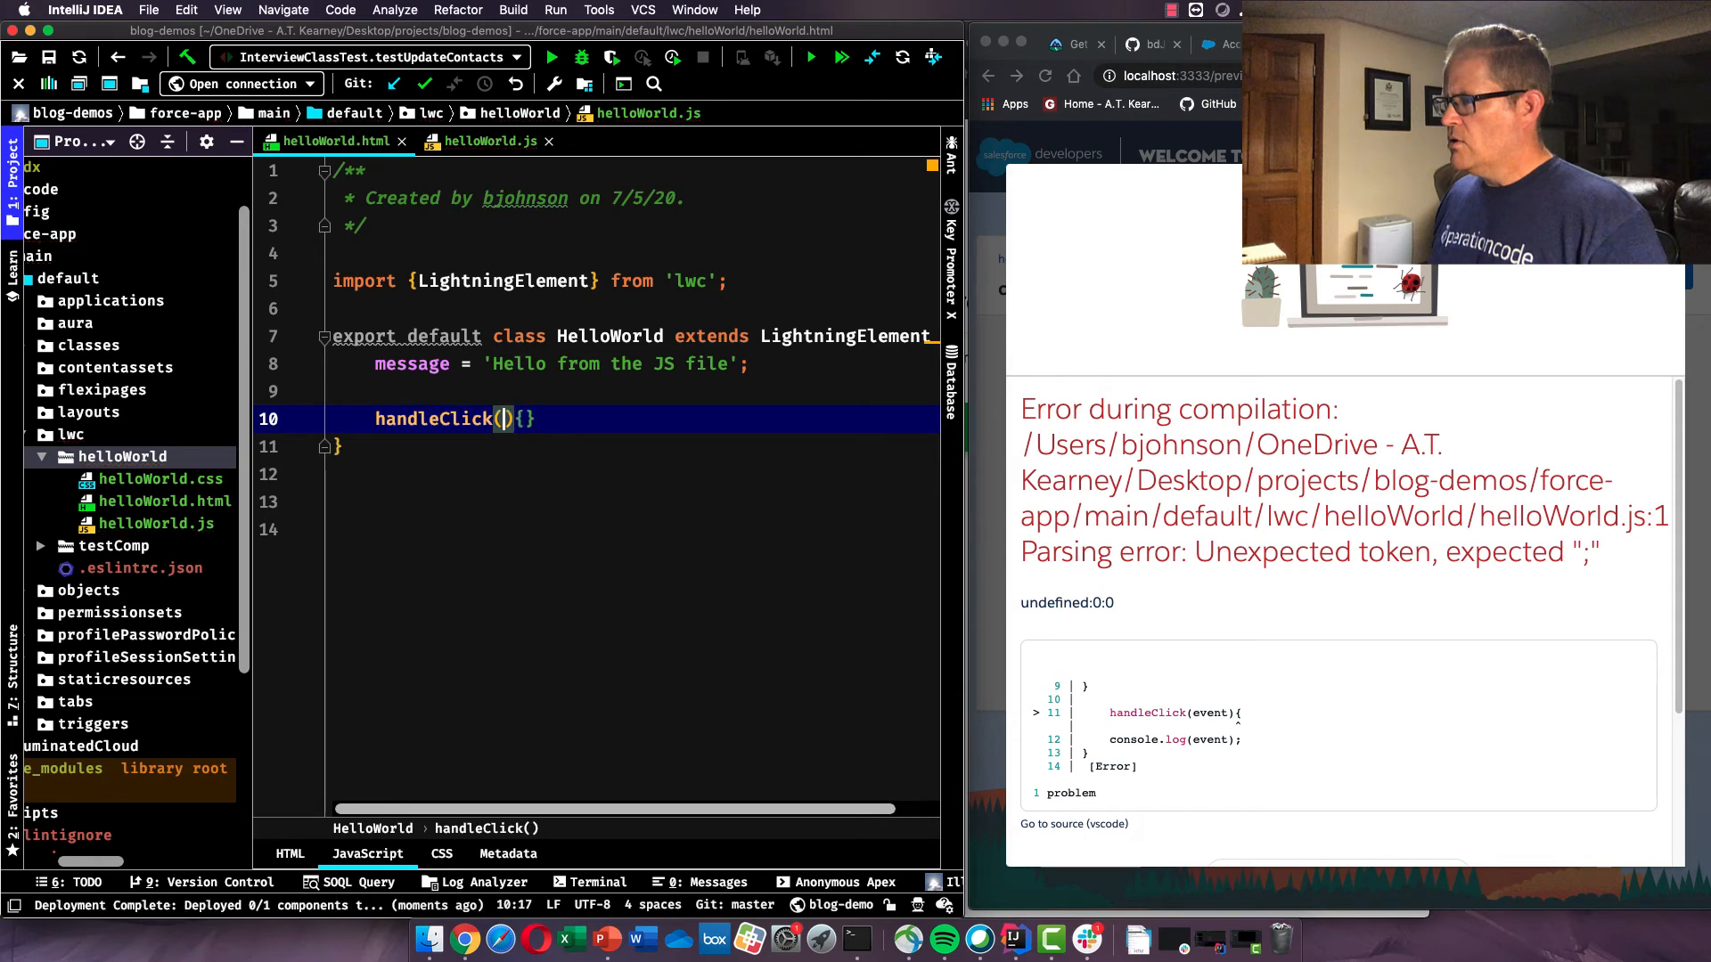
{"action": "type", "text": "event"}
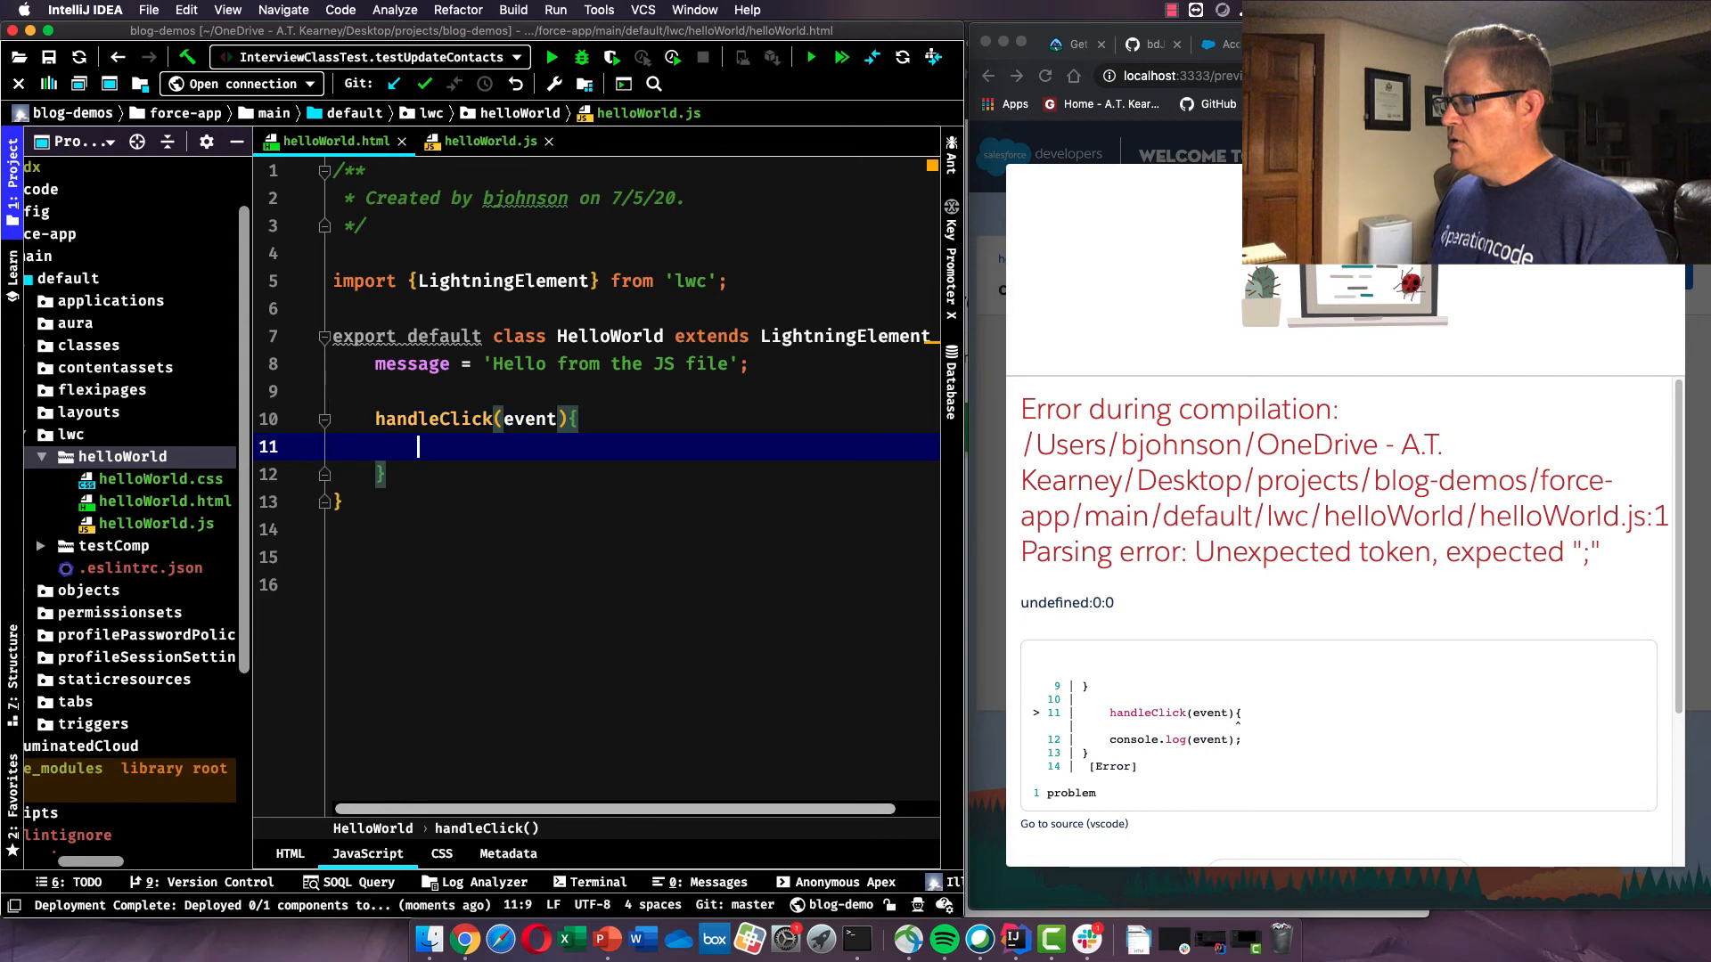
{"action": "type", "text": "console.log("}
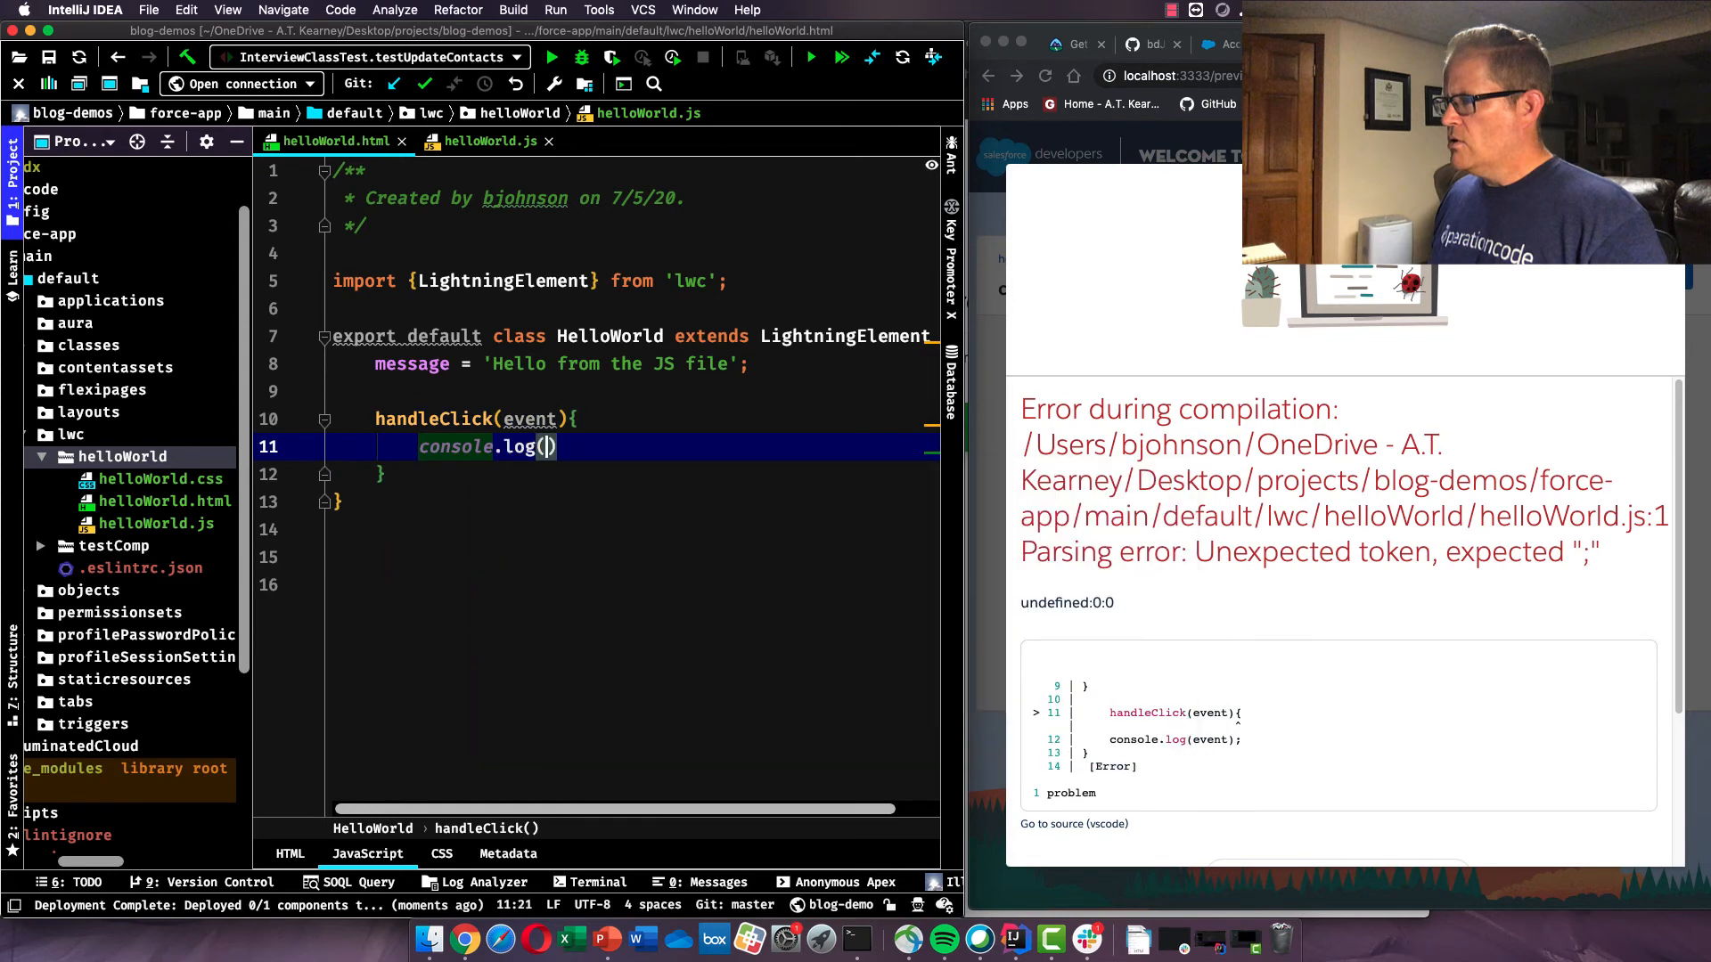
{"action": "type", "text": "event"}
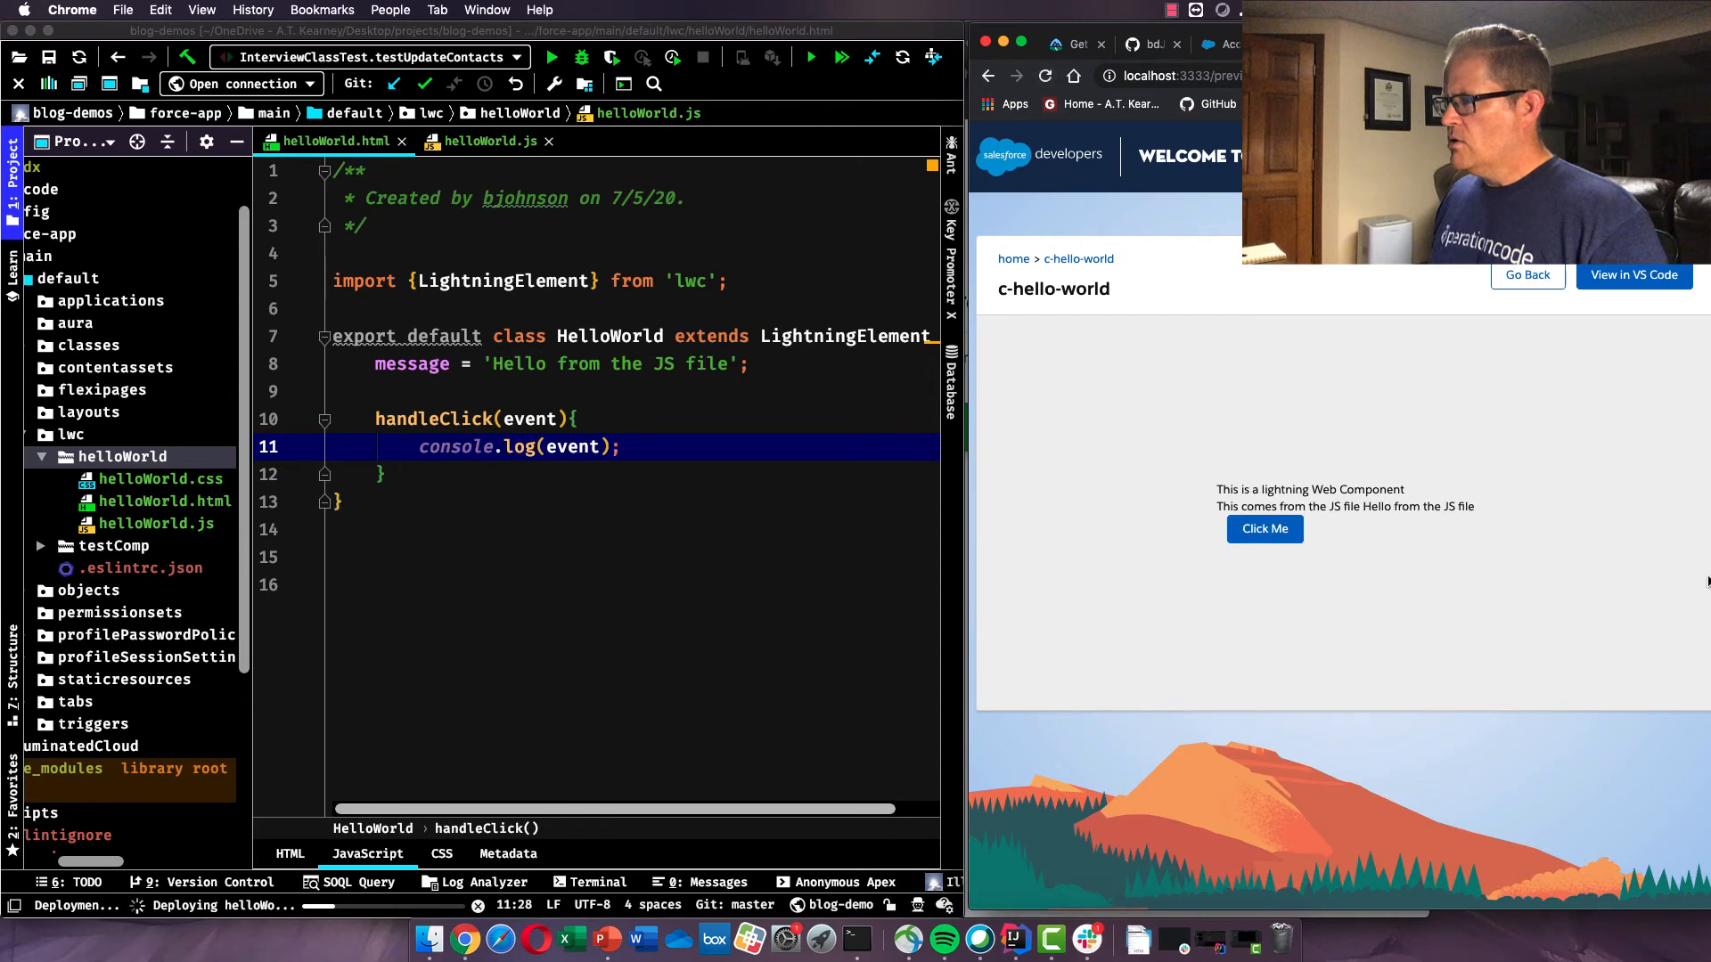
{"action": "mouse_move", "coordinate": [1349, 770]}
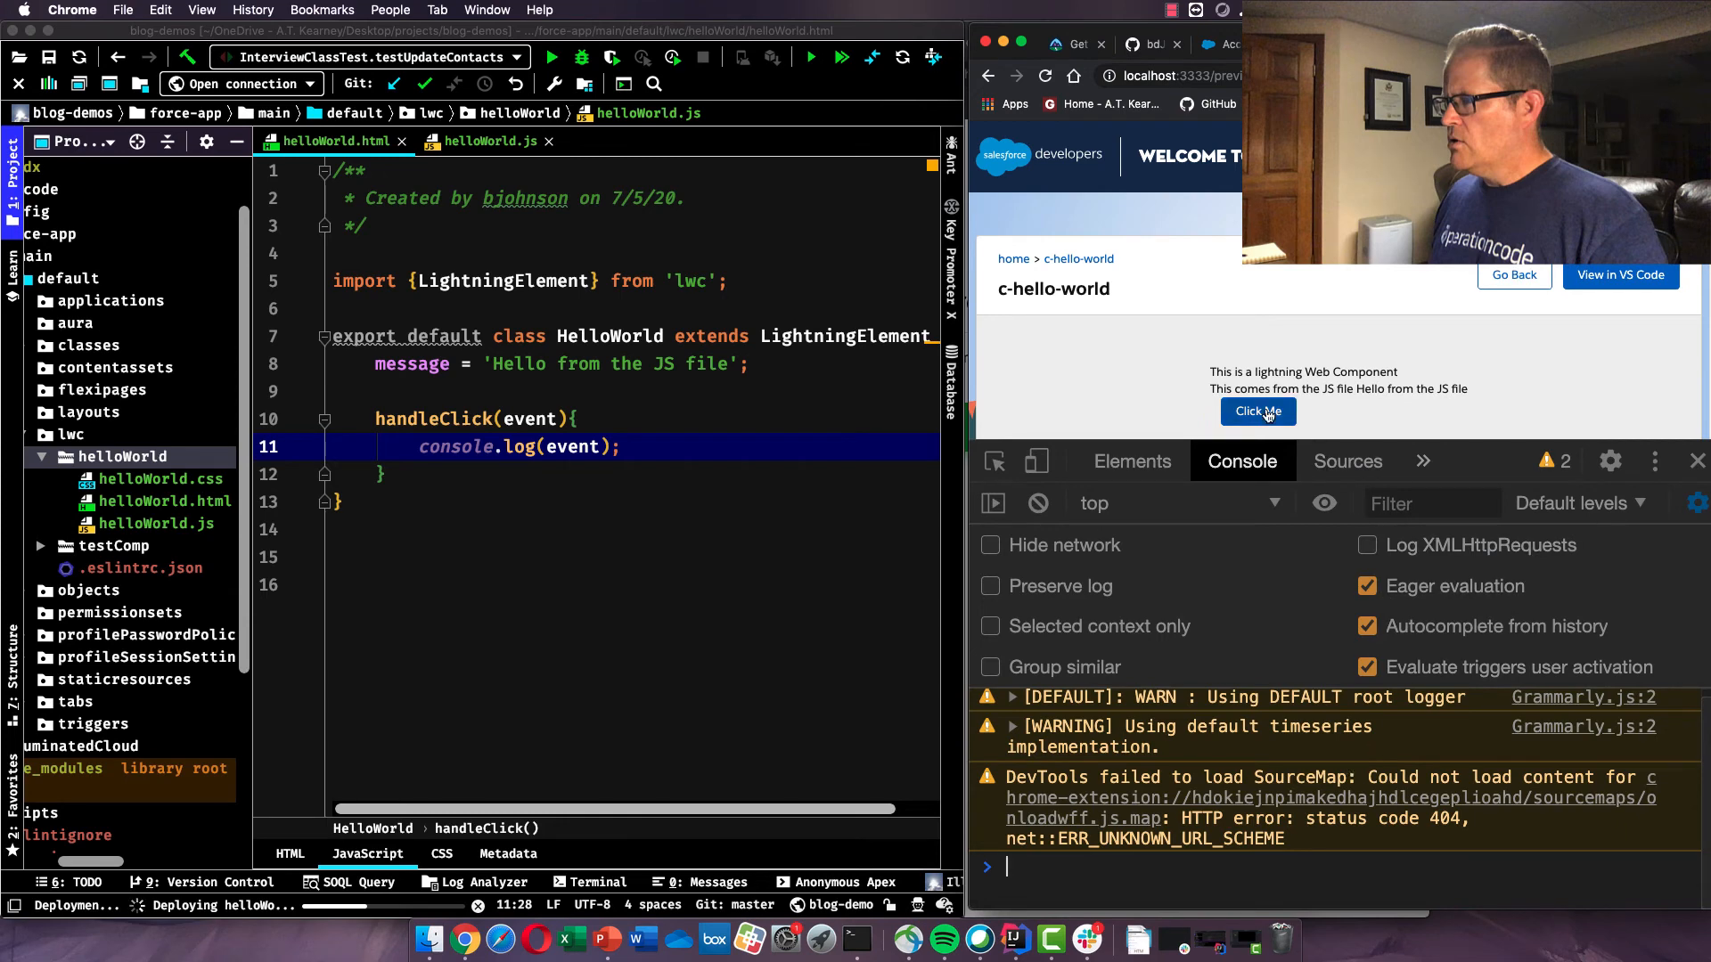
Step: Trigger Click Me and inspect the logged MouseEvent's properties in the DevTools console
{"action": "left_click", "coordinate": [1257, 412]}
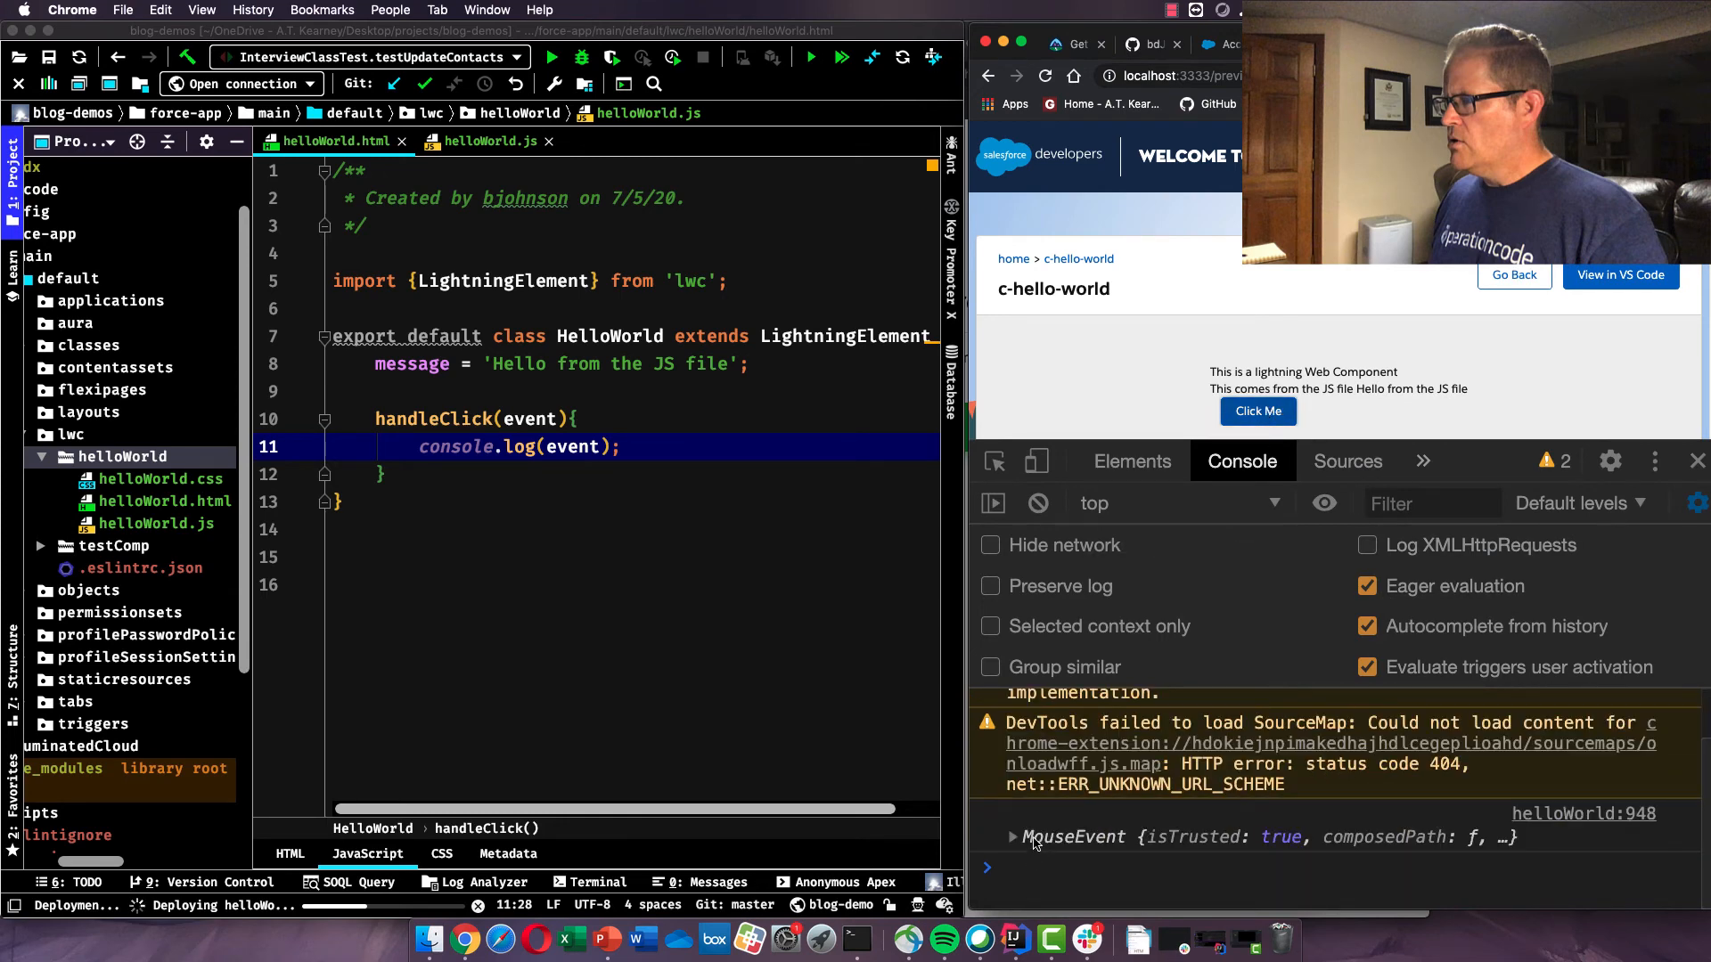
{"action": "left_click", "coordinate": [1012, 838]}
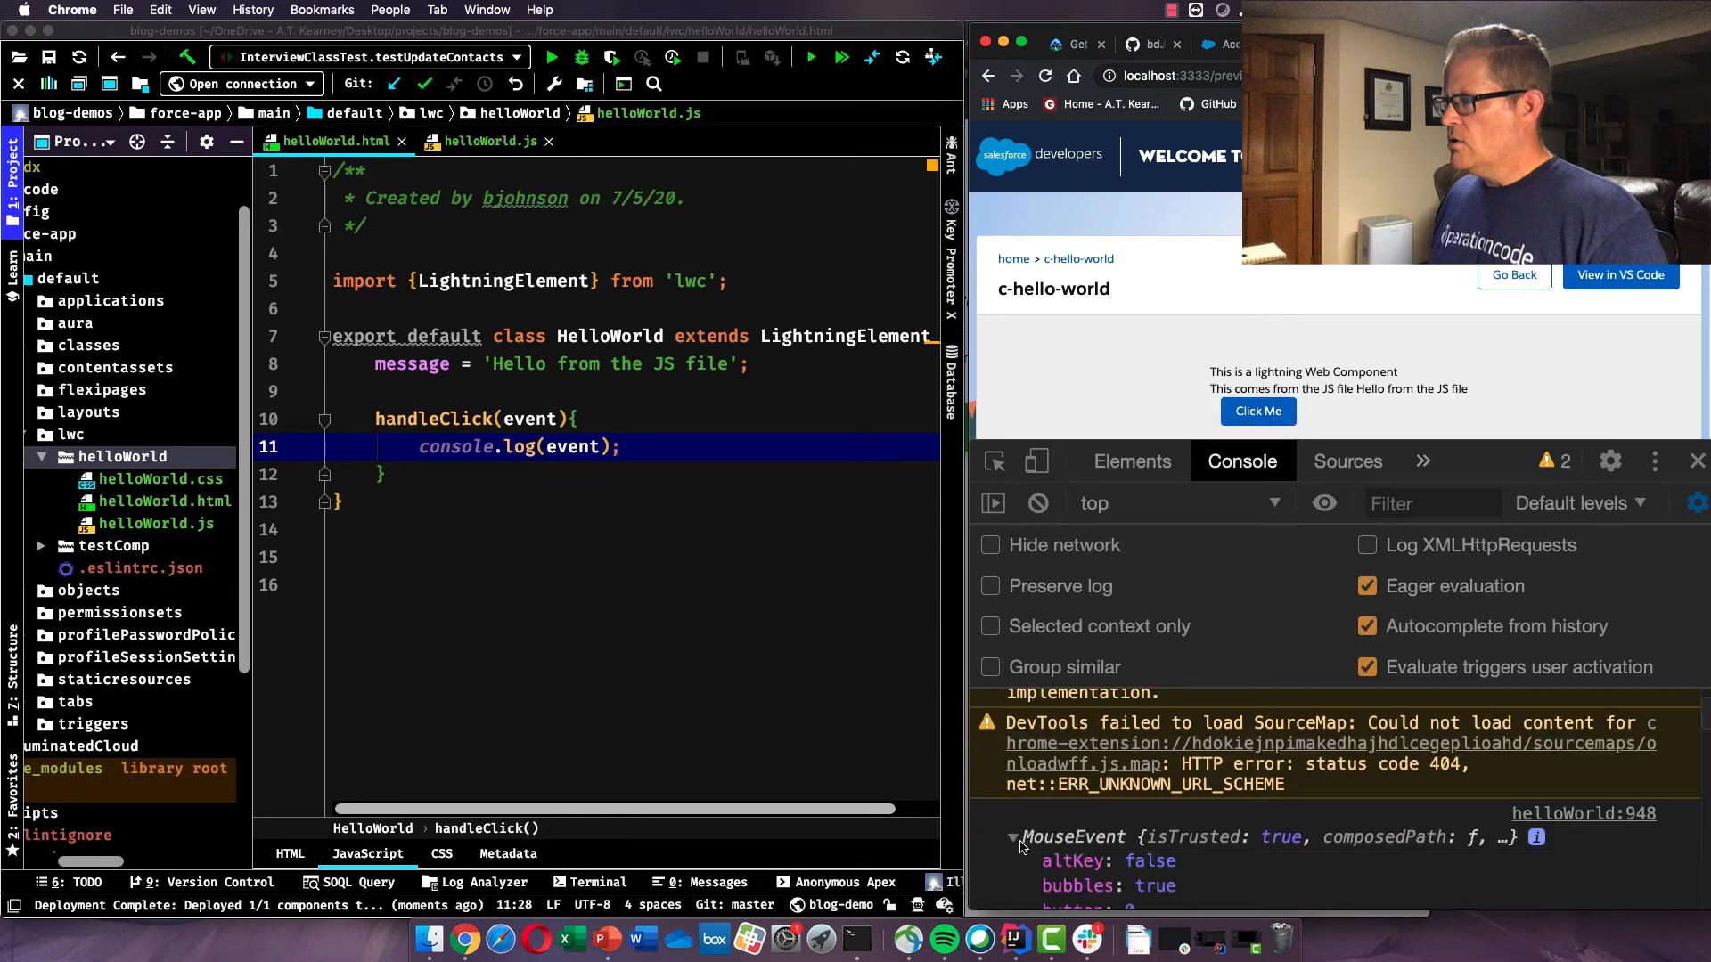
{"action": "scroll", "scroll_direction": "down", "scroll_amount": 3}
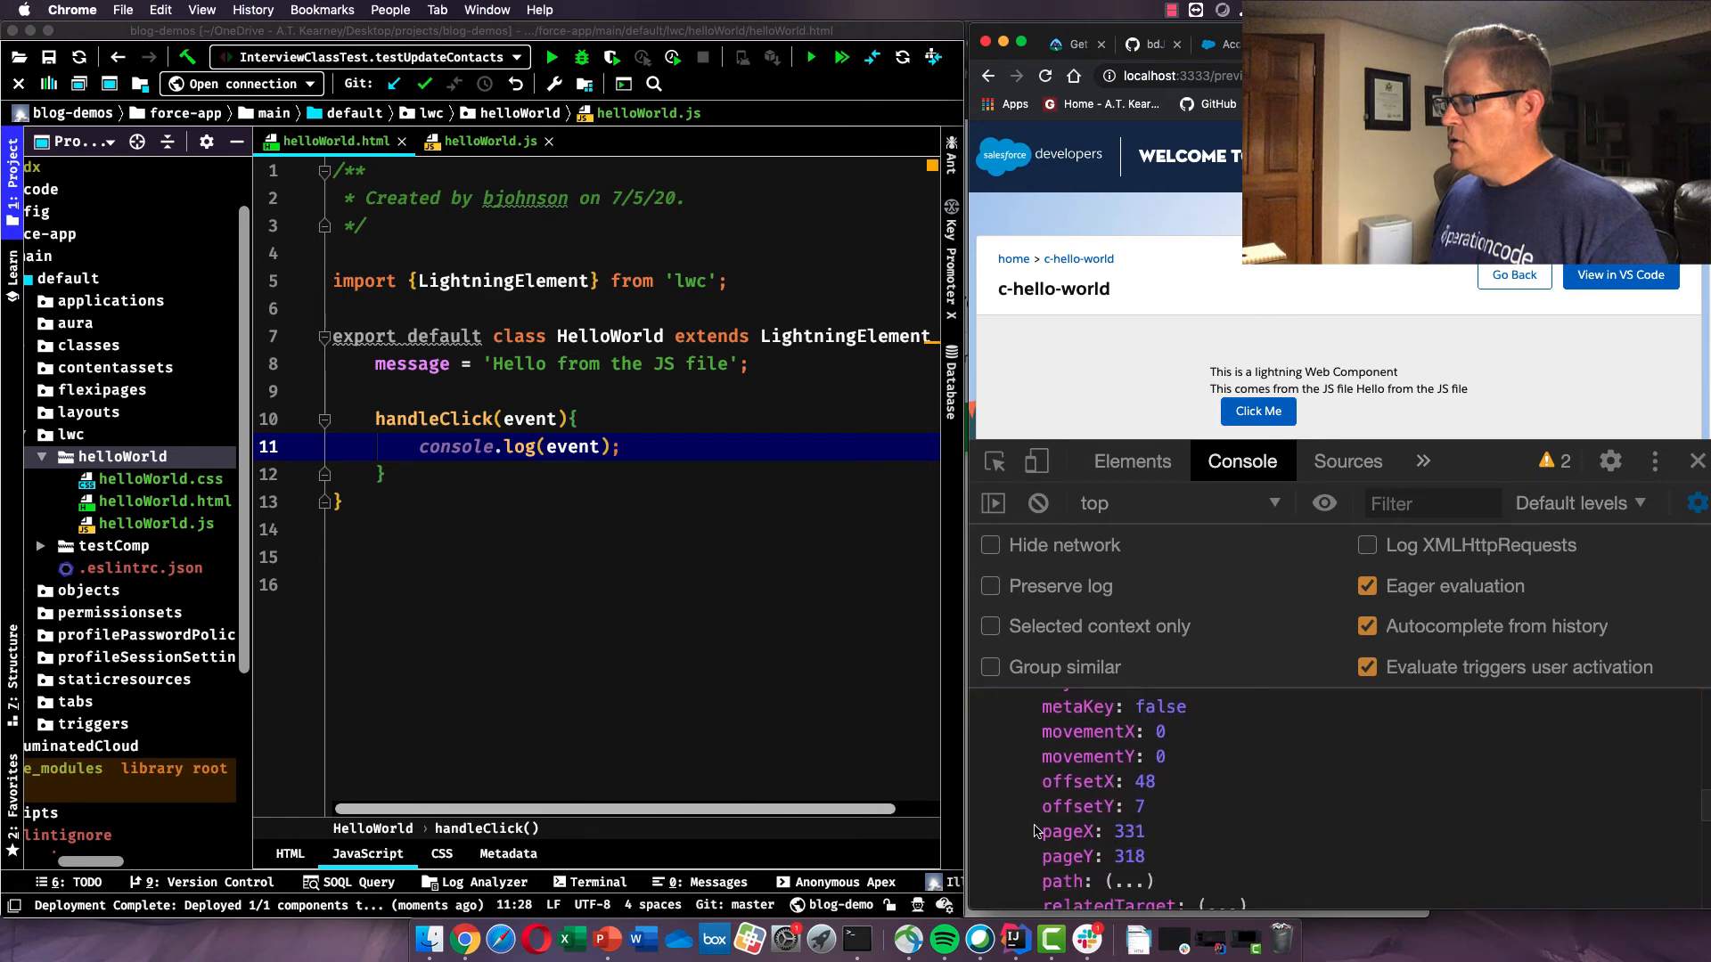
{"action": "scroll", "scroll_direction": "down", "scroll_amount": 3}
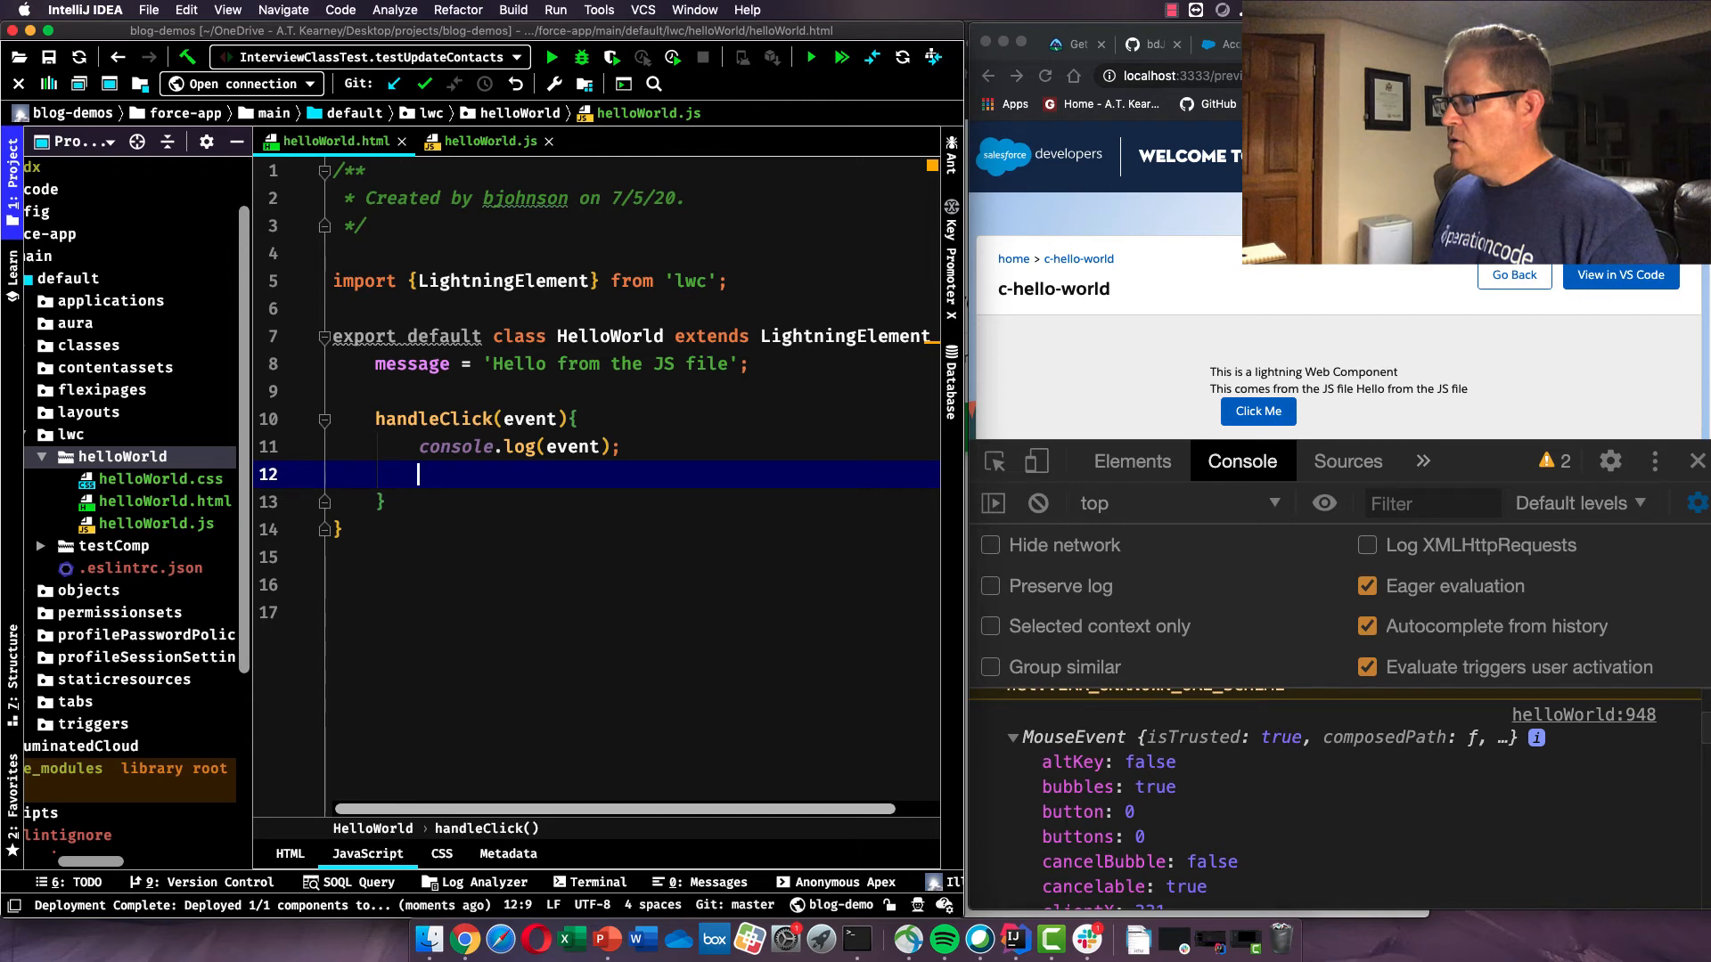
Step: Add alert('you clicked me') in handleClick after the console.log call
{"action": "type", "text": "alert"}
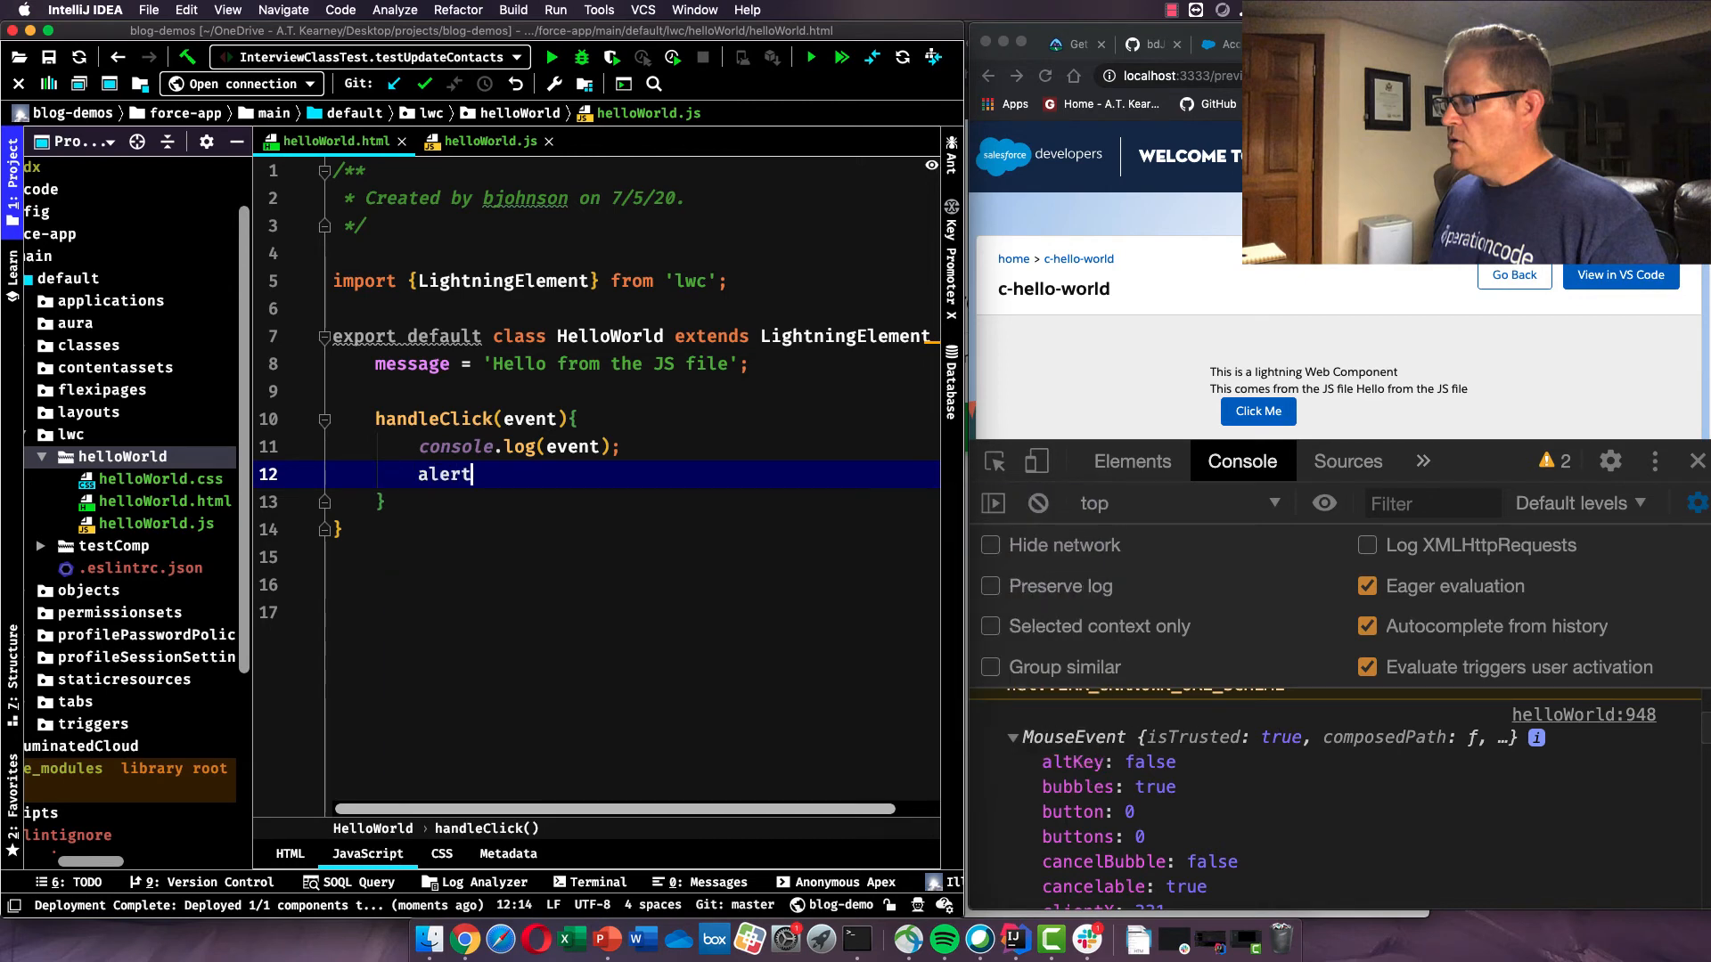
{"action": "type", "text": "()"}
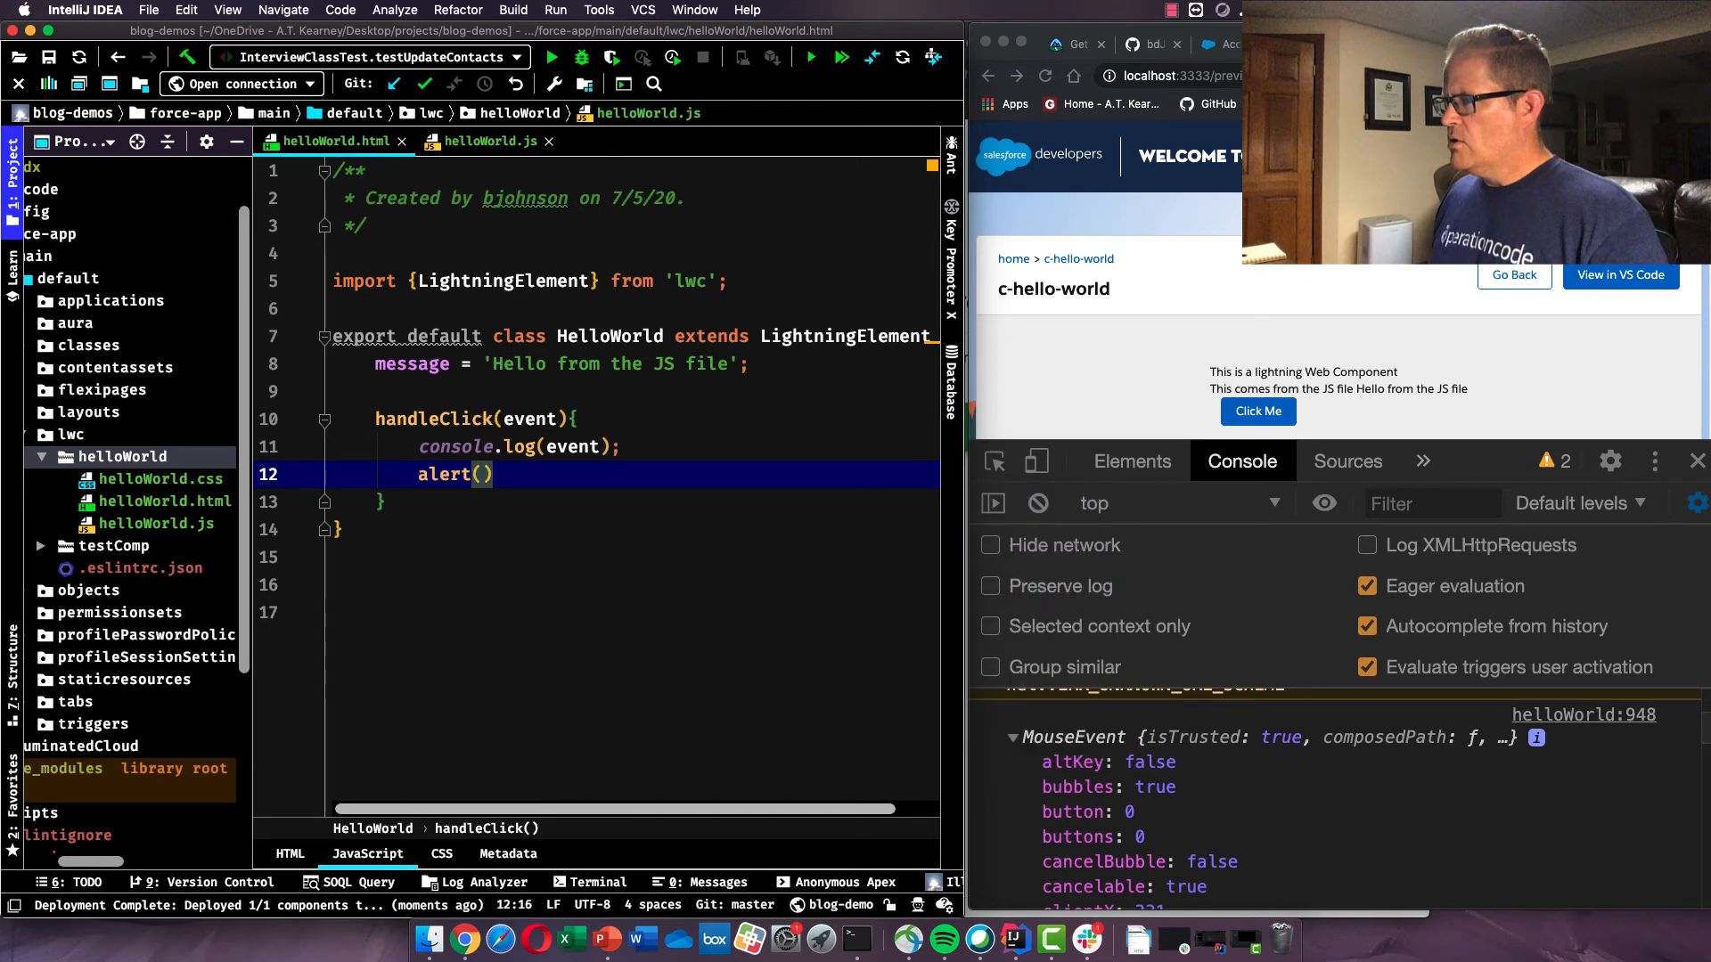
{"action": "type", "text": "'you'"}
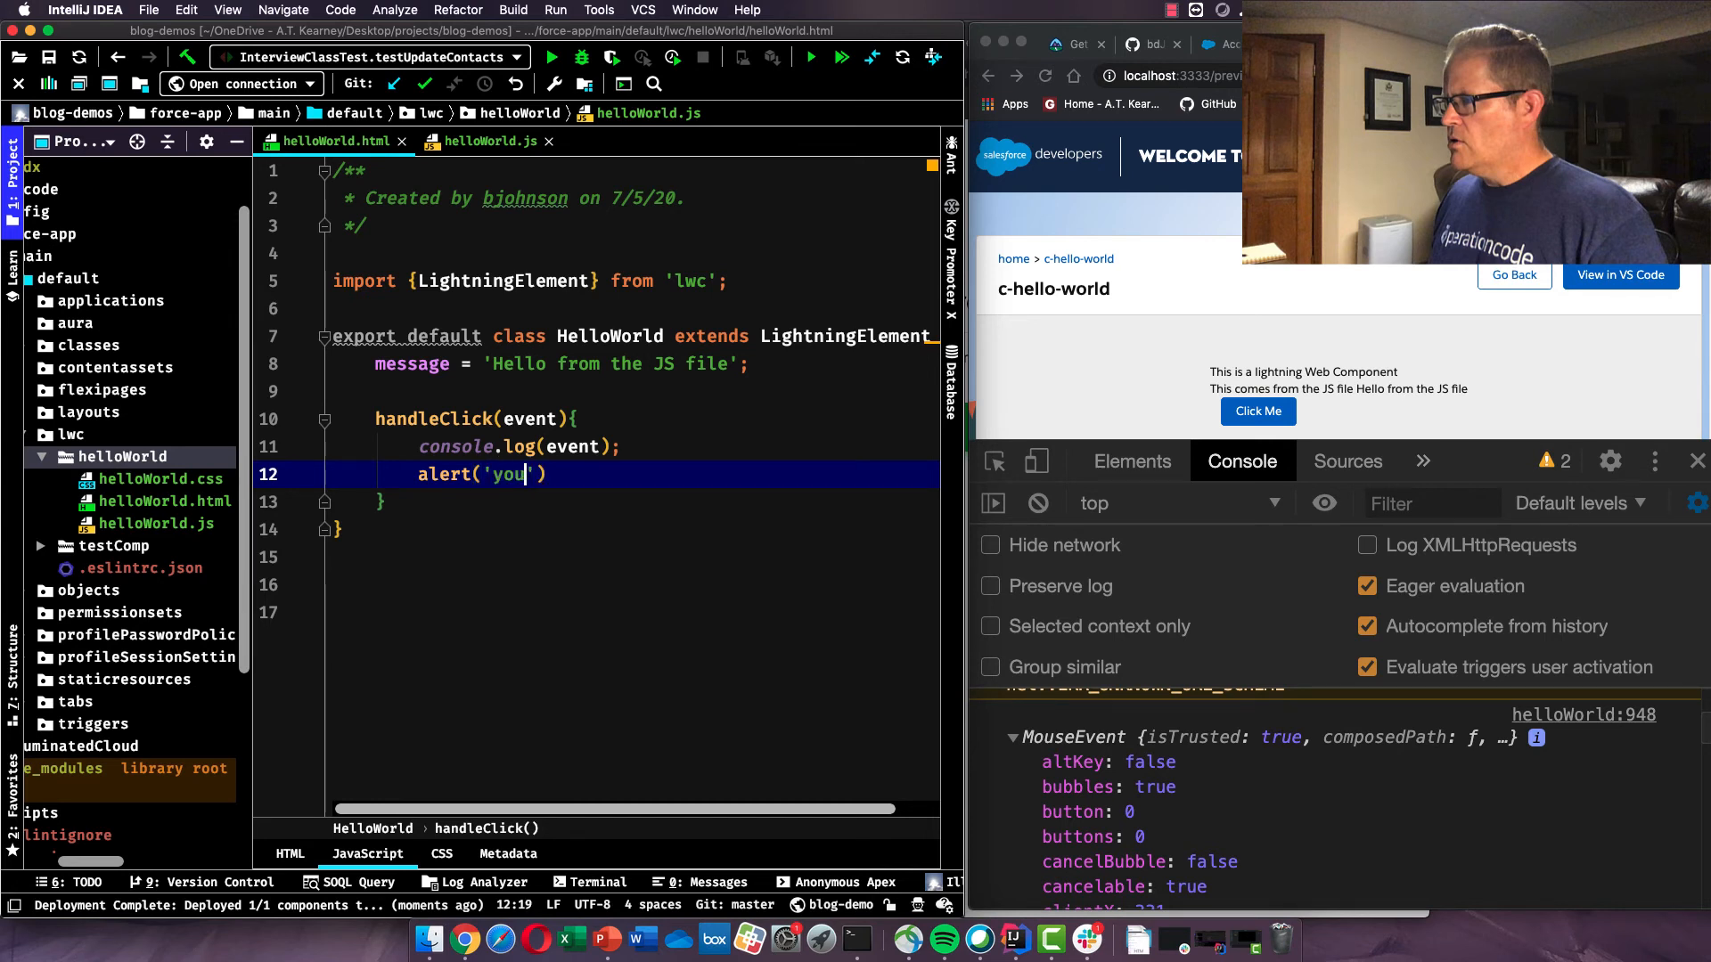
{"action": "type", "text": "clicked me"}
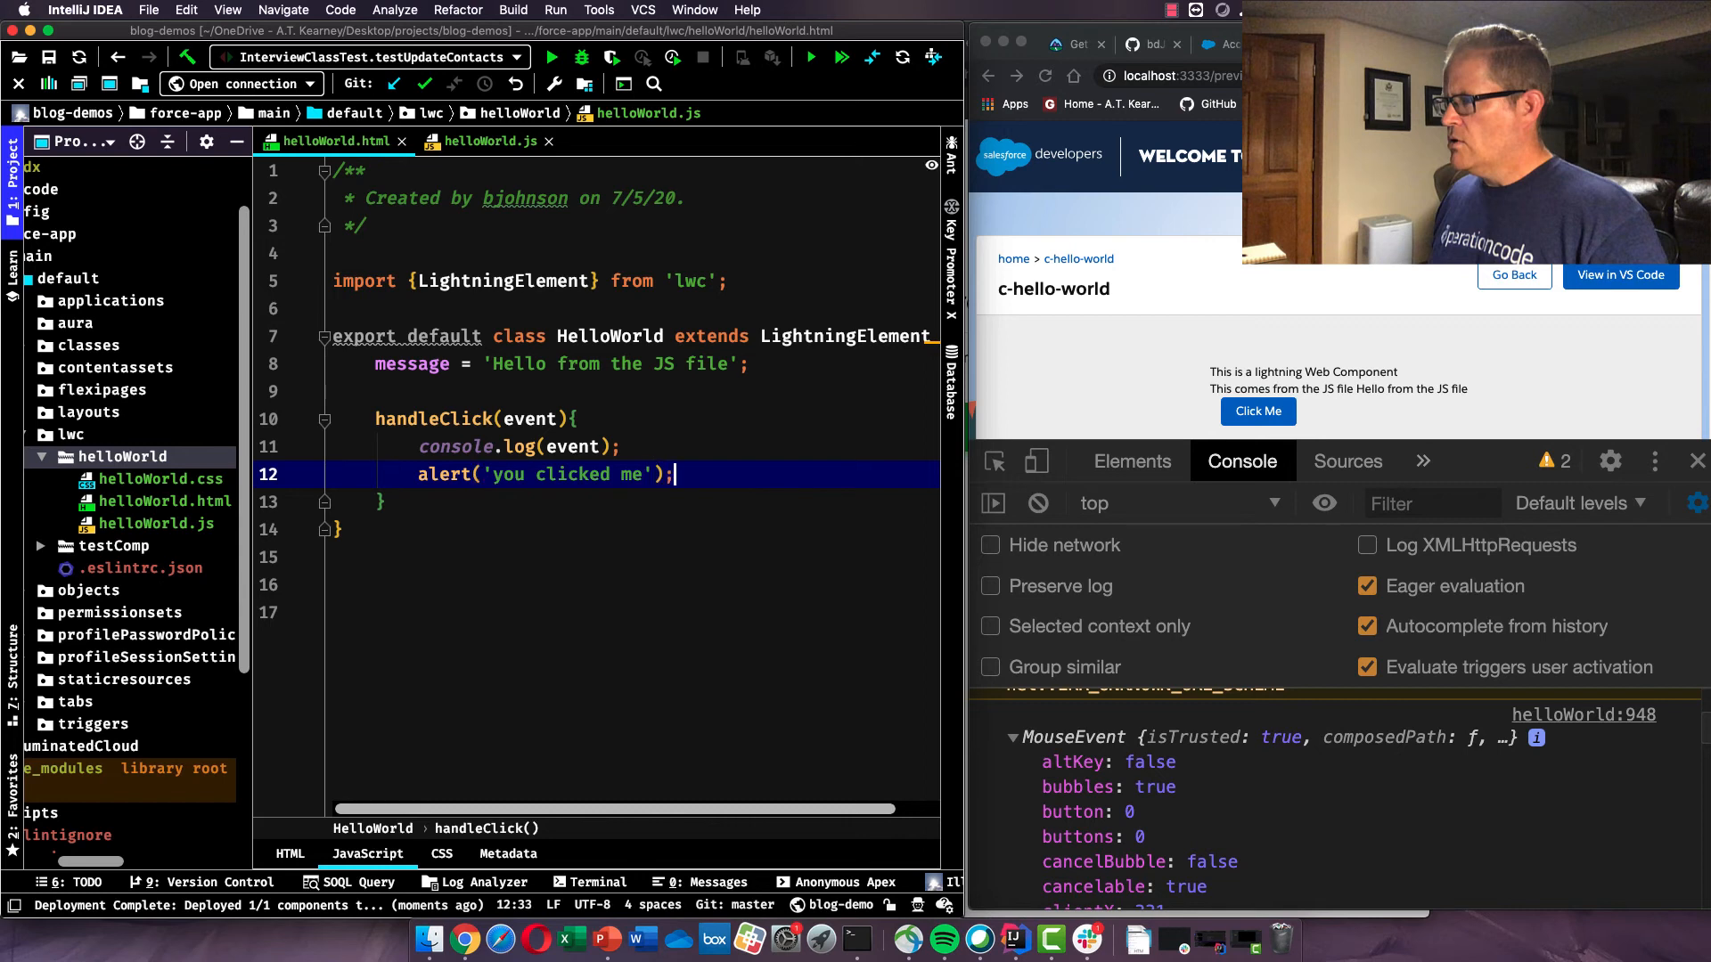
{"action": "mouse_move", "coordinate": [1269, 382]}
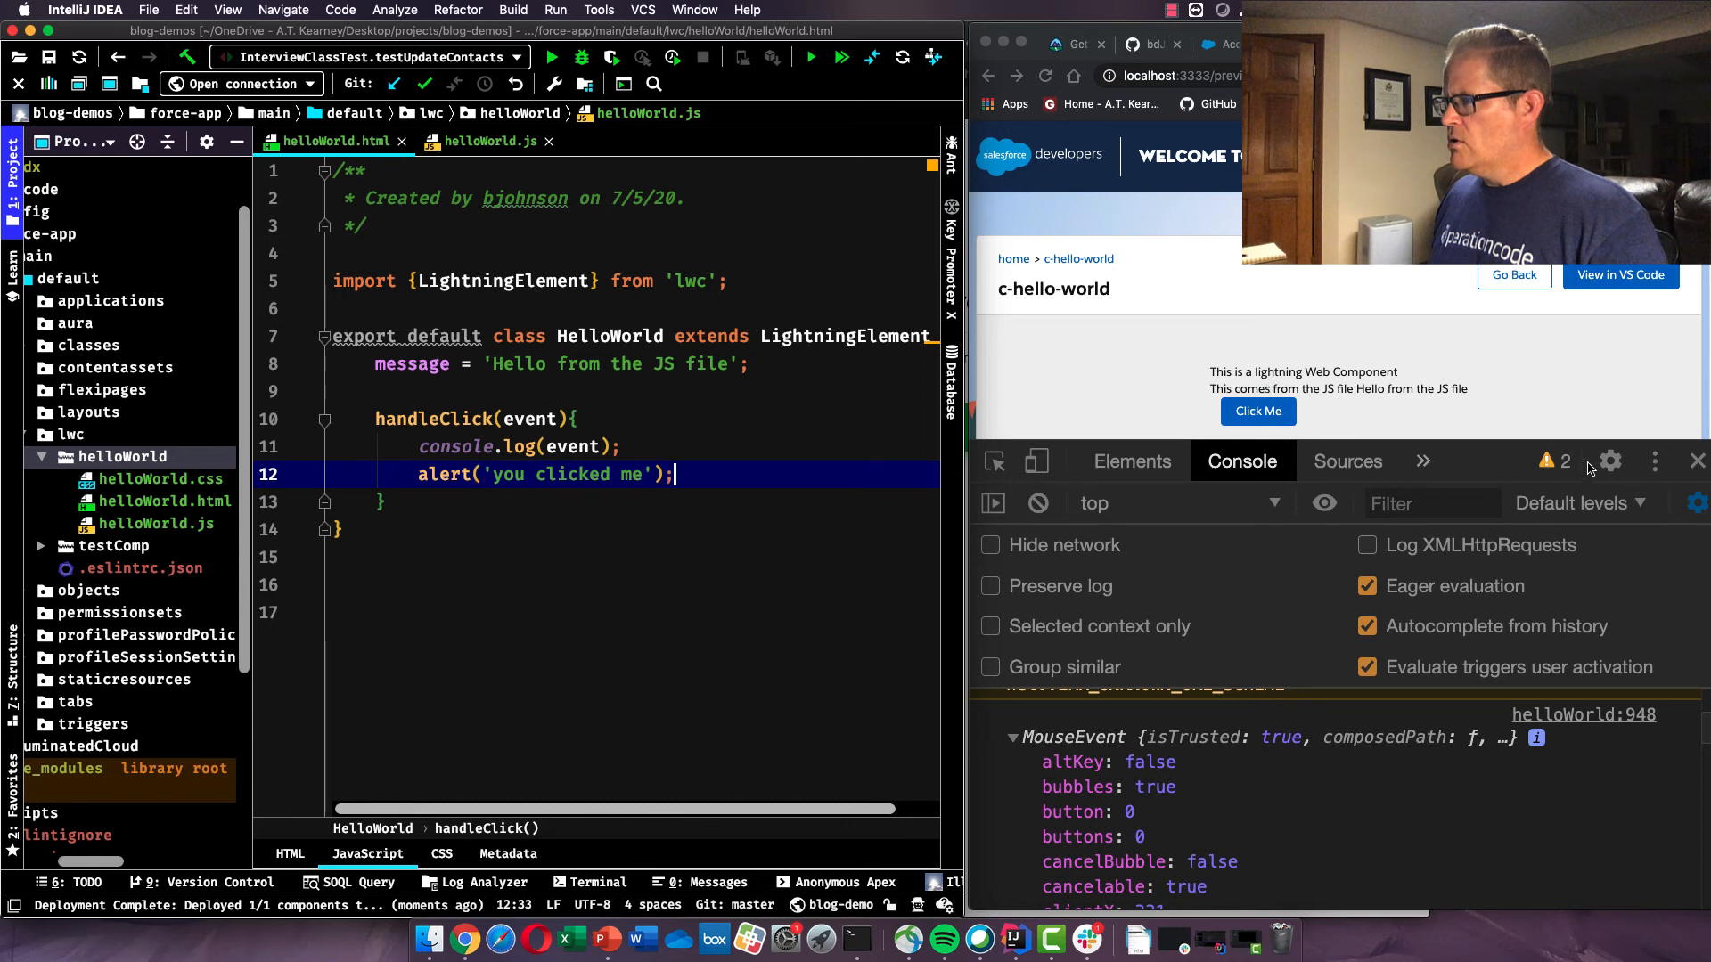
{"action": "mouse_move", "coordinate": [1408, 425]}
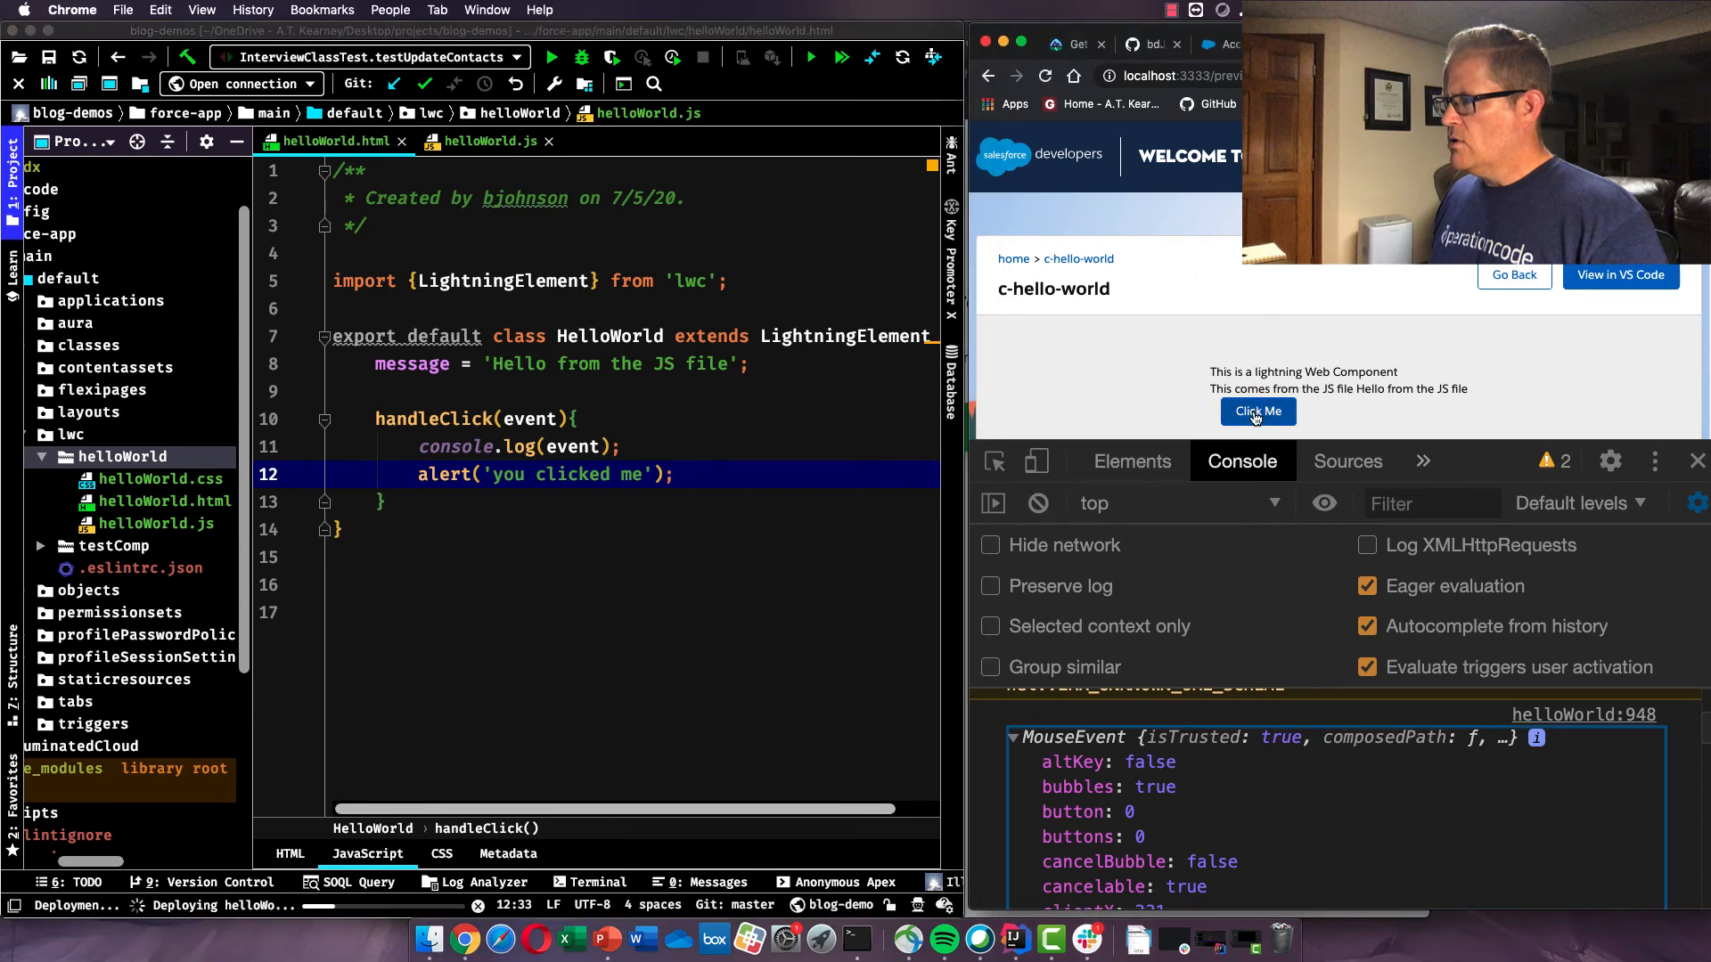
Step: Reload the preview and trigger Click Me to see the 'you clicked me' alert
{"action": "left_click", "coordinate": [1043, 74]}
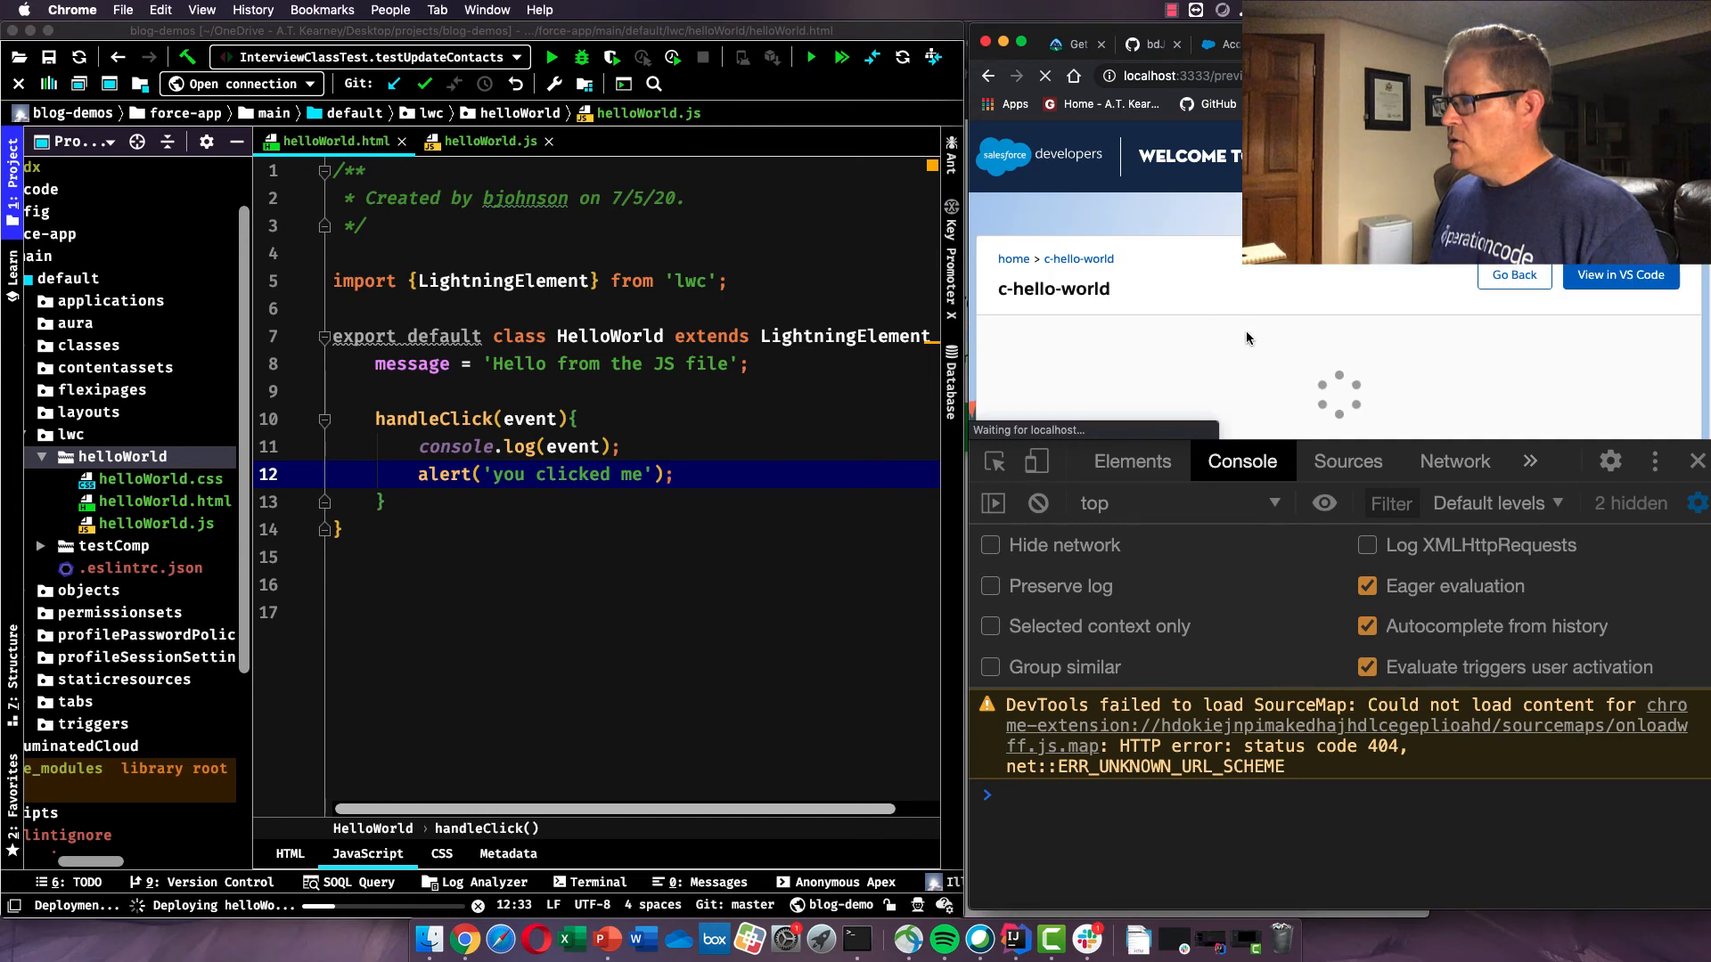
{"action": "left_click", "coordinate": [1257, 412]}
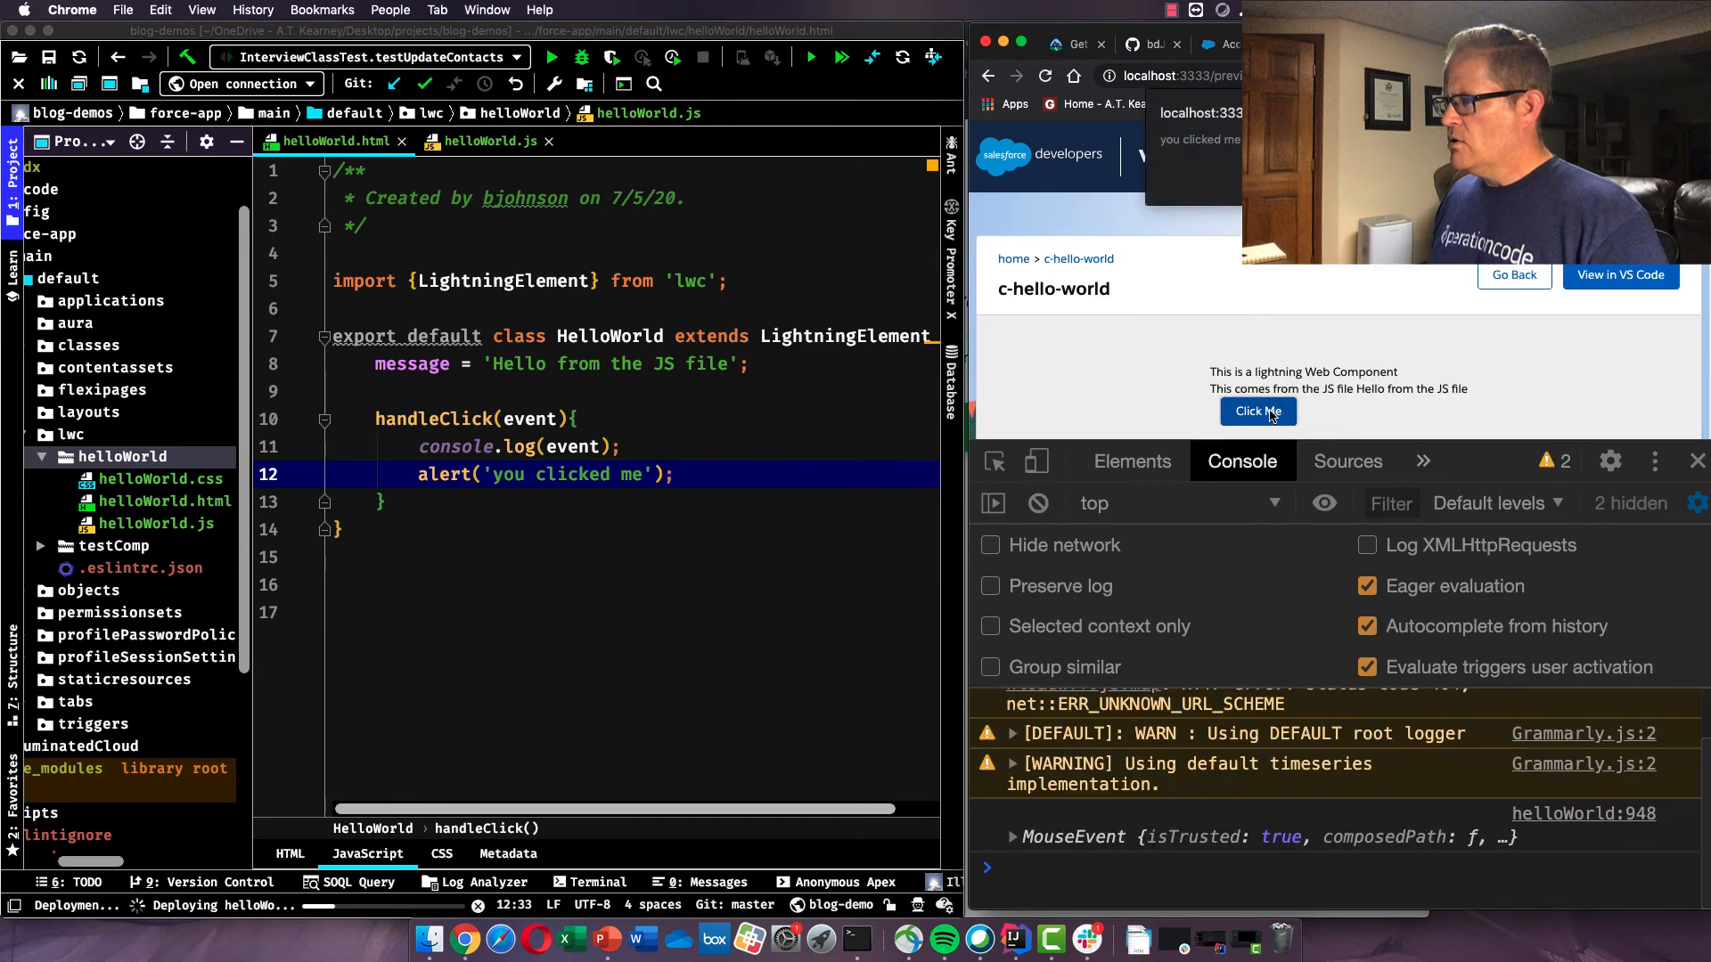
{"action": "mouse_move", "coordinate": [1107, 443]}
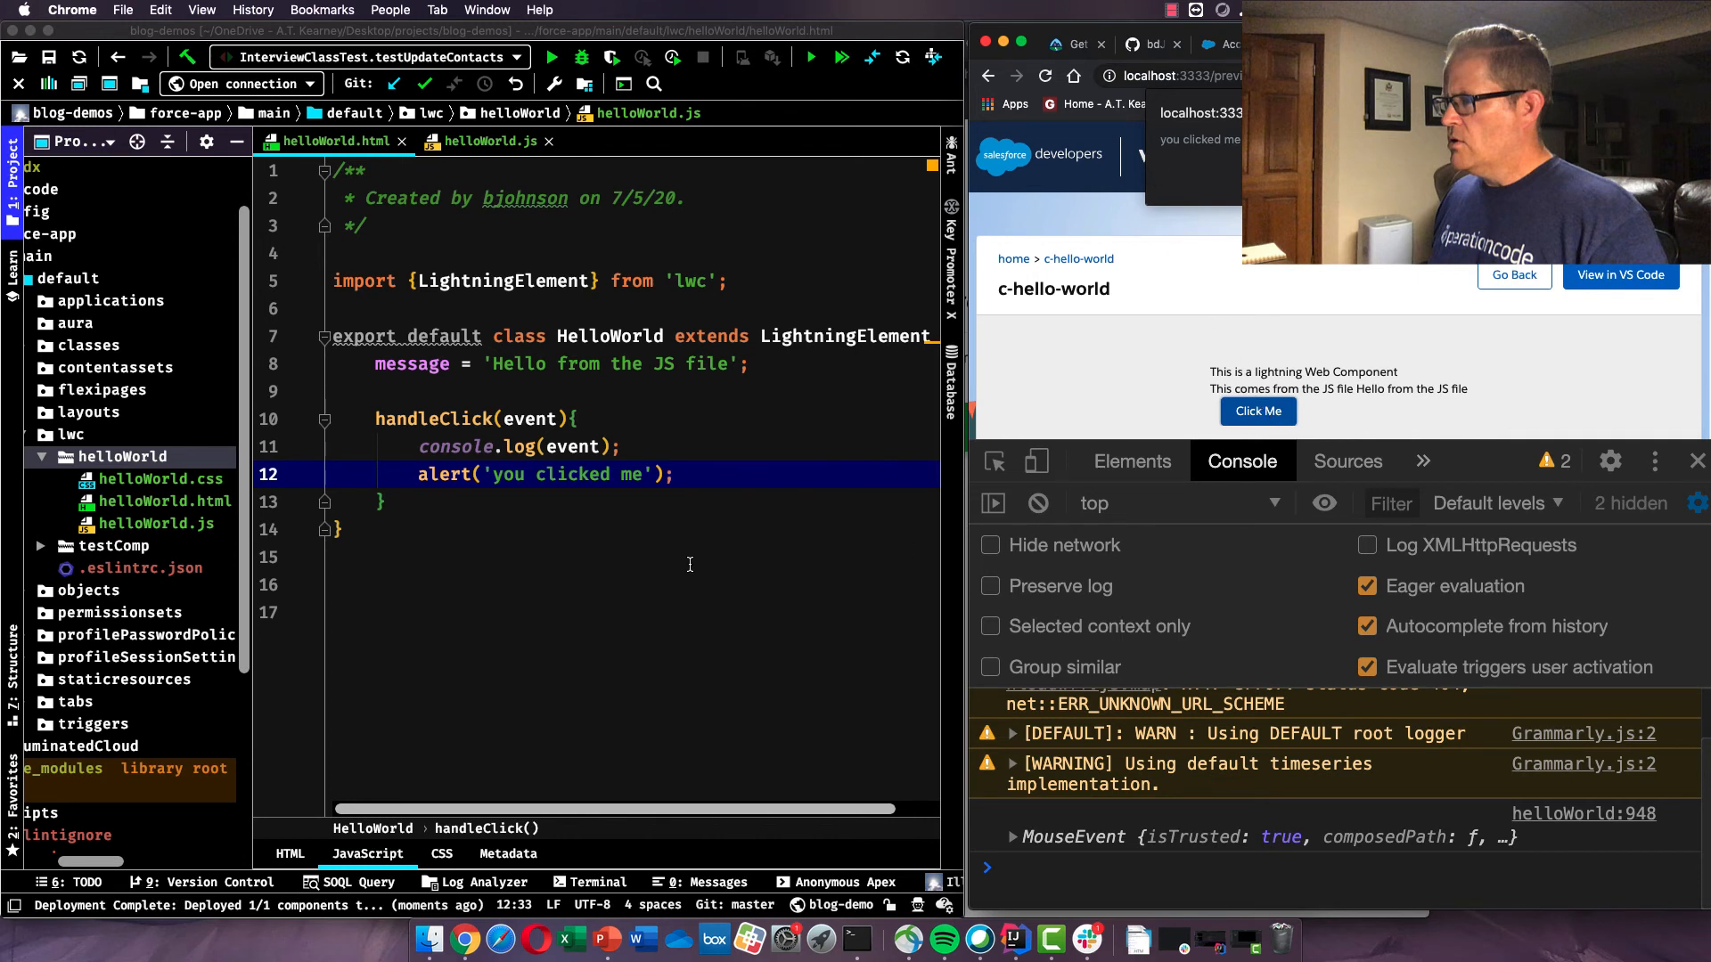
{"action": "mouse_move", "coordinate": [128, 565]}
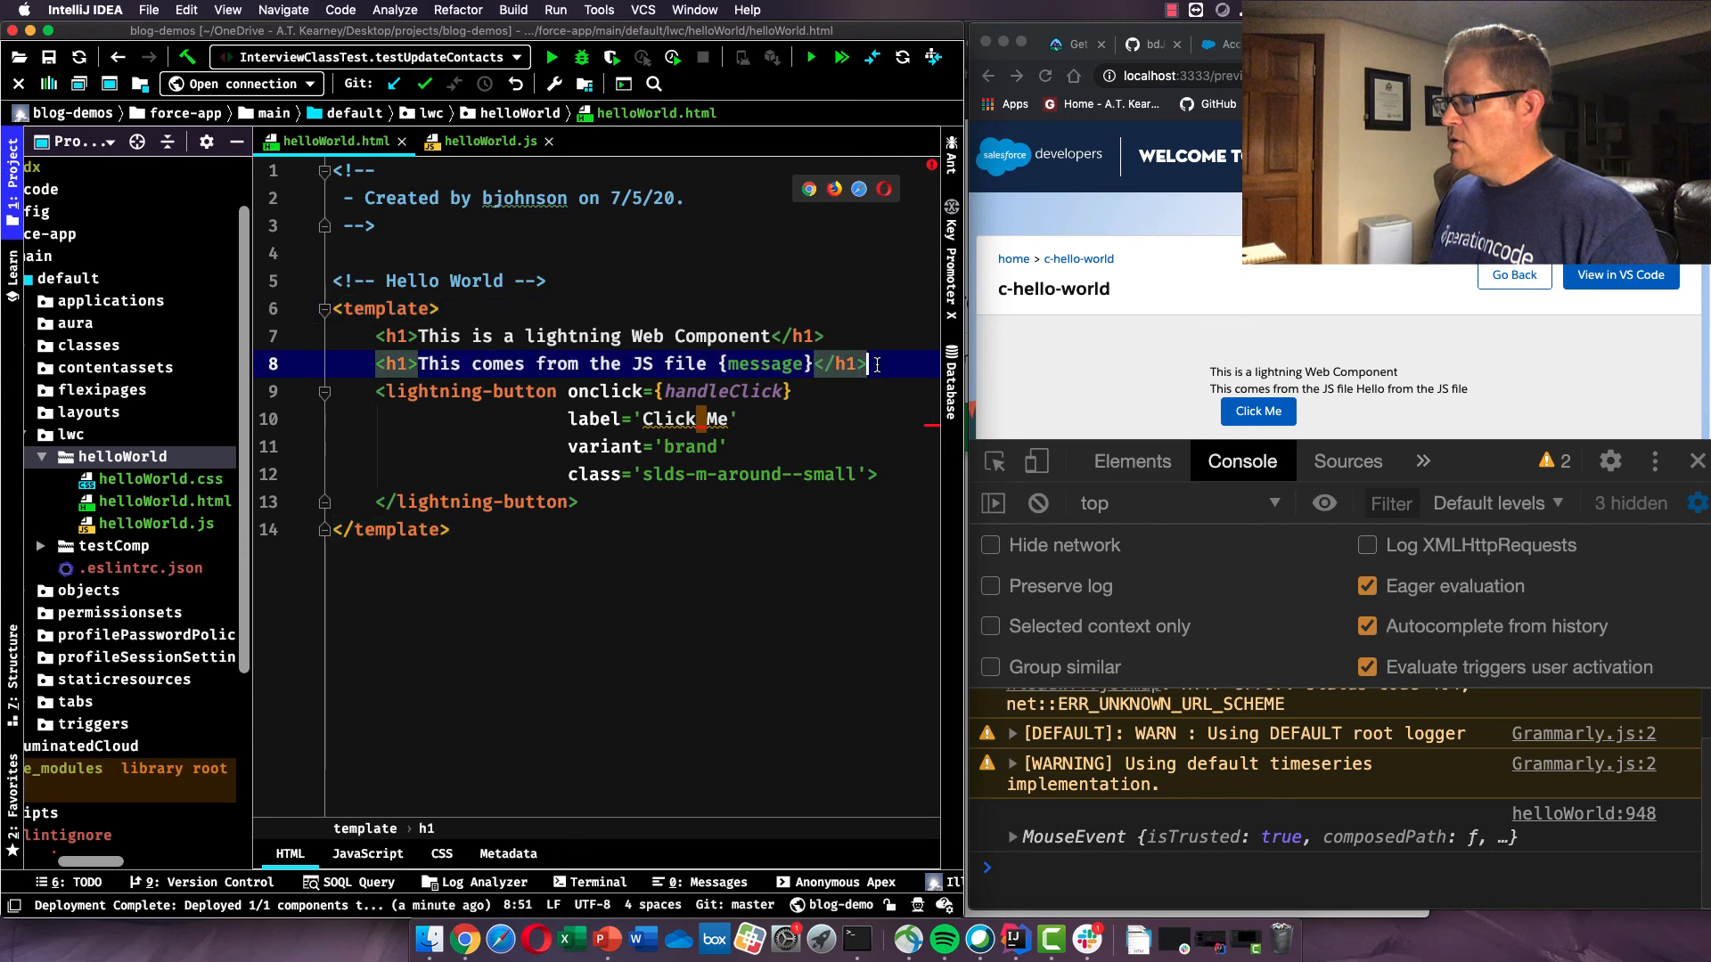
Step: Wrap the Click Me lightning-button in a div with class 'border' in helloWorld.html
{"action": "type", "text": "<div>"}
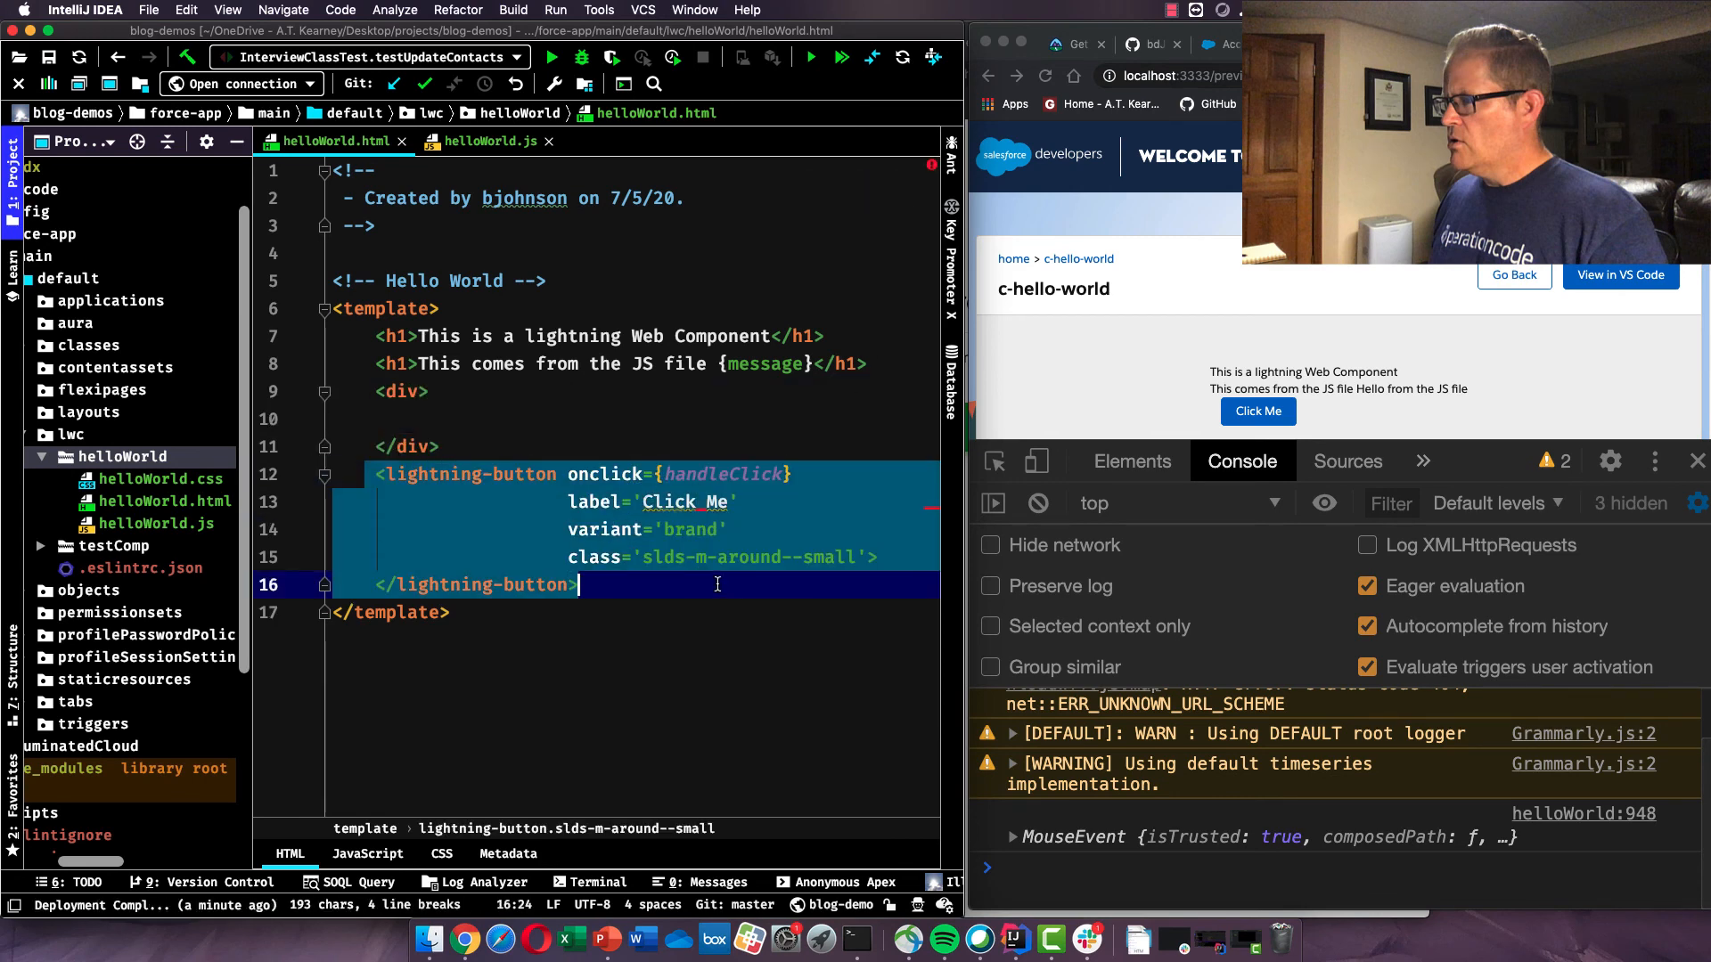
{"action": "key", "text": "Delete"}
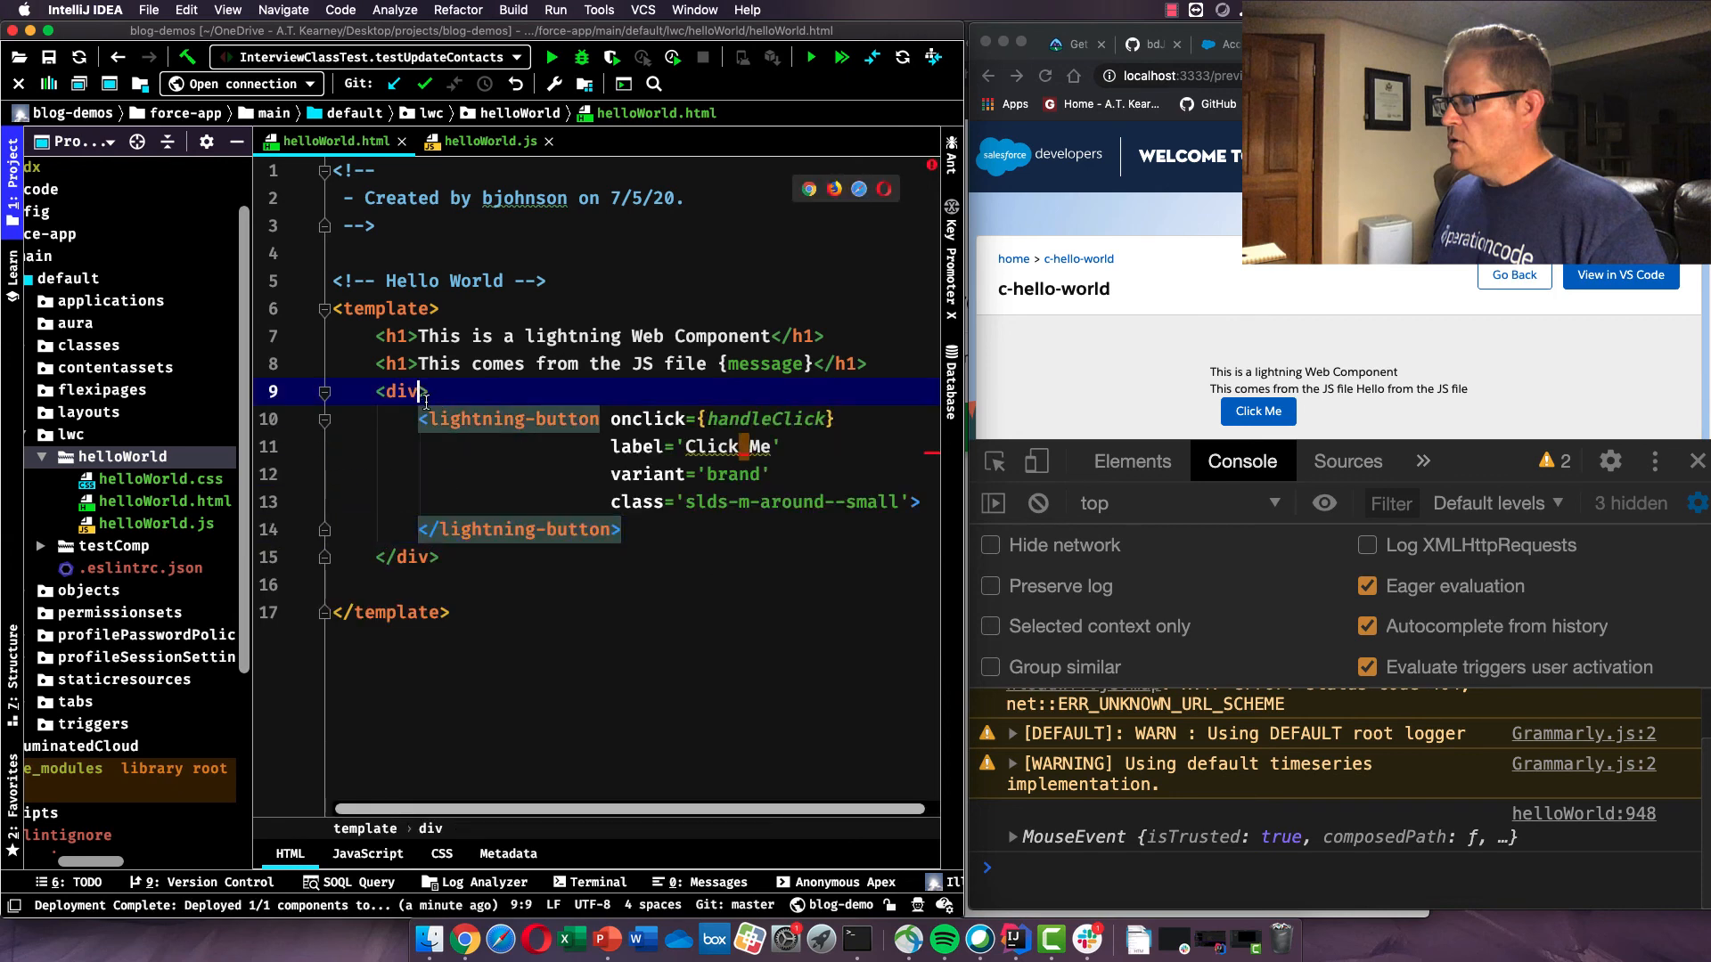
{"action": "type", "text": "cla"}
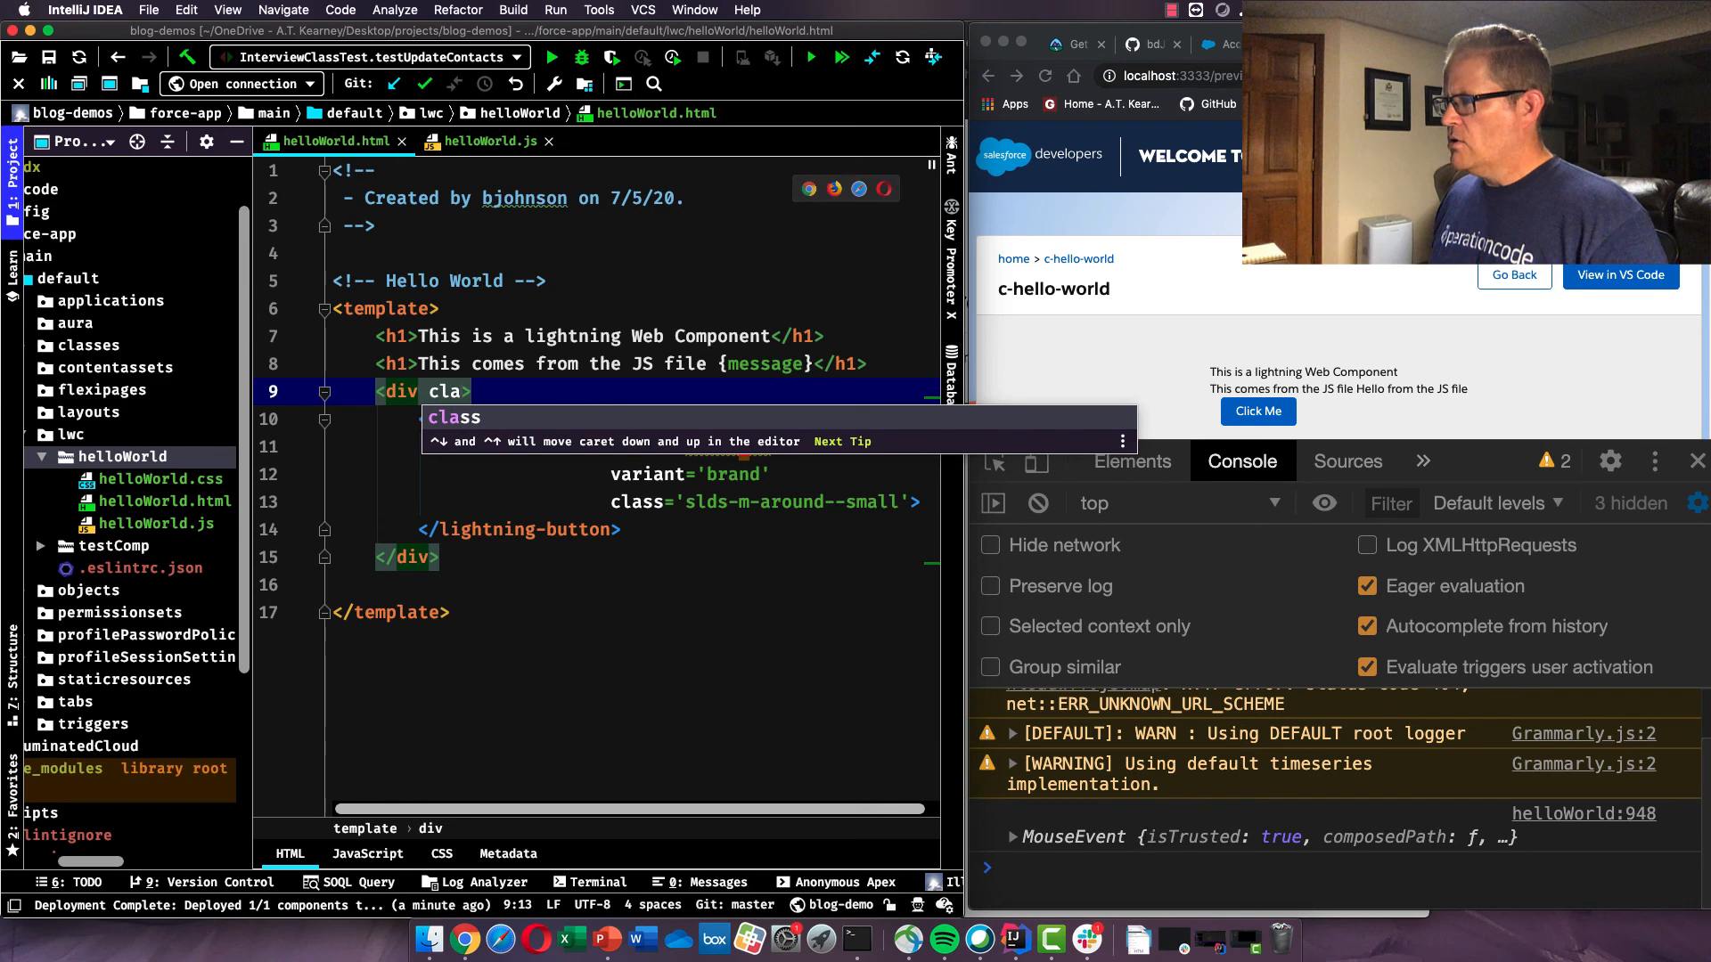
{"action": "type", "text": "ss="}
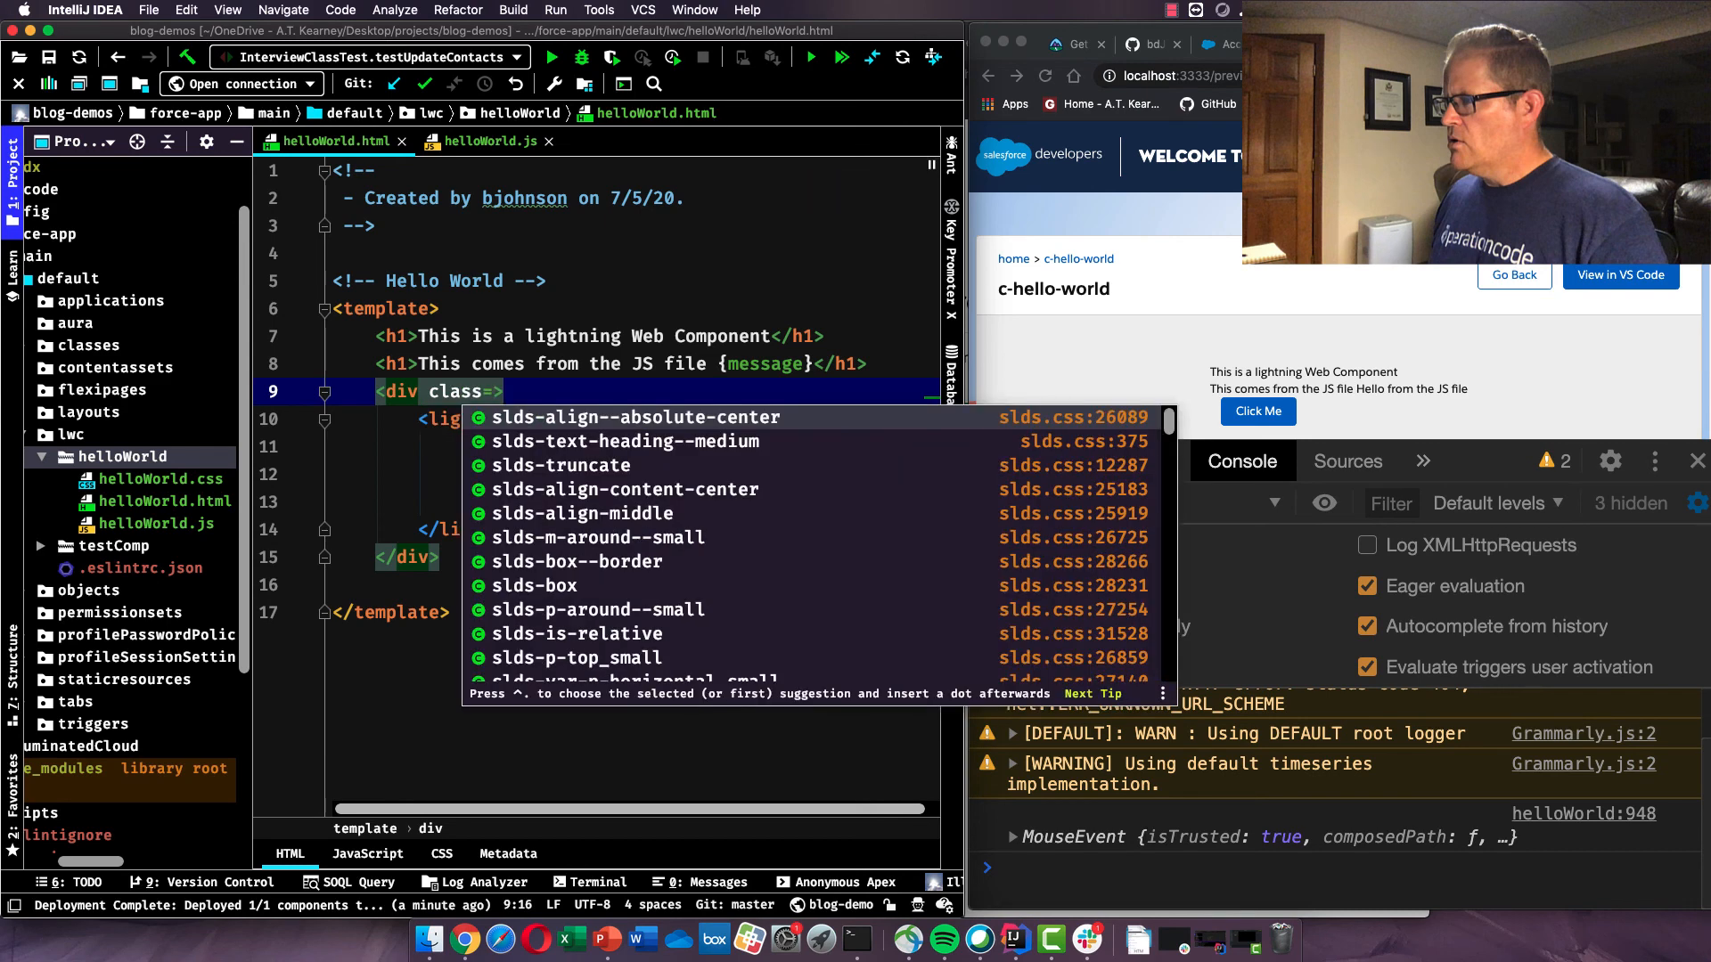
{"action": "type", "text": "border'"}
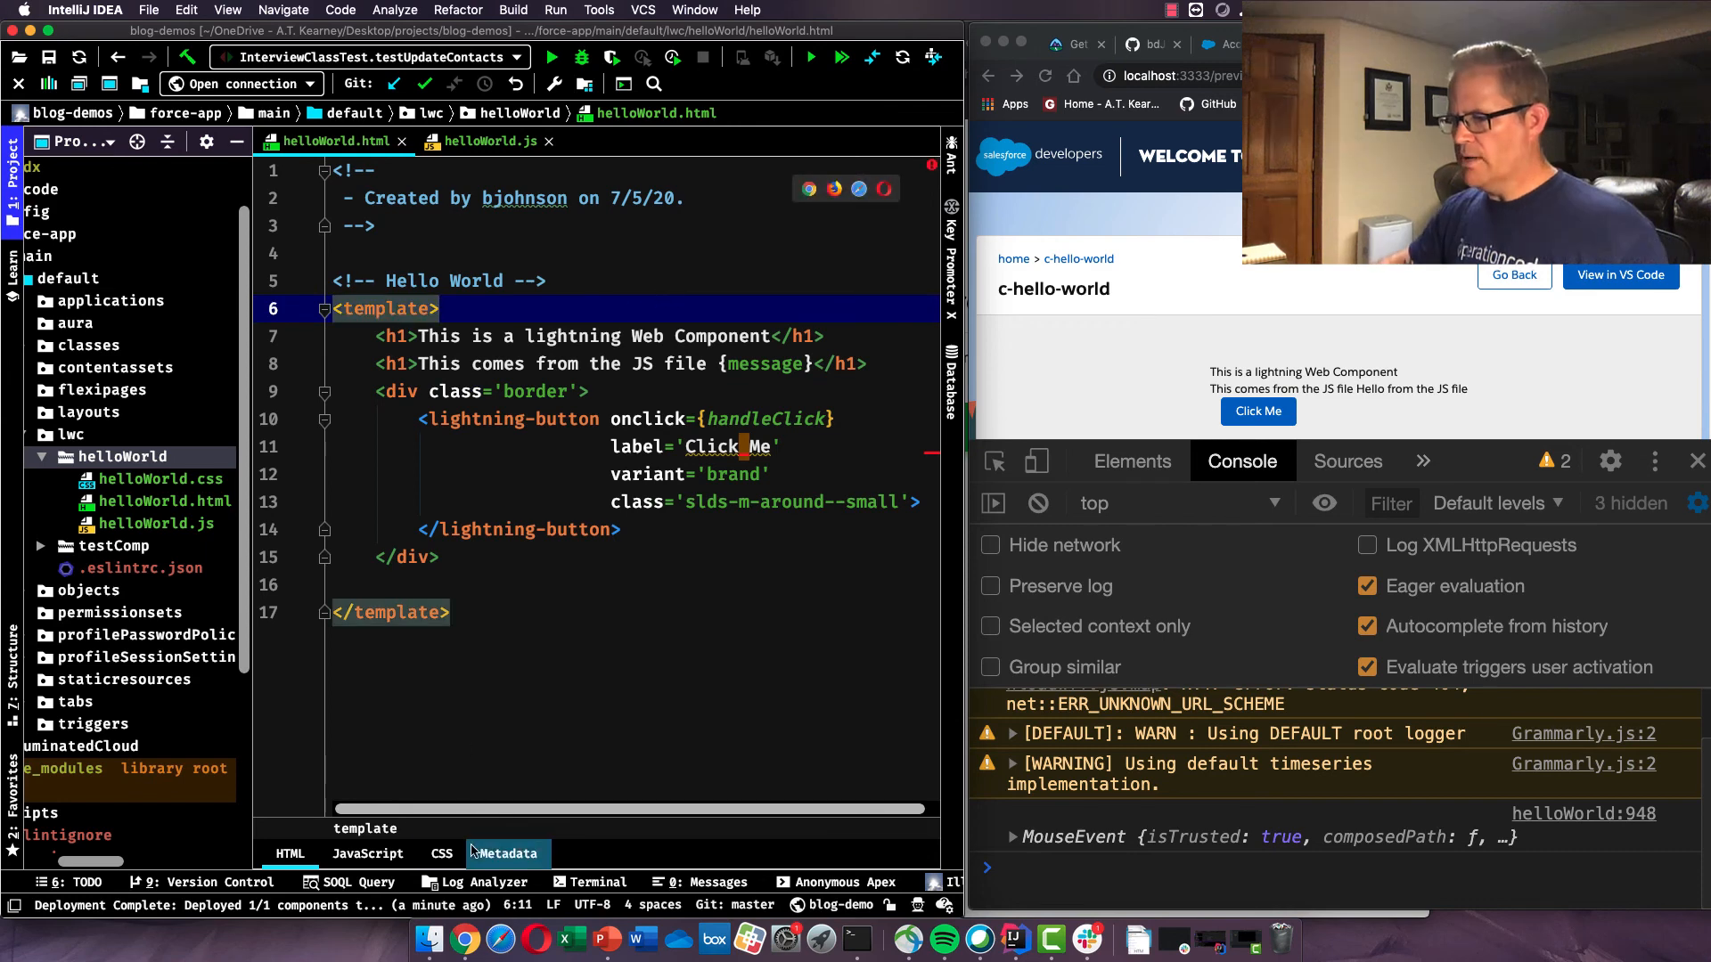
{"action": "left_click", "coordinate": [440, 854]}
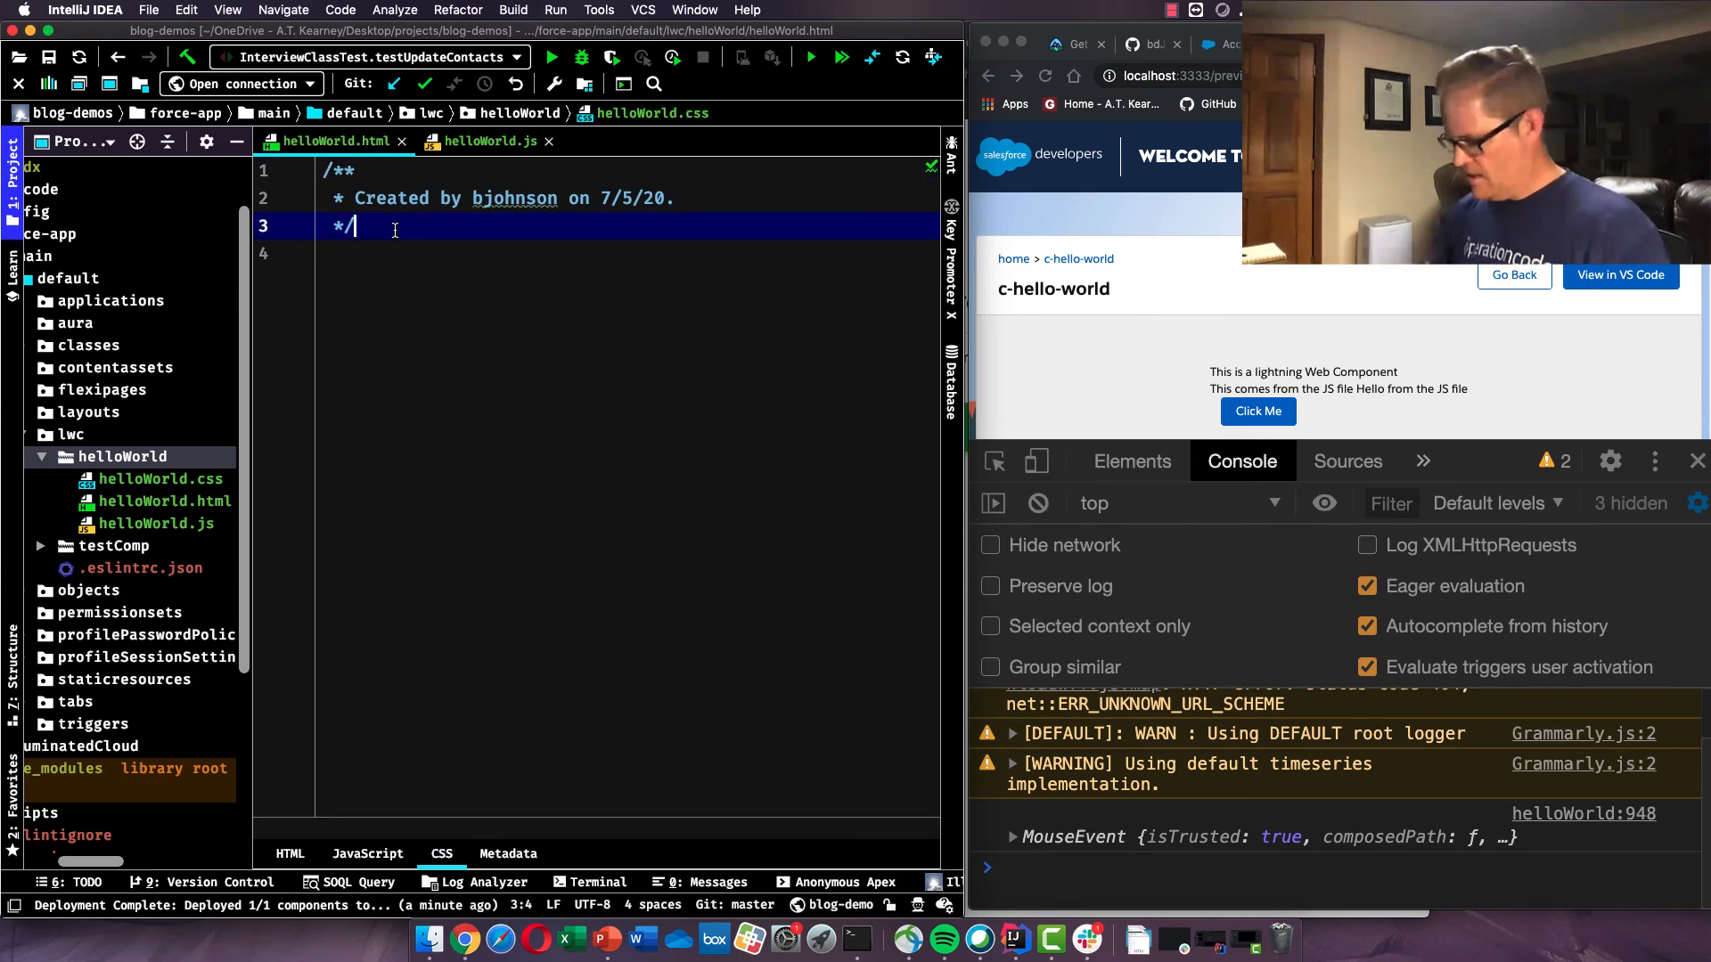
Step: Define a .border rule with border: 2px solid red in helloWorld.css
{"action": "type", "text": ".border{"}
{"action": "type", "text": "border: ;"}
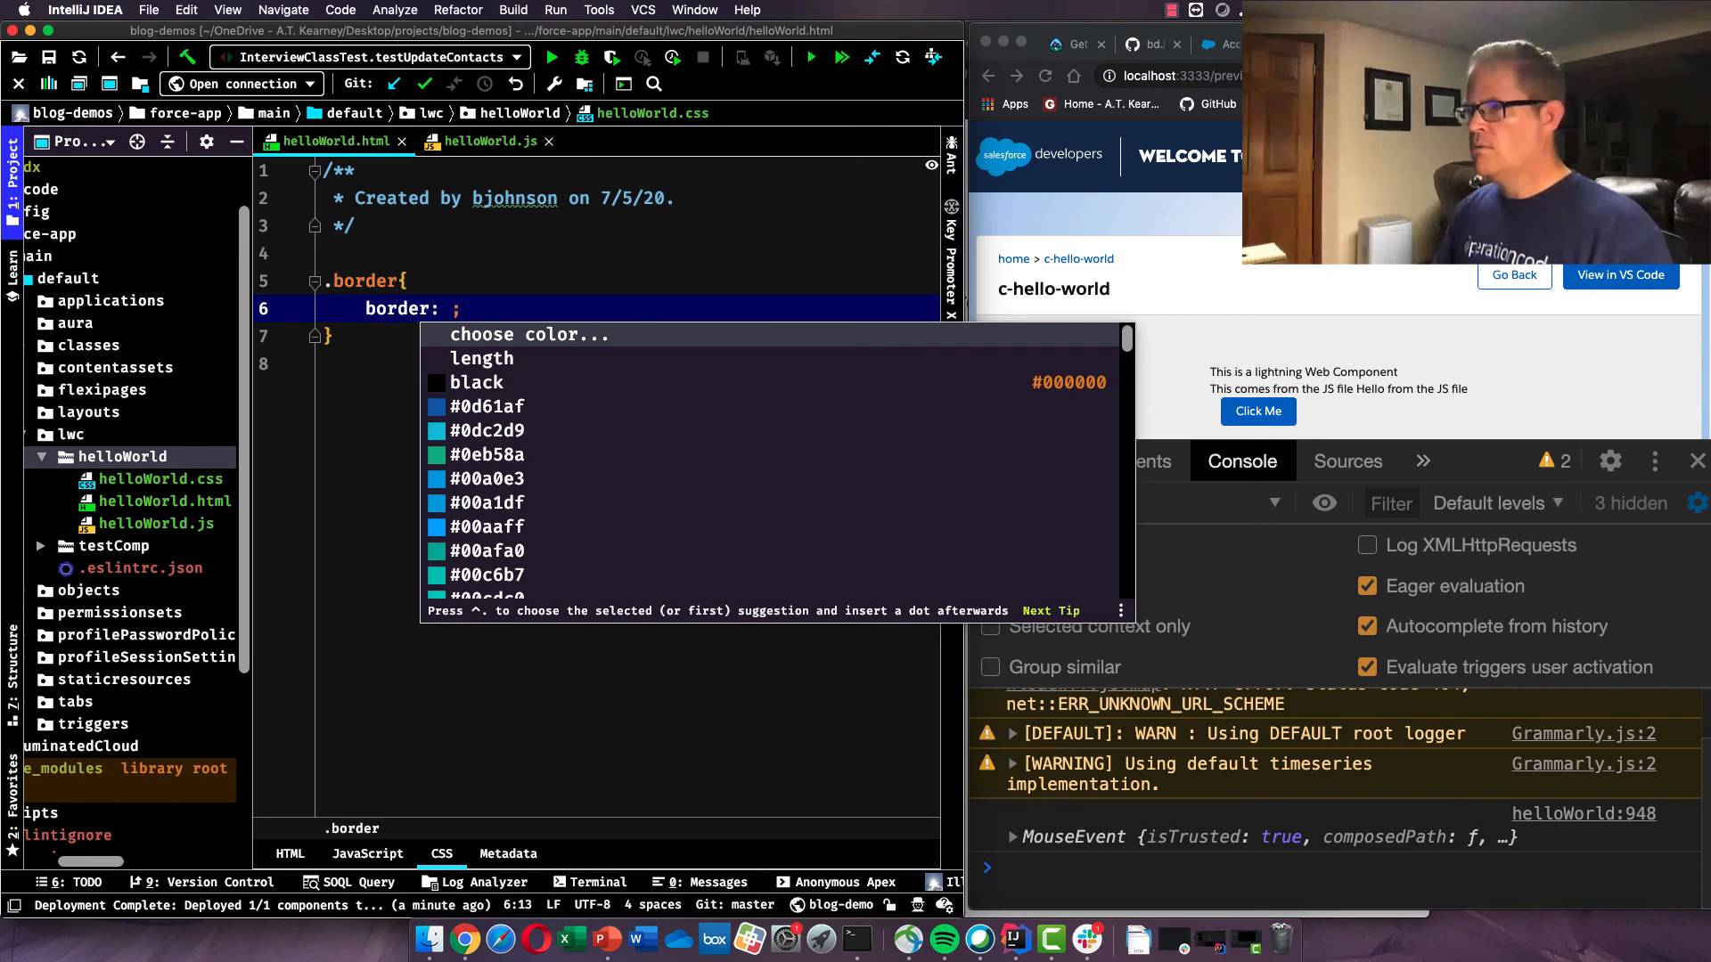
{"action": "type", "text": "2px"}
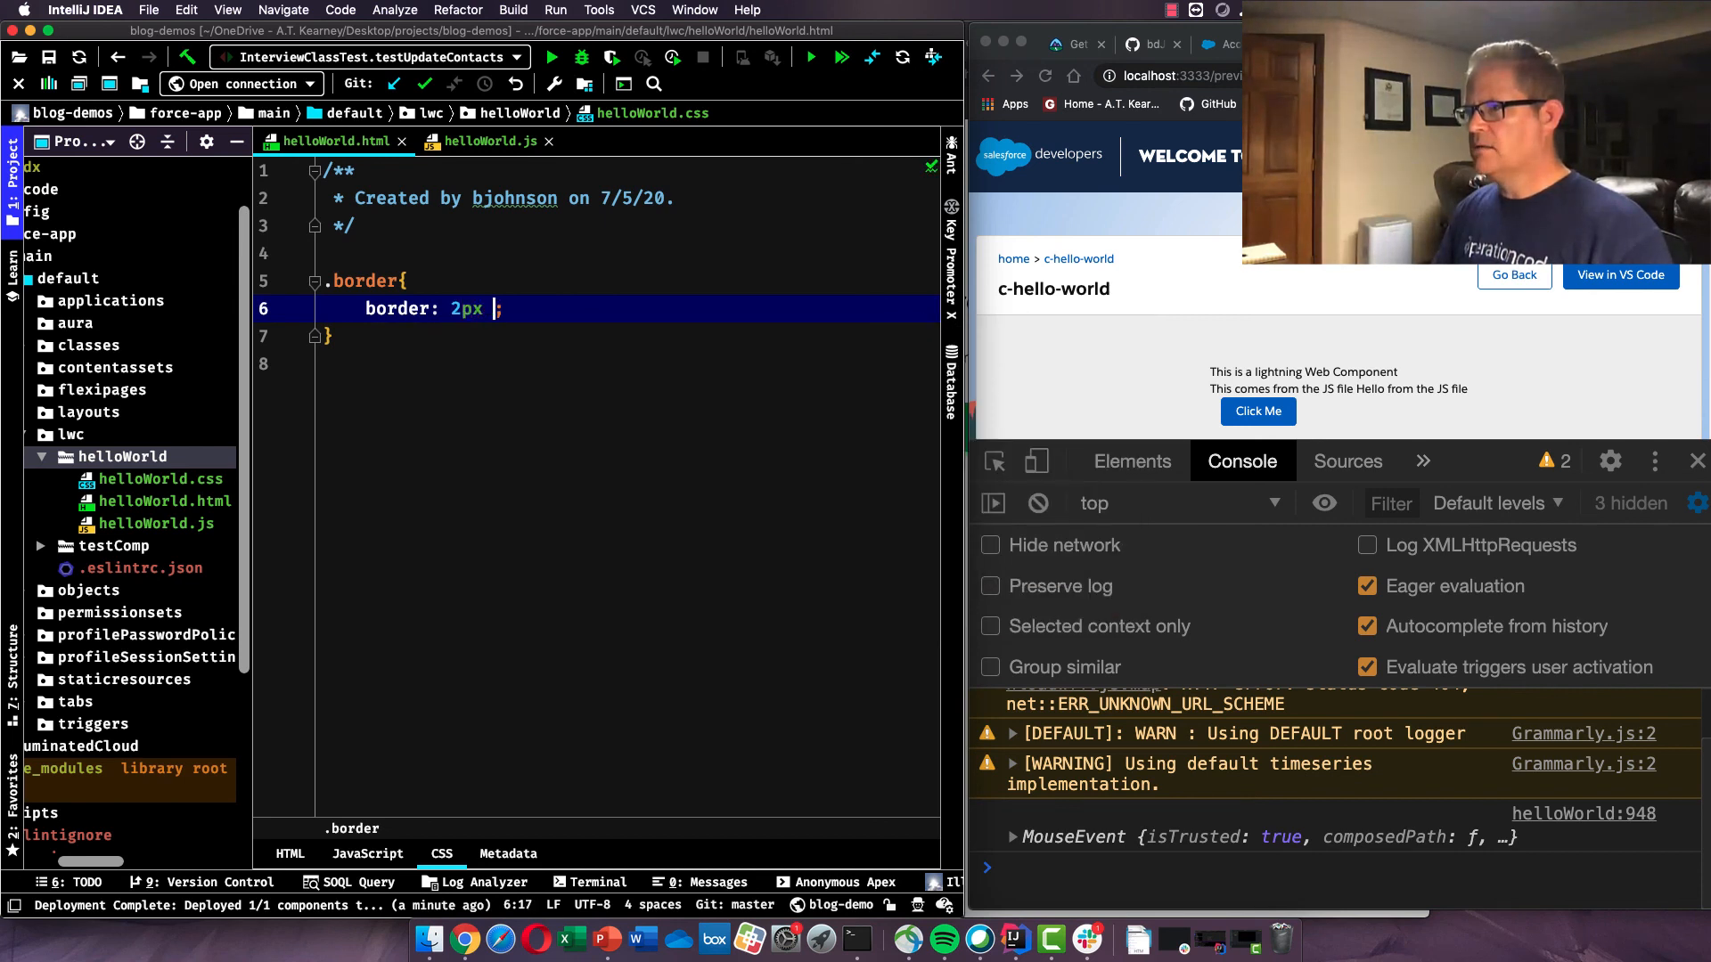
{"action": "type", "text": "solid"}
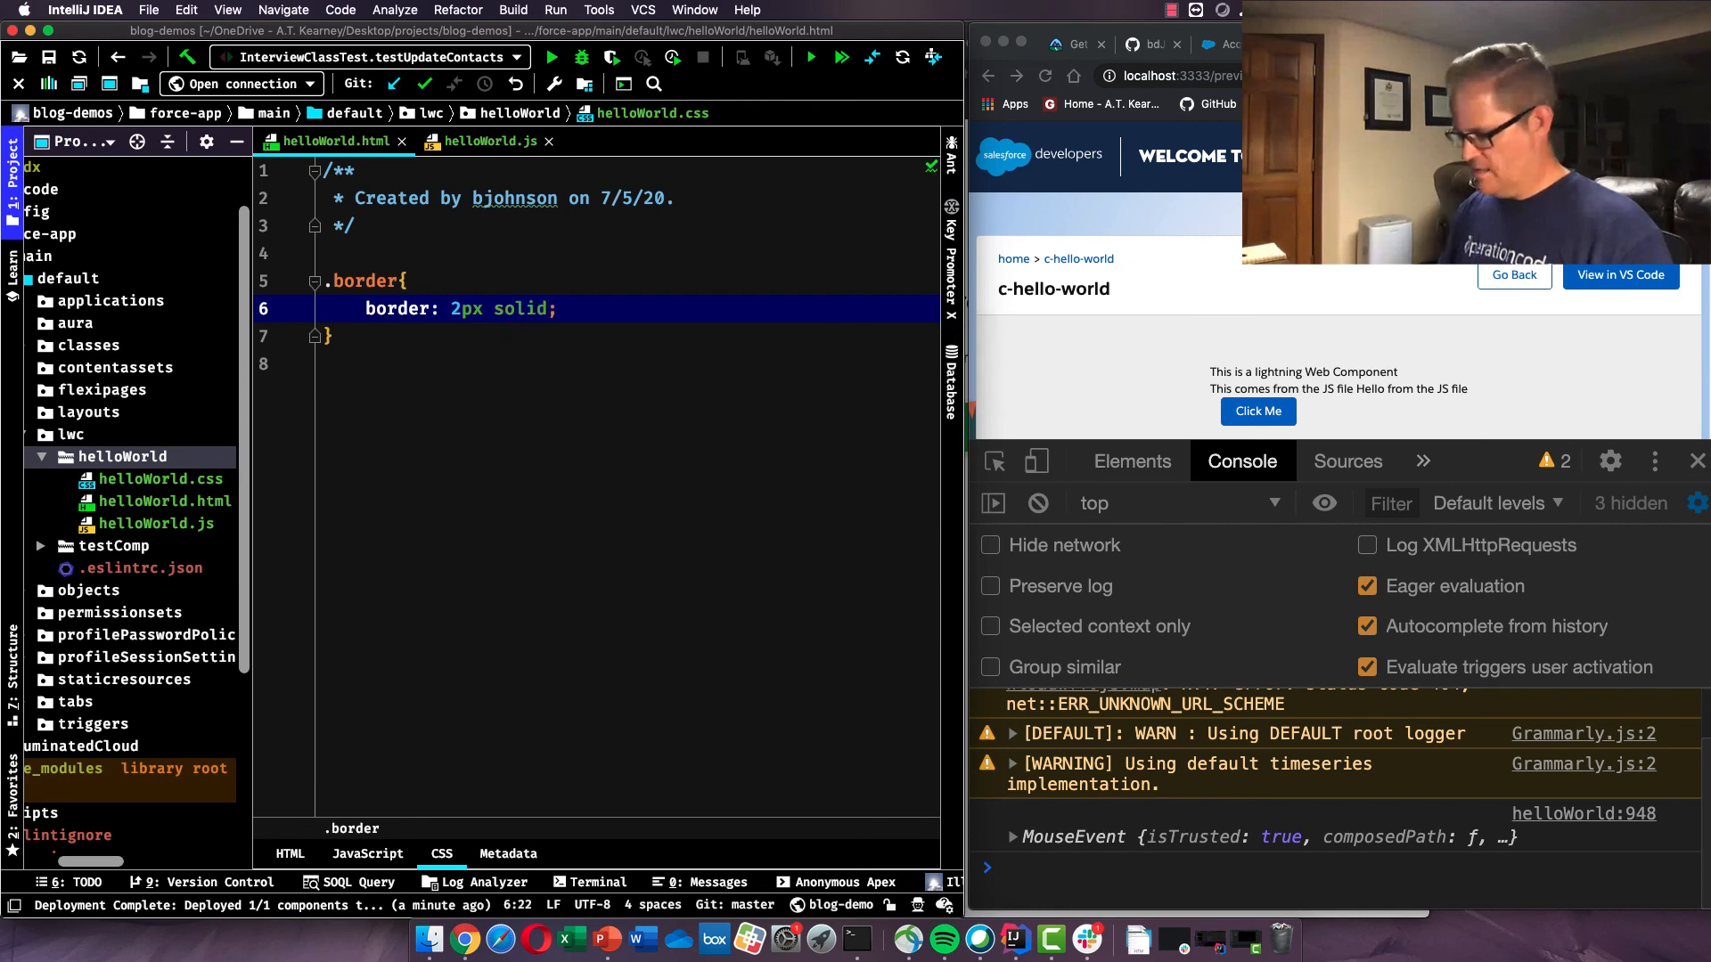
{"action": "type", "text": "red"}
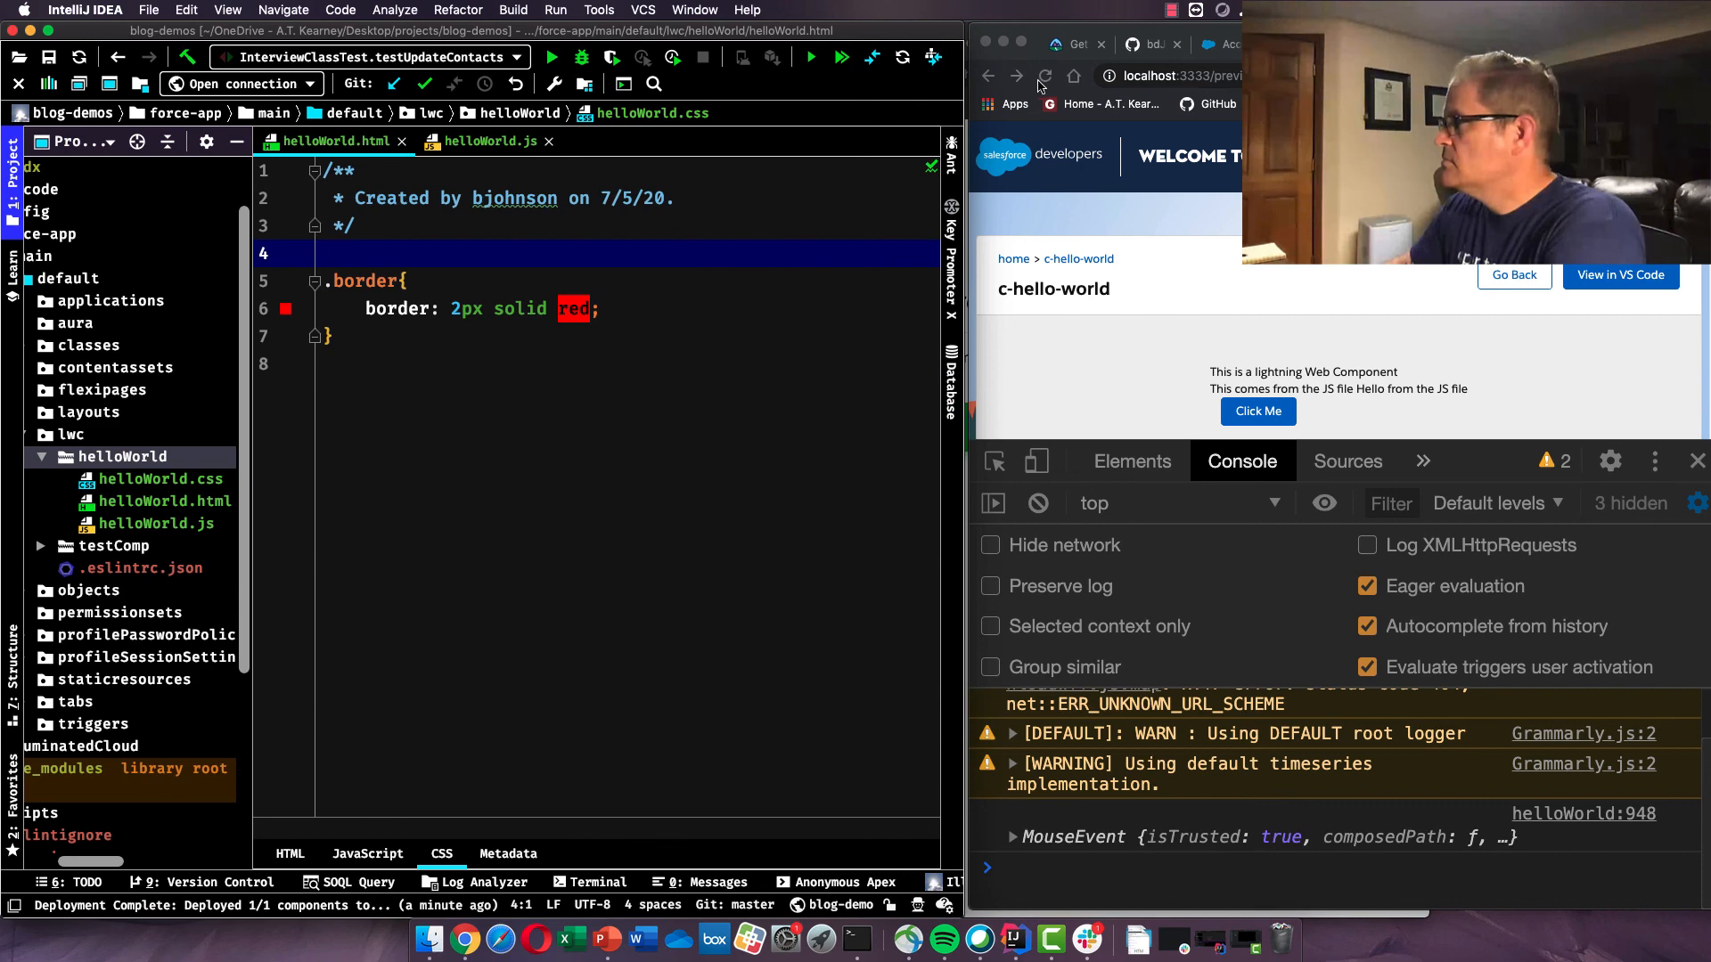
Step: Reload the preview to show the red border around the Click Me button
{"action": "left_click", "coordinate": [1044, 75]}
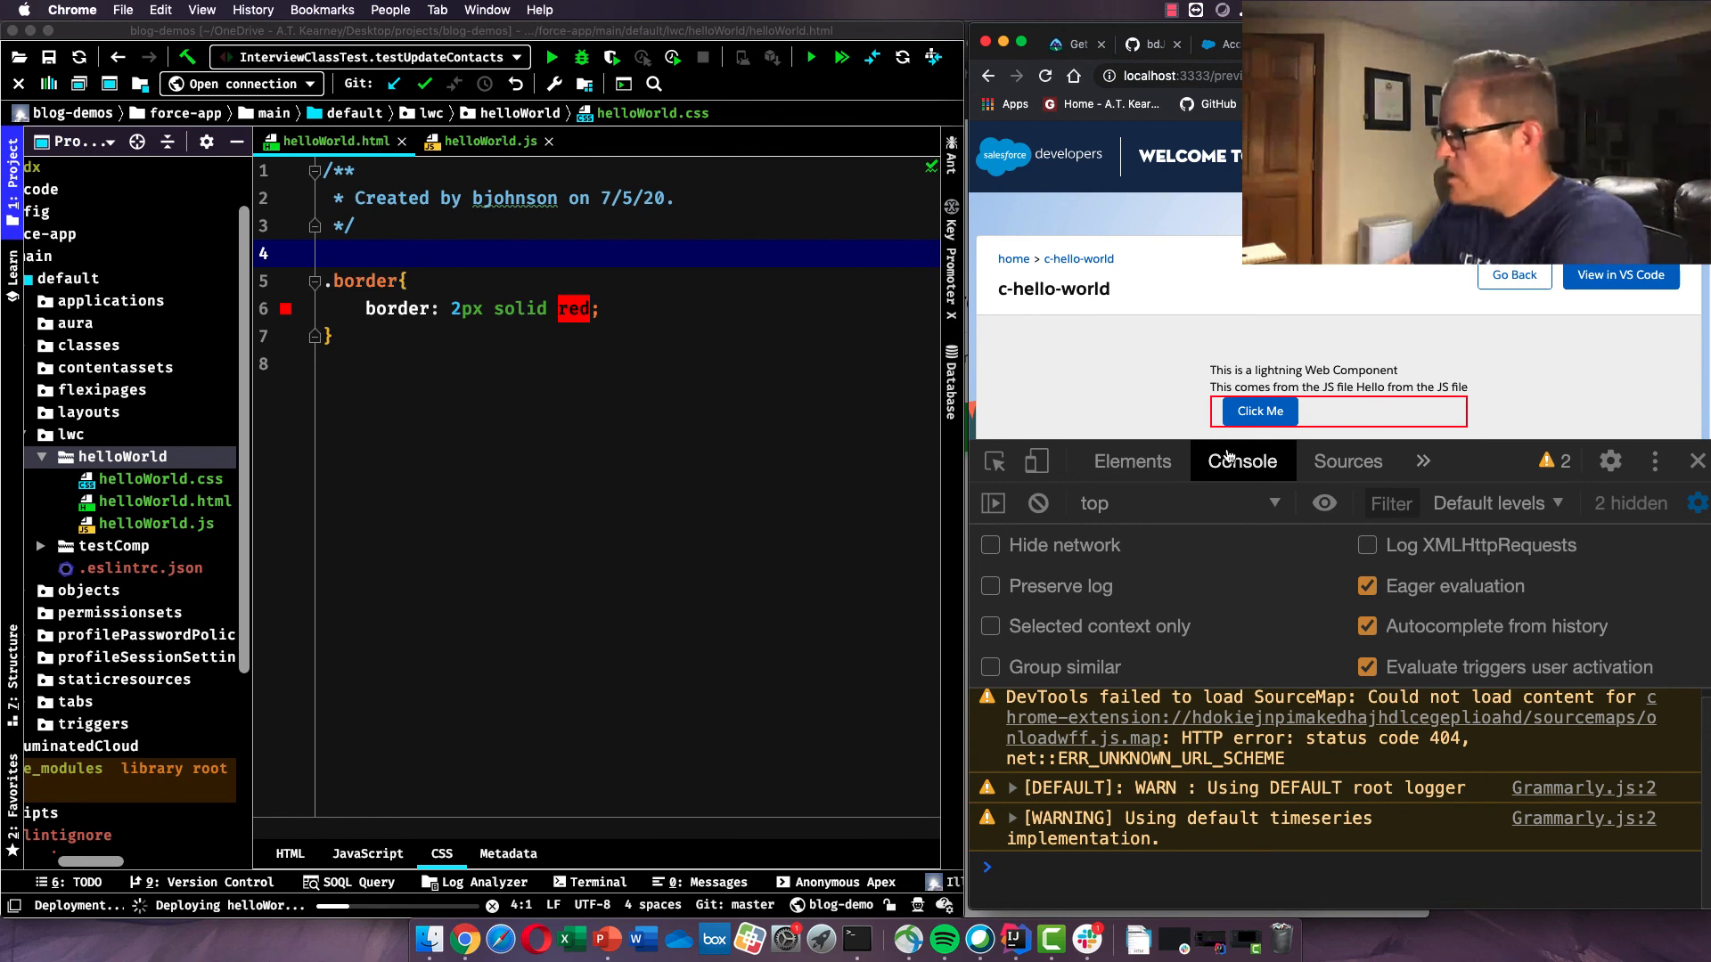
{"action": "mouse_move", "coordinate": [913, 497]}
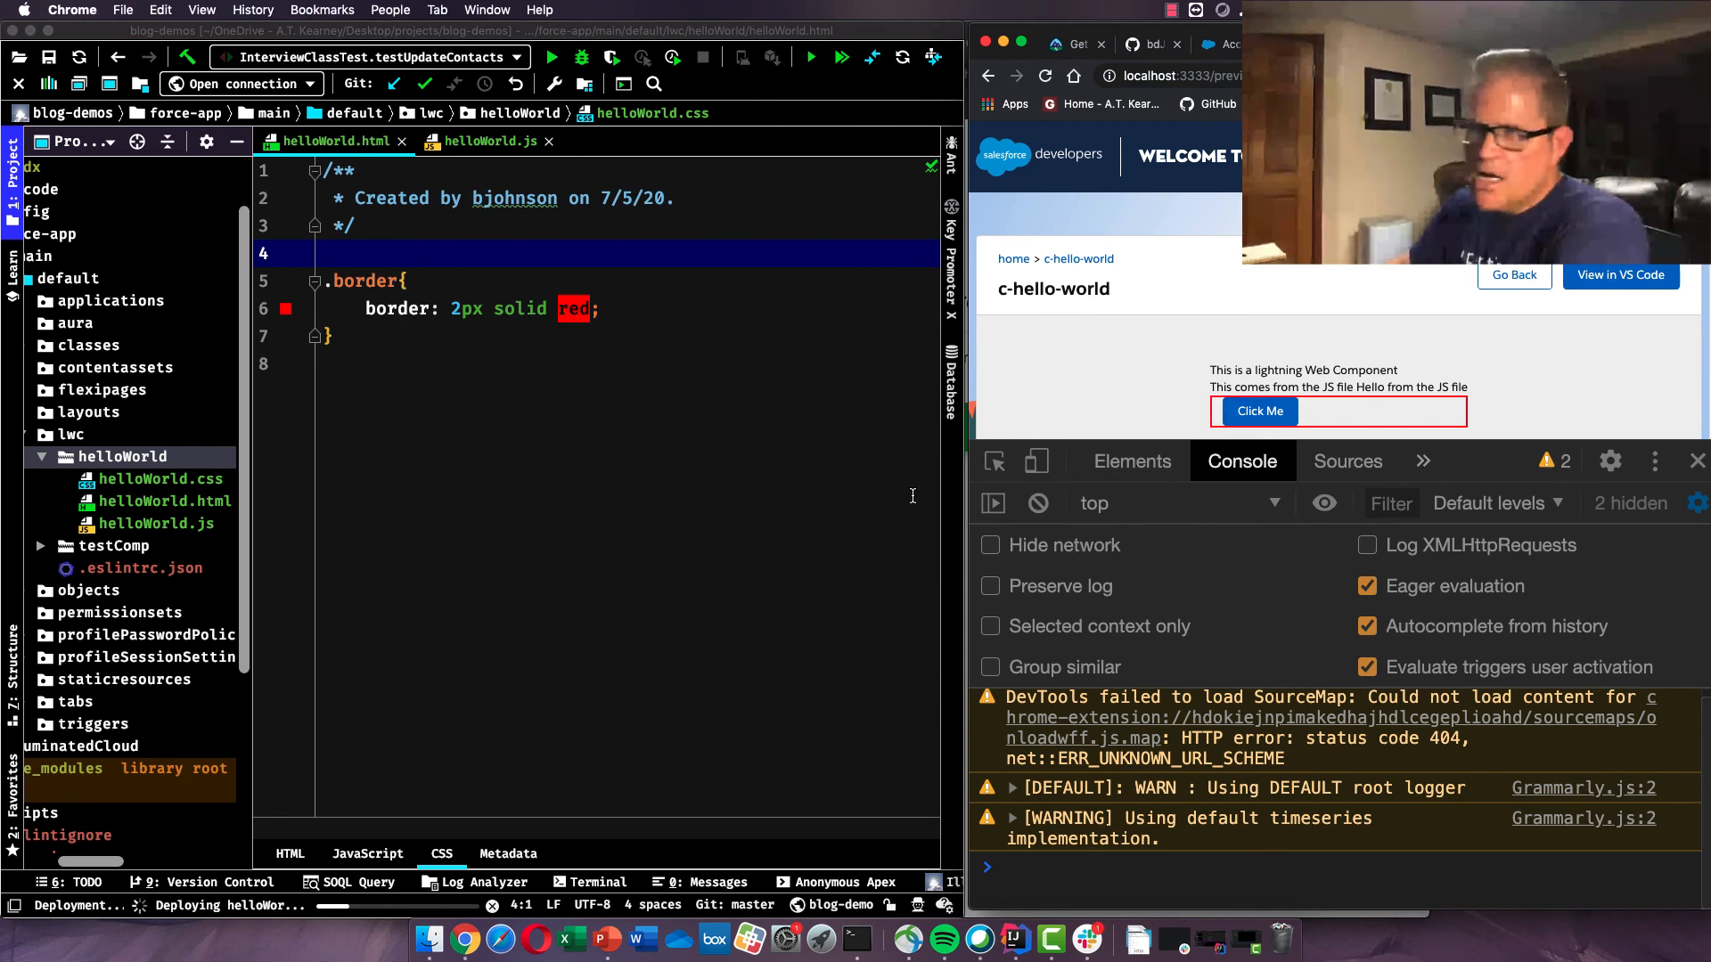